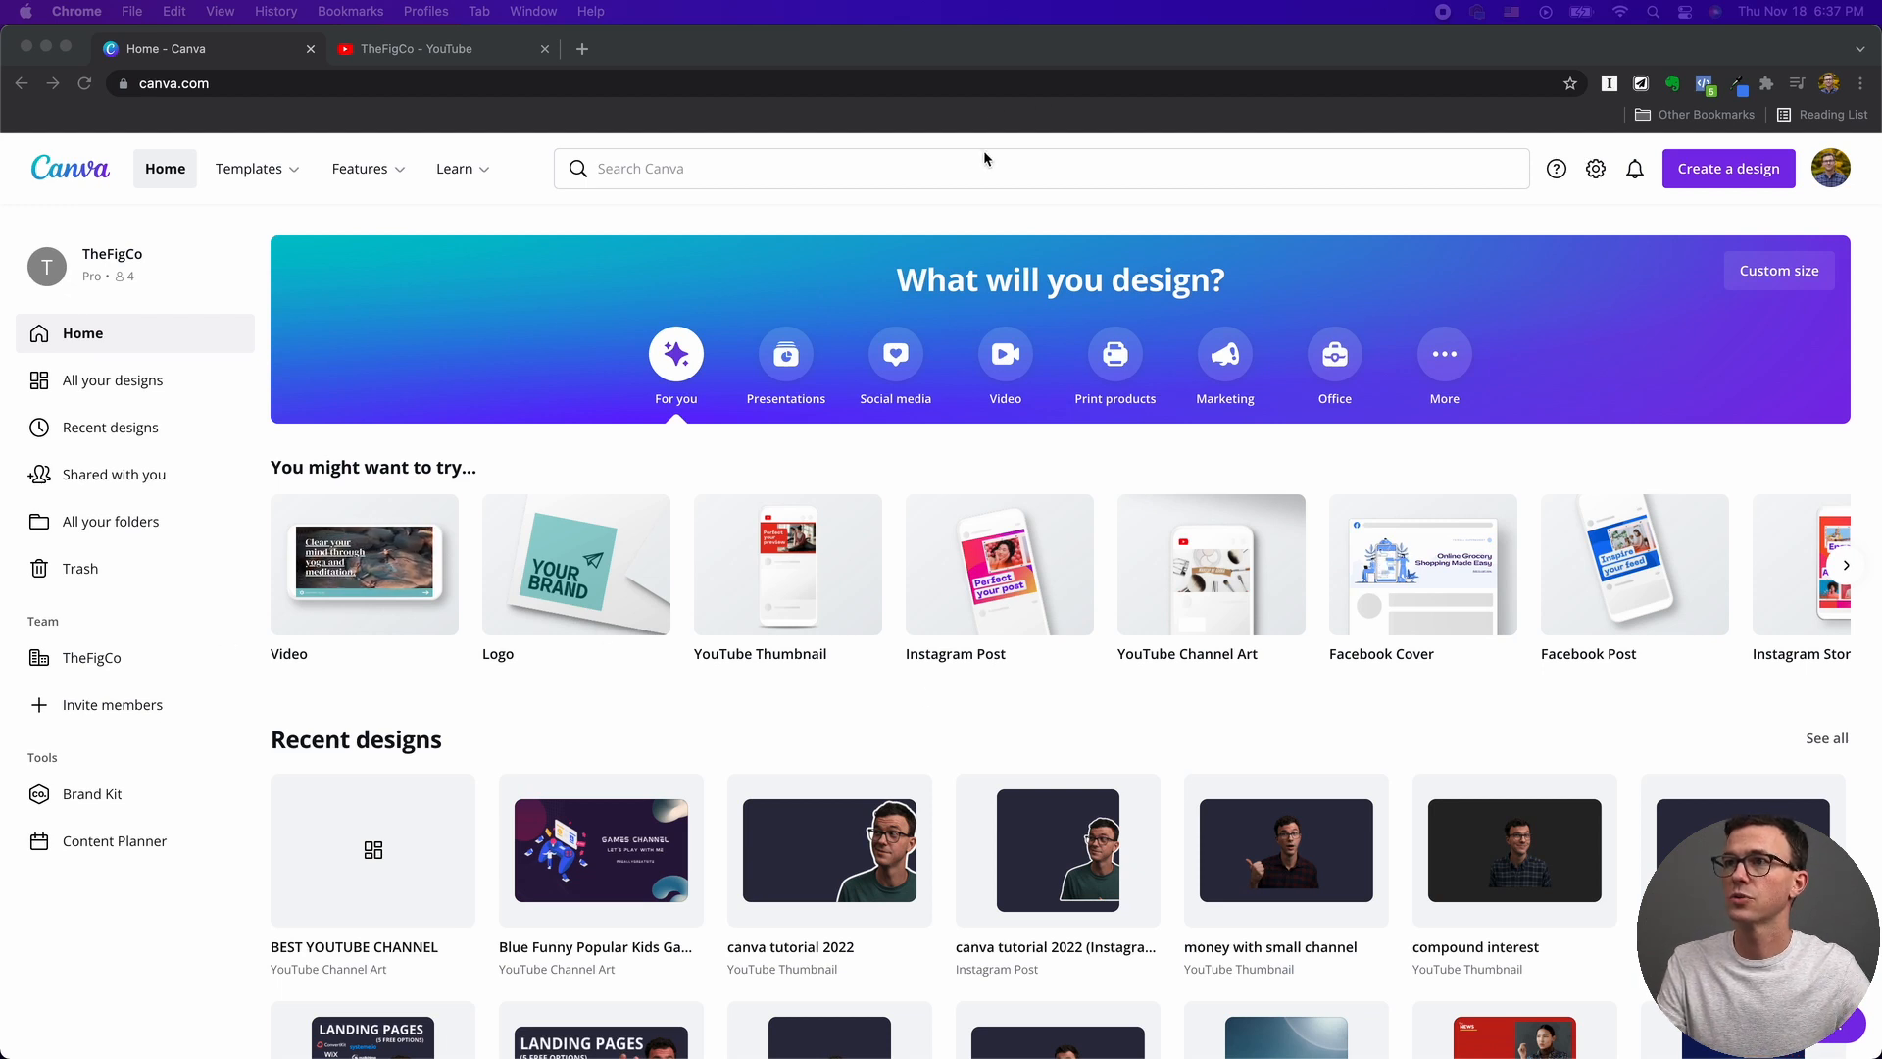
Search Canva's templates for 'youtube' from the home page search bar.
{"action": "left_click", "coordinate": [971, 169]}
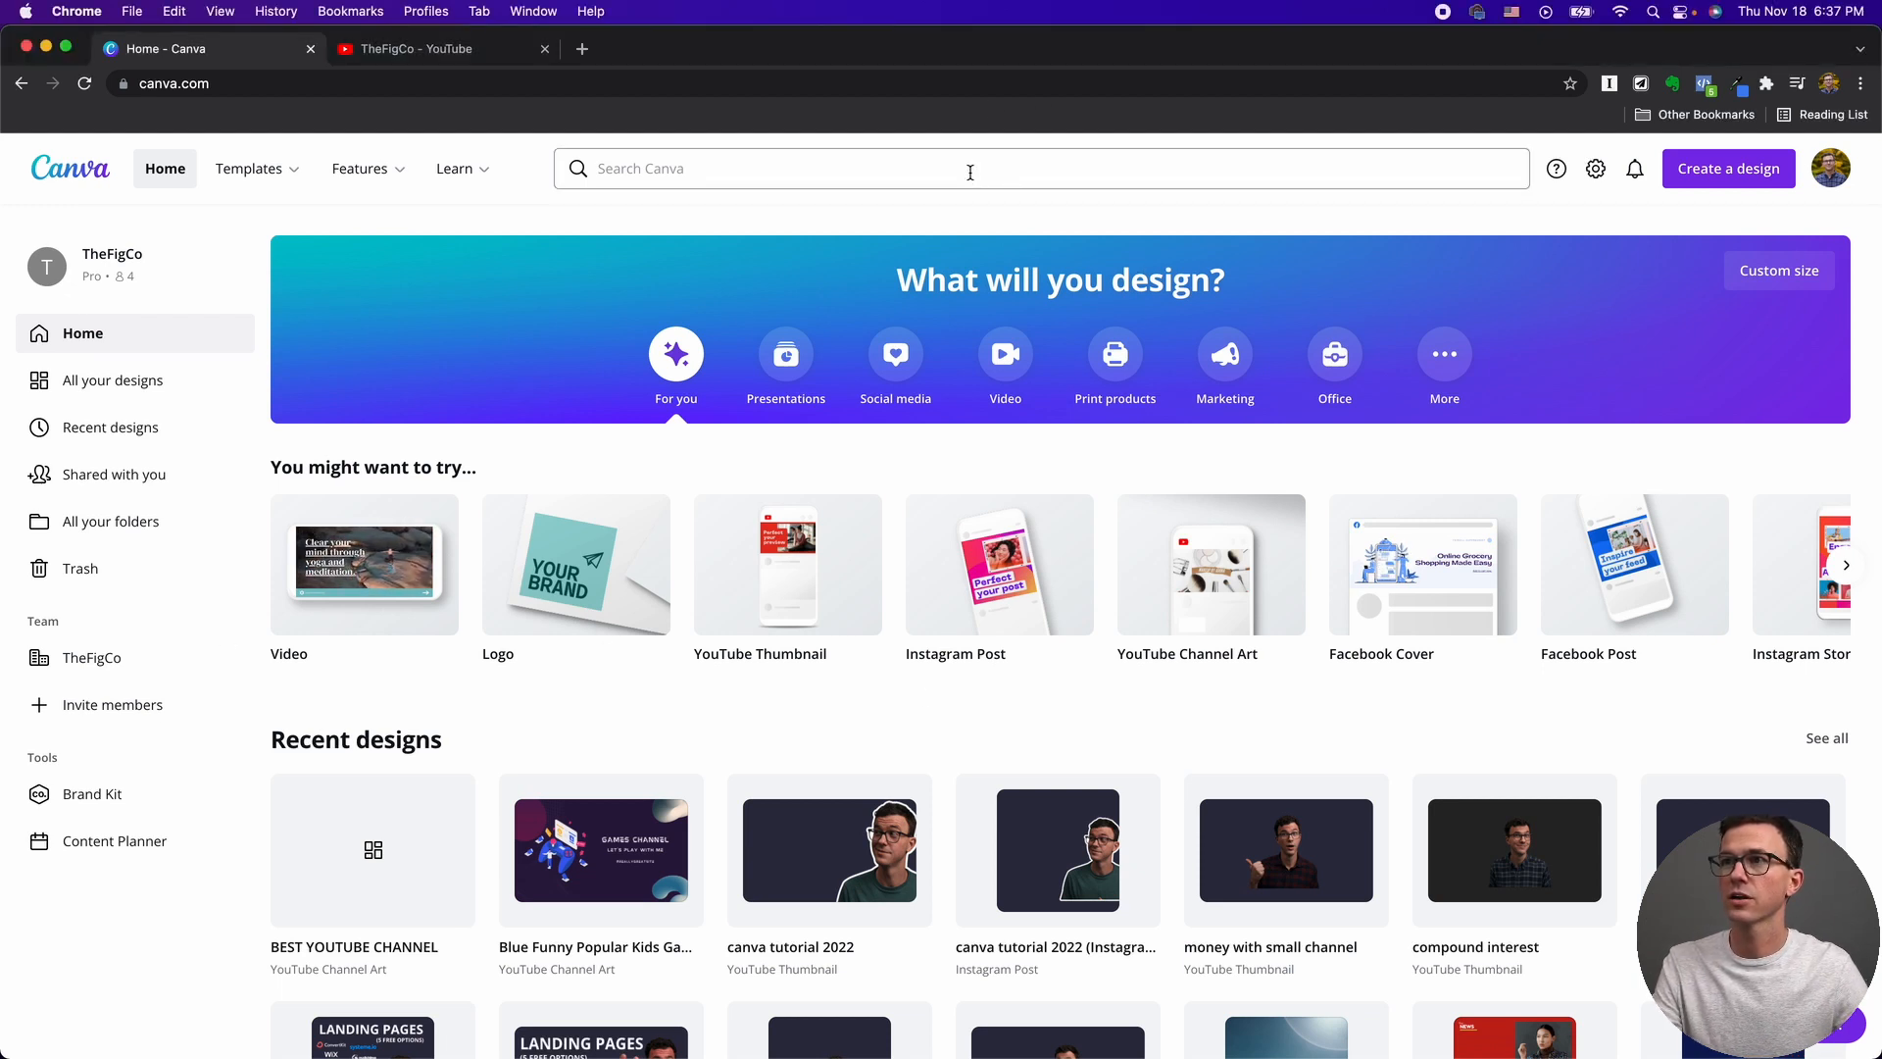
{"action": "type", "text": "youtube"}
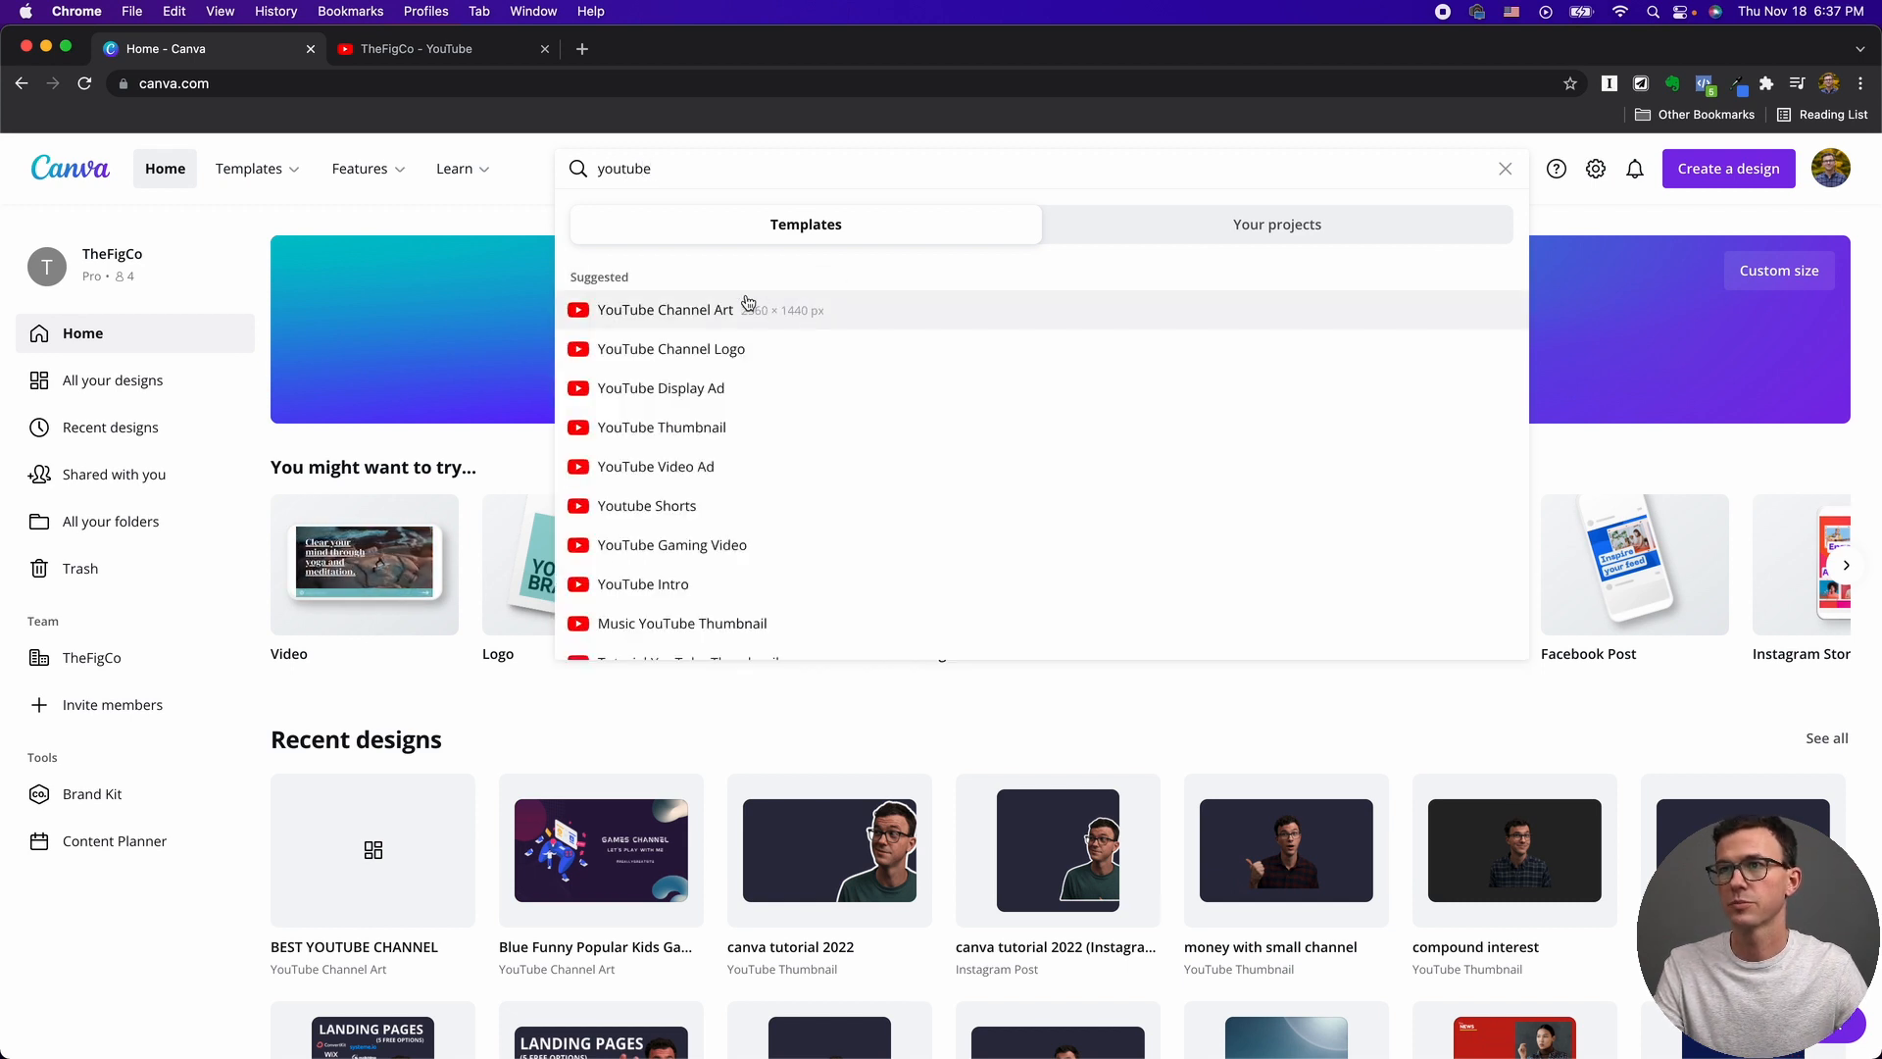
{"action": "mouse_move", "coordinate": [688, 310]}
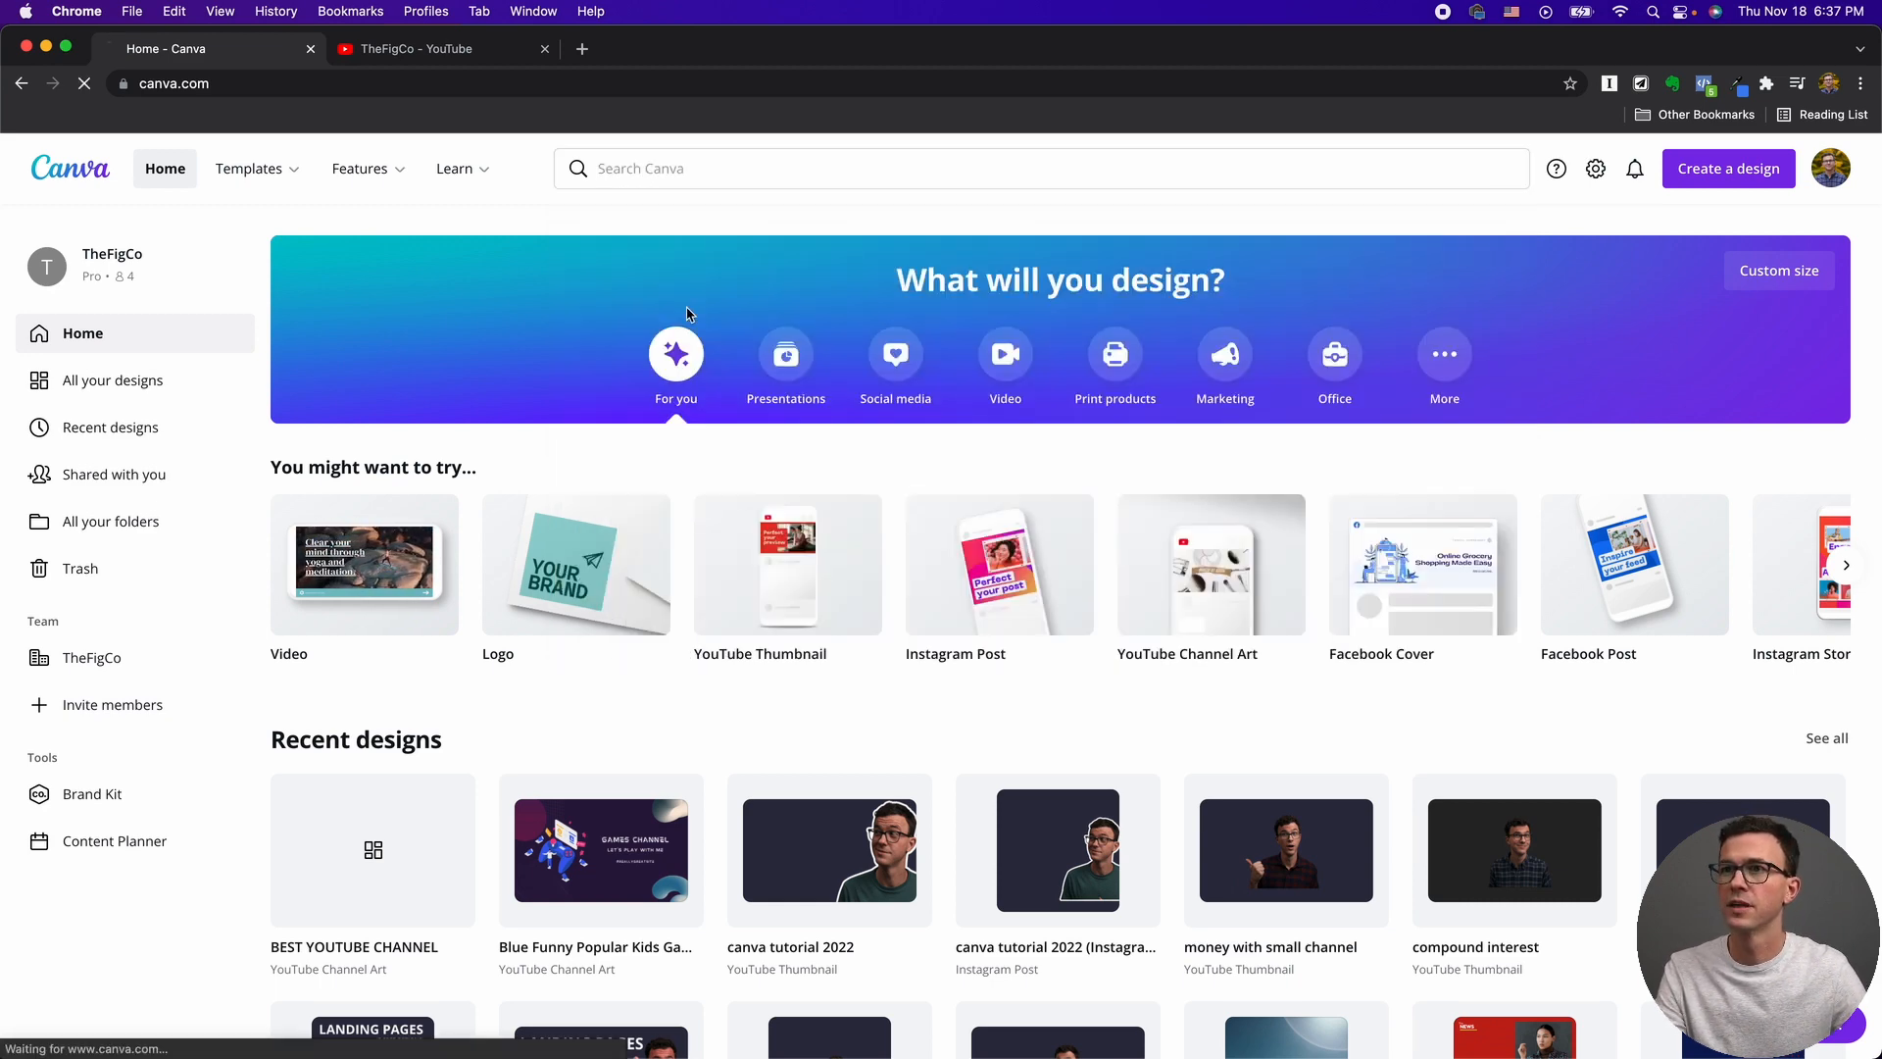
Choose the YouTube Channel Art suggestion and browse down its 576 templates.
{"action": "left_click", "coordinate": [1186, 565]}
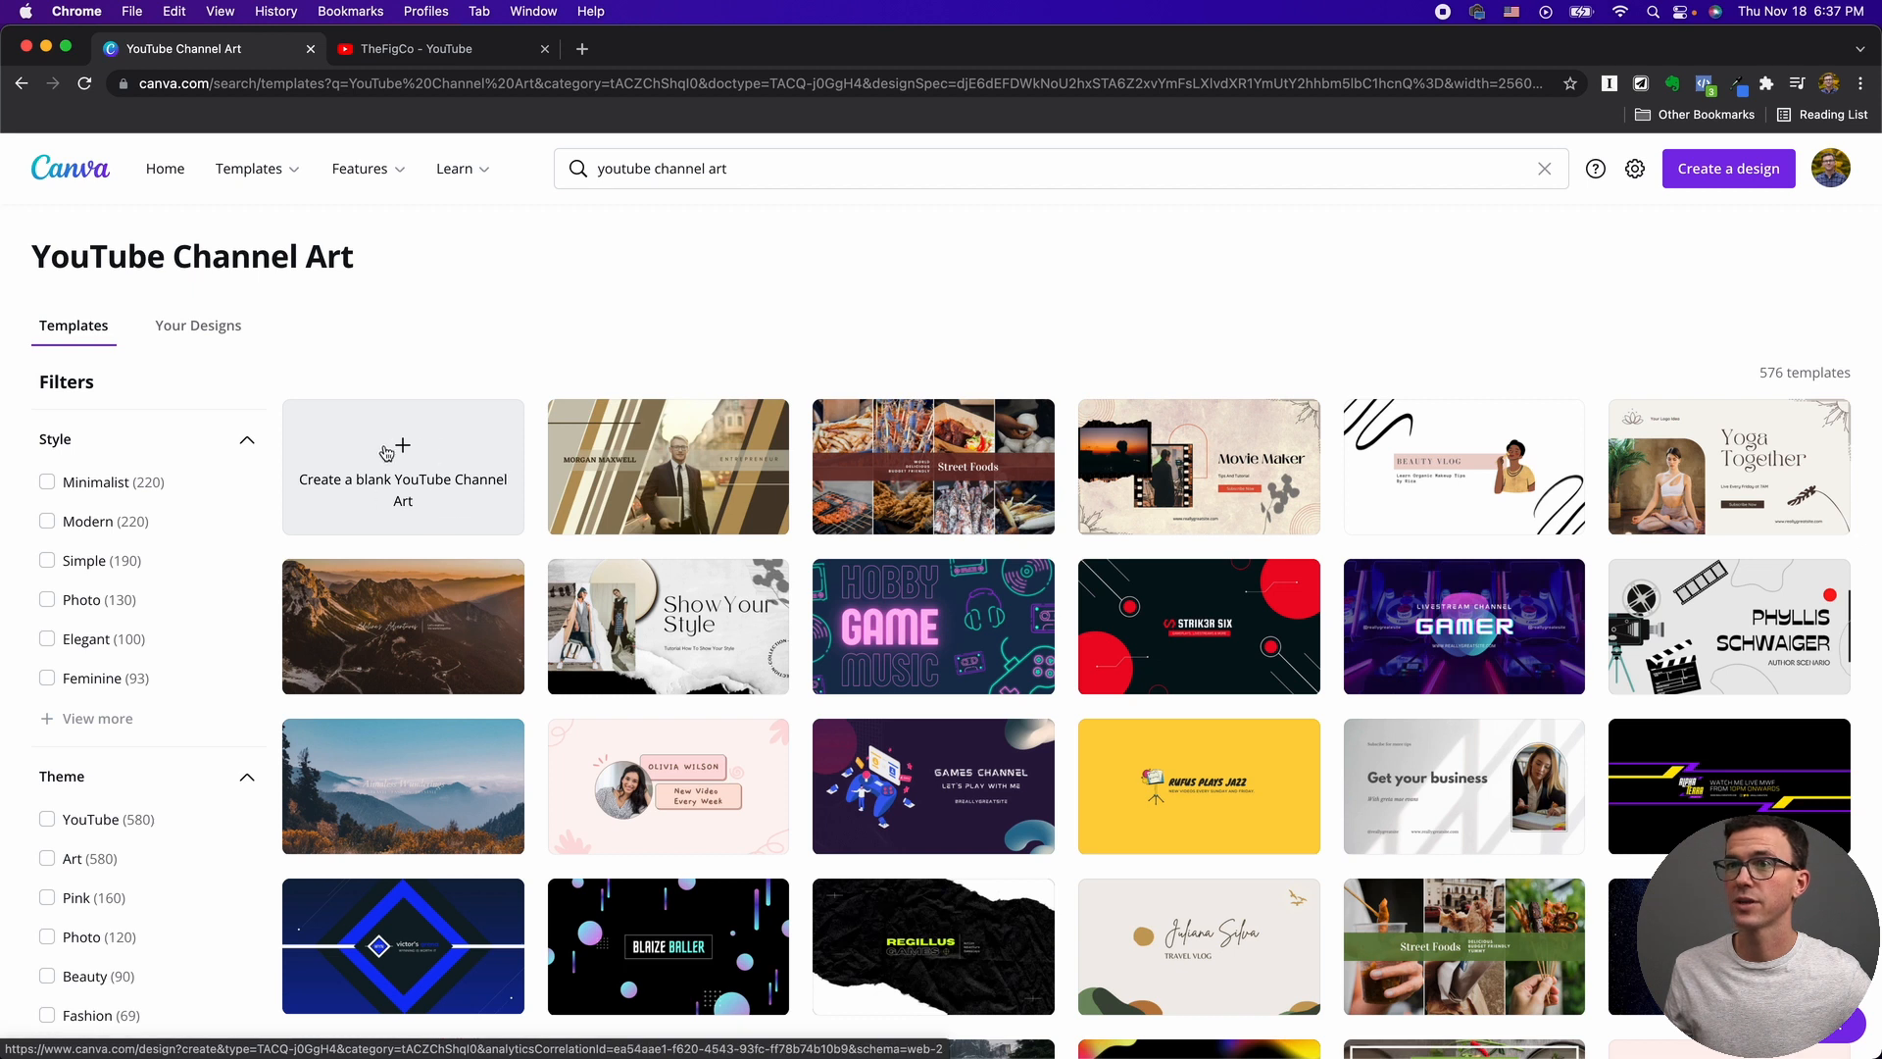
{"action": "mouse_move", "coordinate": [690, 737]}
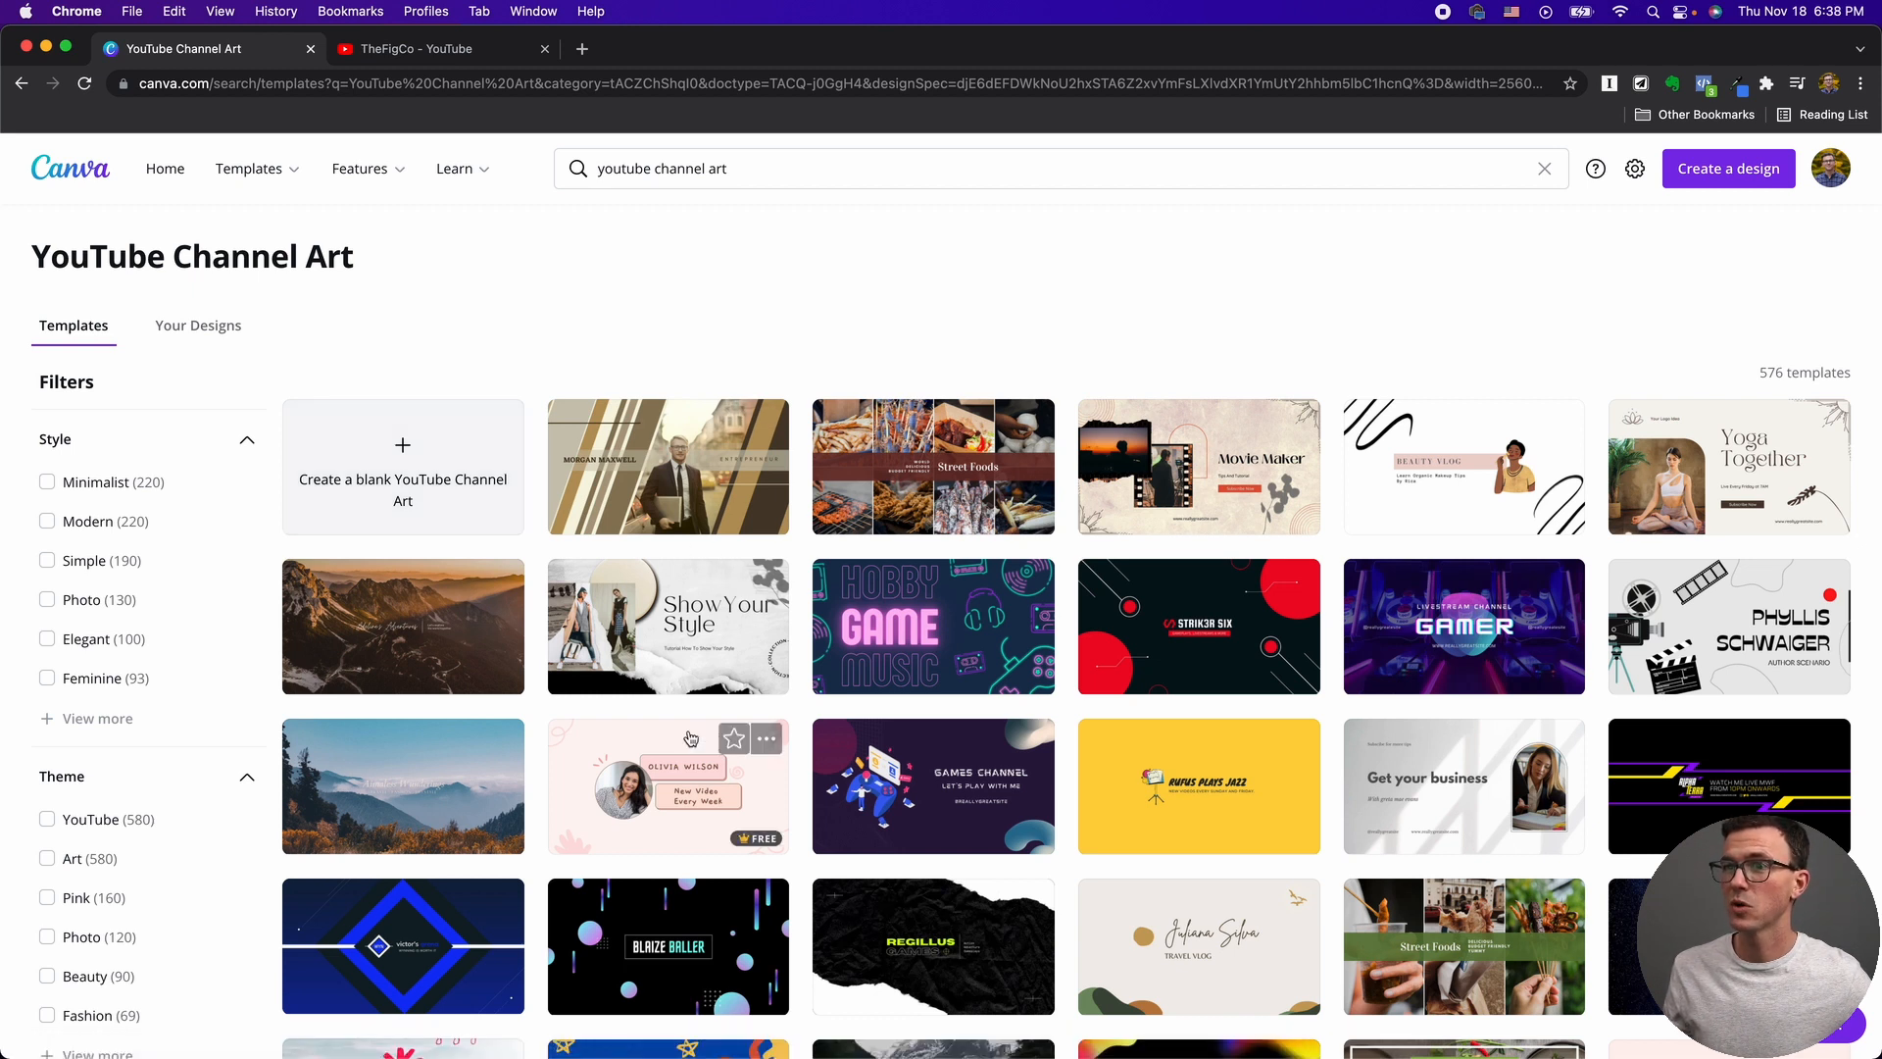
{"action": "mouse_move", "coordinate": [804, 806]}
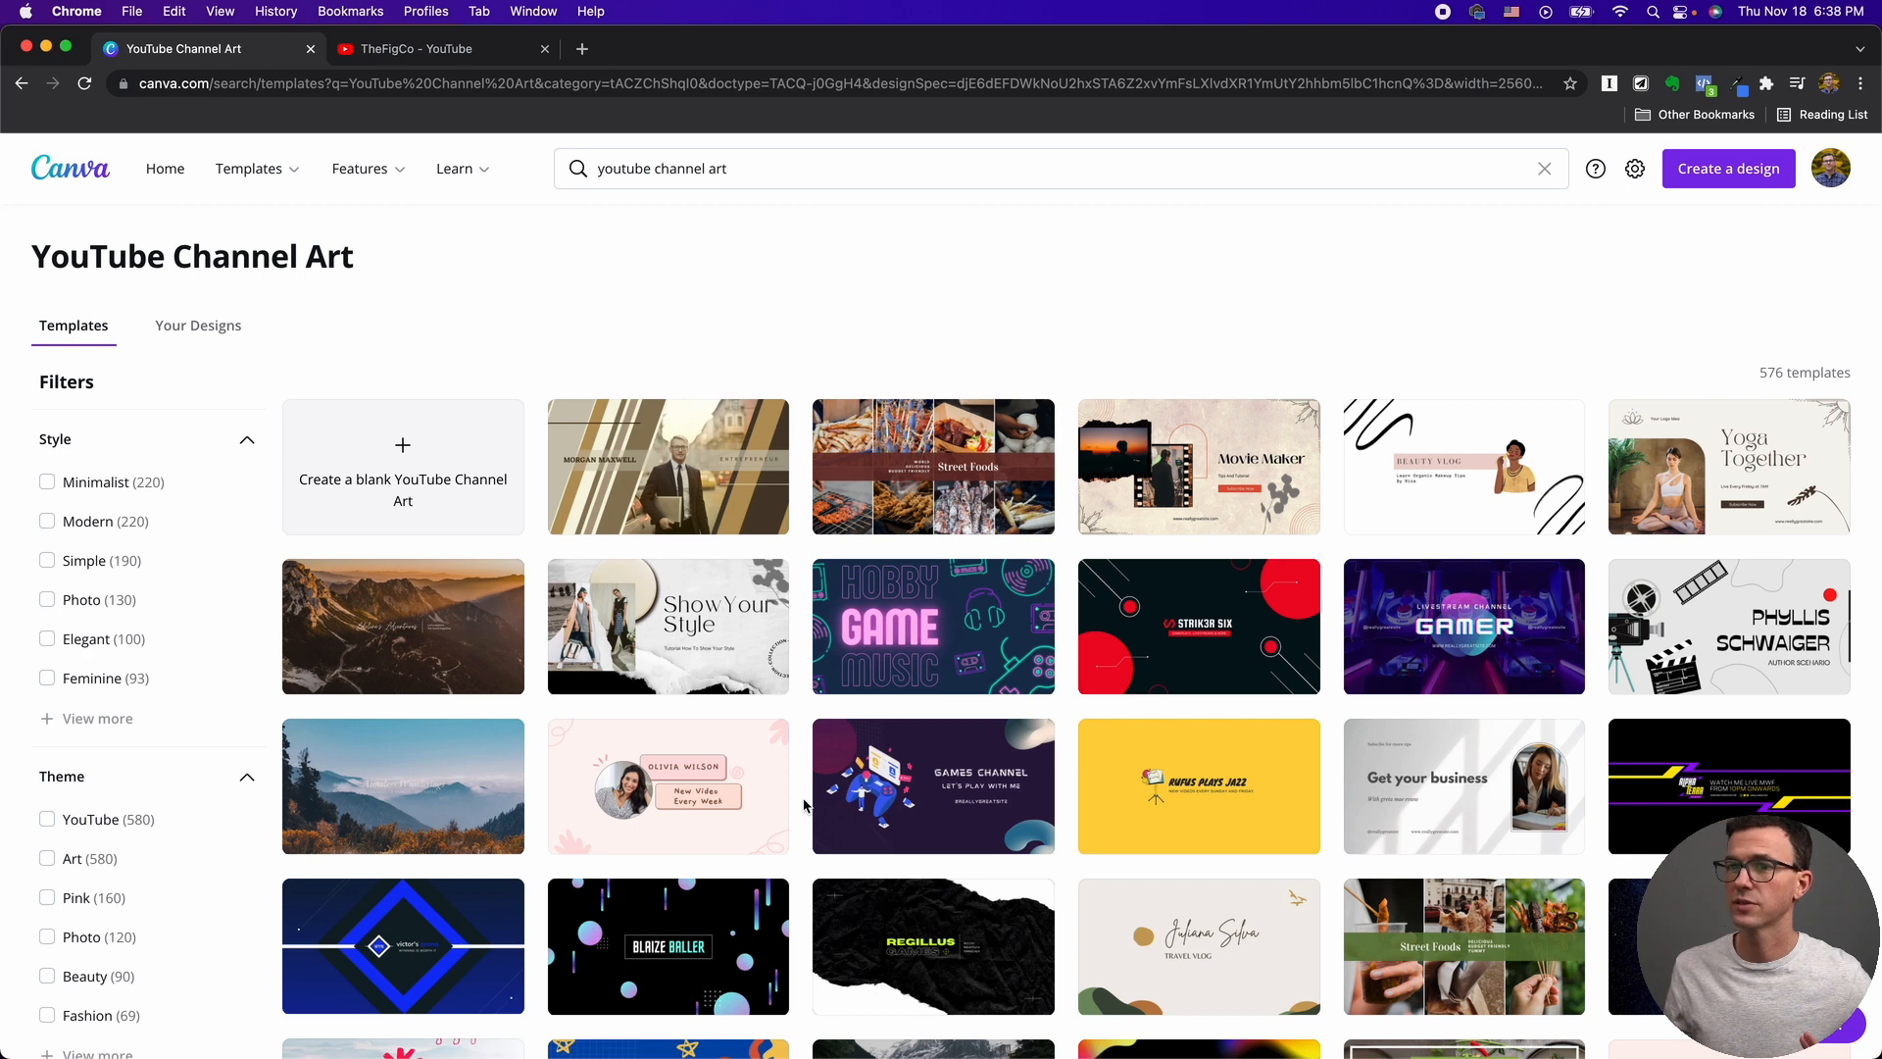
{"action": "scroll", "scroll_direction": "down", "scroll_amount": 3}
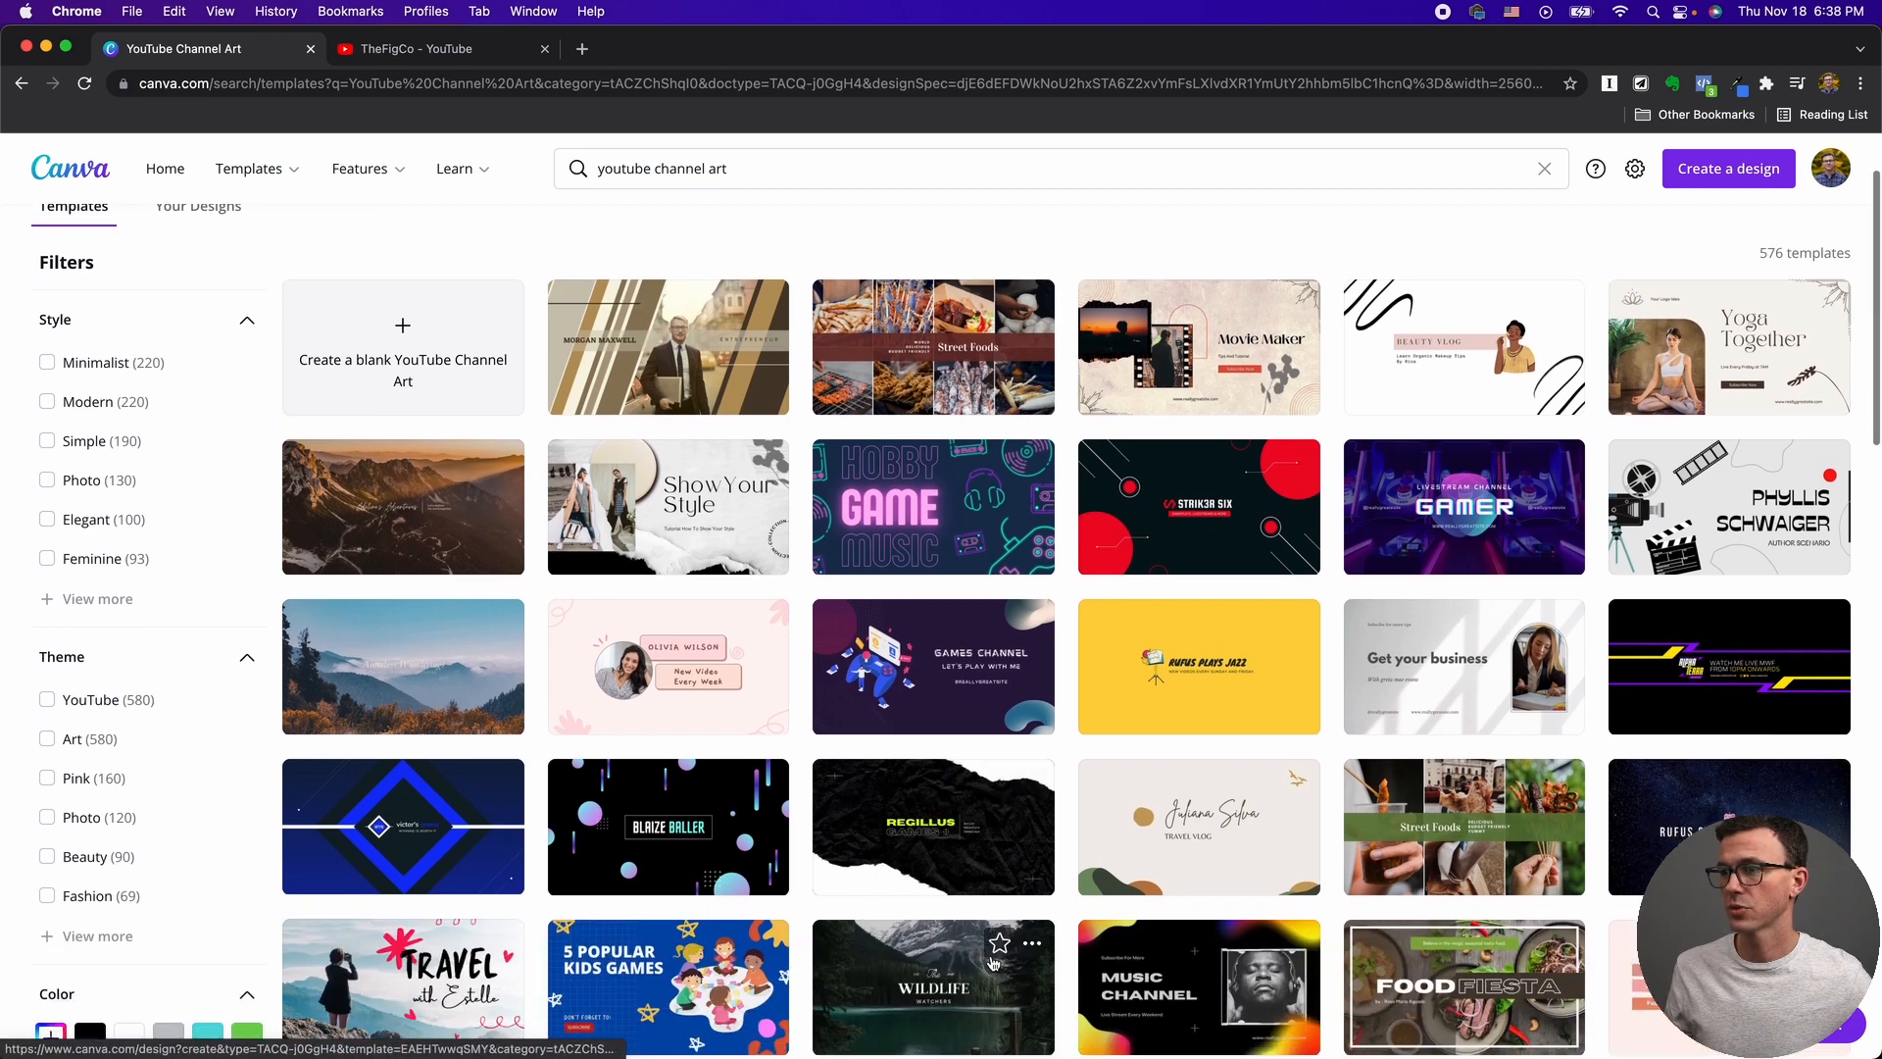
{"action": "scroll", "scroll_direction": "down", "scroll_amount": 3}
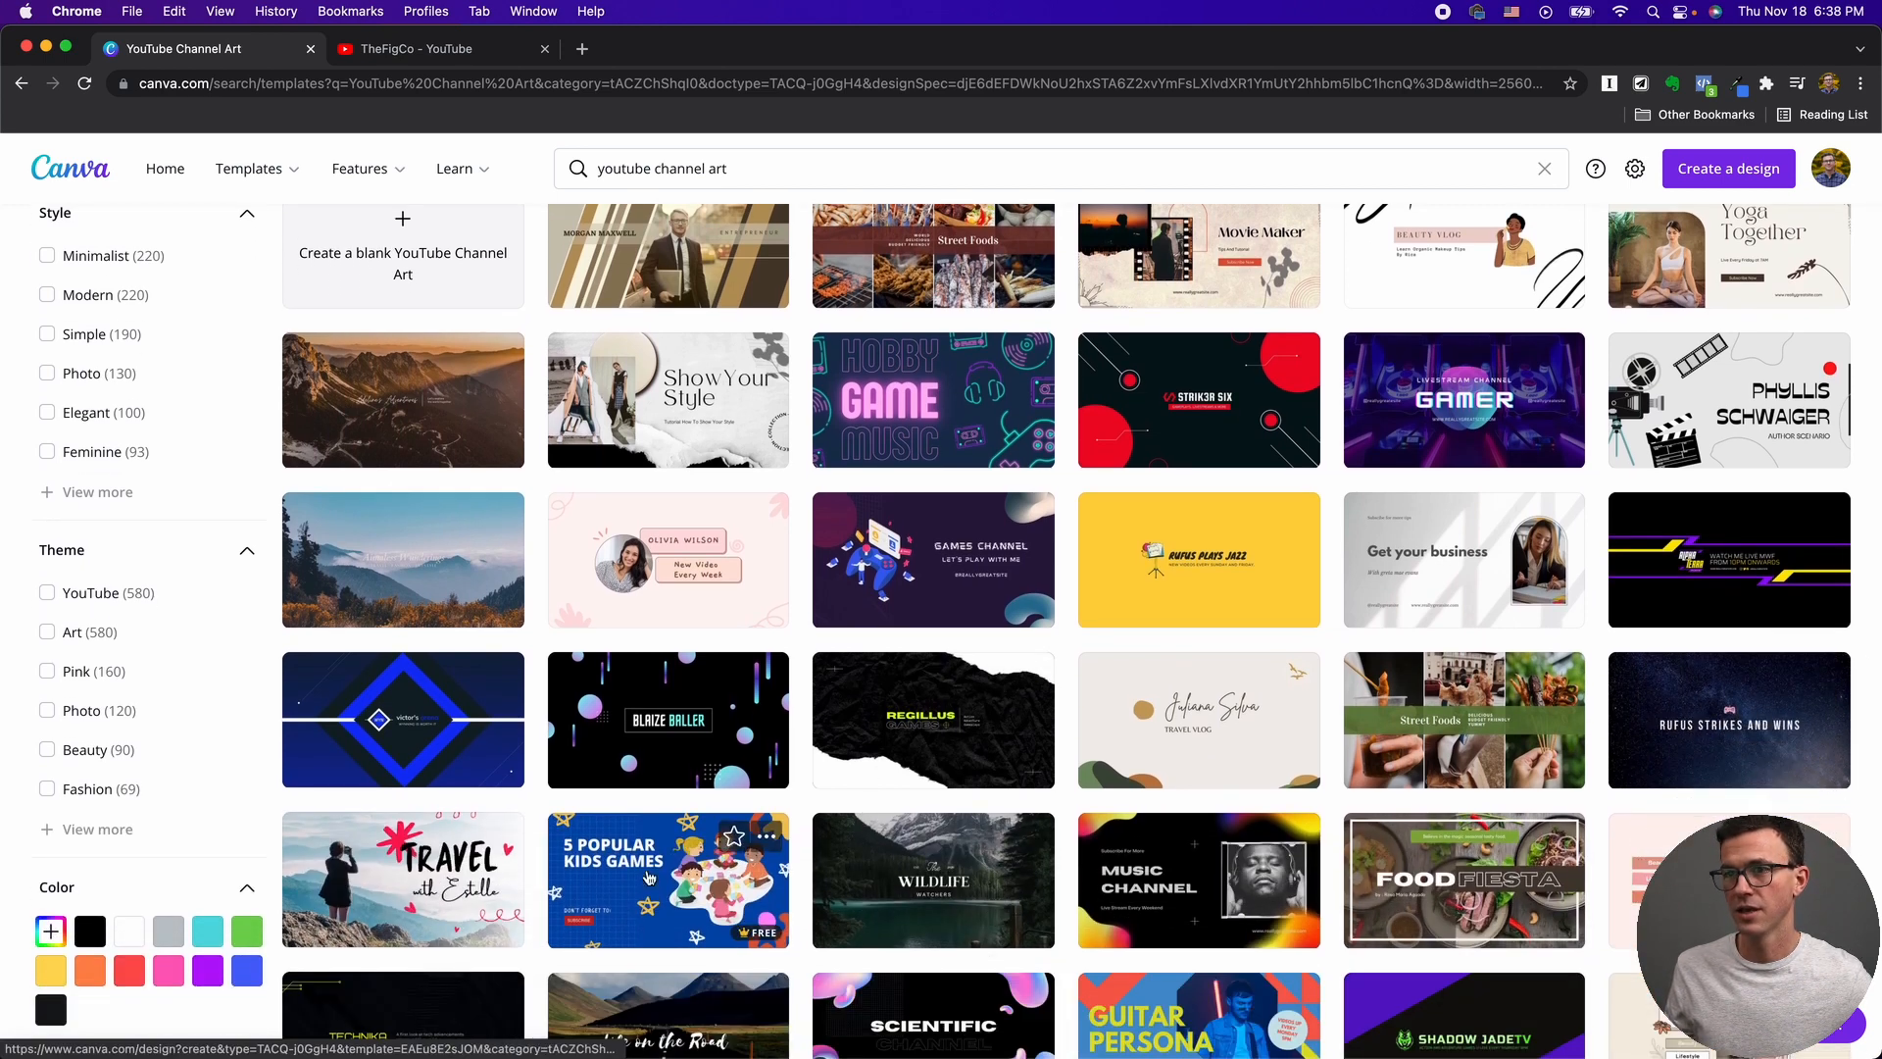
Open the 5 Popular Kids Games template and turn on rulers via File > Show rulers.
{"action": "left_click", "coordinate": [667, 878]}
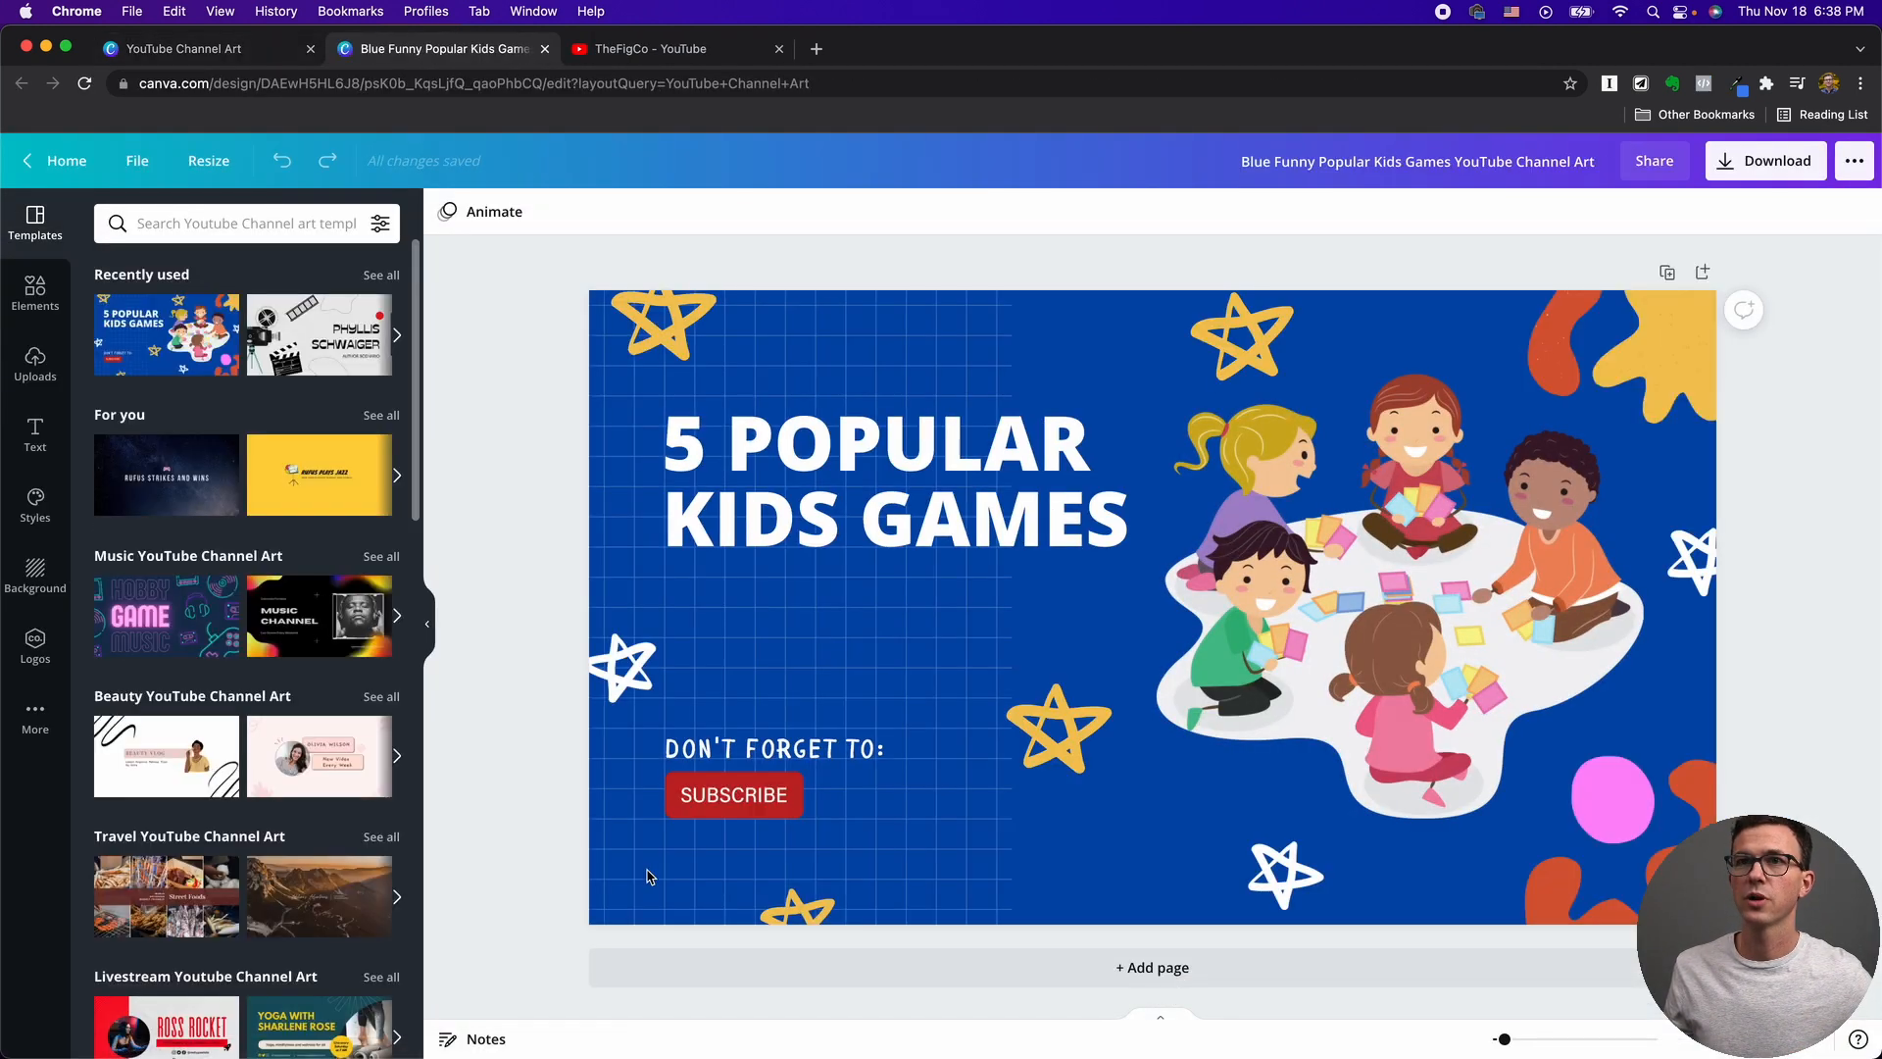
{"action": "left_click", "coordinate": [137, 159]}
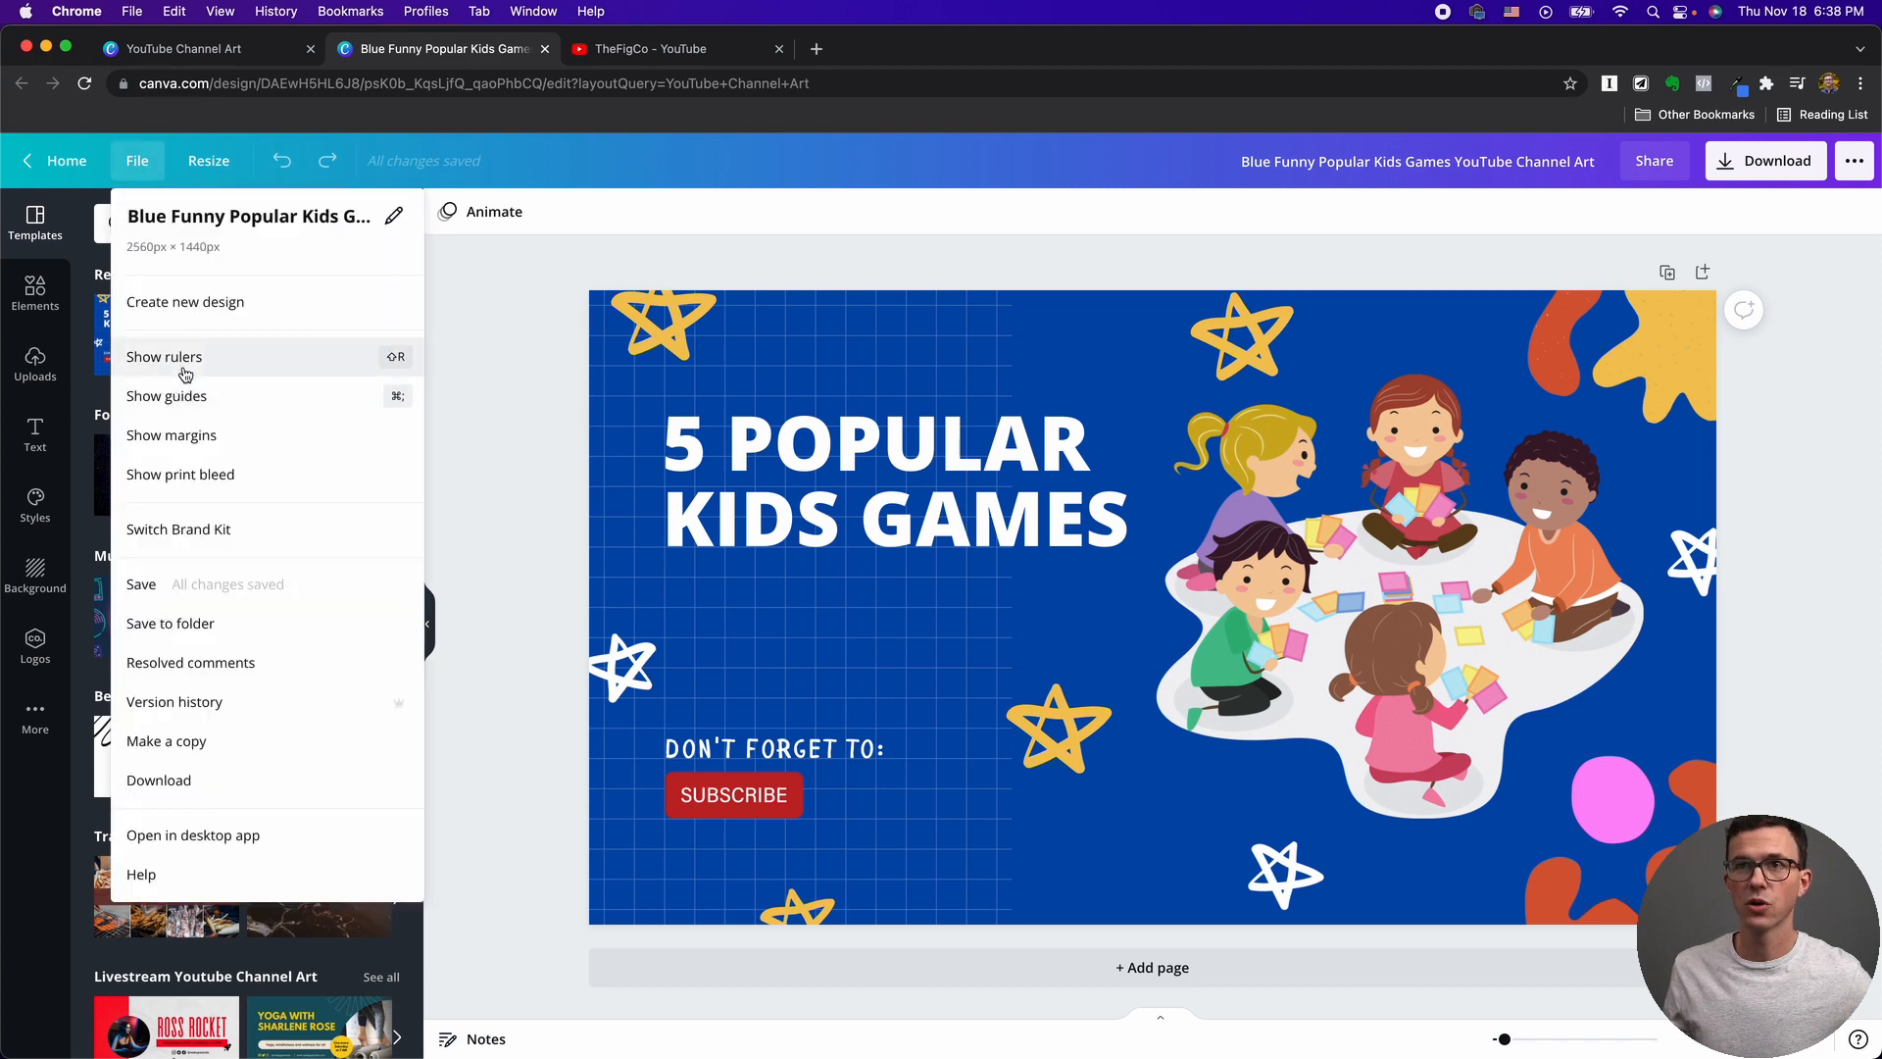
{"action": "left_click", "coordinate": [163, 357]}
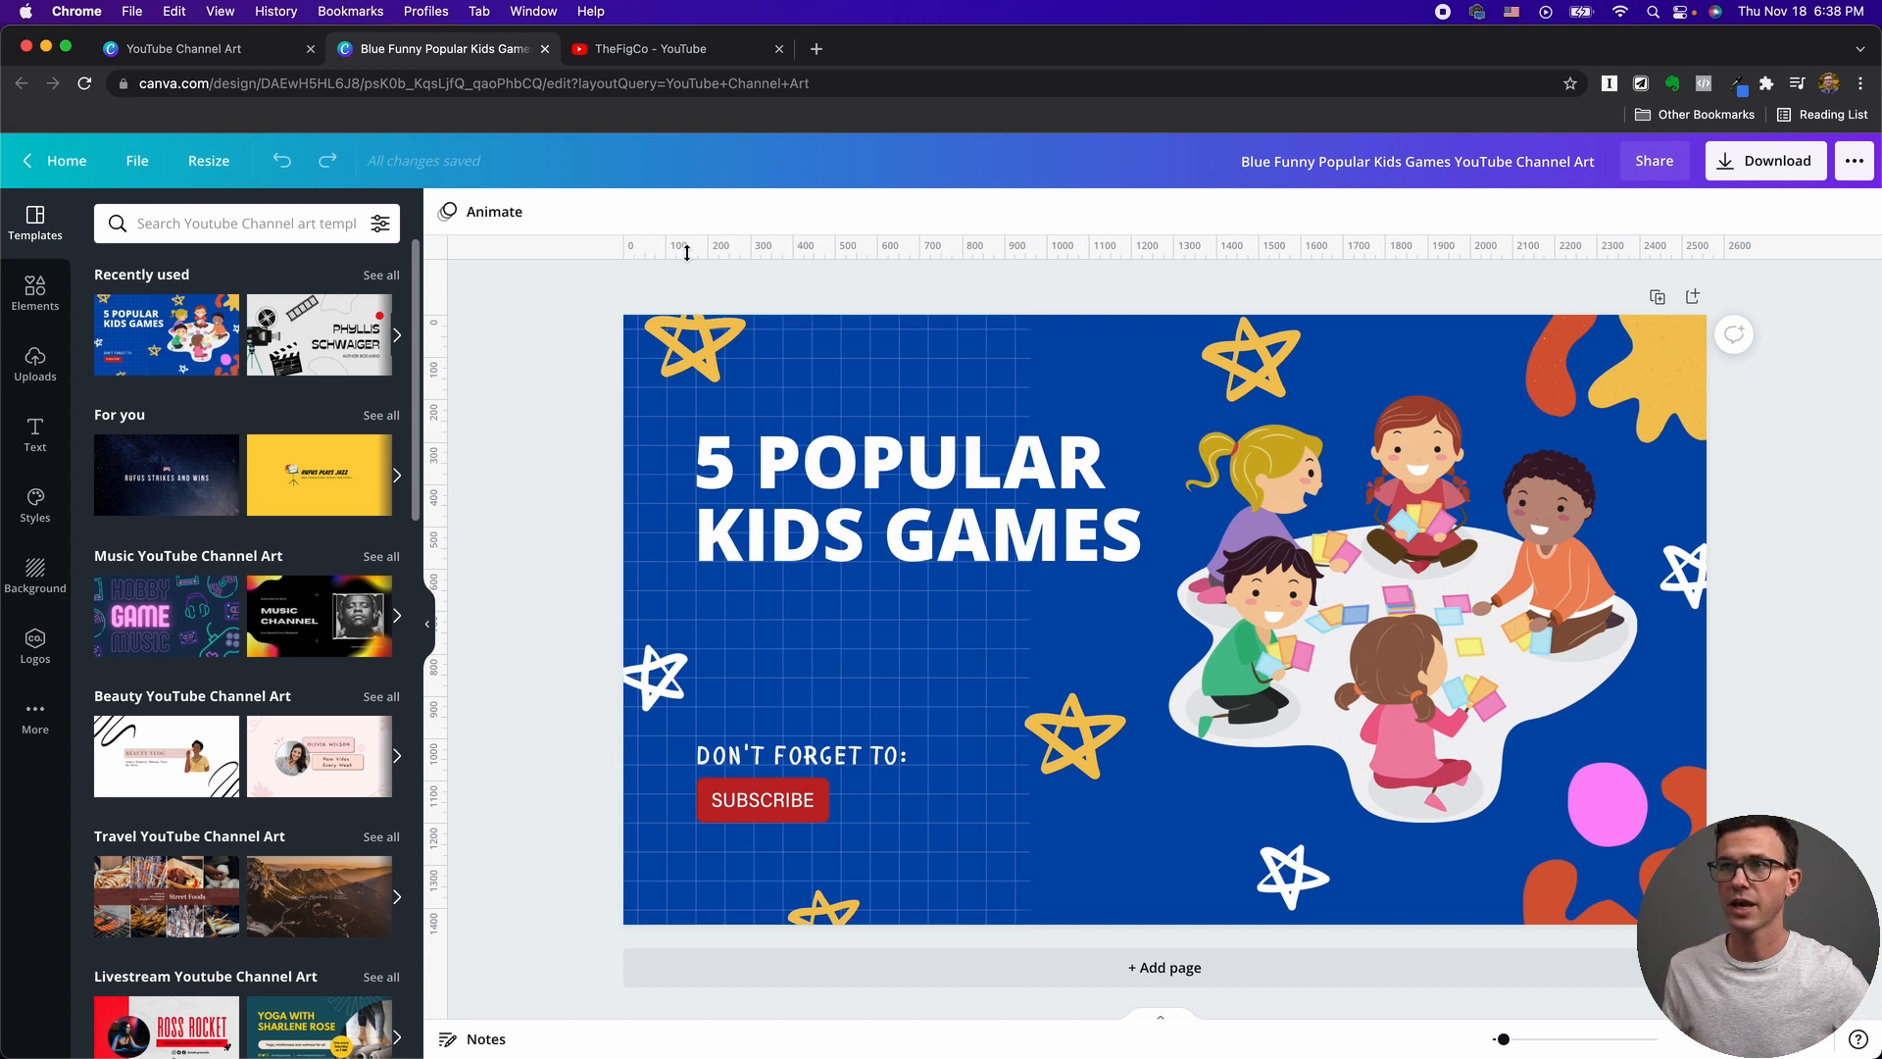
Place a horizontal guide through the template's title and clear the canvas selection.
{"action": "left_click", "coordinate": [912, 498]}
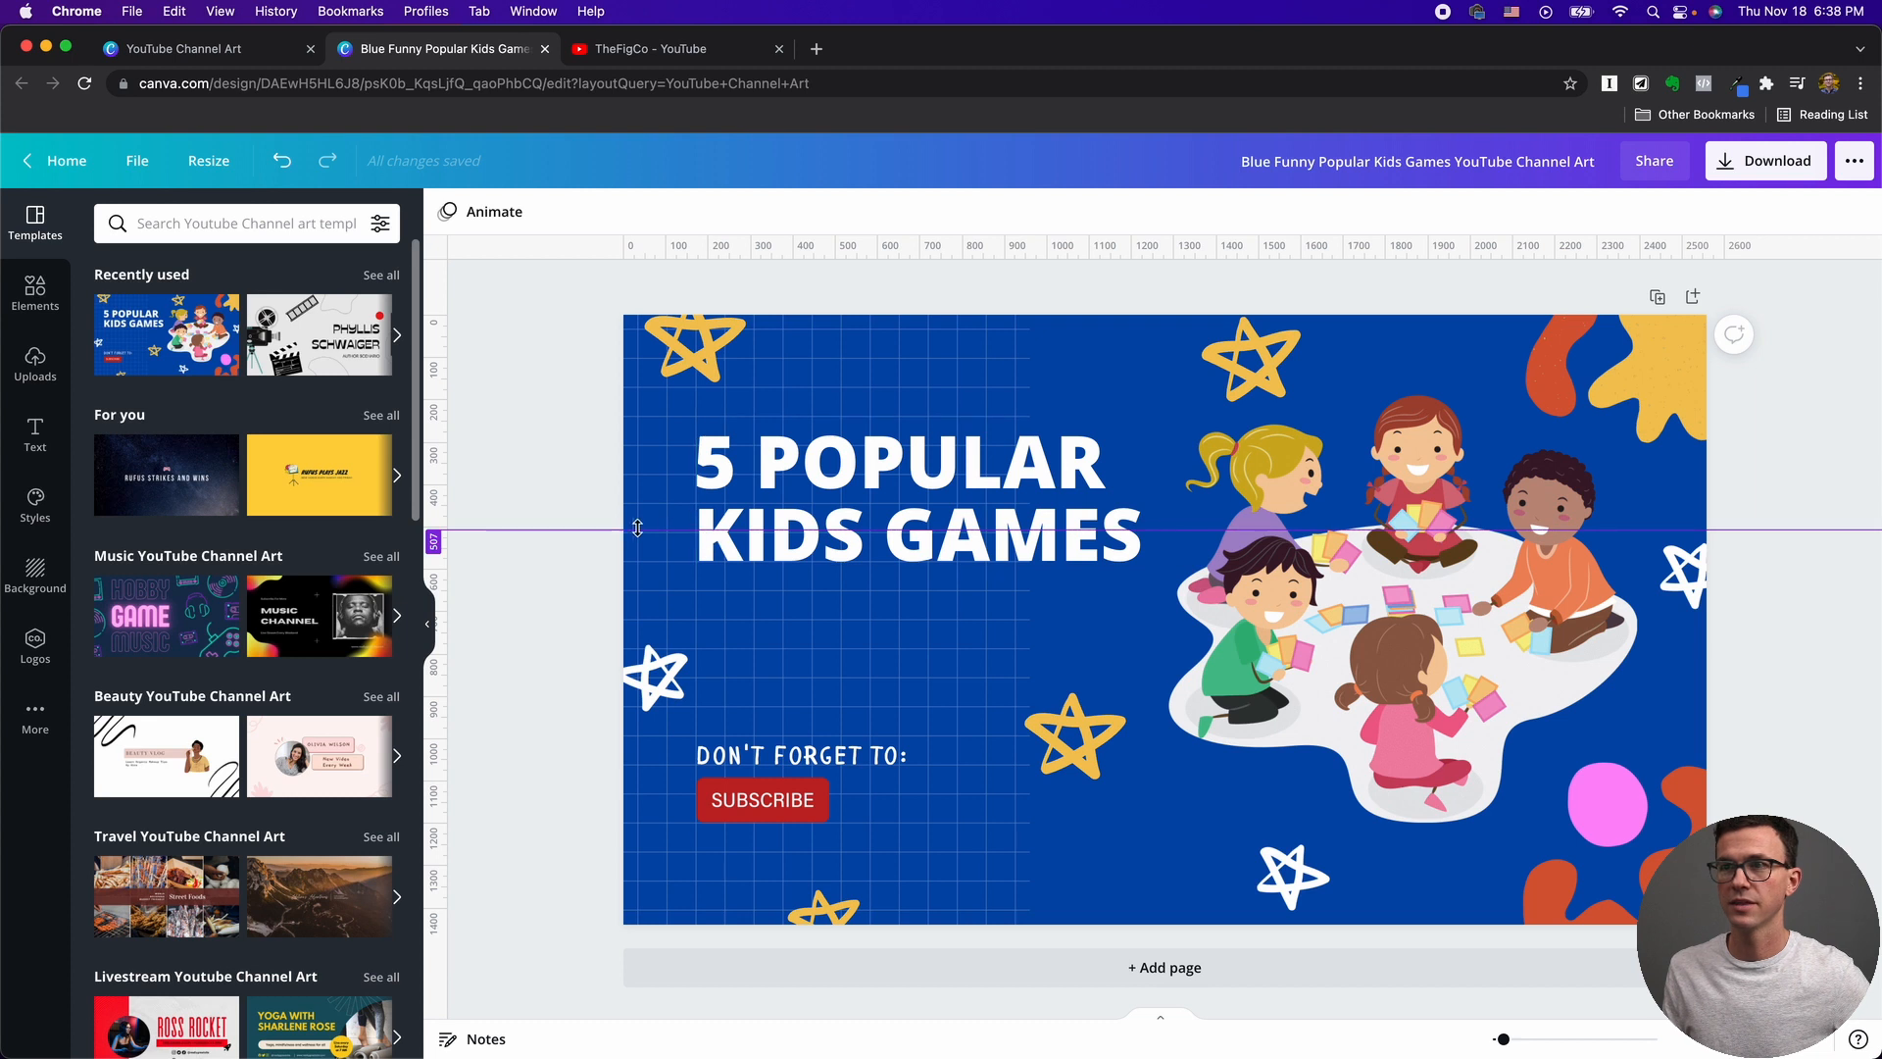
{"action": "left_click", "coordinate": [655, 678]}
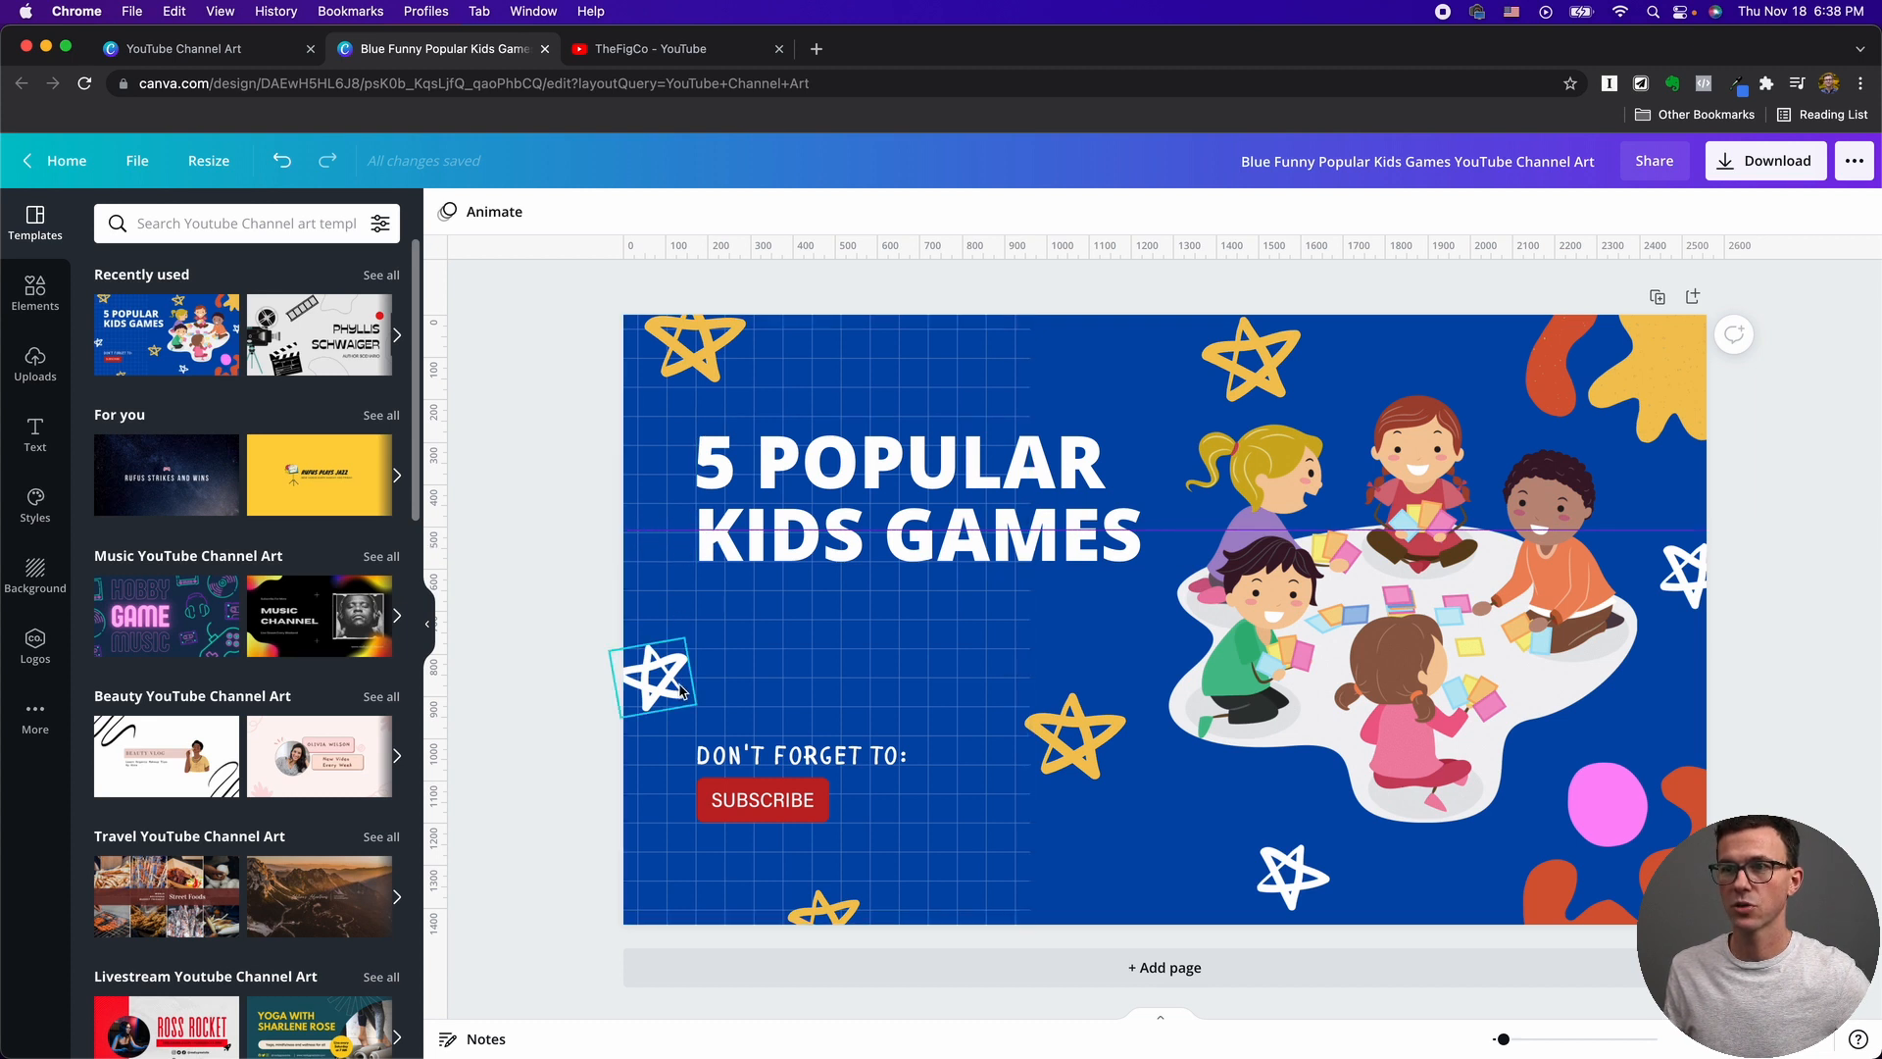
{"action": "left_click", "coordinate": [841, 498]}
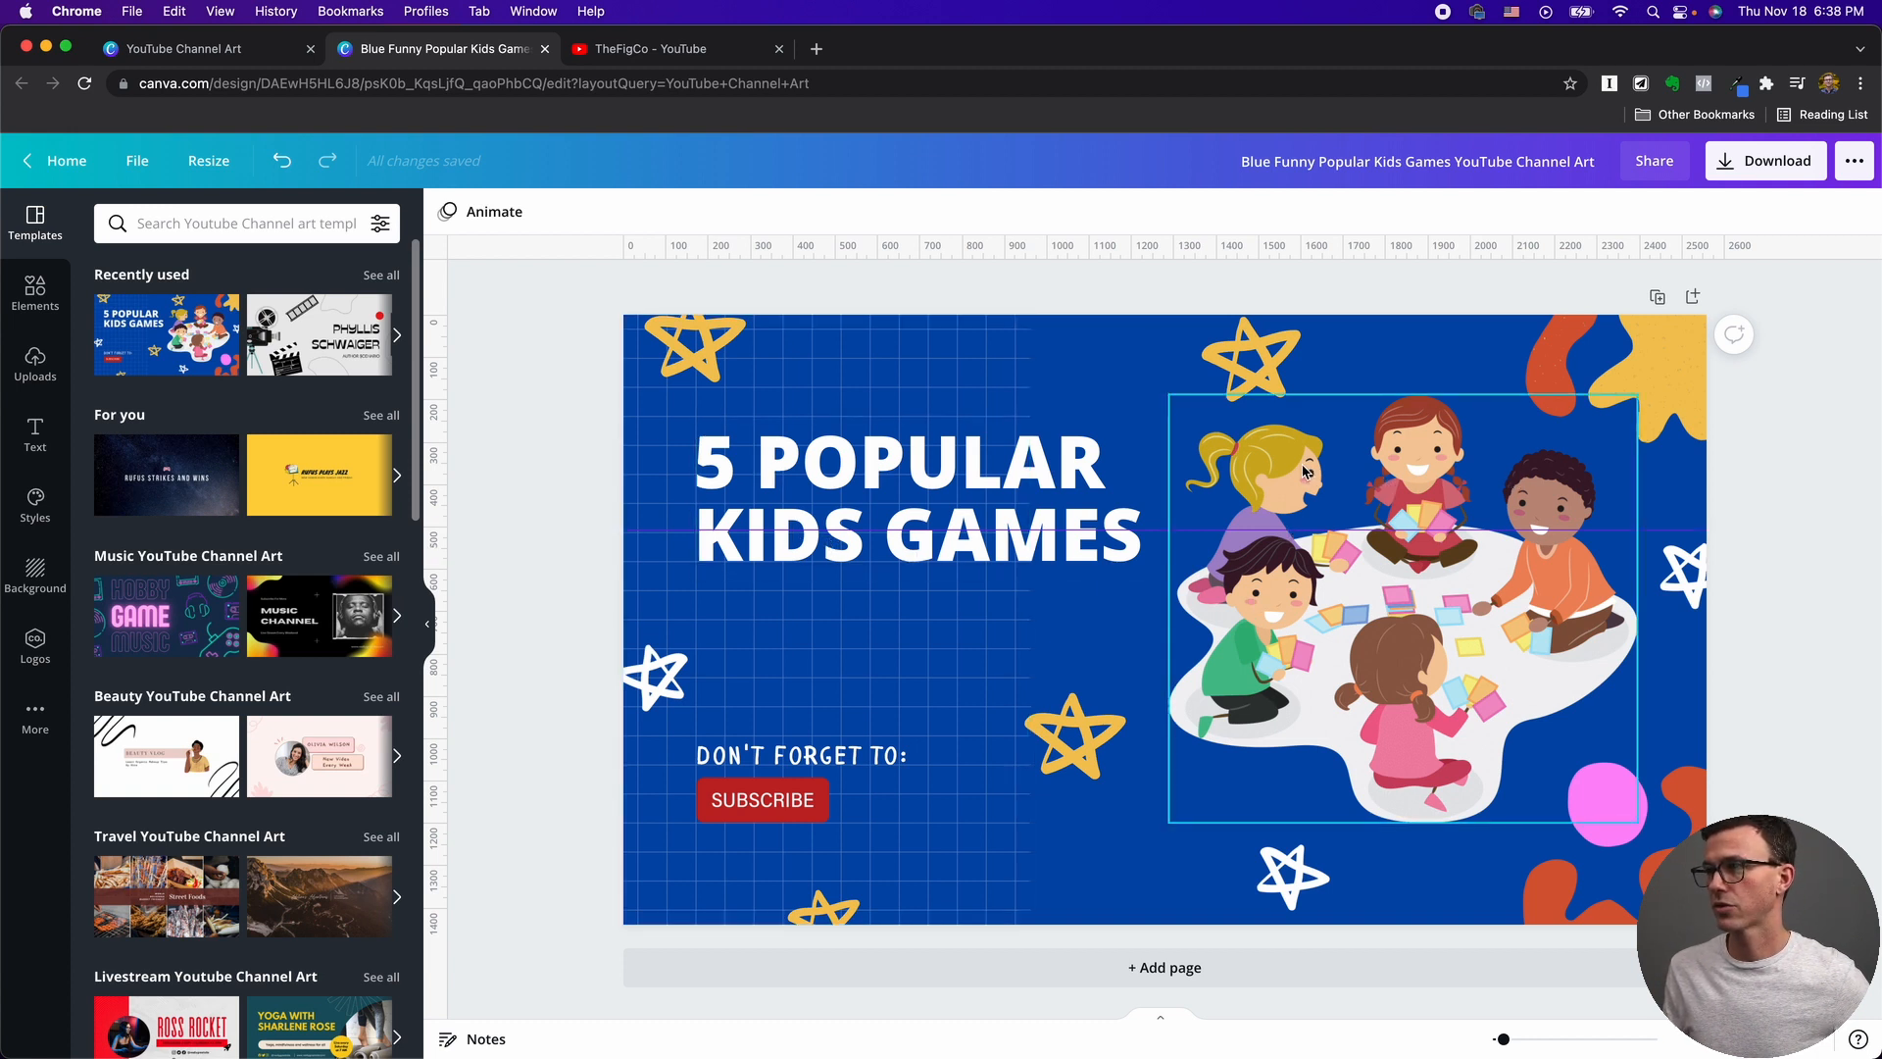
{"action": "mouse_move", "coordinate": [1249, 500]}
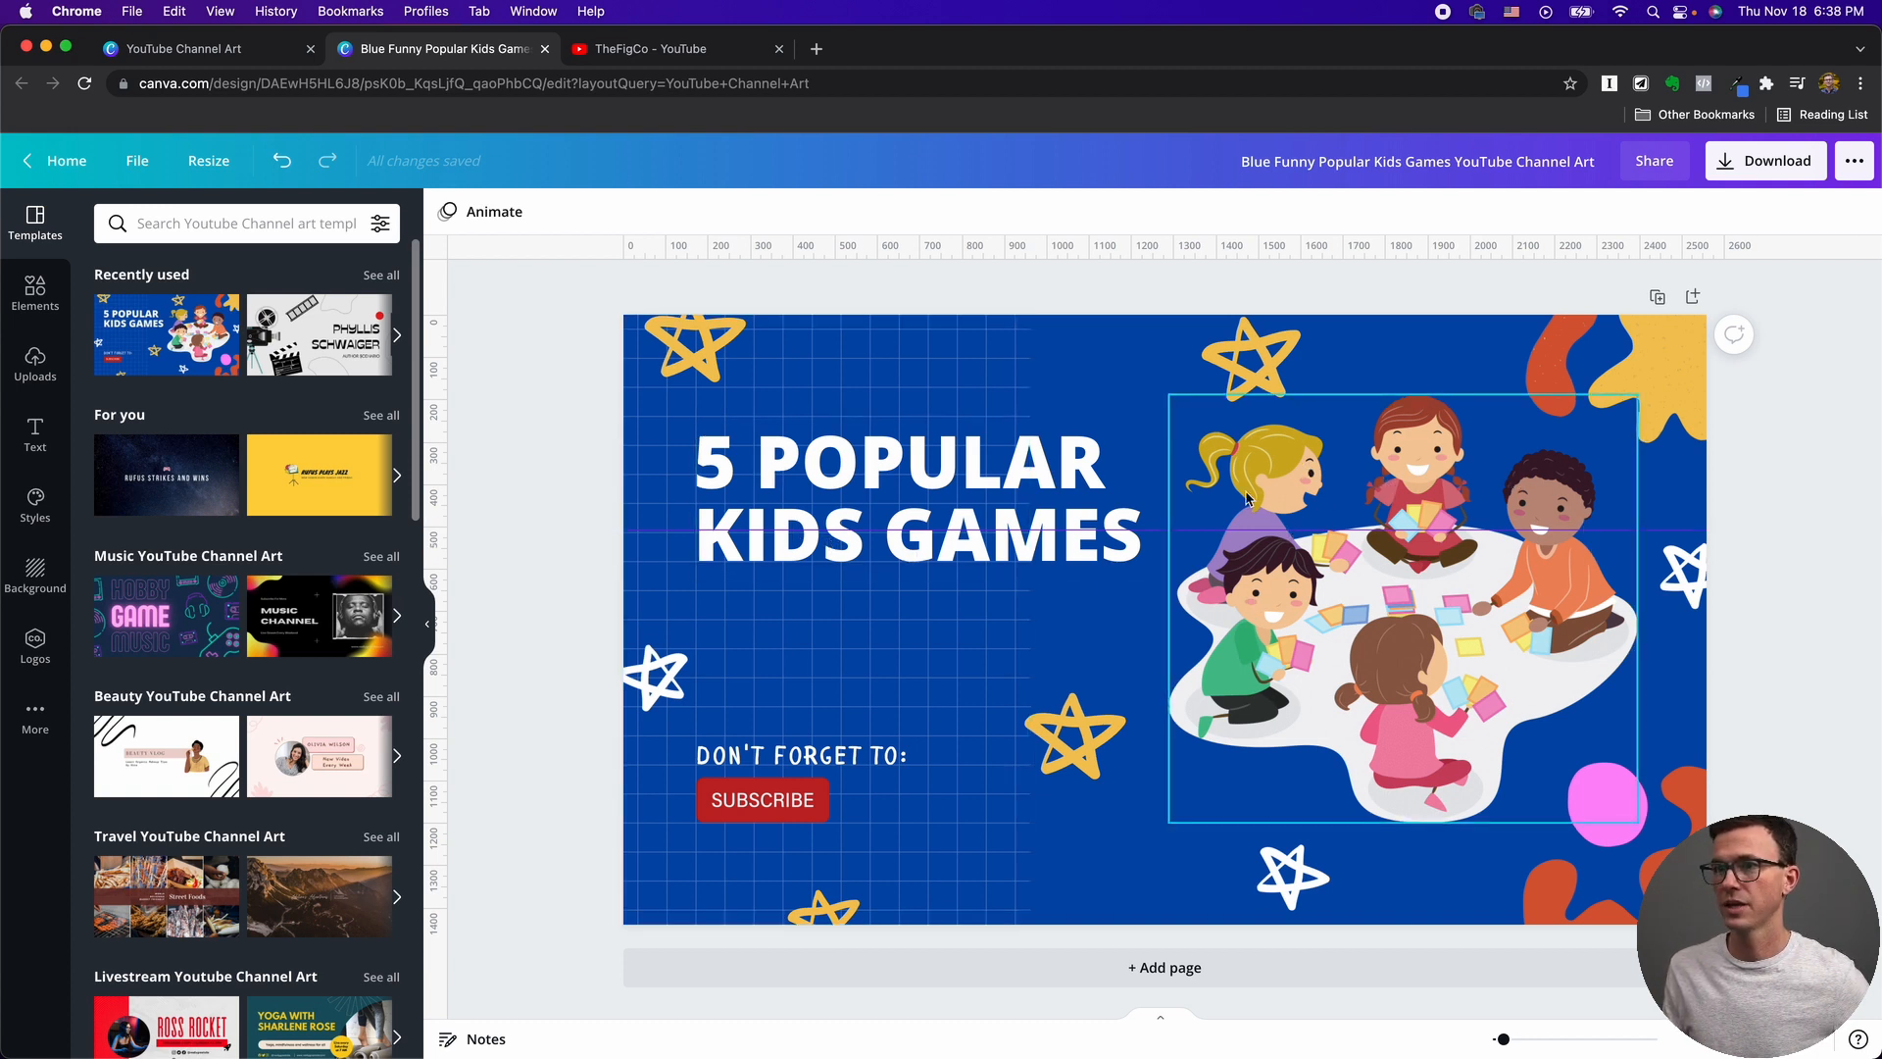
{"action": "left_click", "coordinate": [828, 618]}
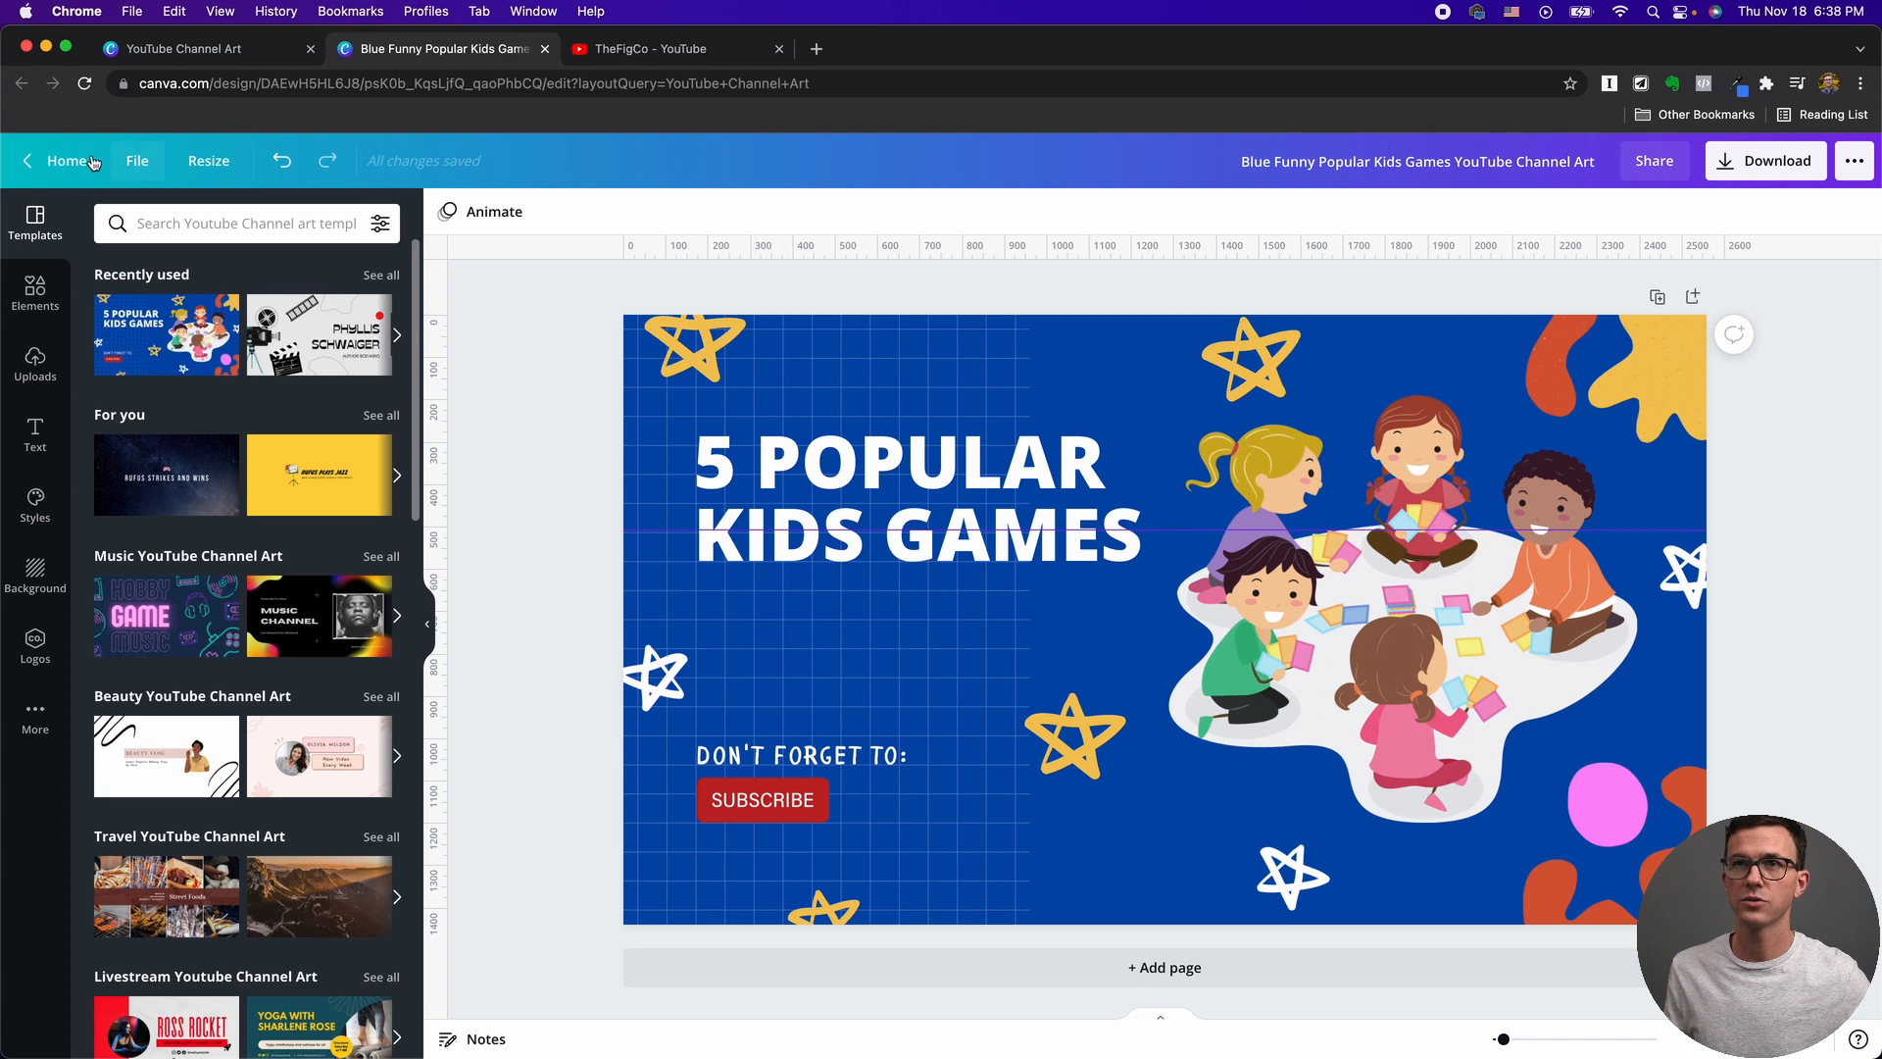
From Home, search 'youtube bann' and start a blank 2560×1440 YouTube Channel Art design.
{"action": "left_click", "coordinate": [66, 160]}
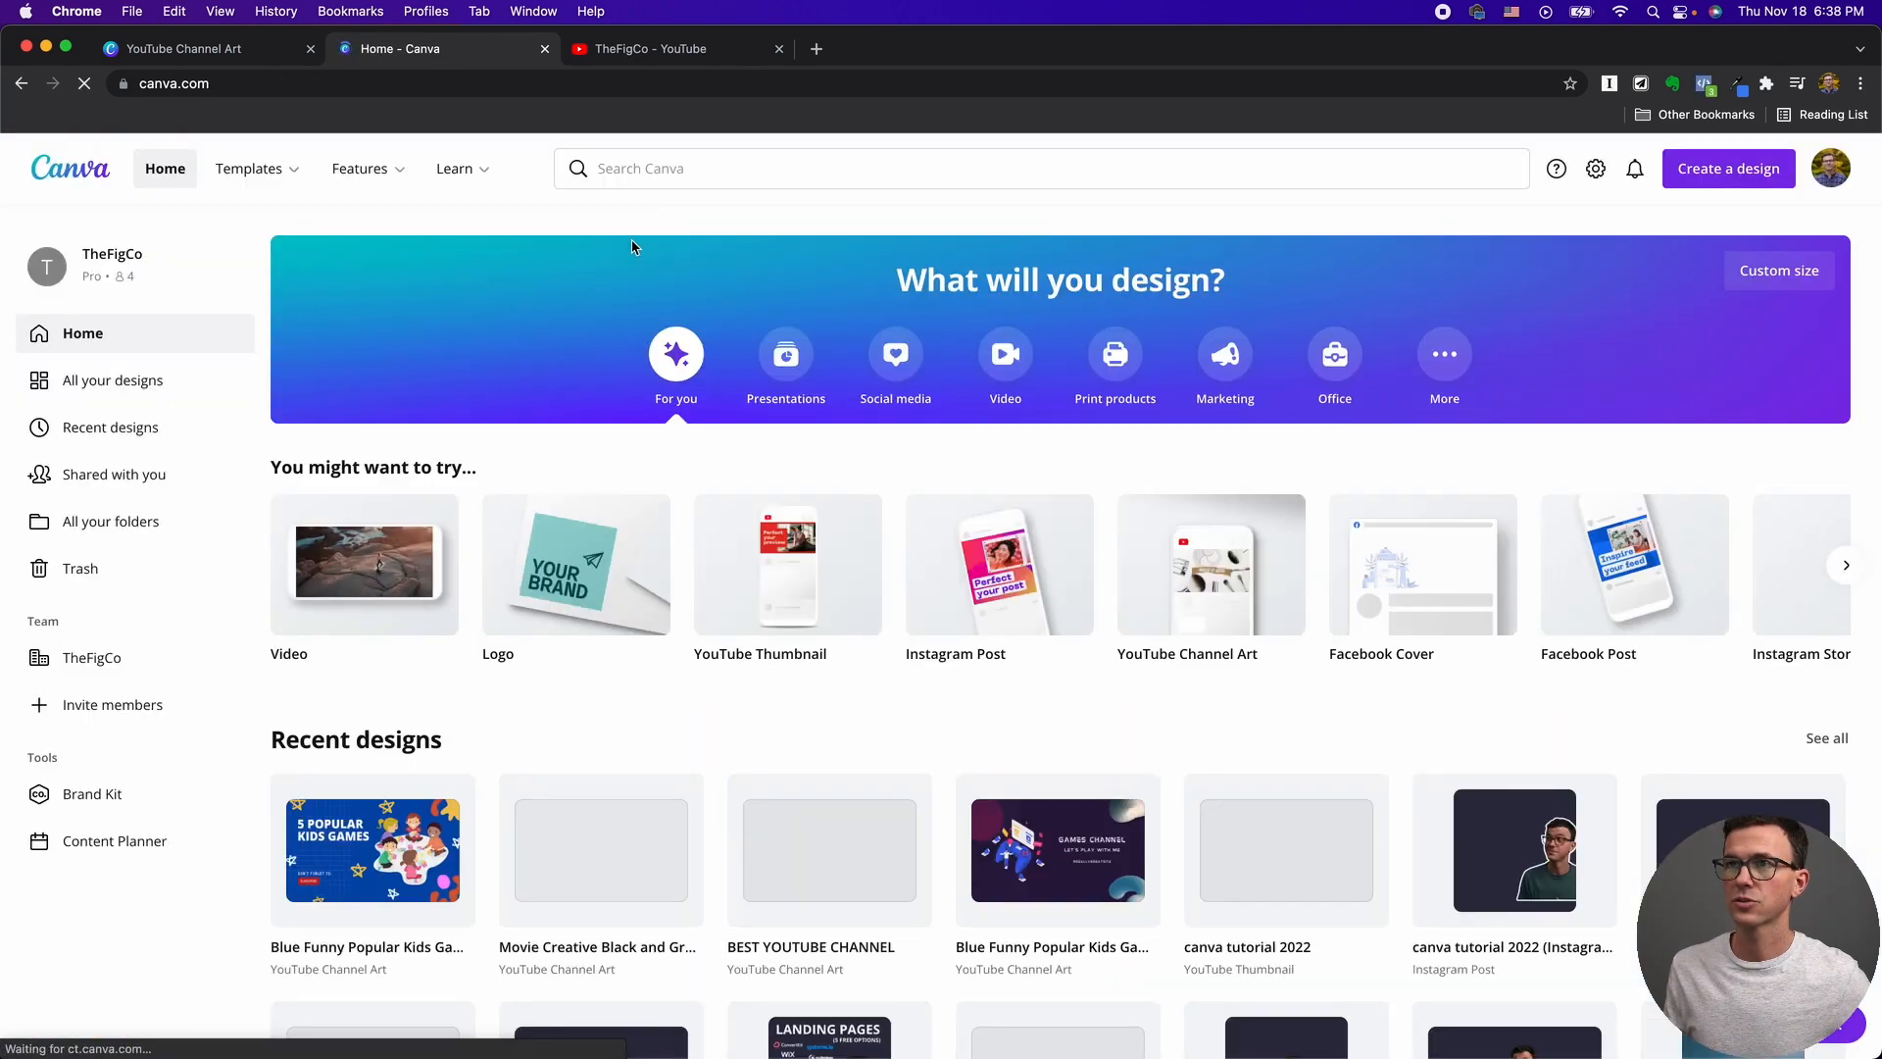
{"action": "type", "text": "youtube"}
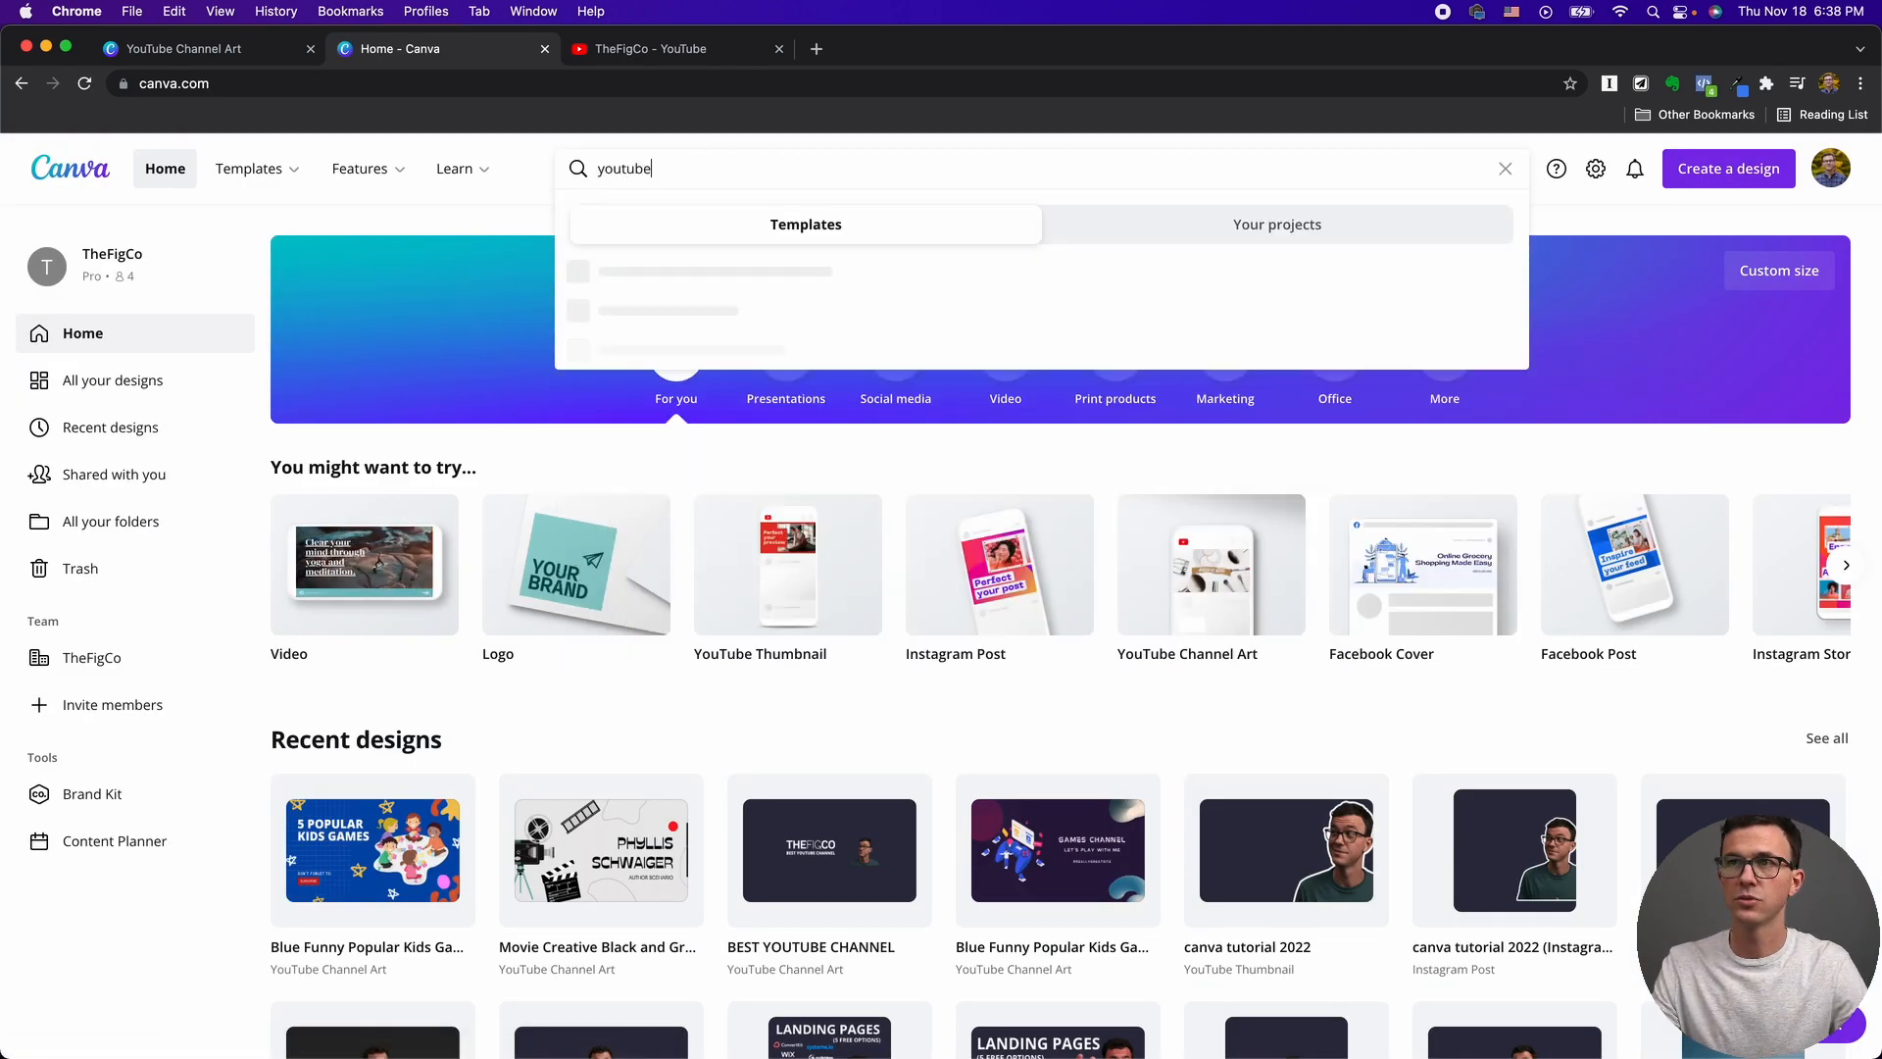
{"action": "type", "text": "bann"}
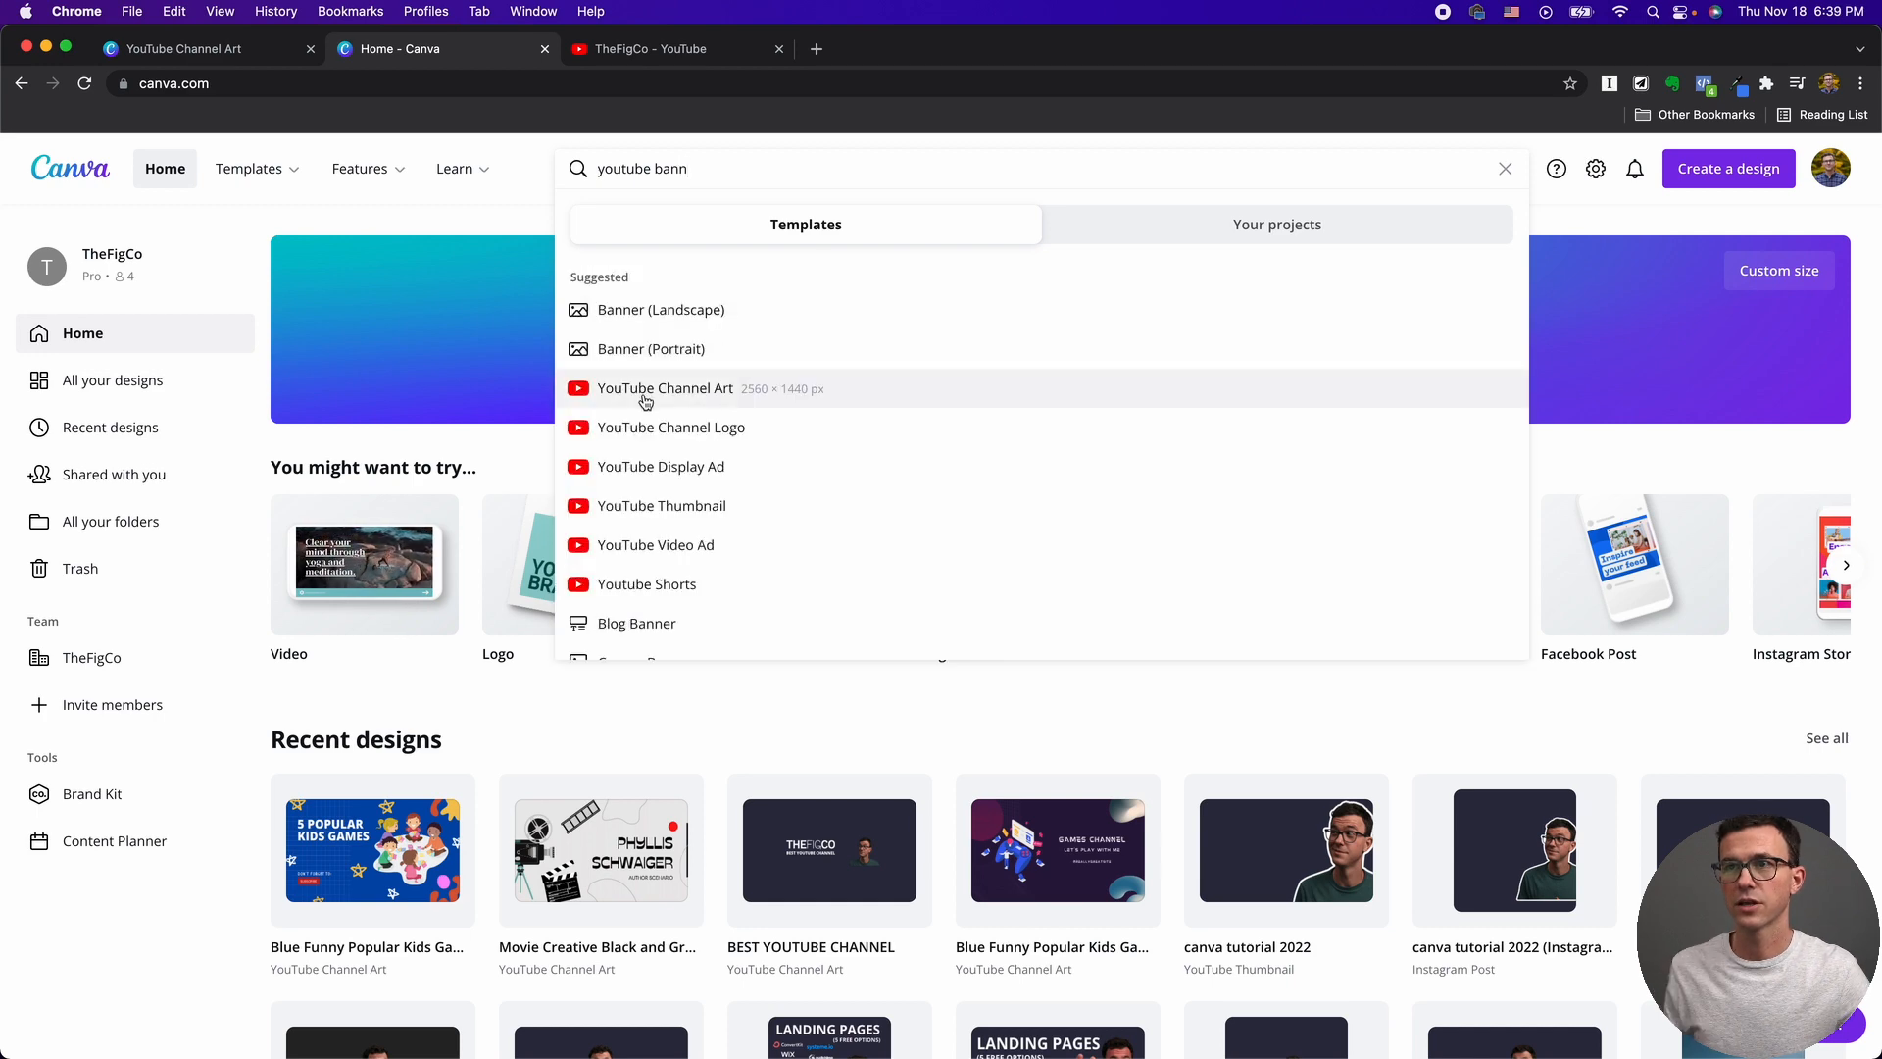
{"action": "left_click", "coordinate": [665, 388]}
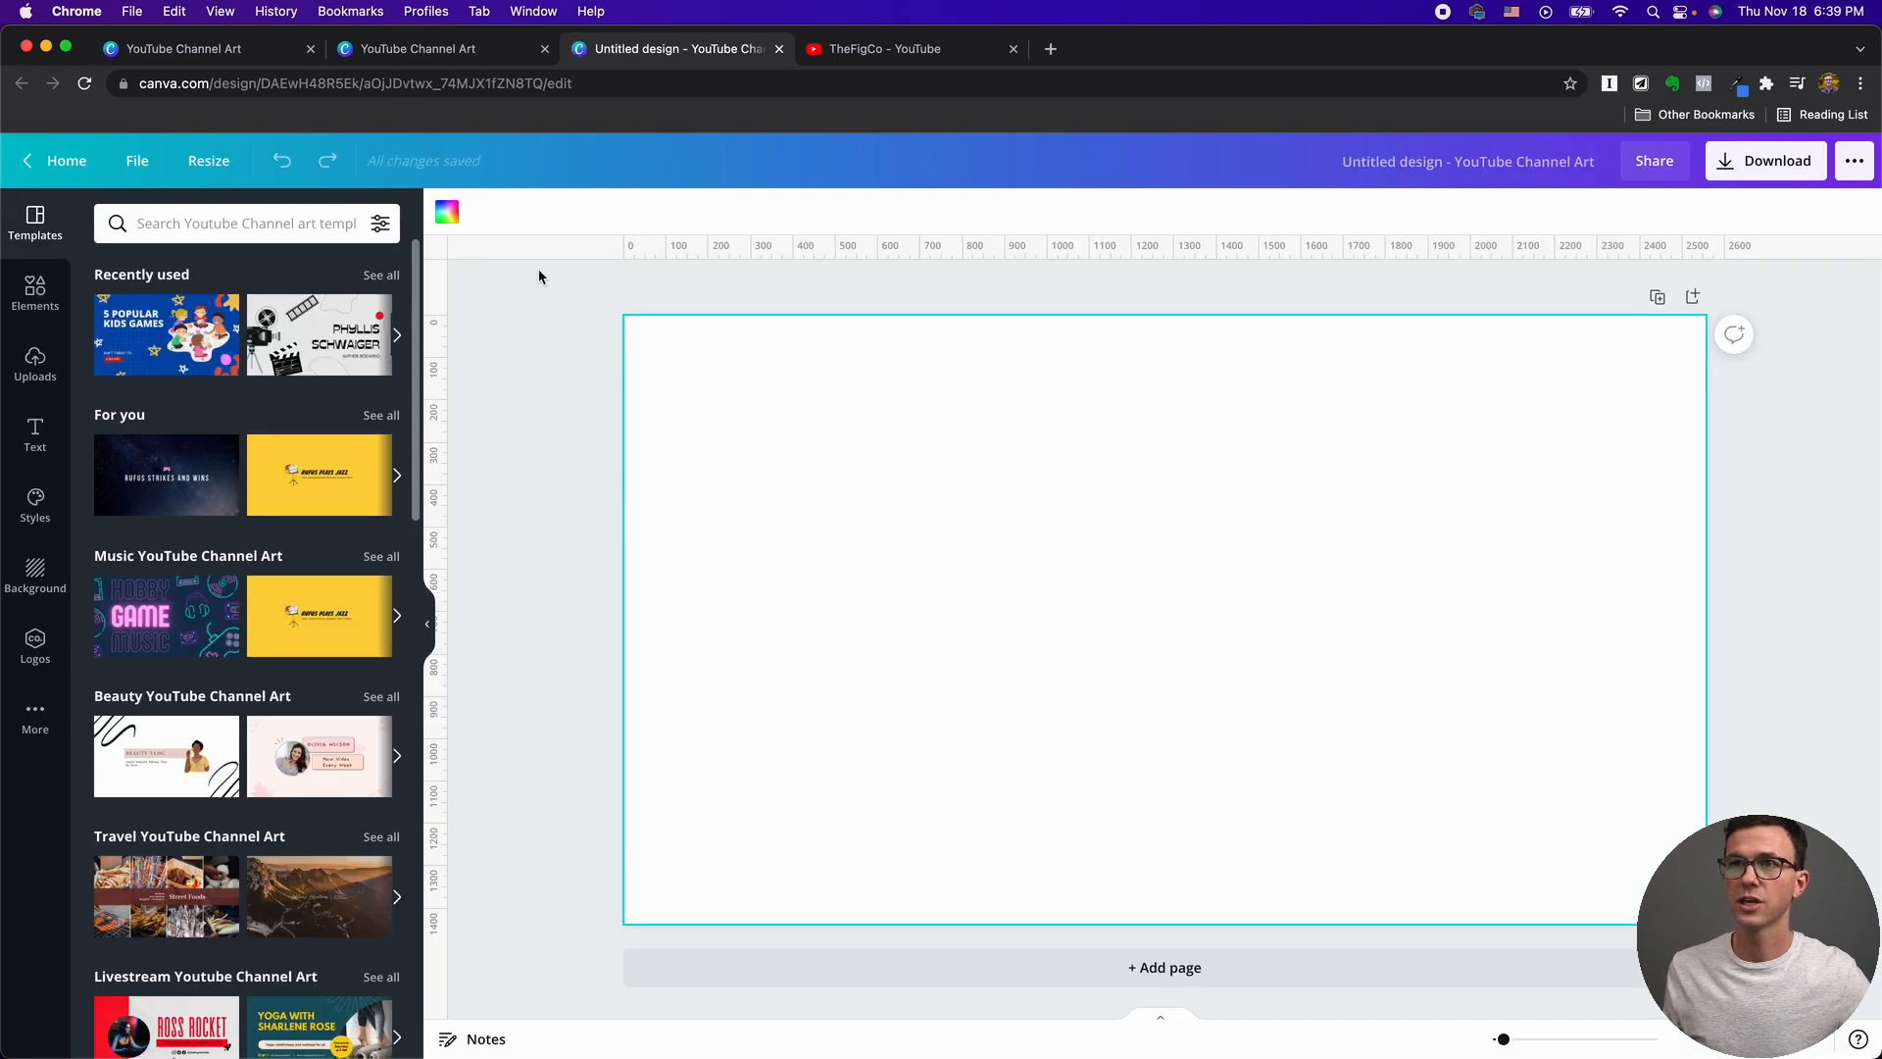
Fill the blank banner's background with the dark navy THEFIGCO brand colour.
{"action": "left_click", "coordinate": [445, 212]}
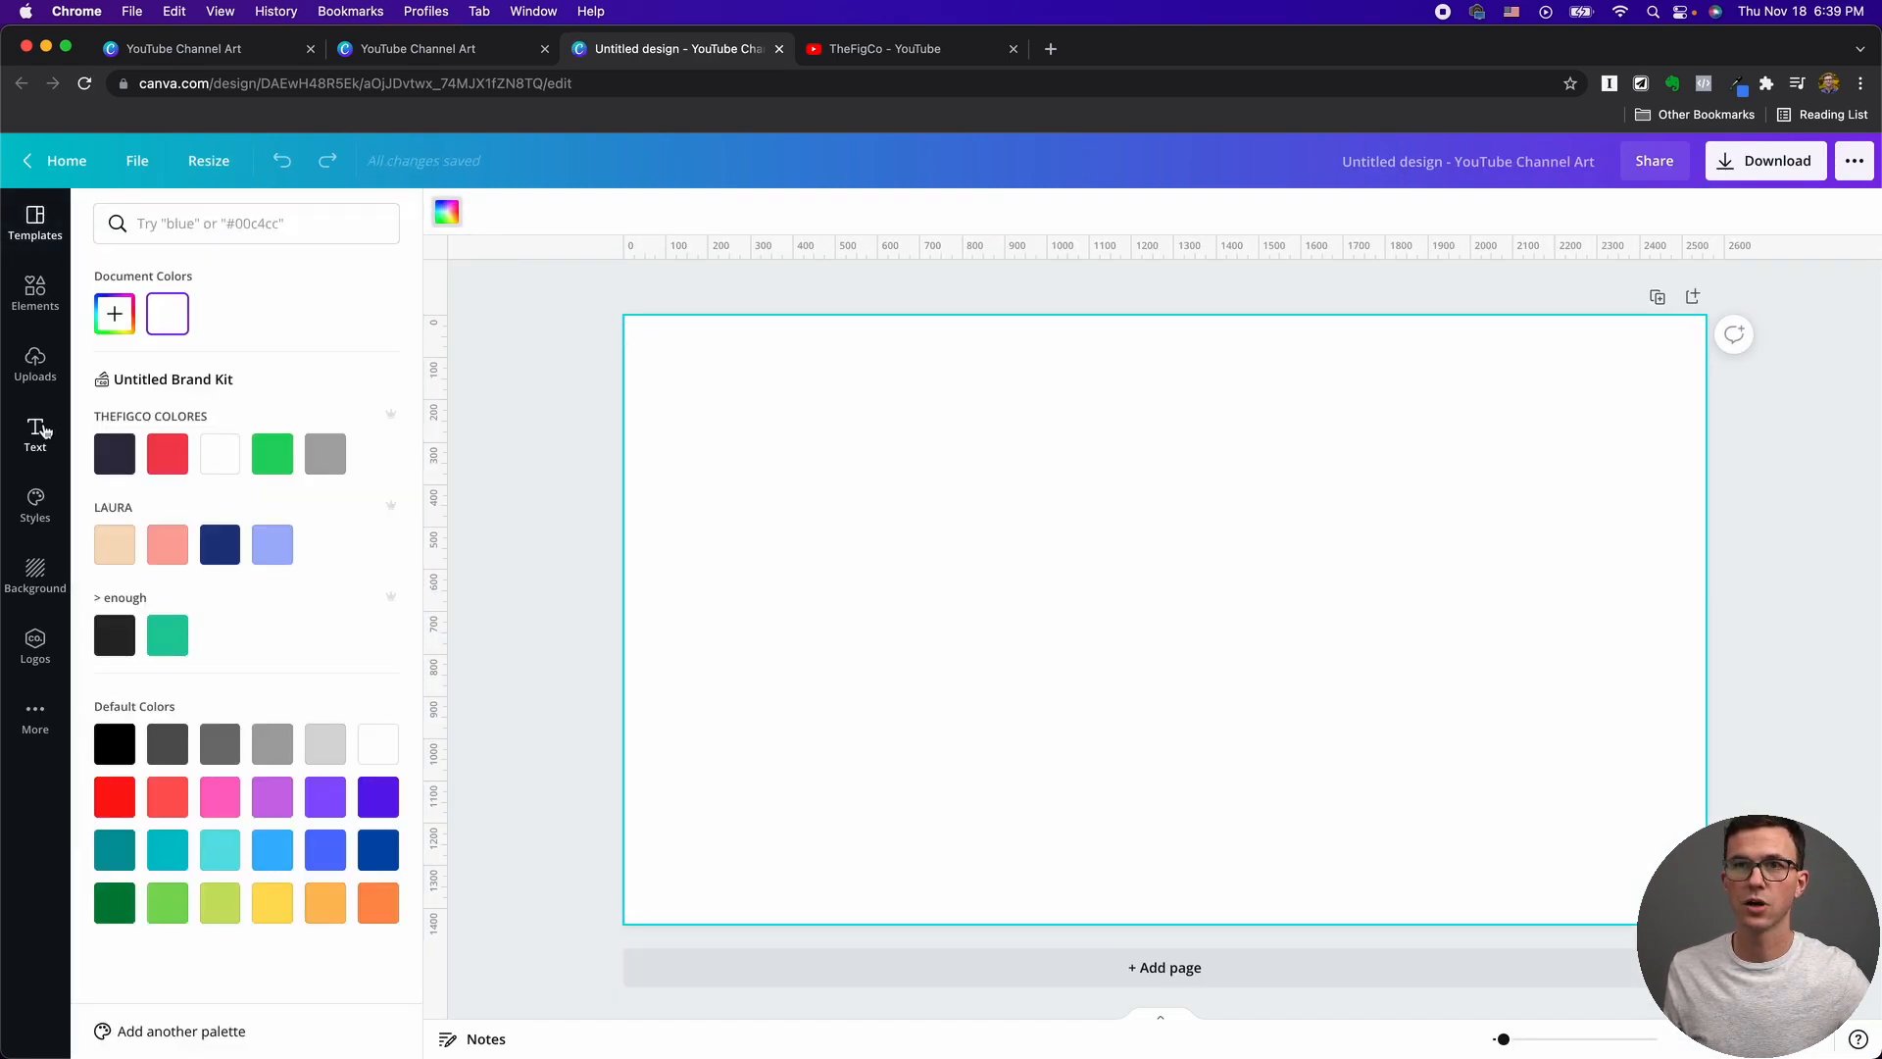
{"action": "left_click", "coordinate": [113, 453]}
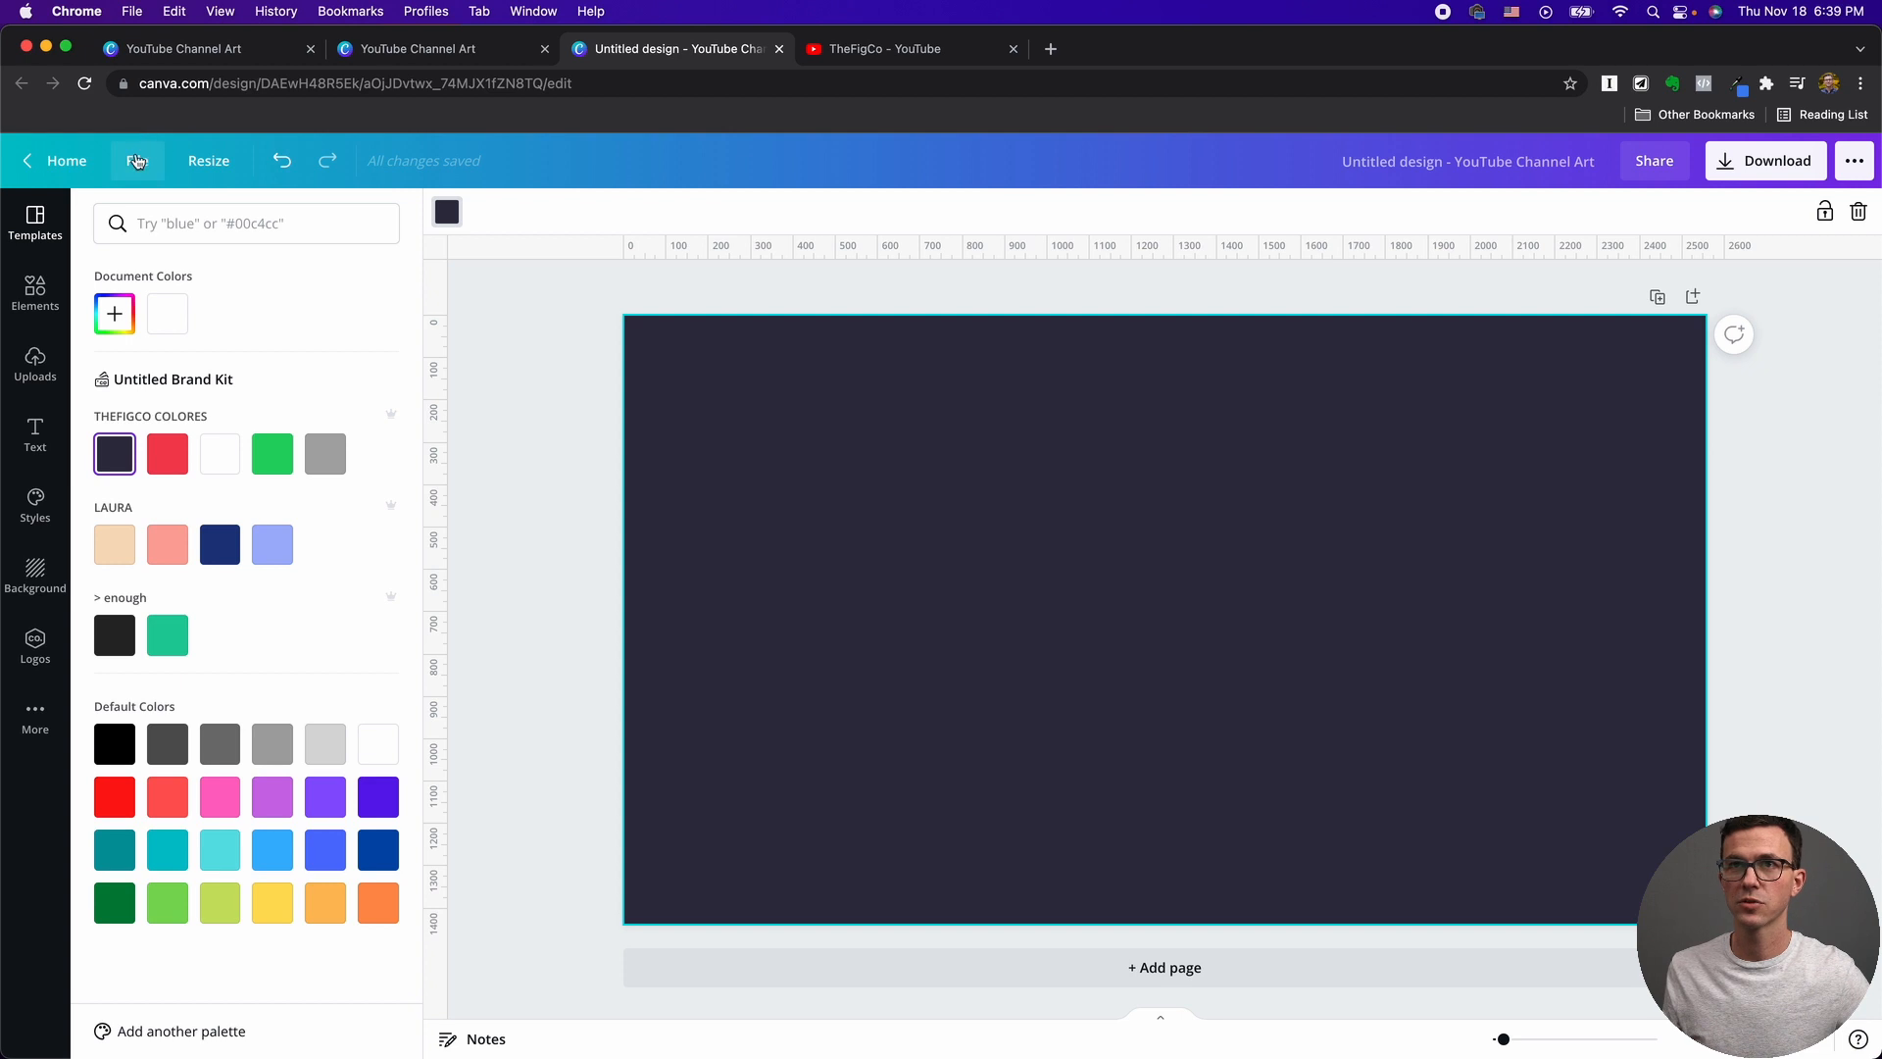
{"action": "left_click", "coordinate": [137, 158]}
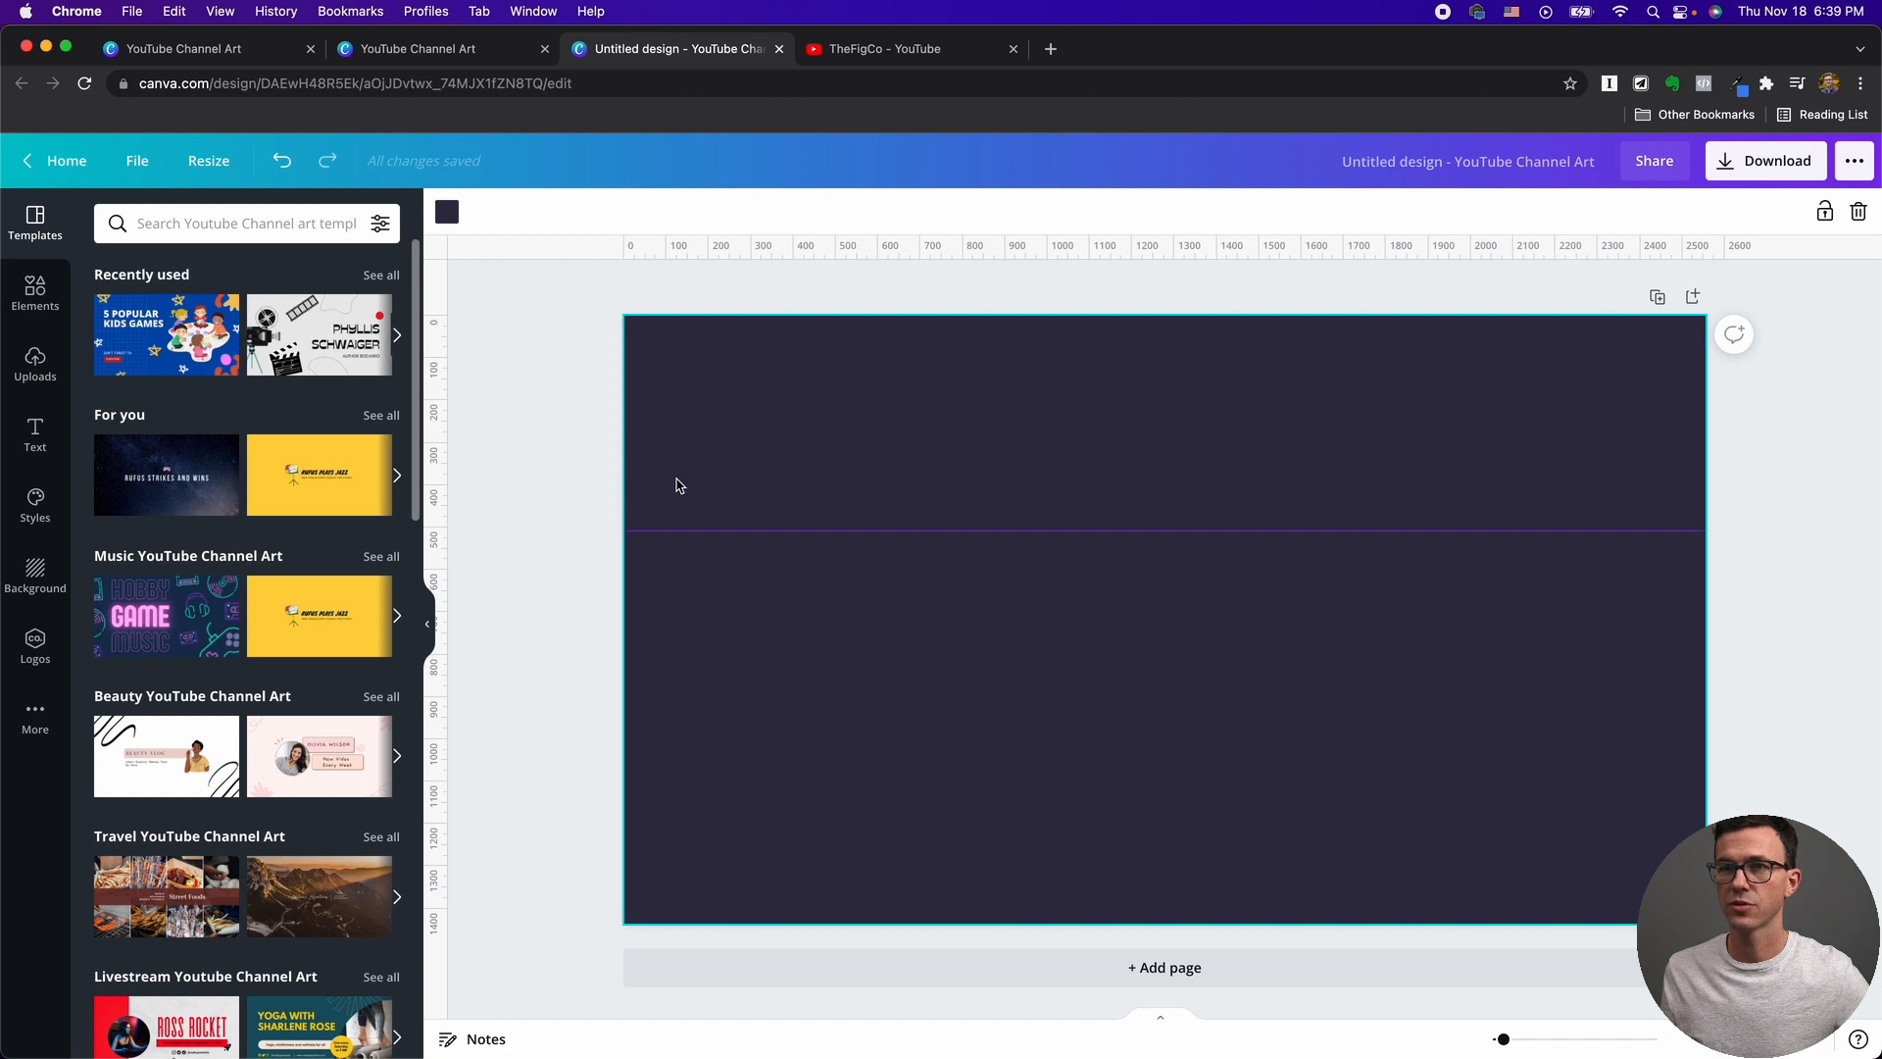
{"action": "mouse_move", "coordinate": [654, 258]}
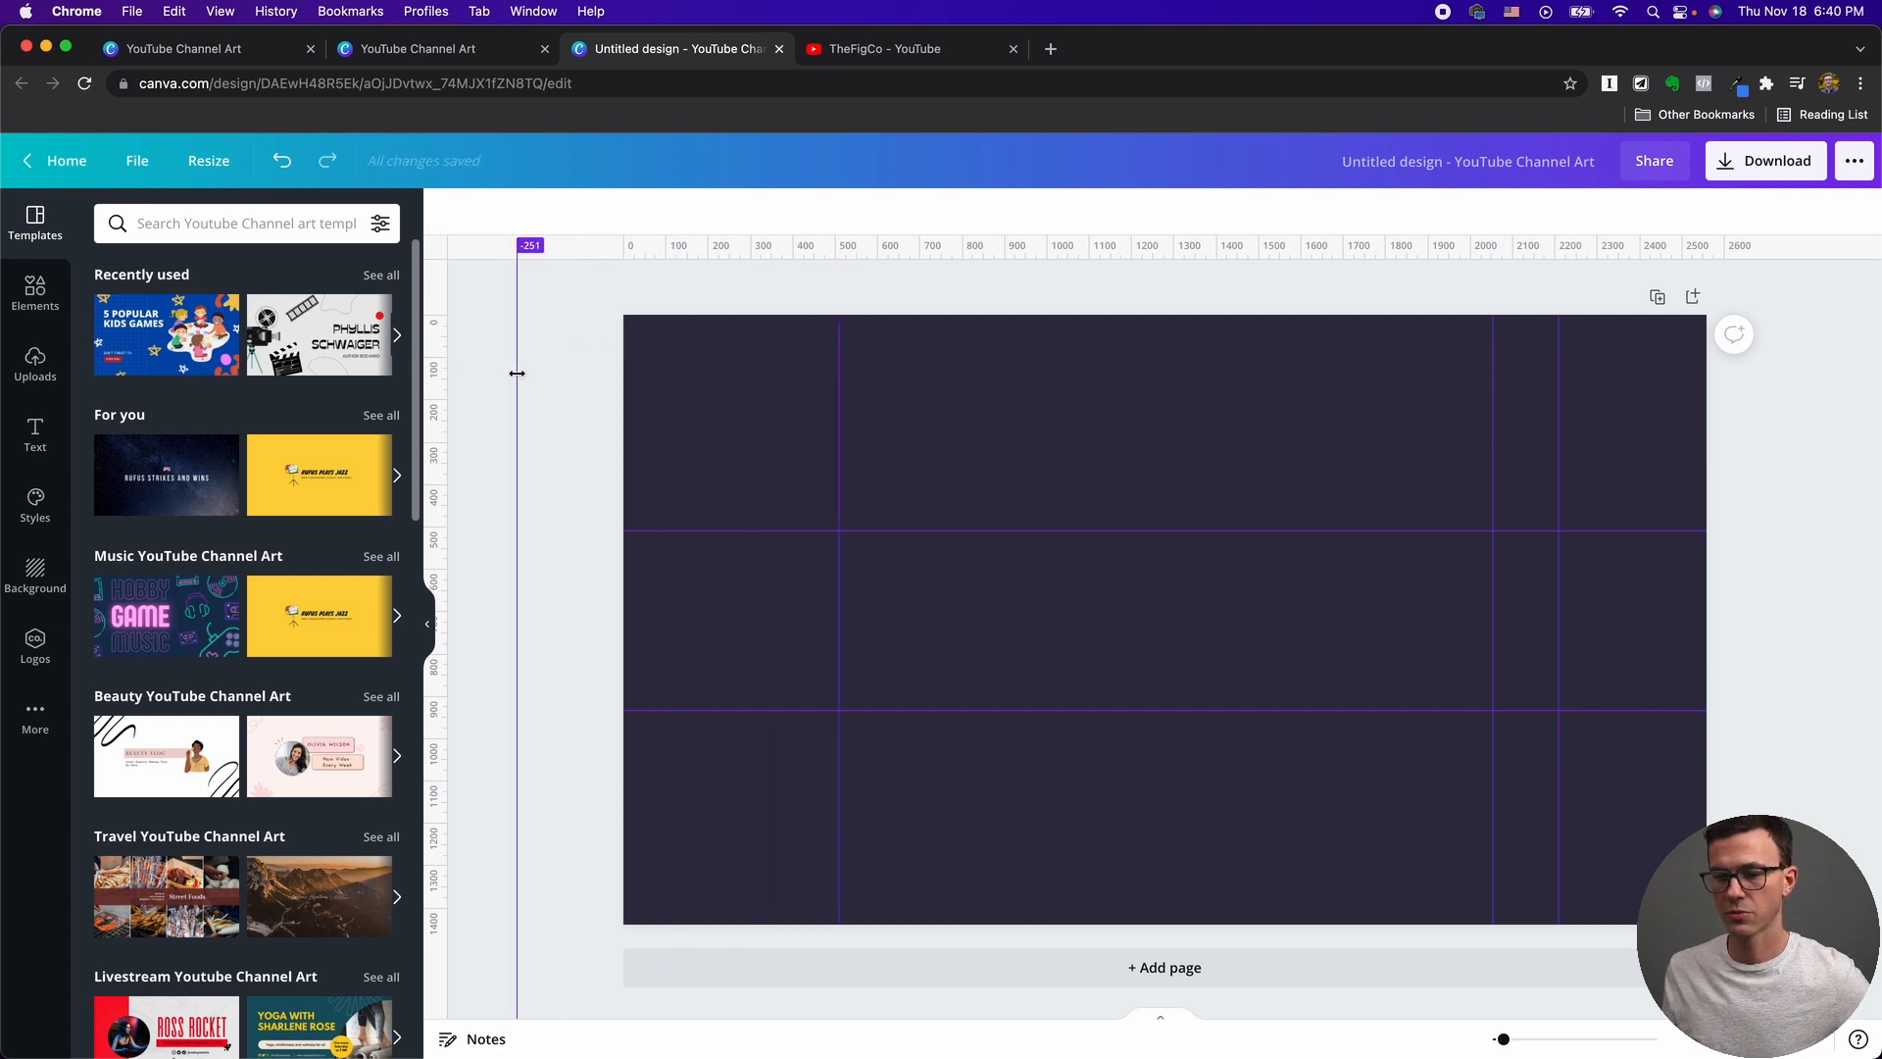
Drag a vertical guide from the ruler near the banner's left side to mark the safe area.
{"action": "left_click_drag", "start_coordinate": [518, 372], "coordinate": [767, 423]}
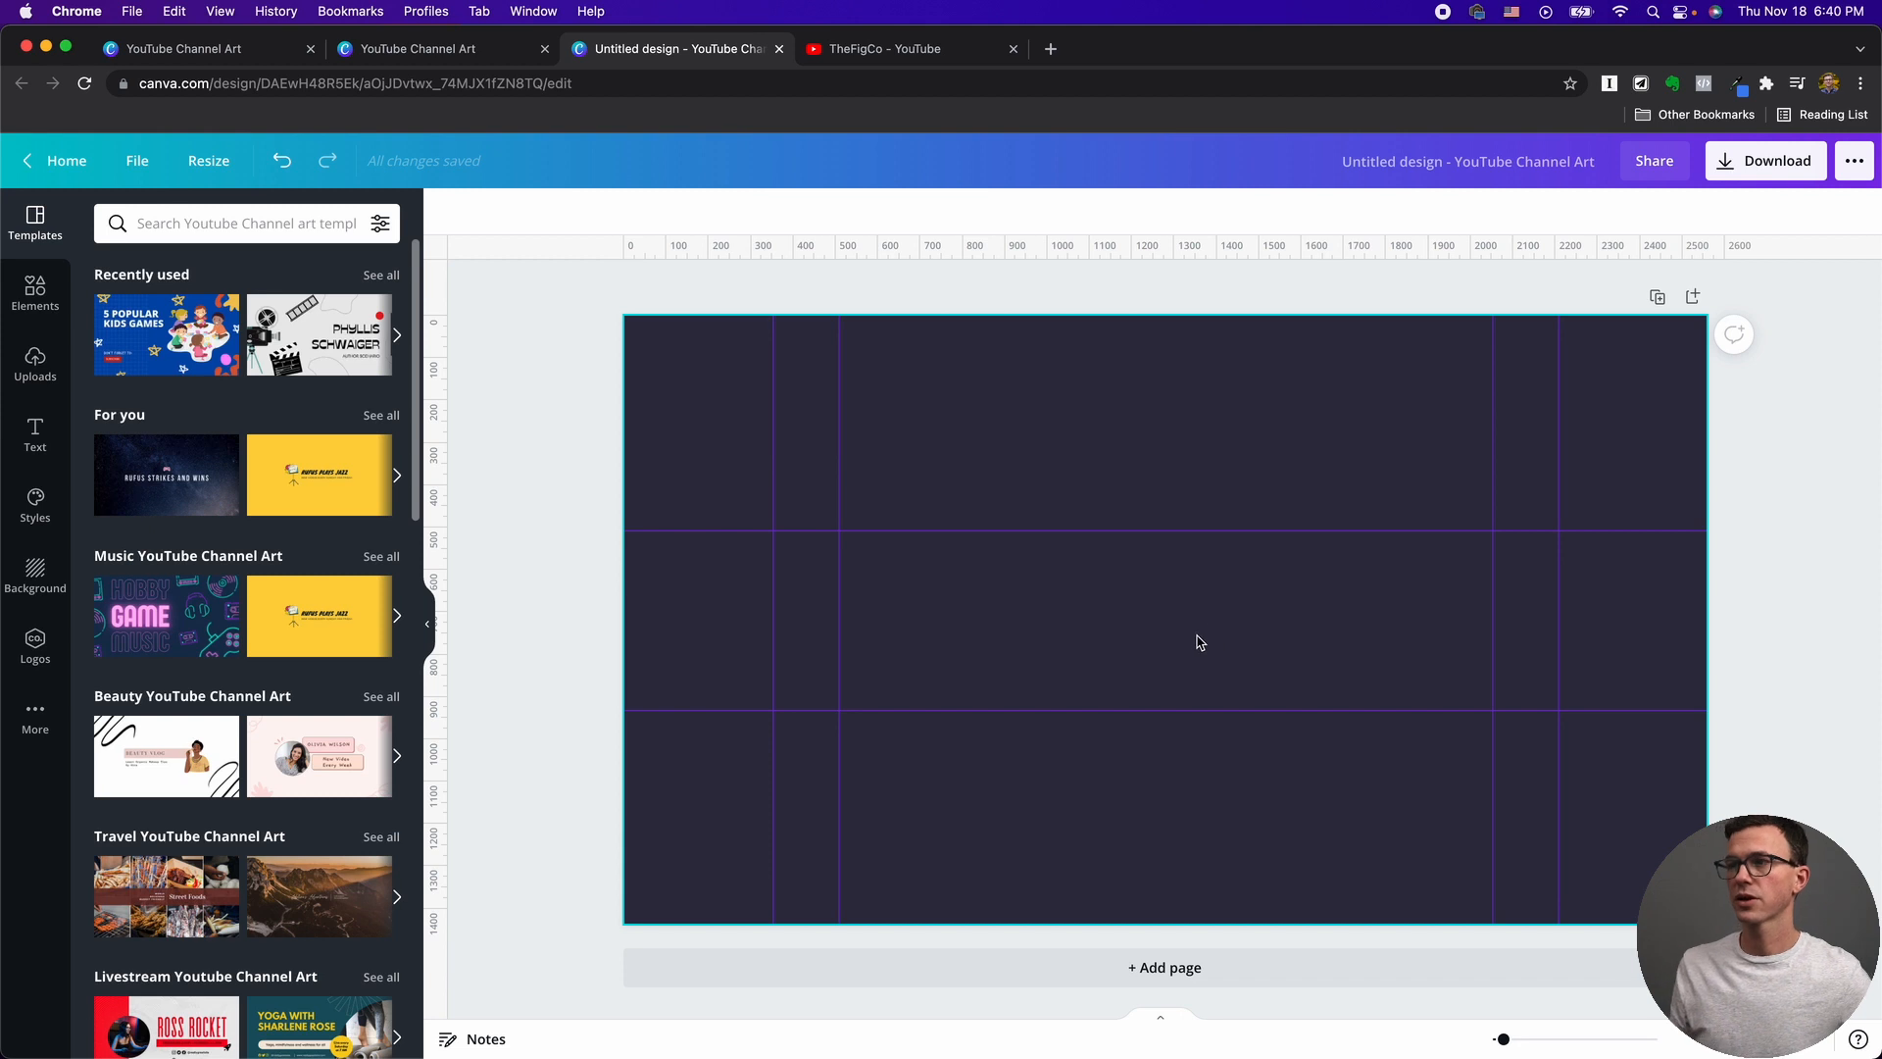
{"action": "mouse_move", "coordinate": [1023, 628]}
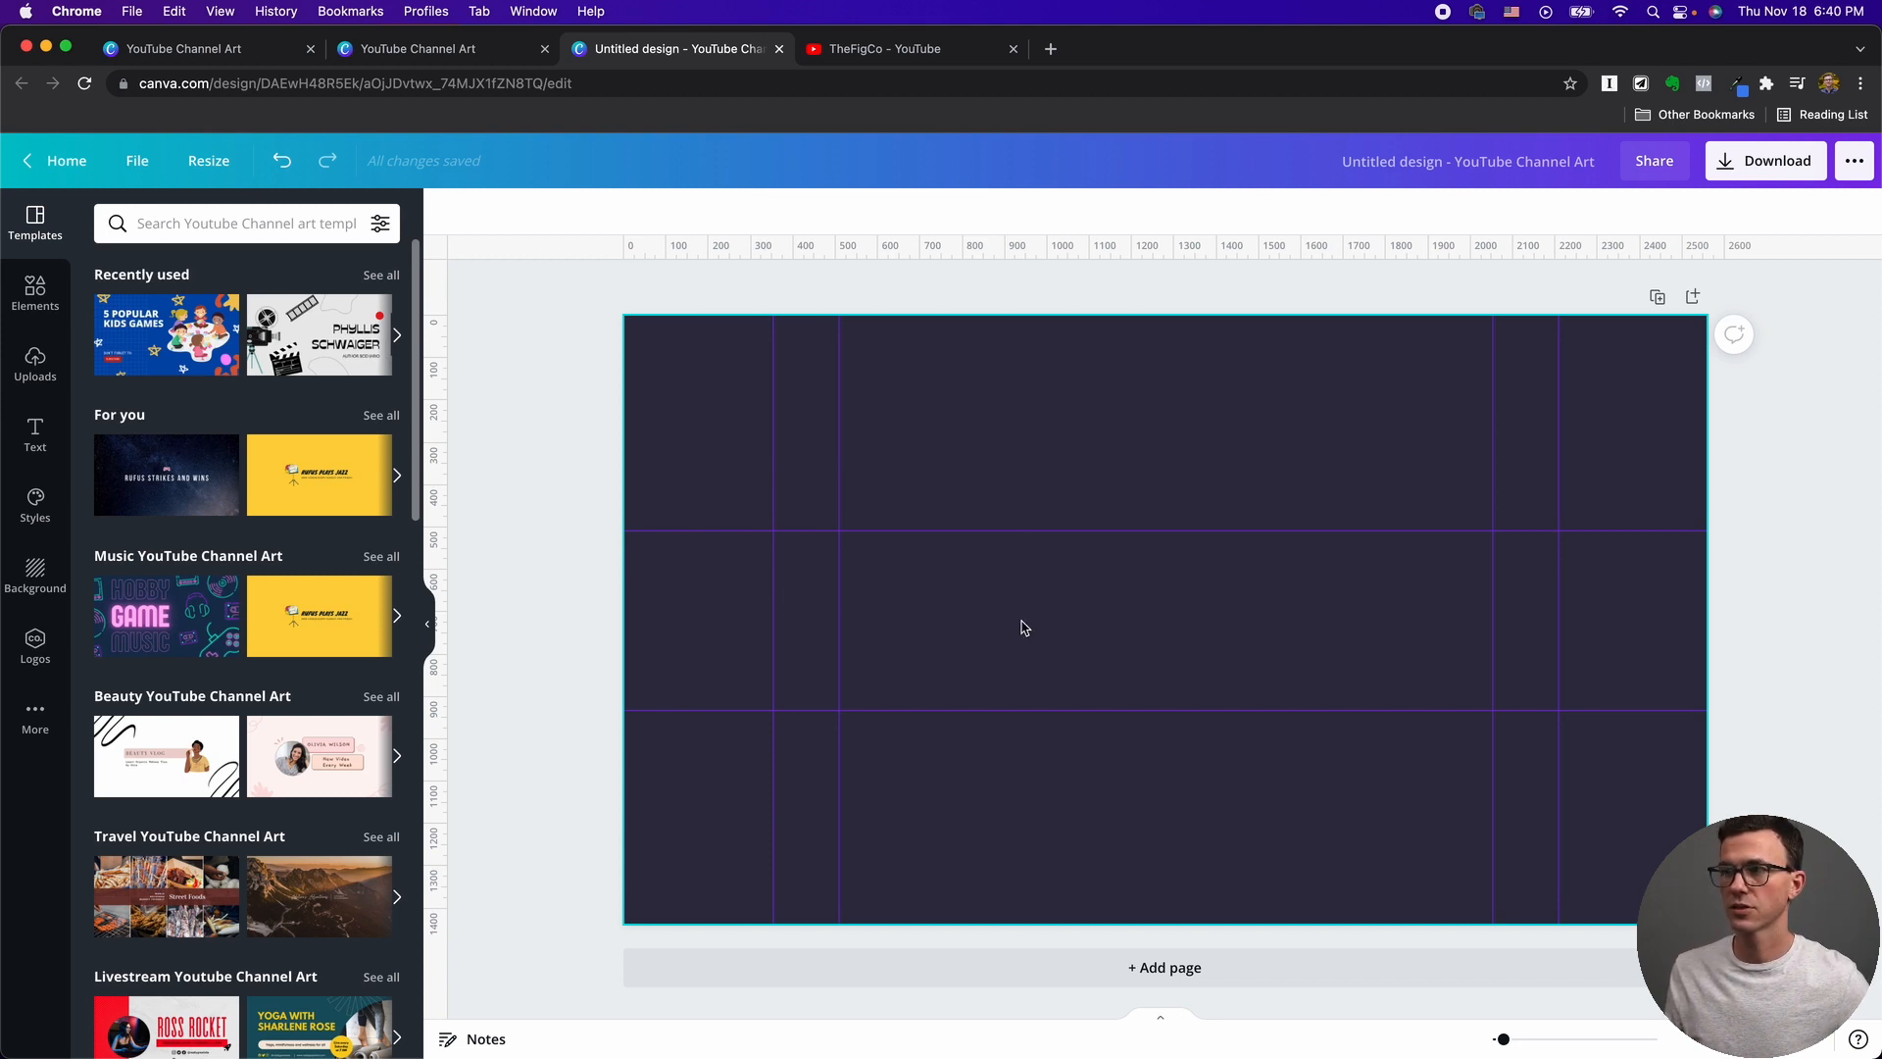
{"action": "mouse_move", "coordinate": [1708, 654]}
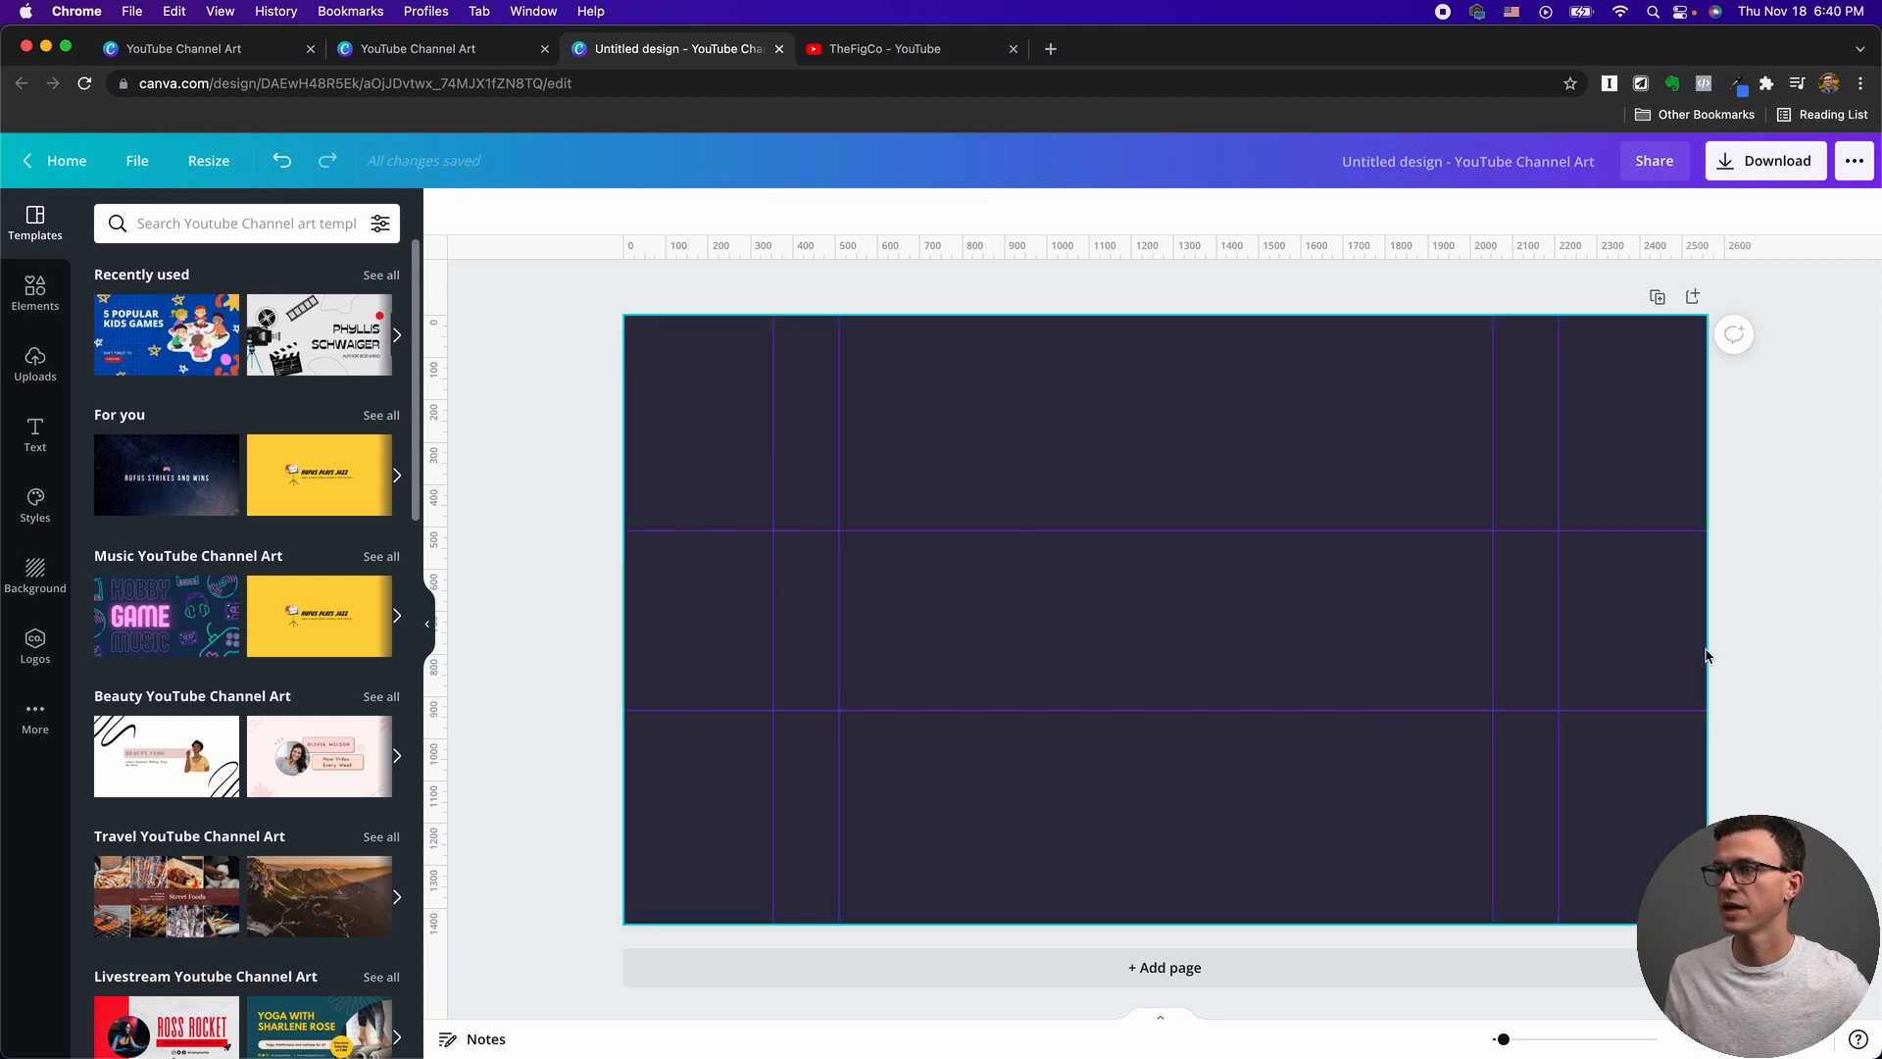
{"action": "mouse_move", "coordinate": [1698, 649]}
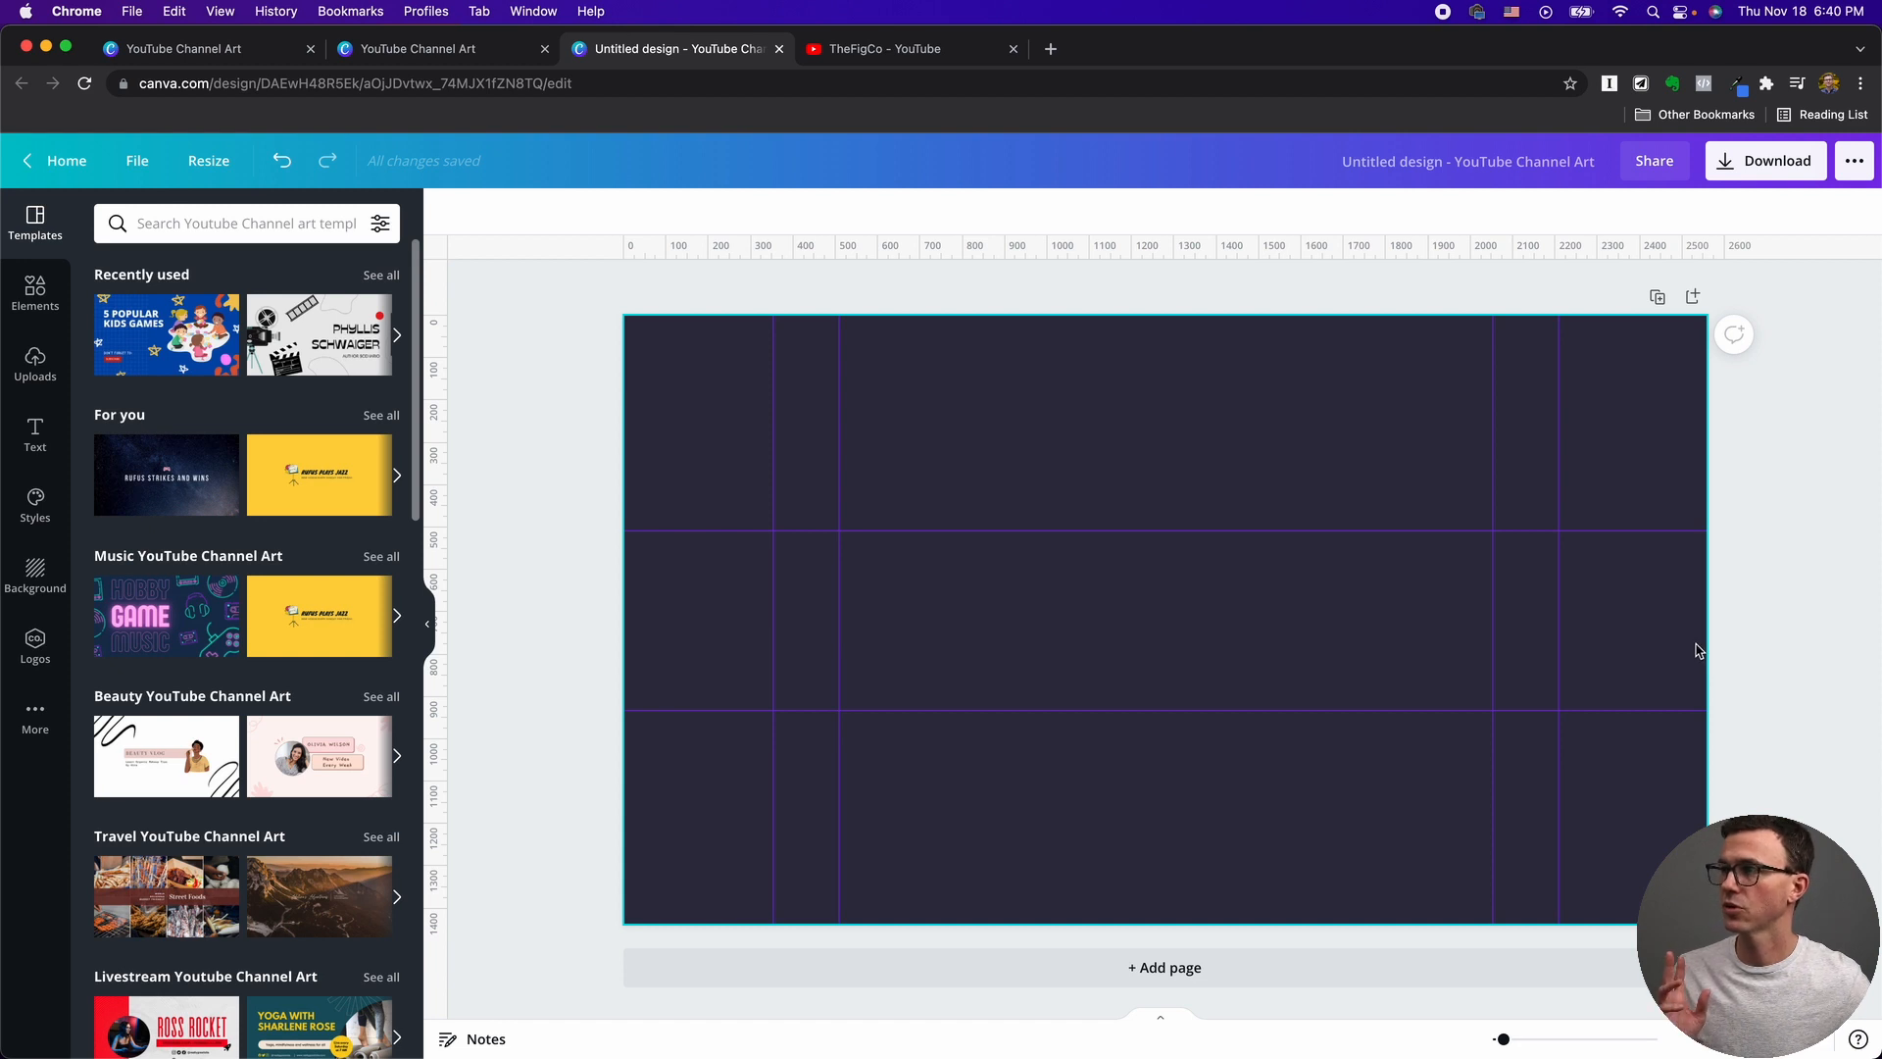
{"action": "mouse_move", "coordinate": [769, 554]}
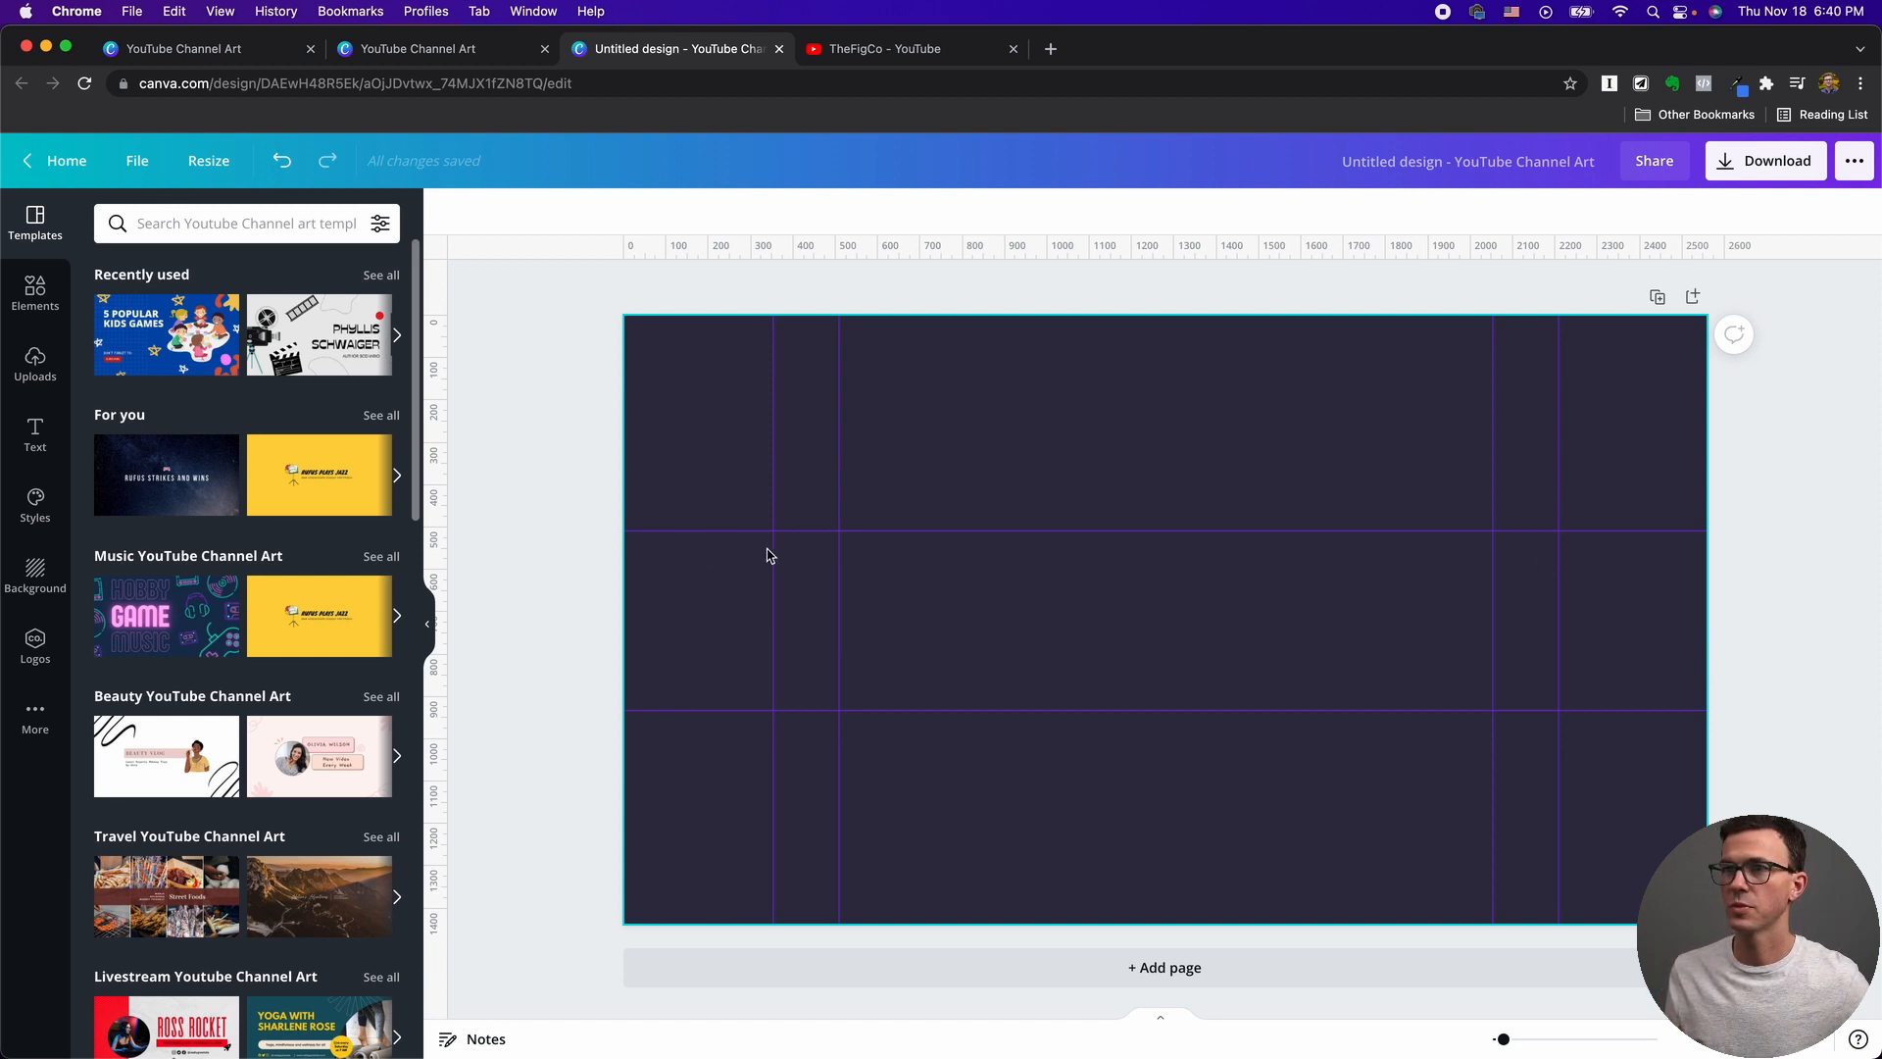
{"action": "mouse_move", "coordinate": [635, 587]}
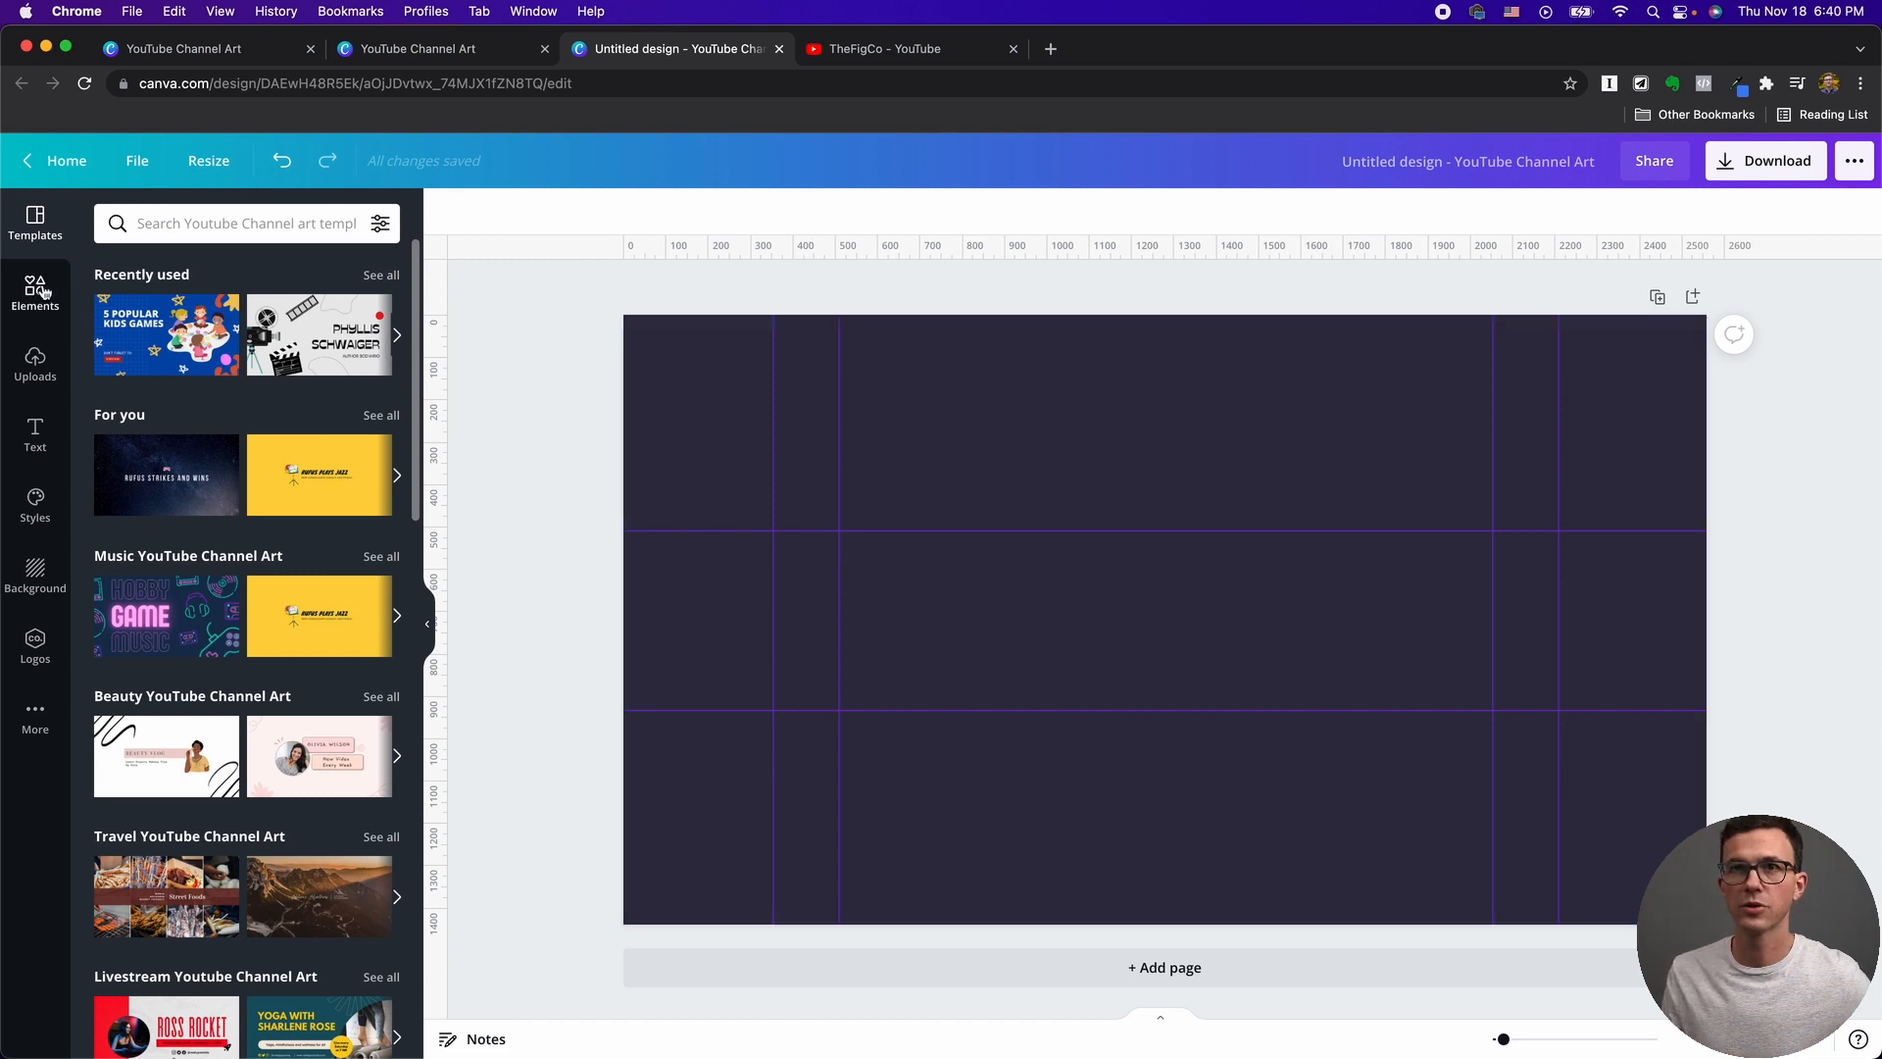
Add the uploaded presenter photo from the Uploads panel onto the banner.
{"action": "left_click", "coordinate": [35, 292]}
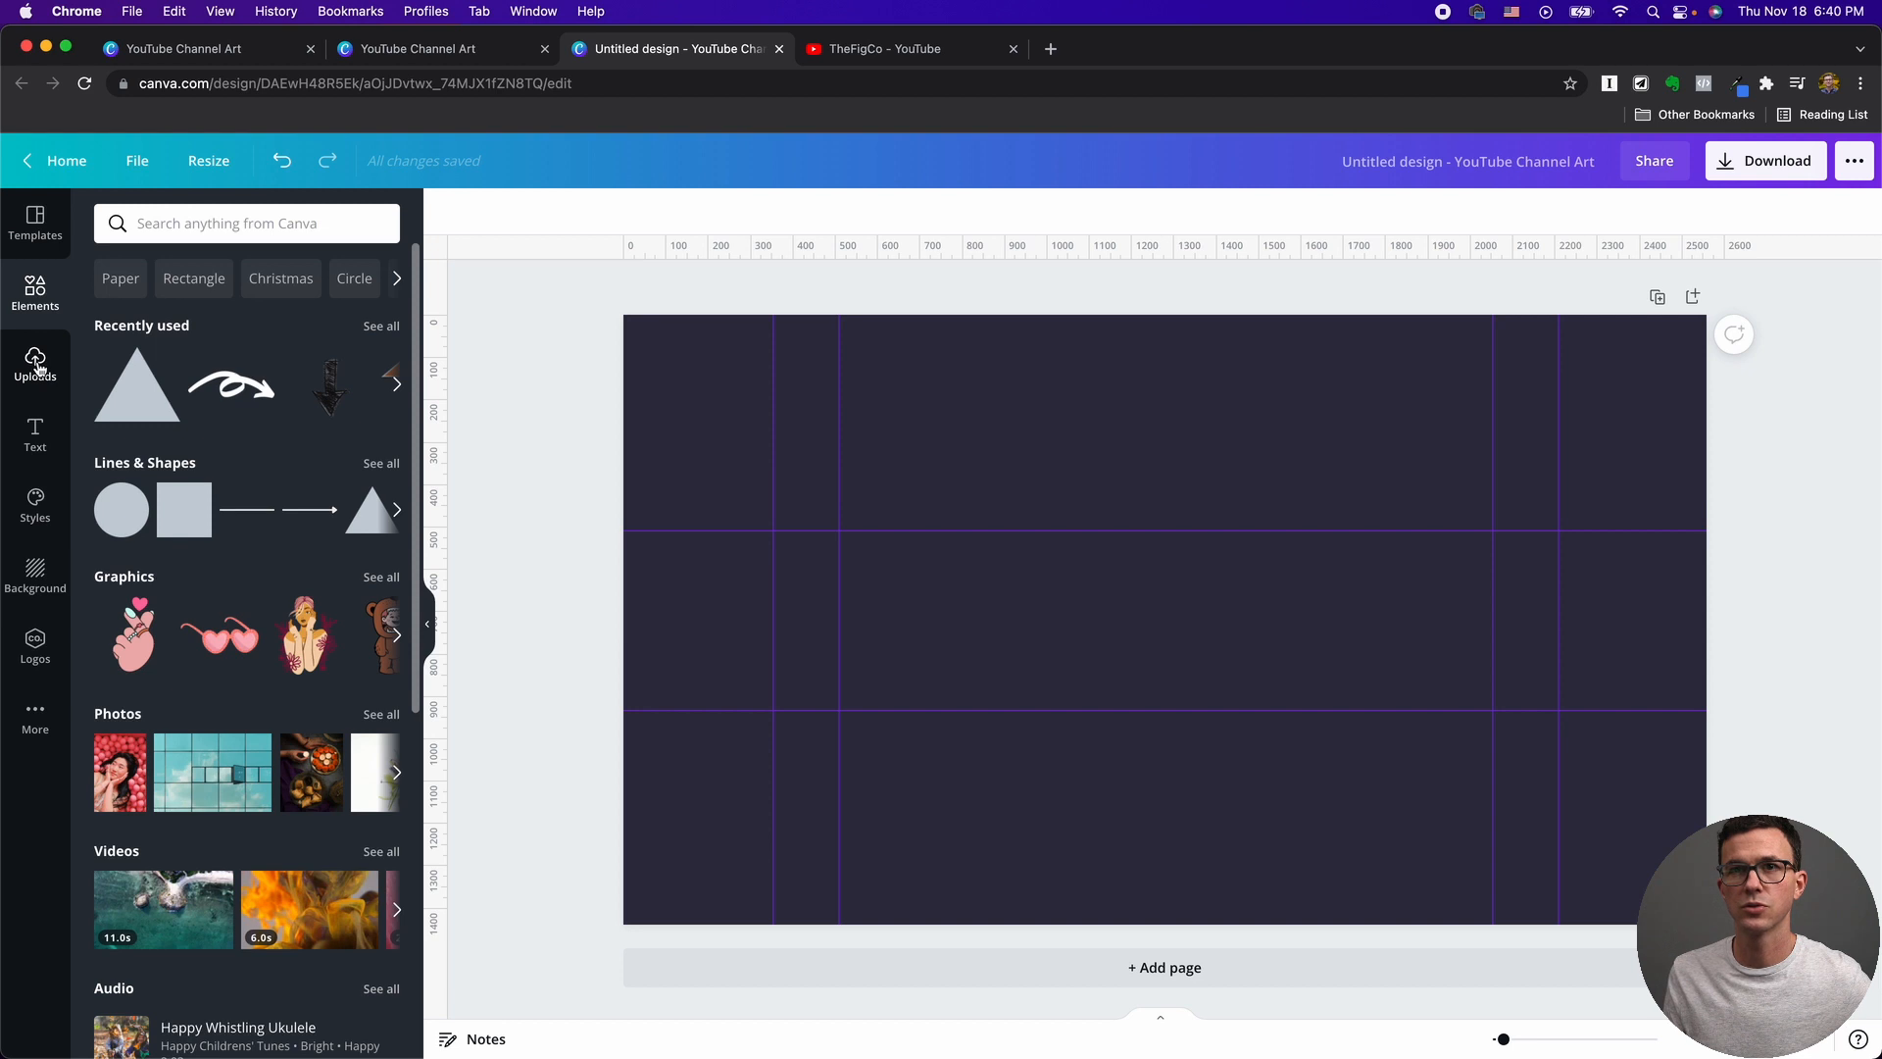
{"action": "left_click", "coordinate": [35, 361]}
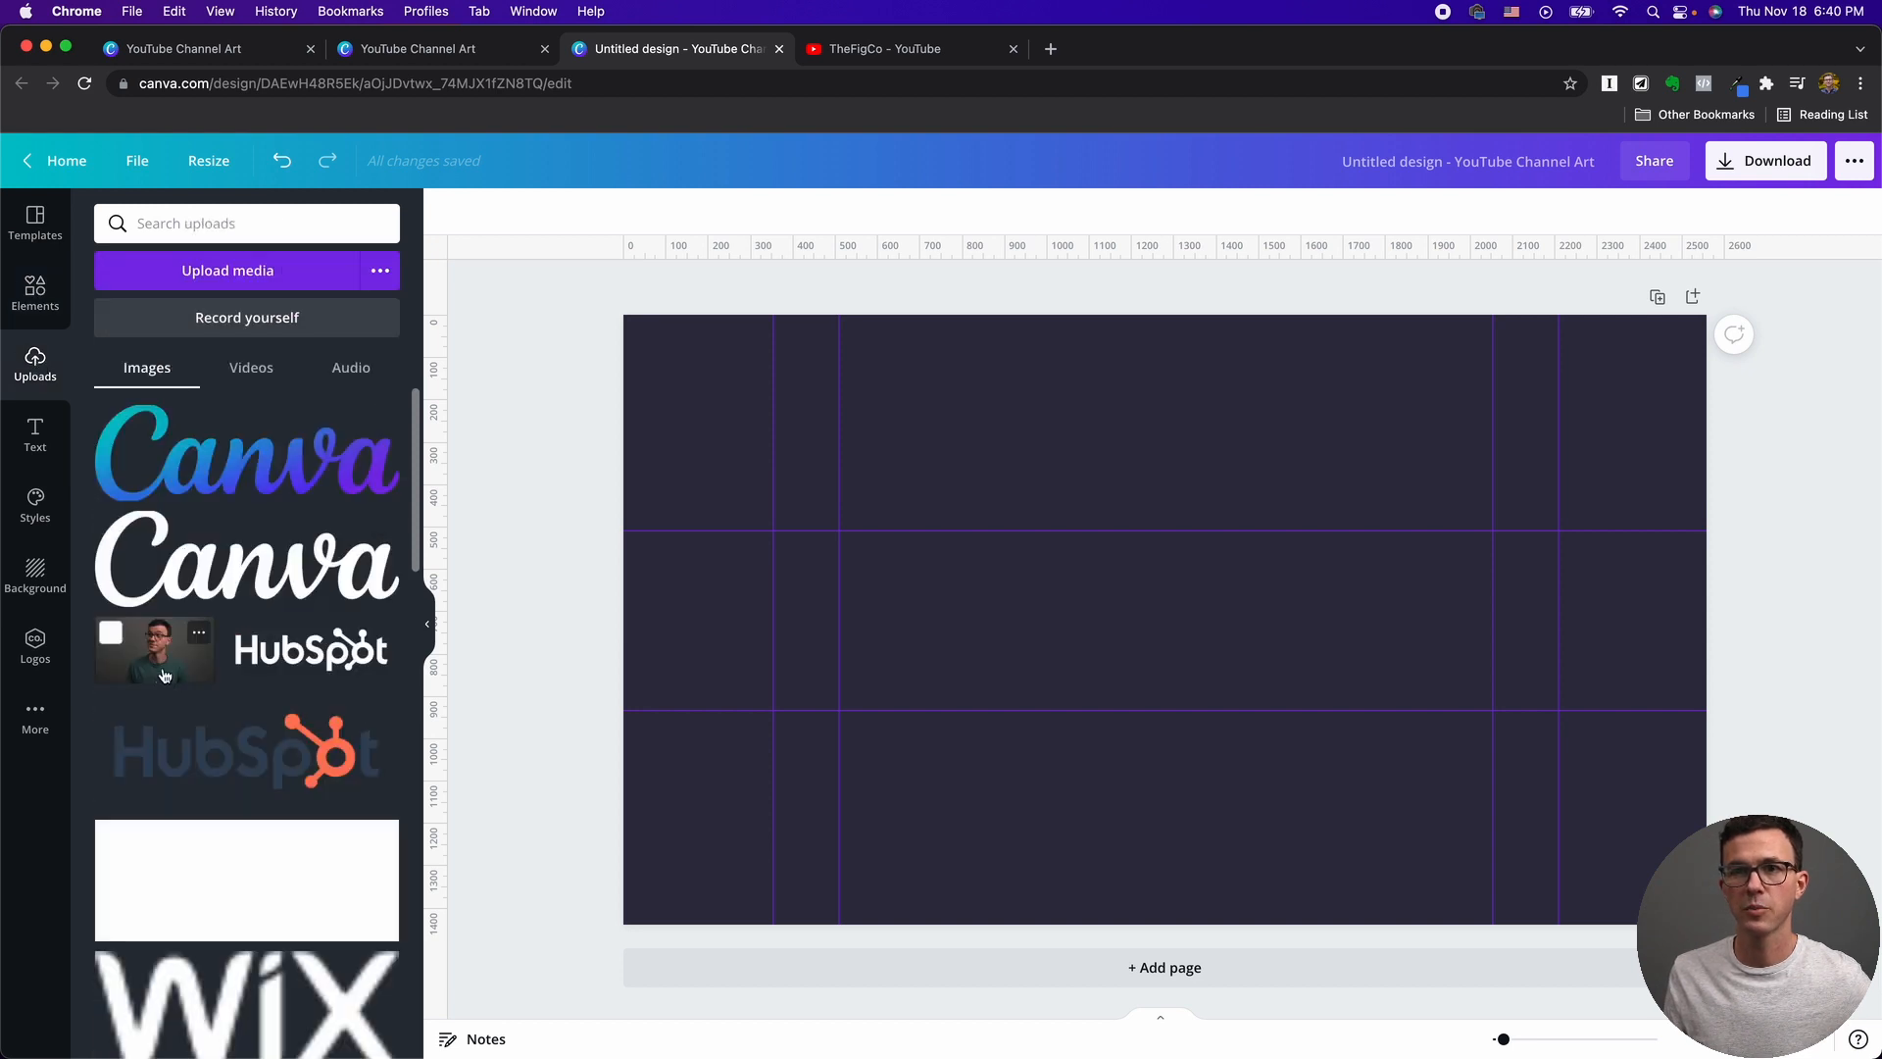
{"action": "left_click", "coordinate": [153, 649]}
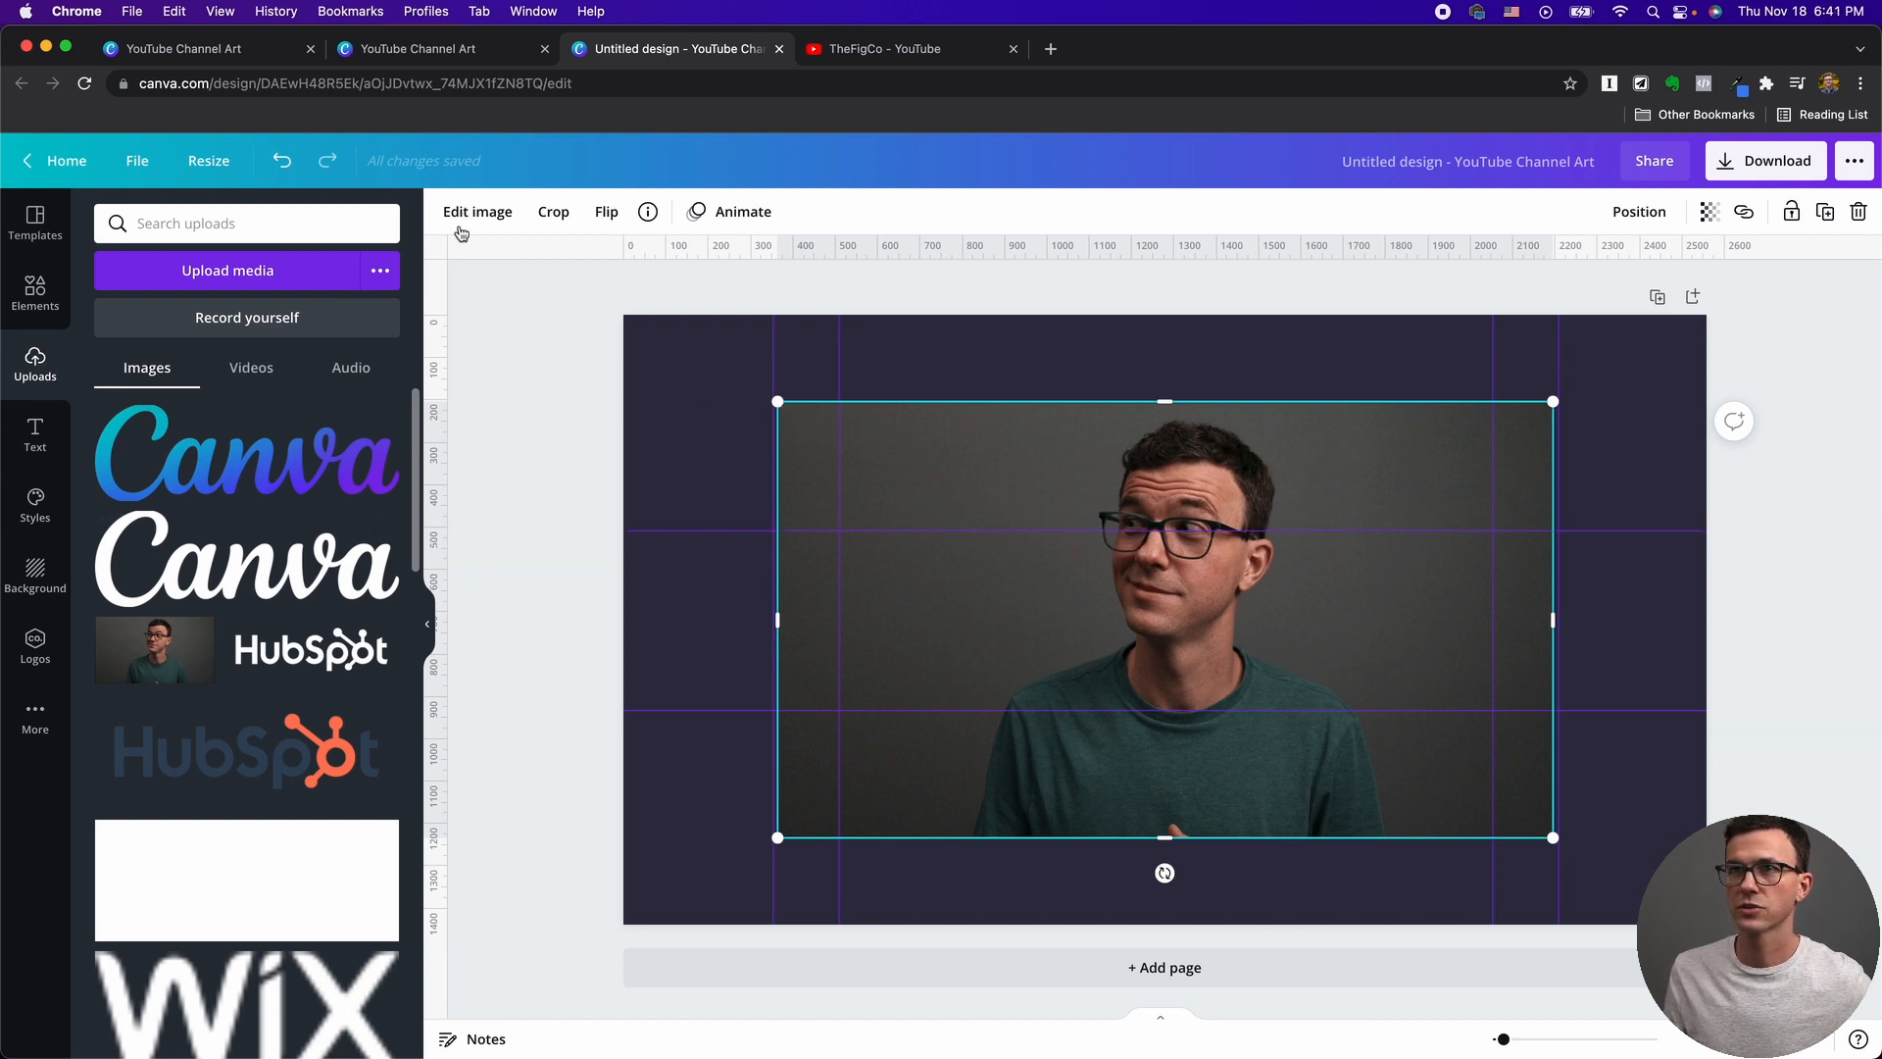
Remove the presenter photo's grey backdrop with BG Remover and apply it.
{"action": "left_click", "coordinate": [477, 212]}
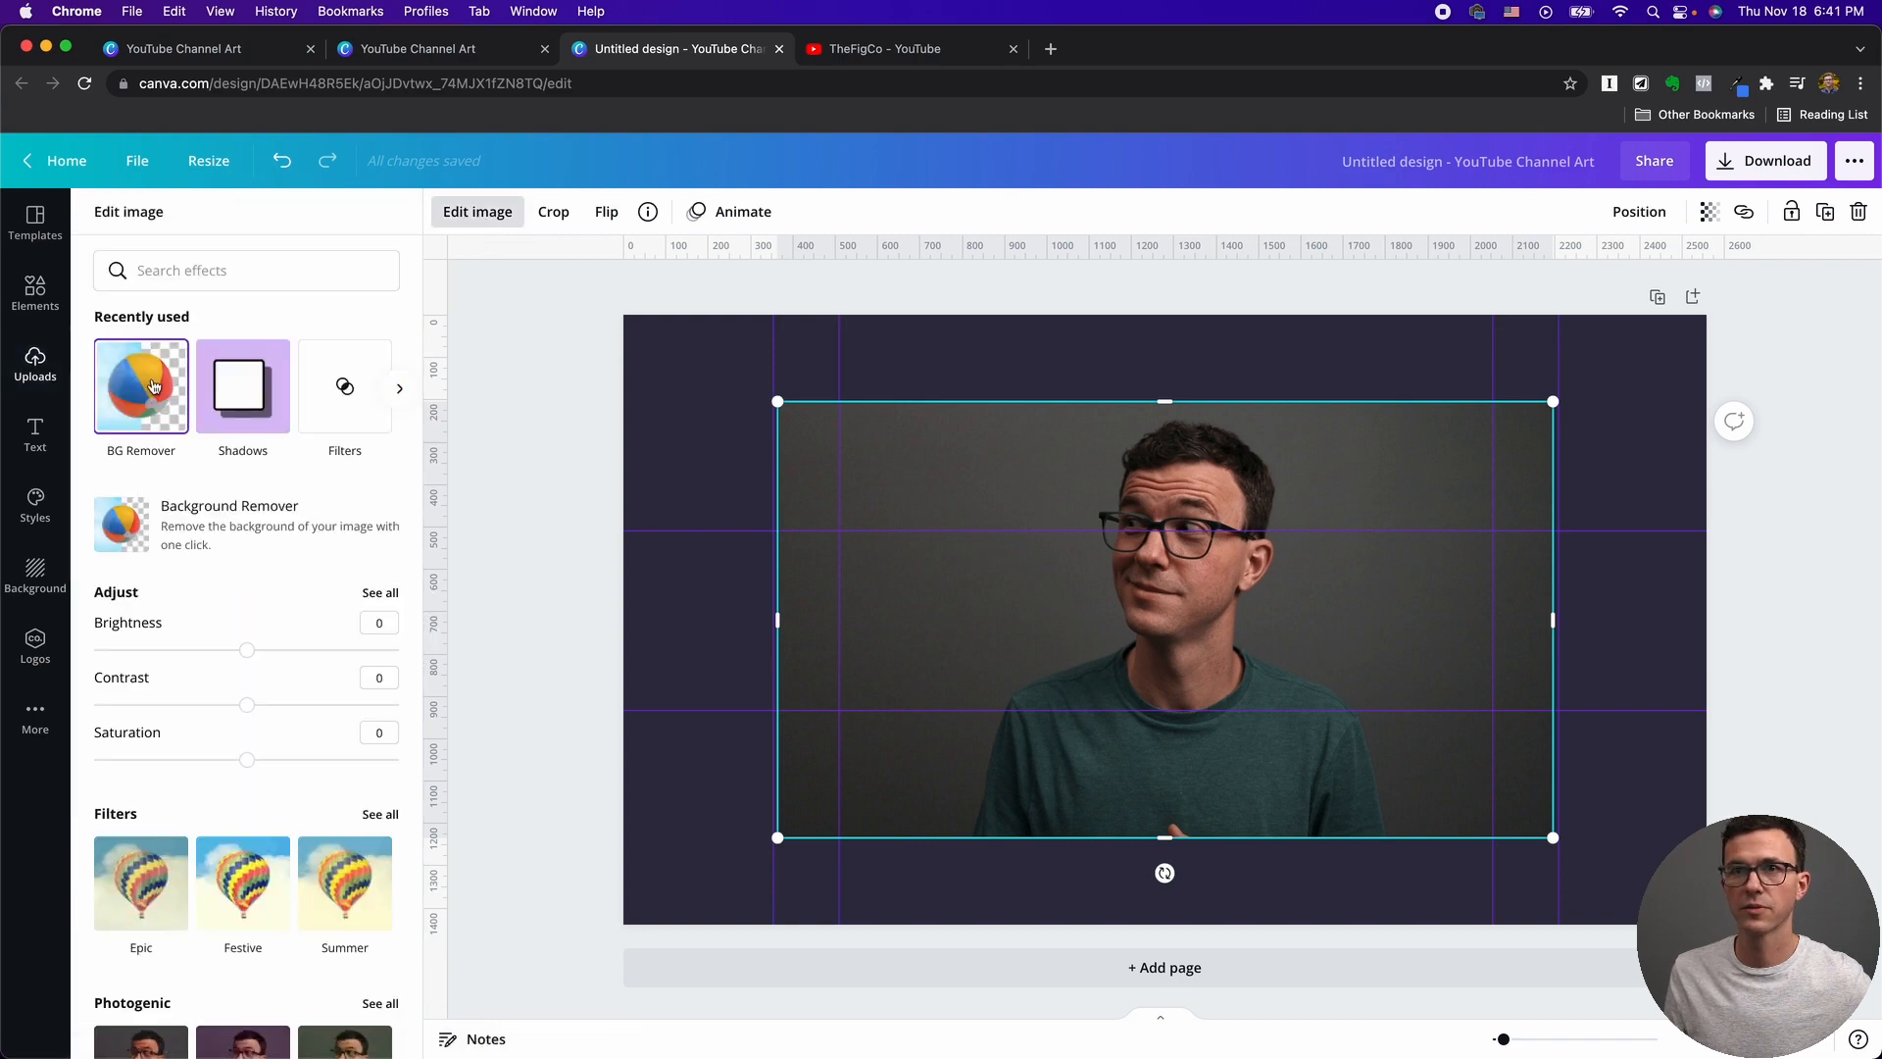
{"action": "left_click", "coordinate": [141, 386]}
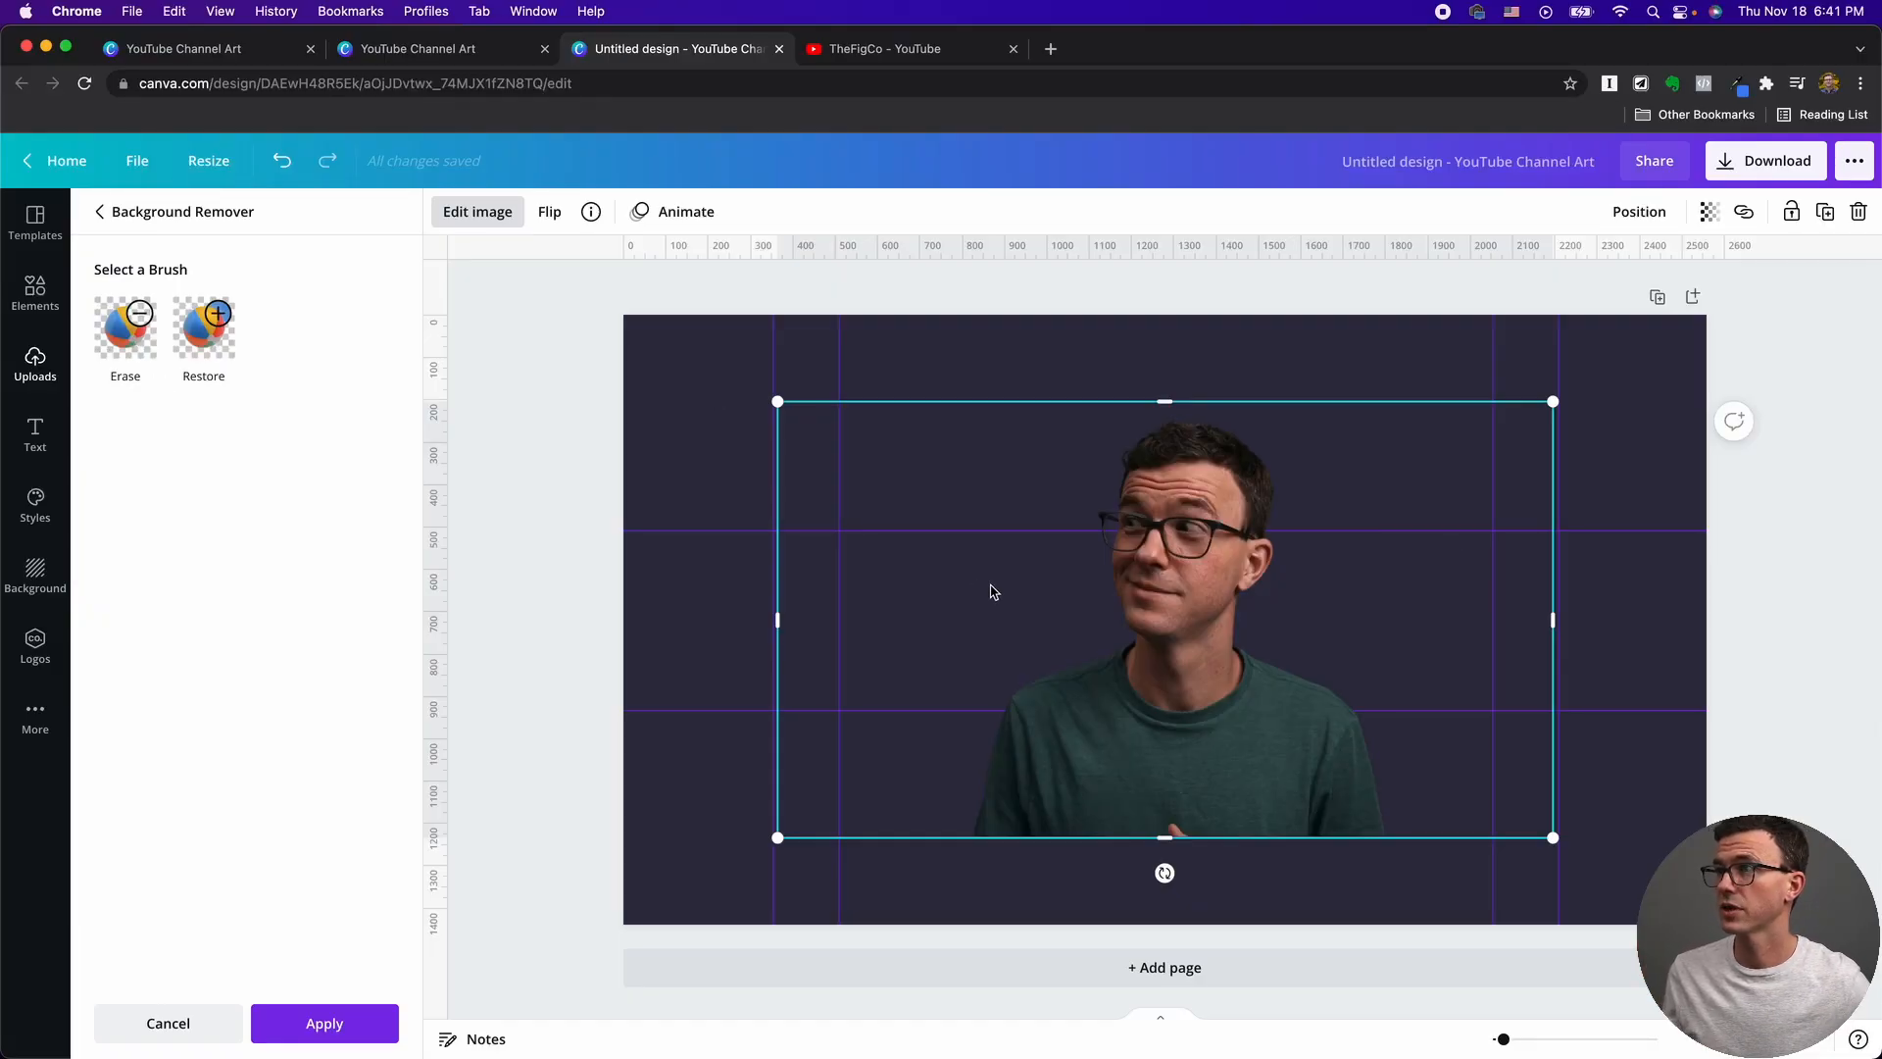
{"action": "mouse_move", "coordinate": [1553, 400]}
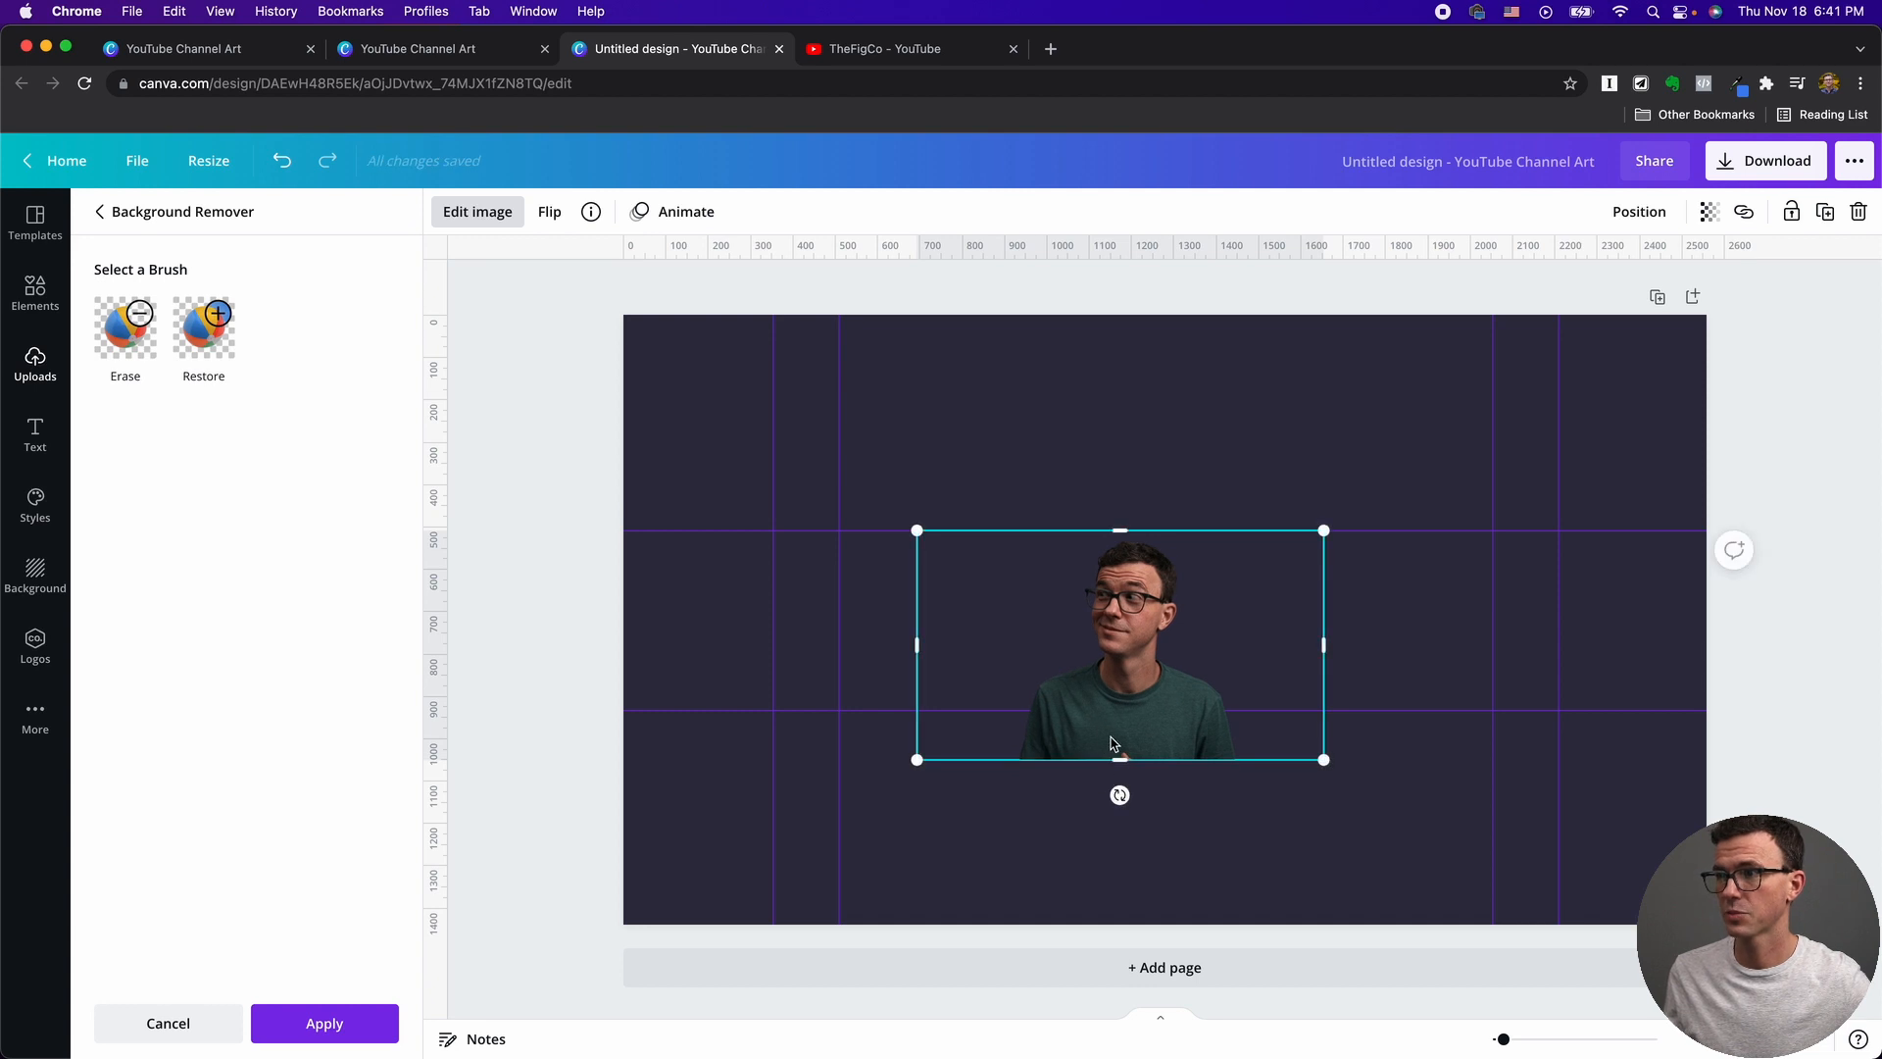
{"action": "mouse_move", "coordinate": [1115, 759]}
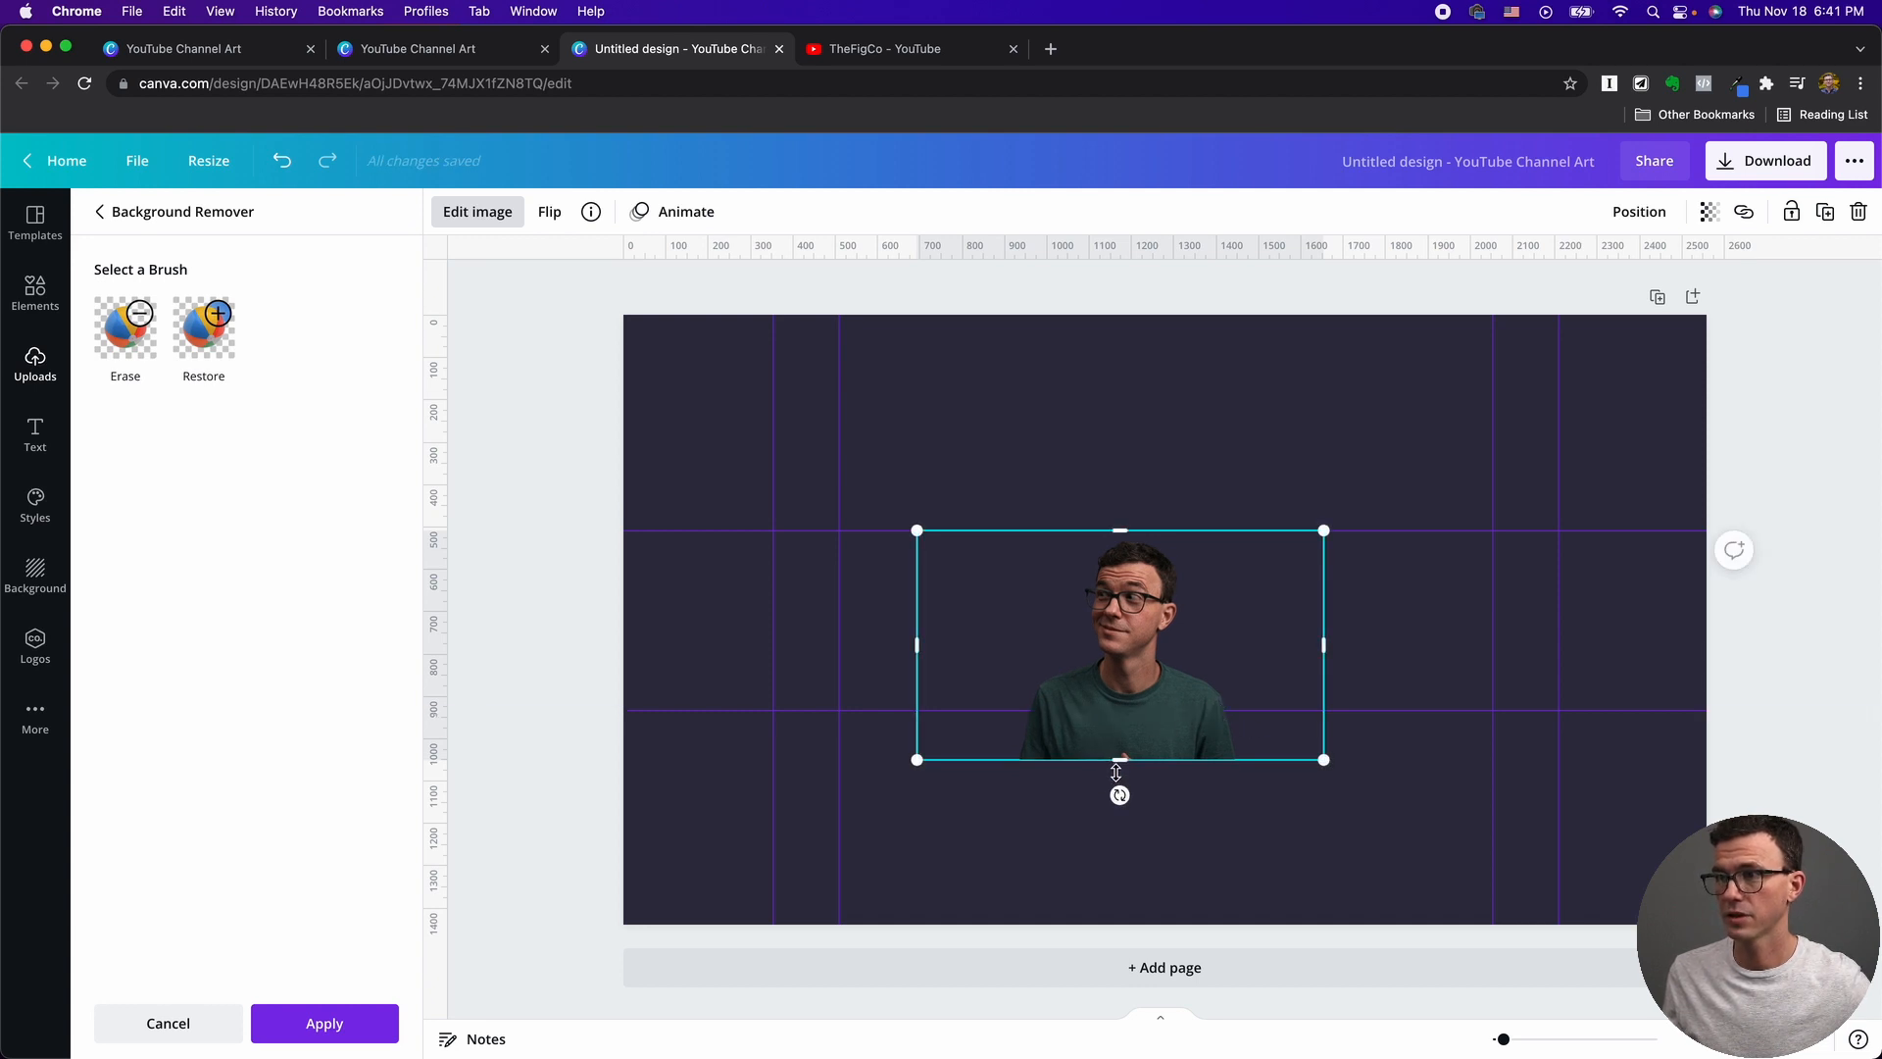
{"action": "mouse_move", "coordinate": [871, 612]}
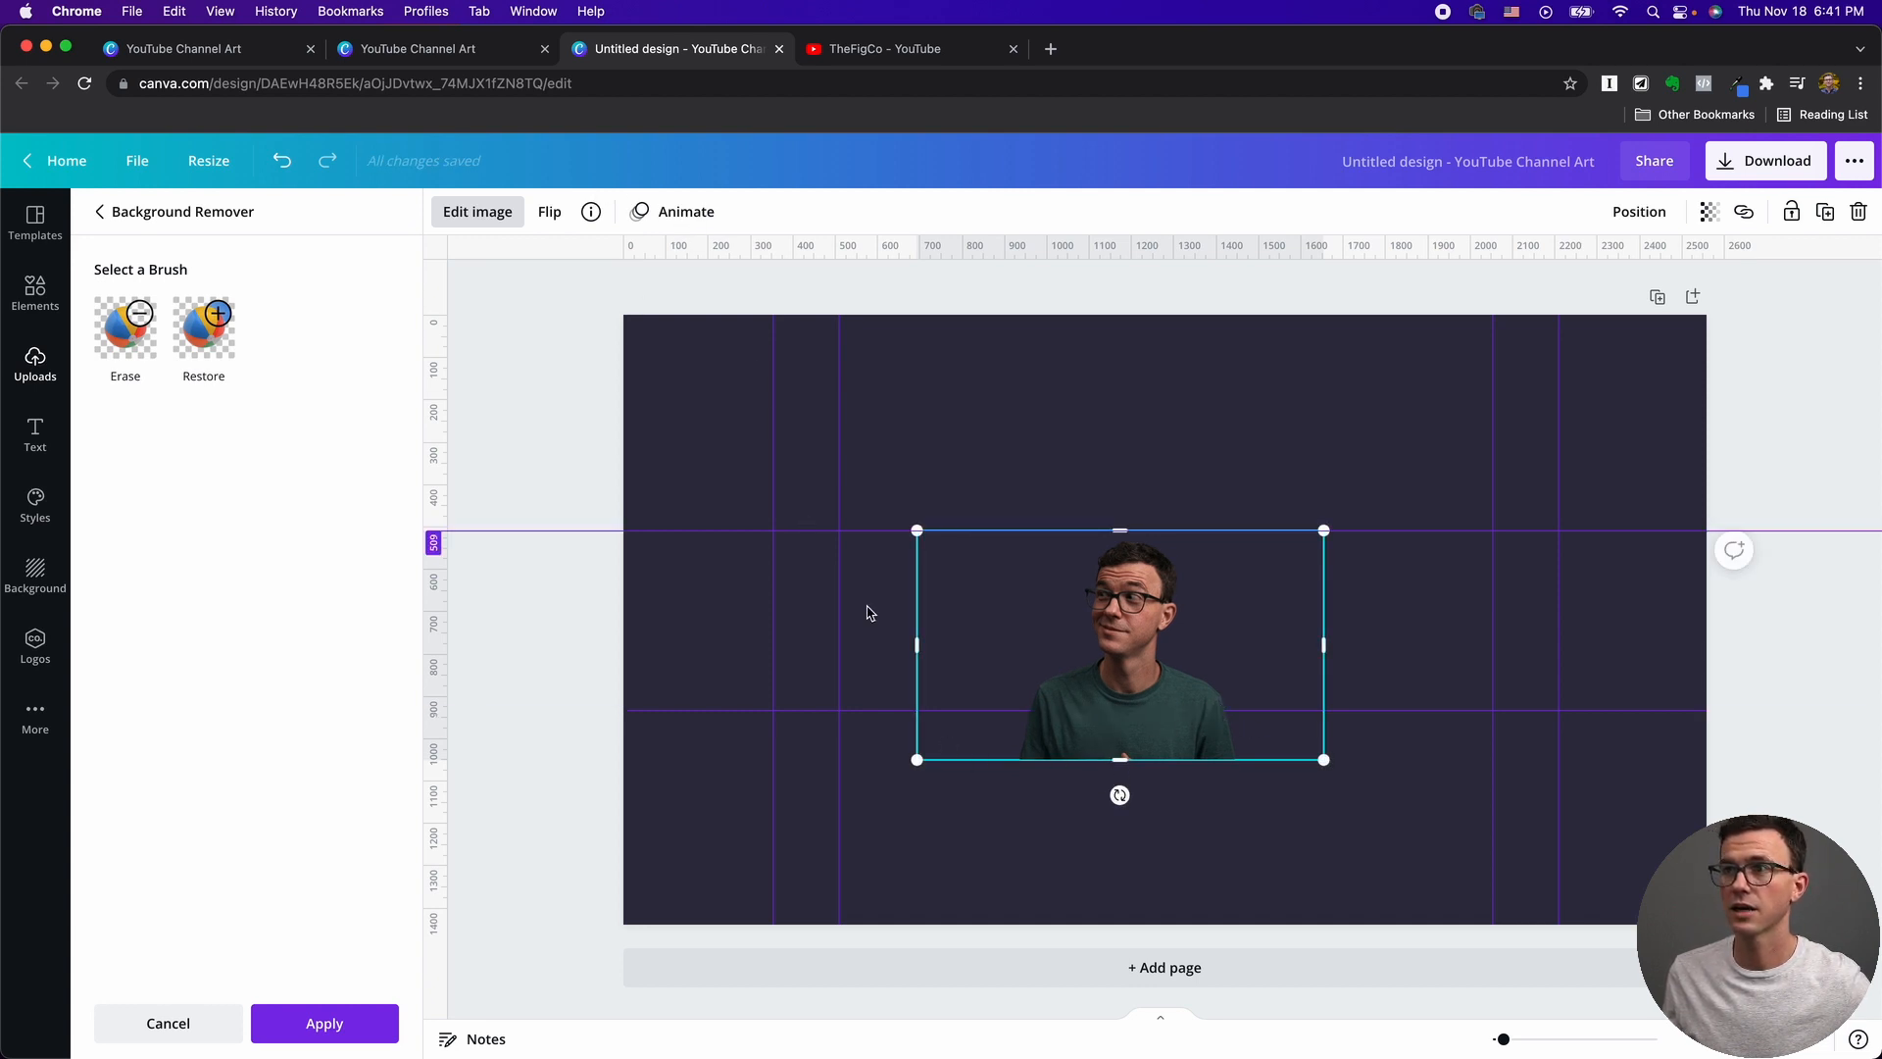
{"action": "left_click", "coordinate": [36, 365]}
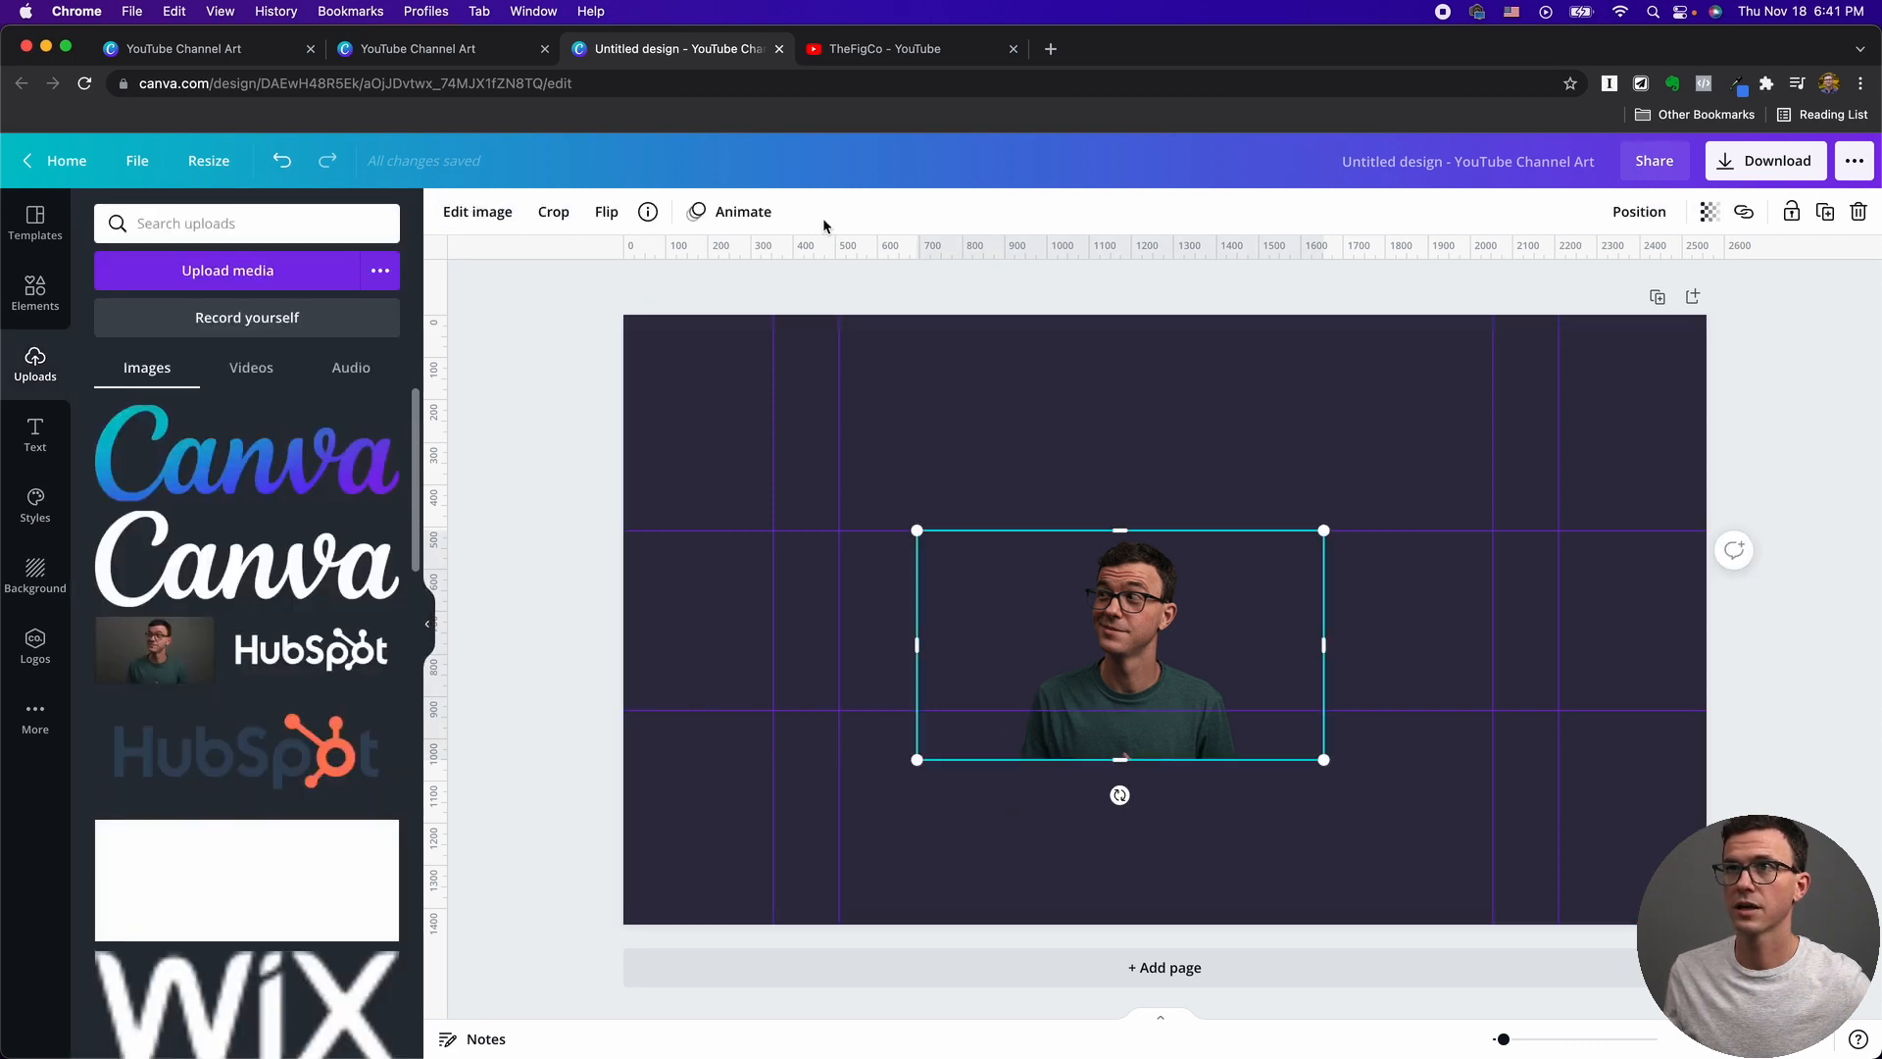
Crop the presenter cut-out just below the shoulders at the lower guide.
{"action": "left_click", "coordinate": [553, 212]}
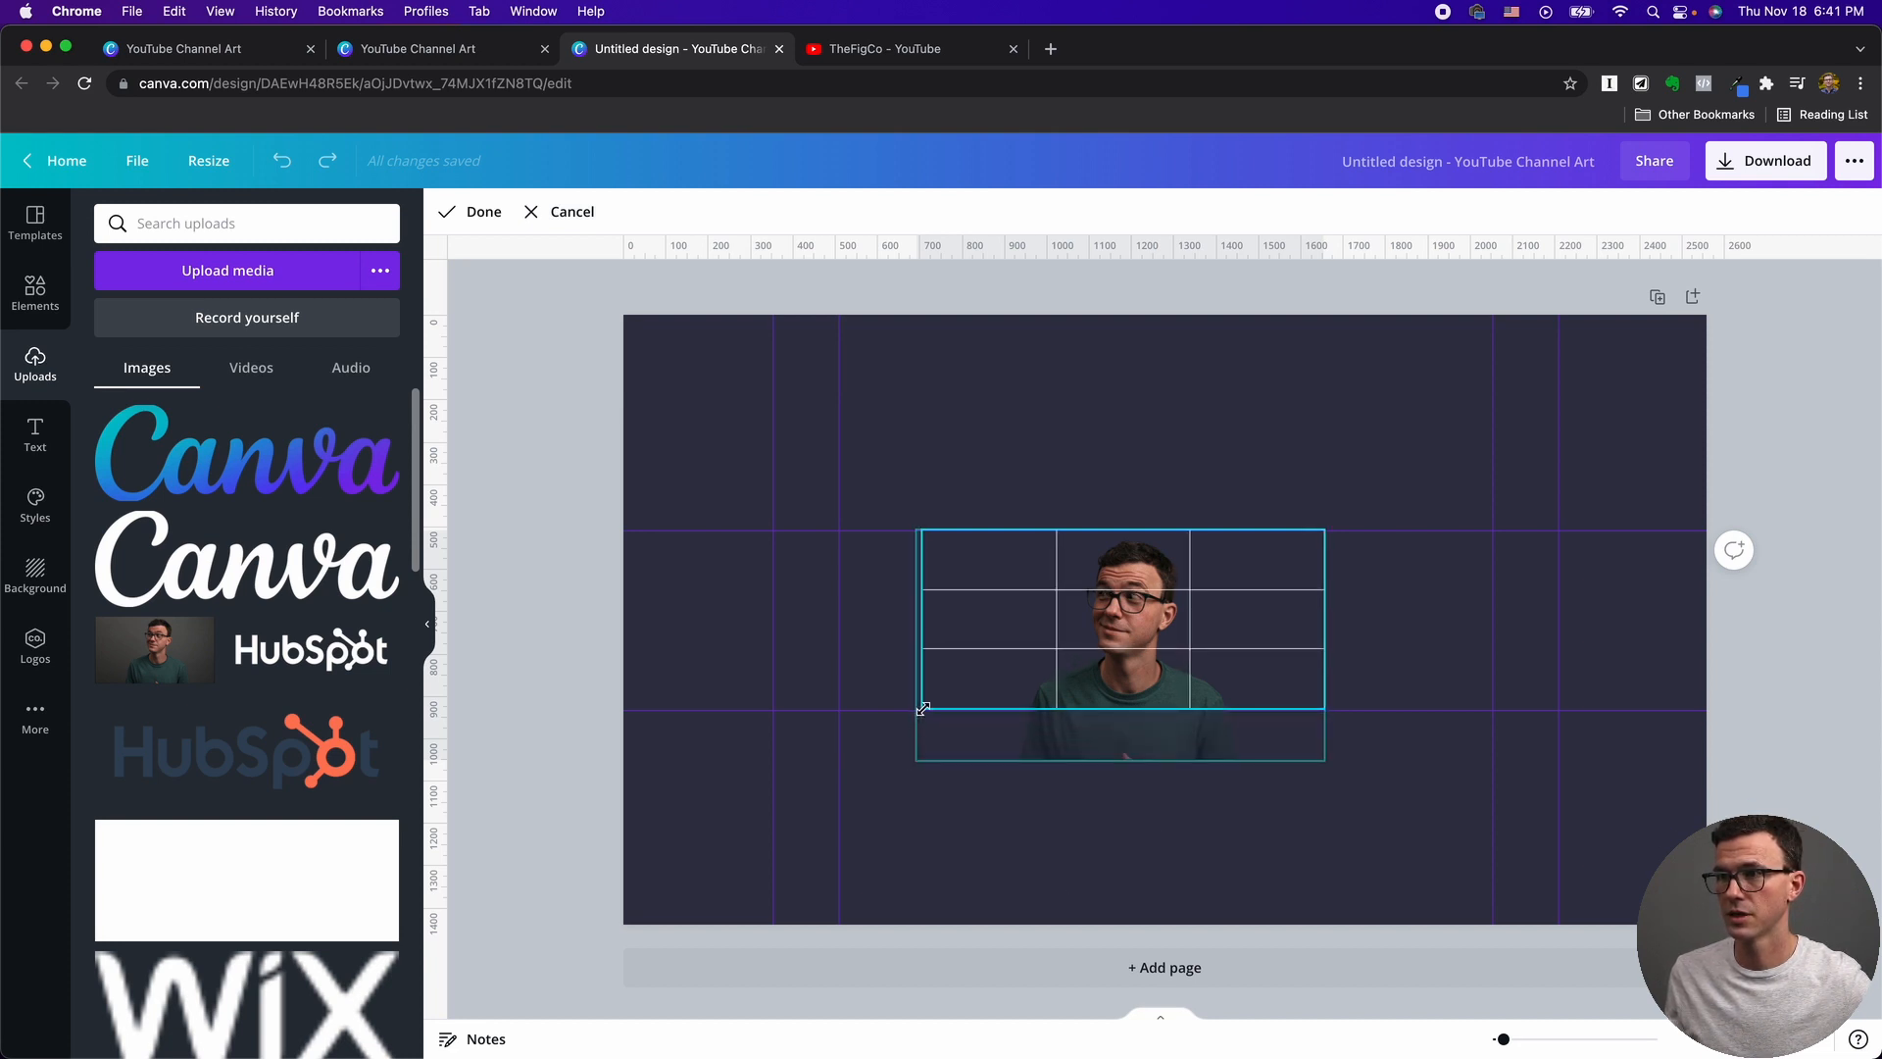
{"action": "left_click", "coordinate": [482, 212]}
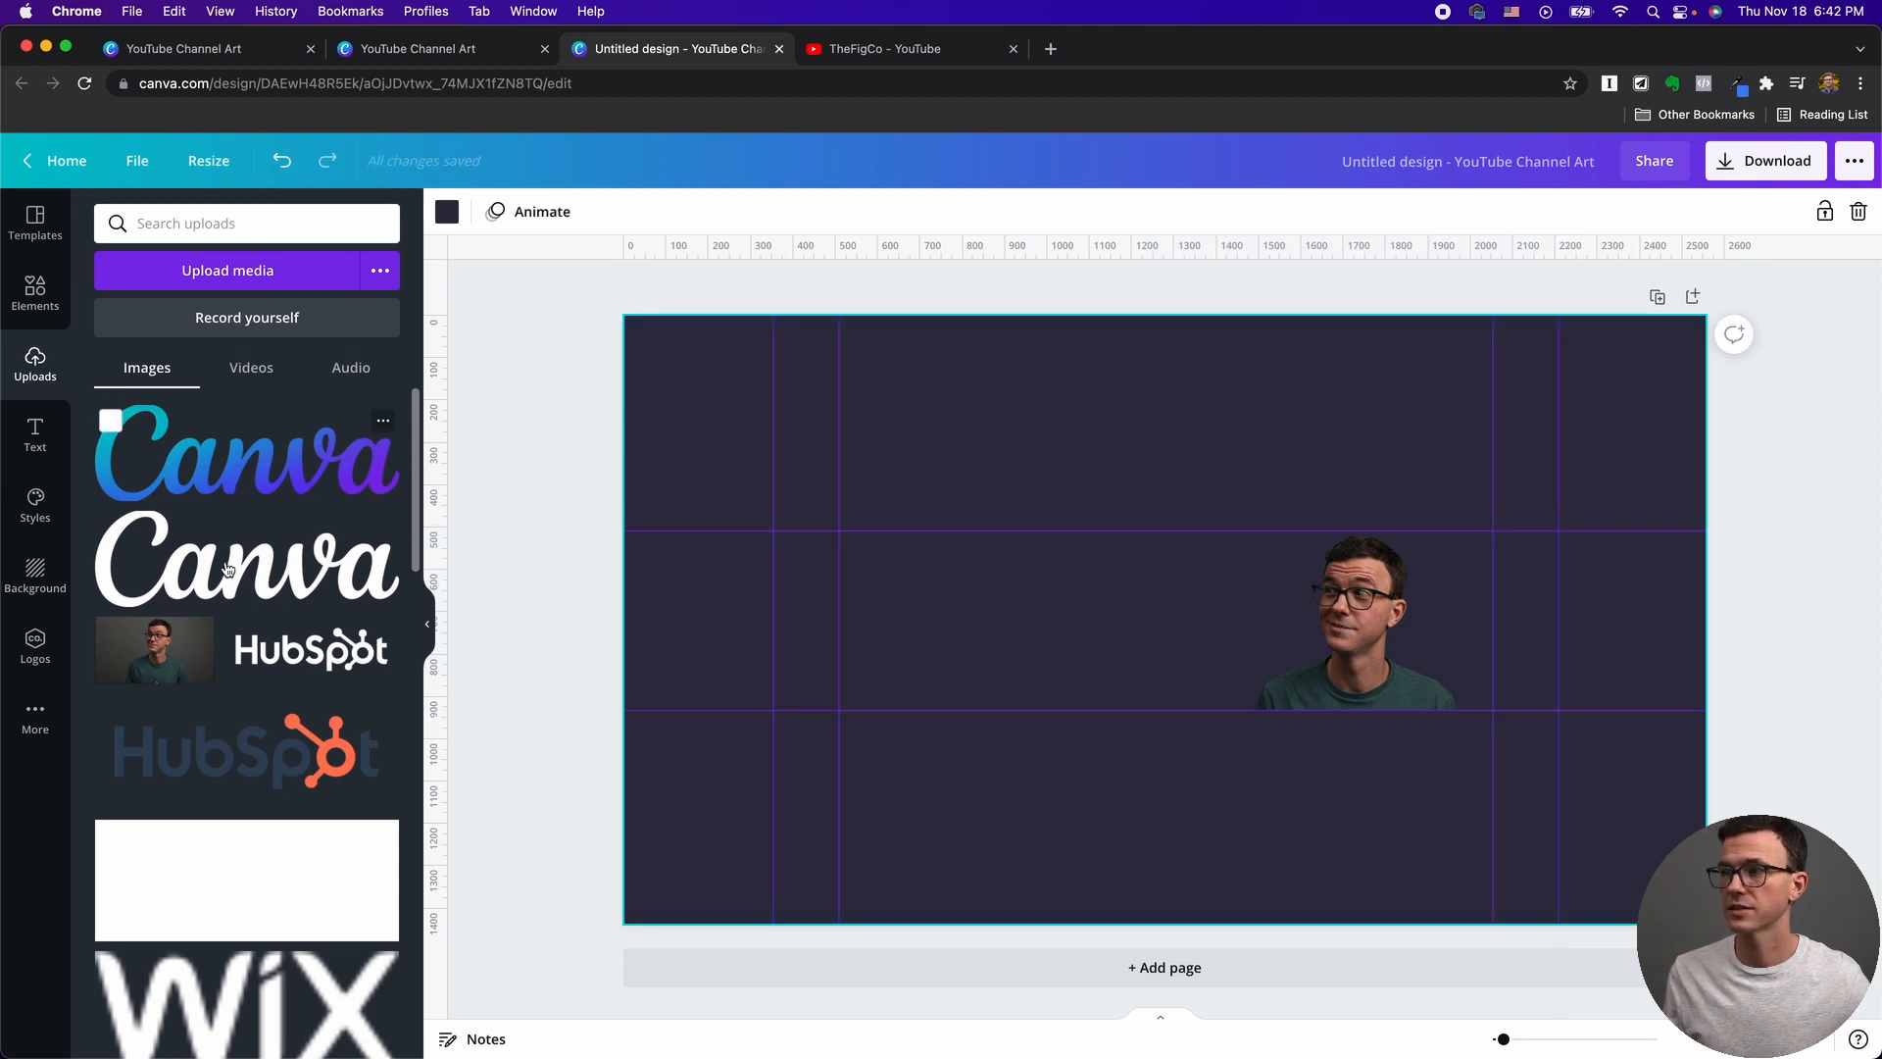
{"action": "mouse_move", "coordinate": [96, 655]}
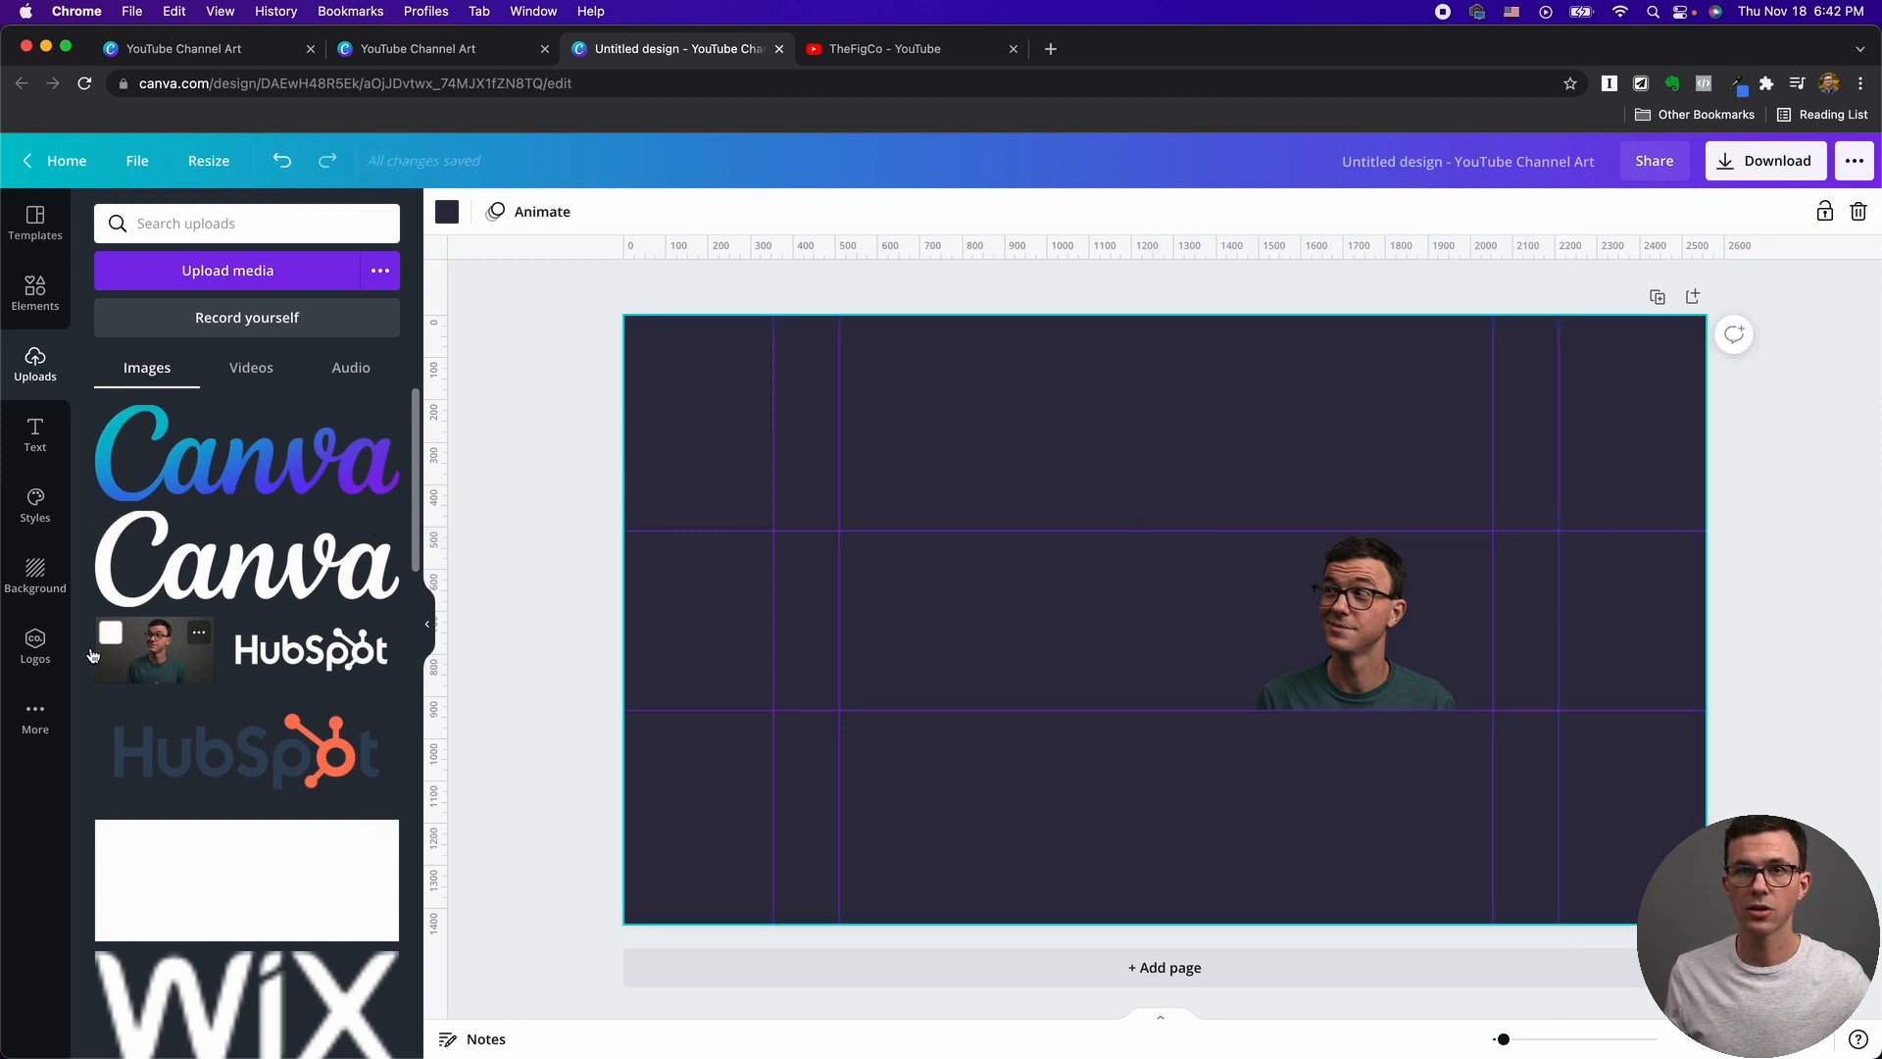
{"action": "mouse_move", "coordinate": [310, 589]}
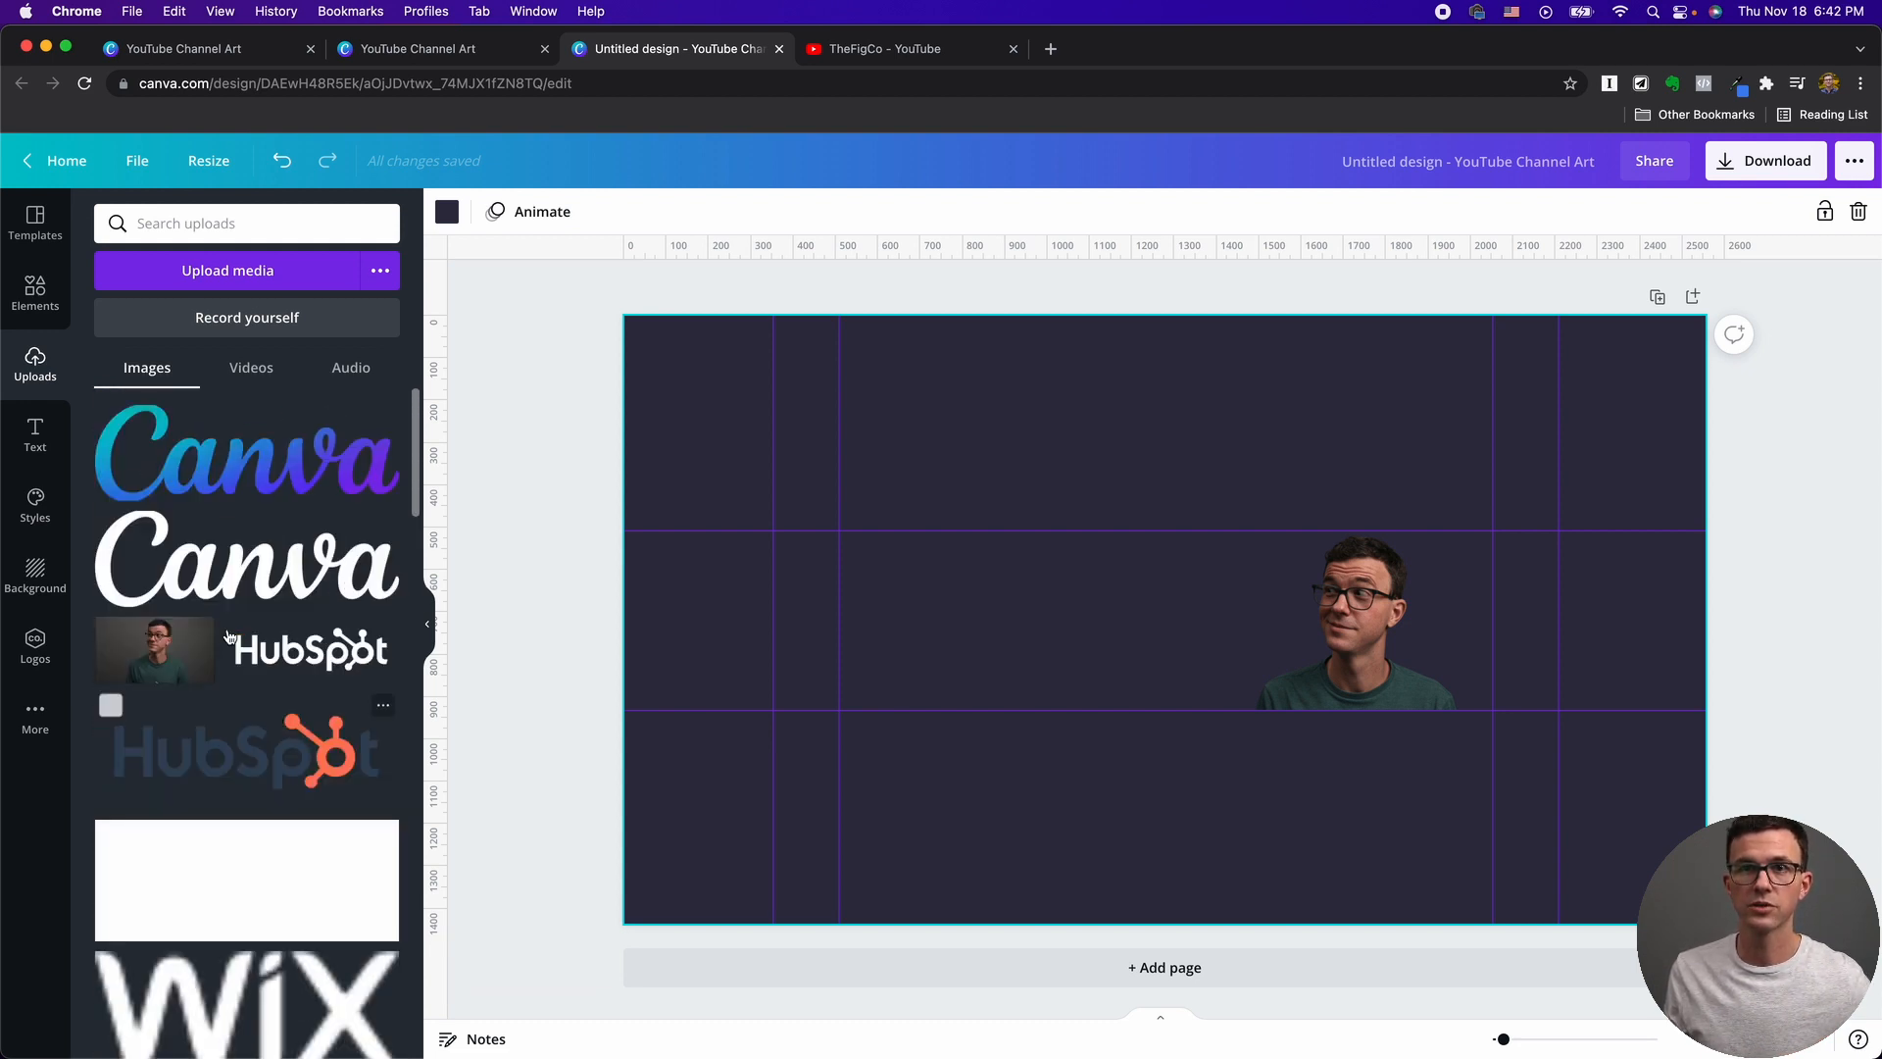
Add the white THEFIGCO brand logo left of the presenter, level with his head.
{"action": "left_click", "coordinate": [35, 645]}
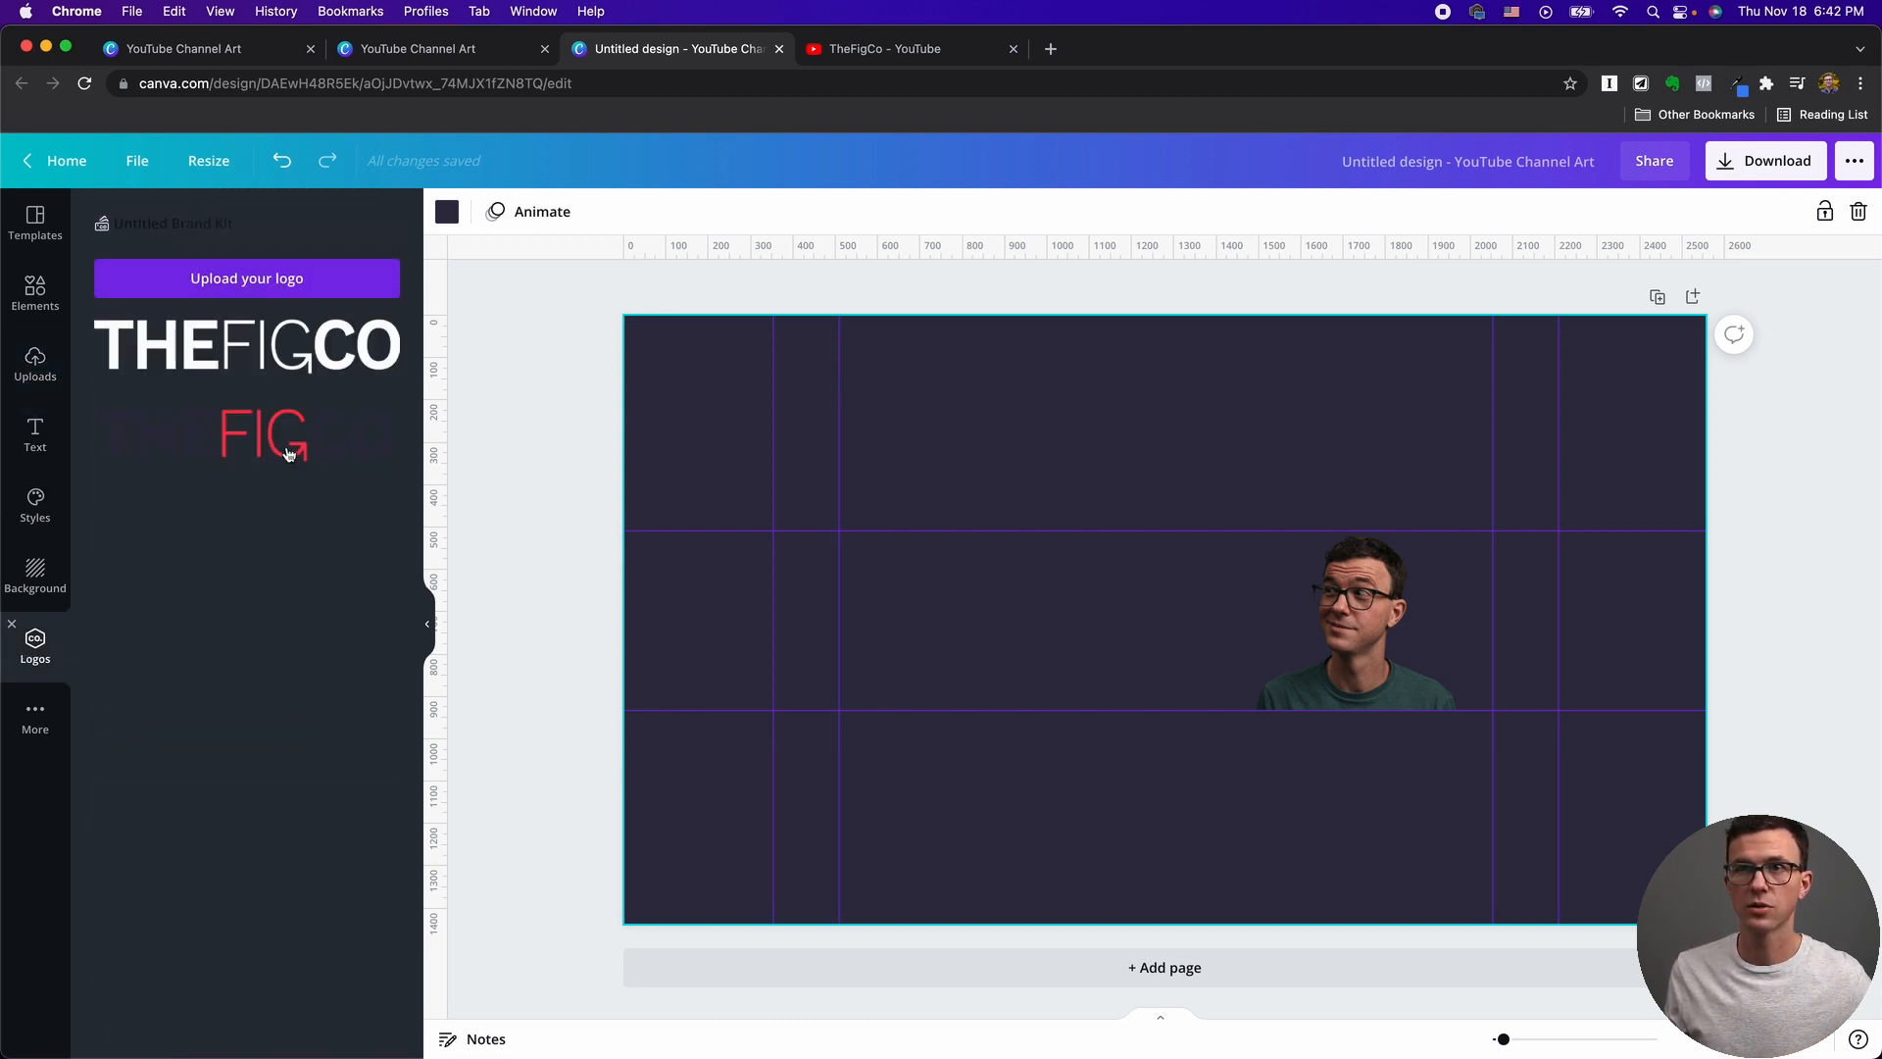
{"action": "left_click", "coordinate": [247, 345]}
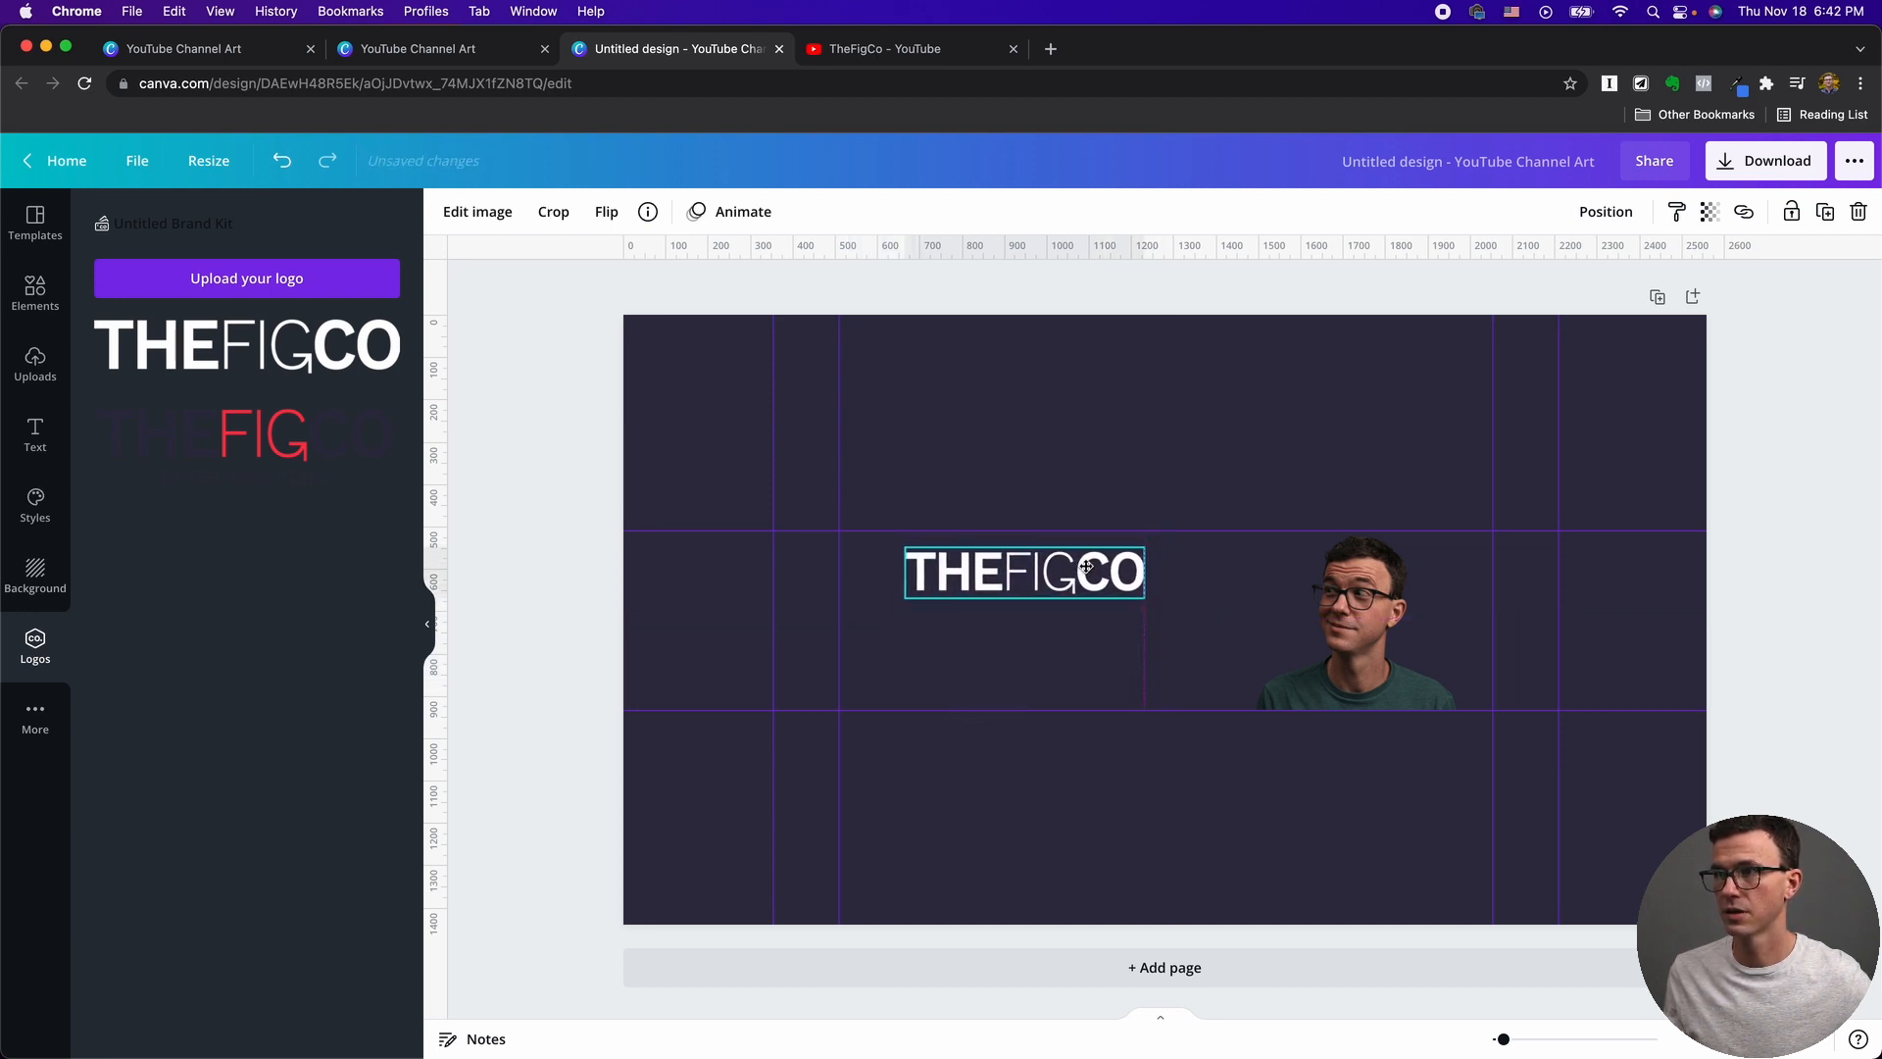
{"action": "left_click", "coordinate": [1052, 467]}
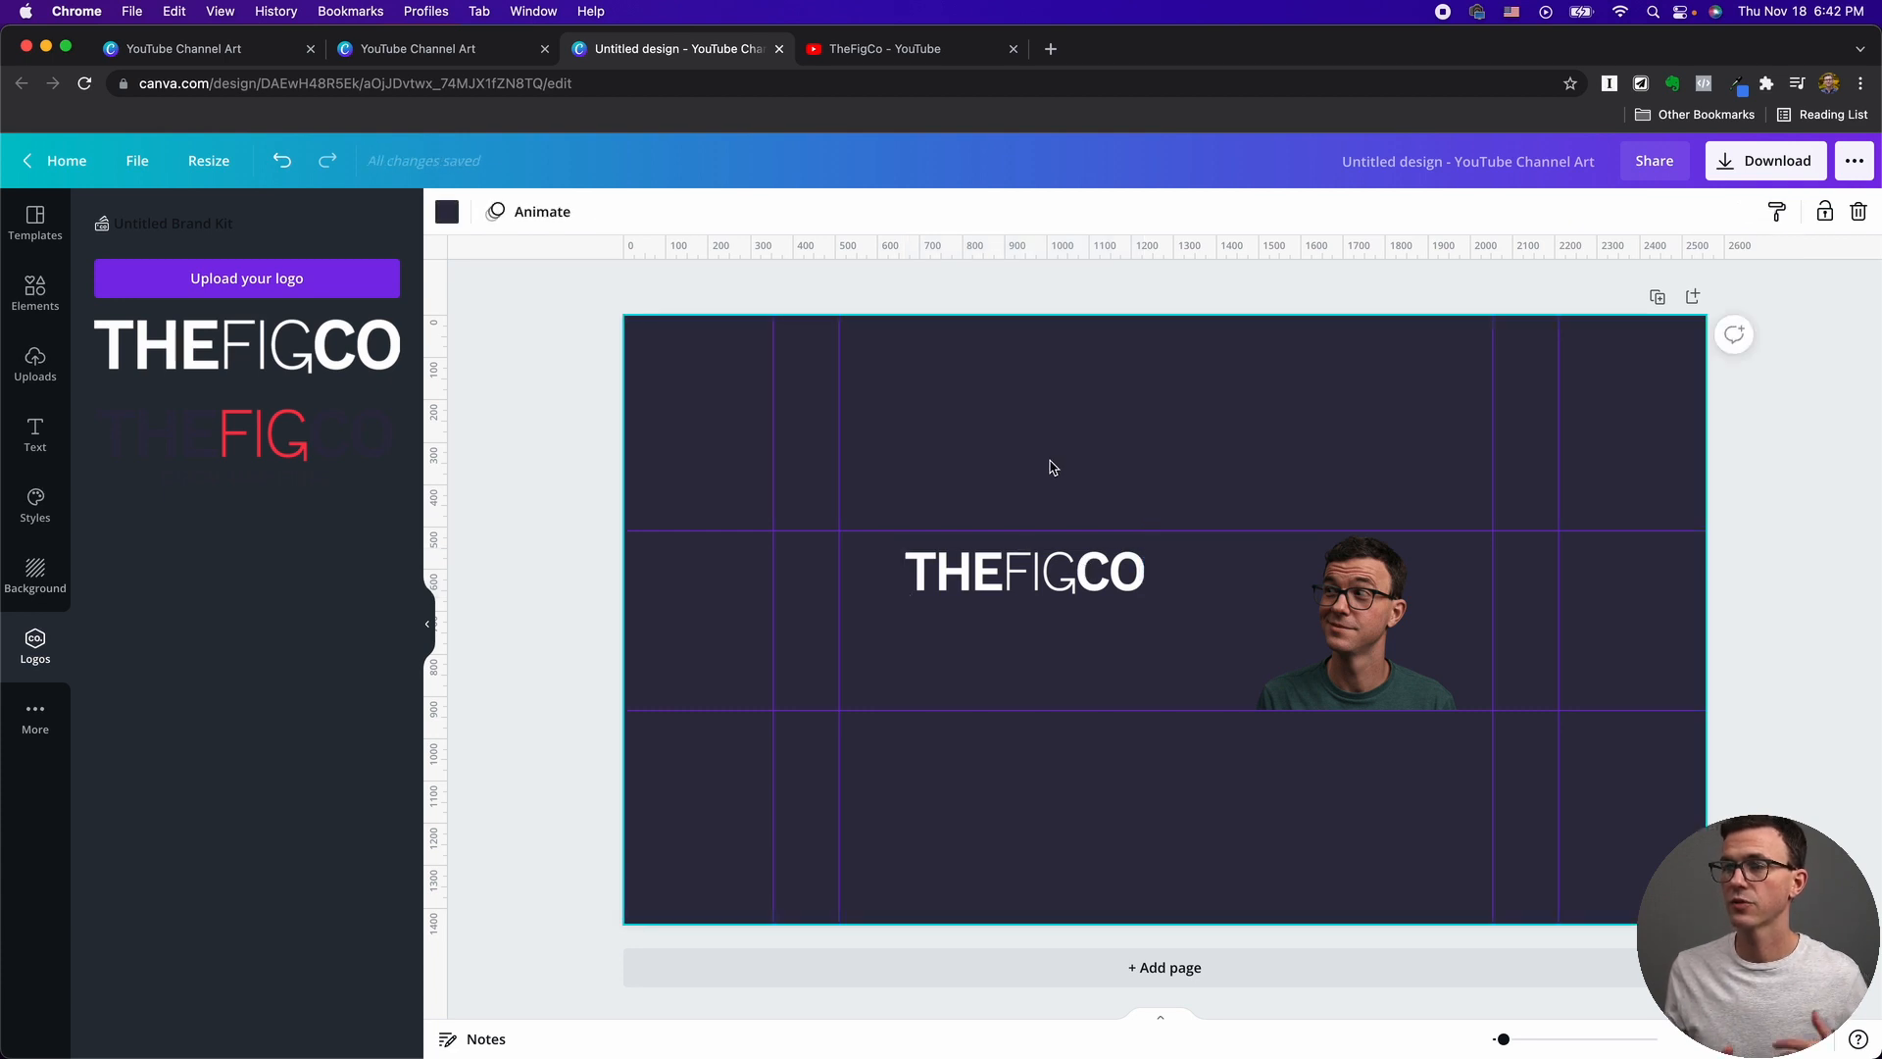
{"action": "mouse_move", "coordinate": [35, 369]}
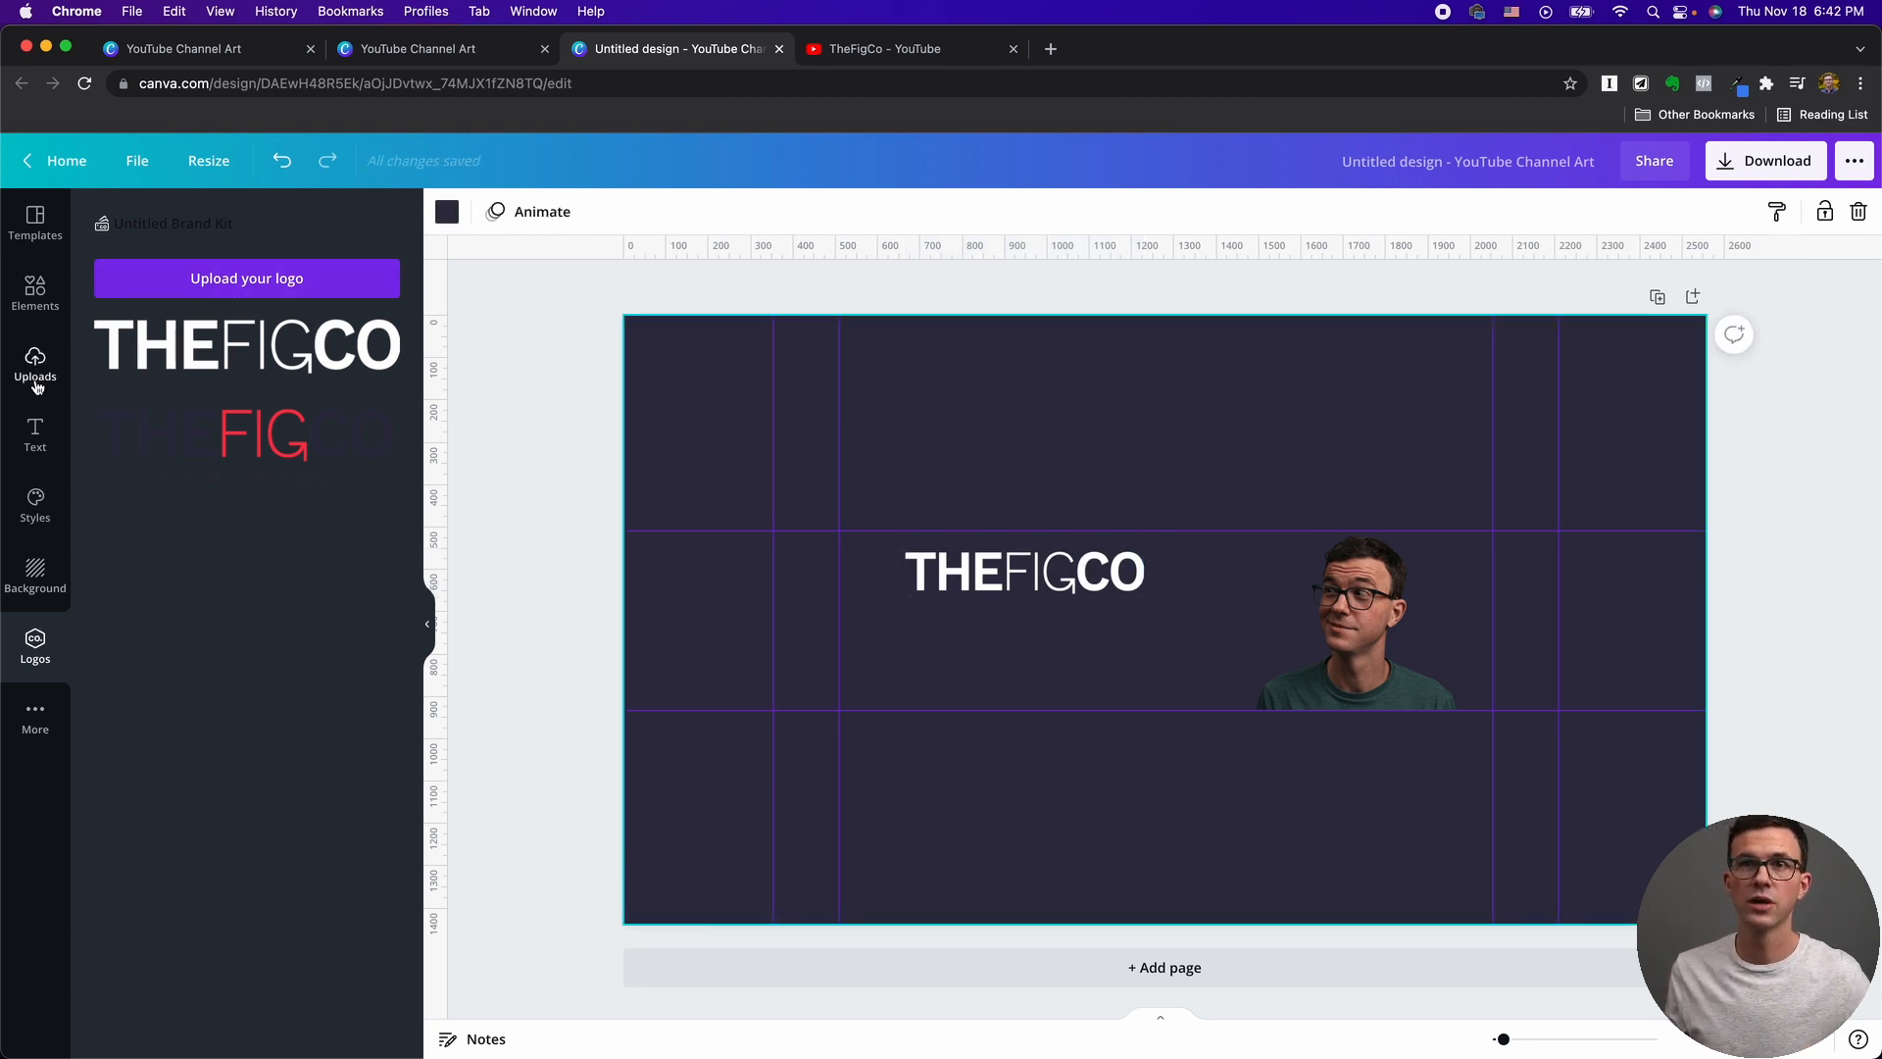
{"action": "mouse_move", "coordinate": [606, 484]}
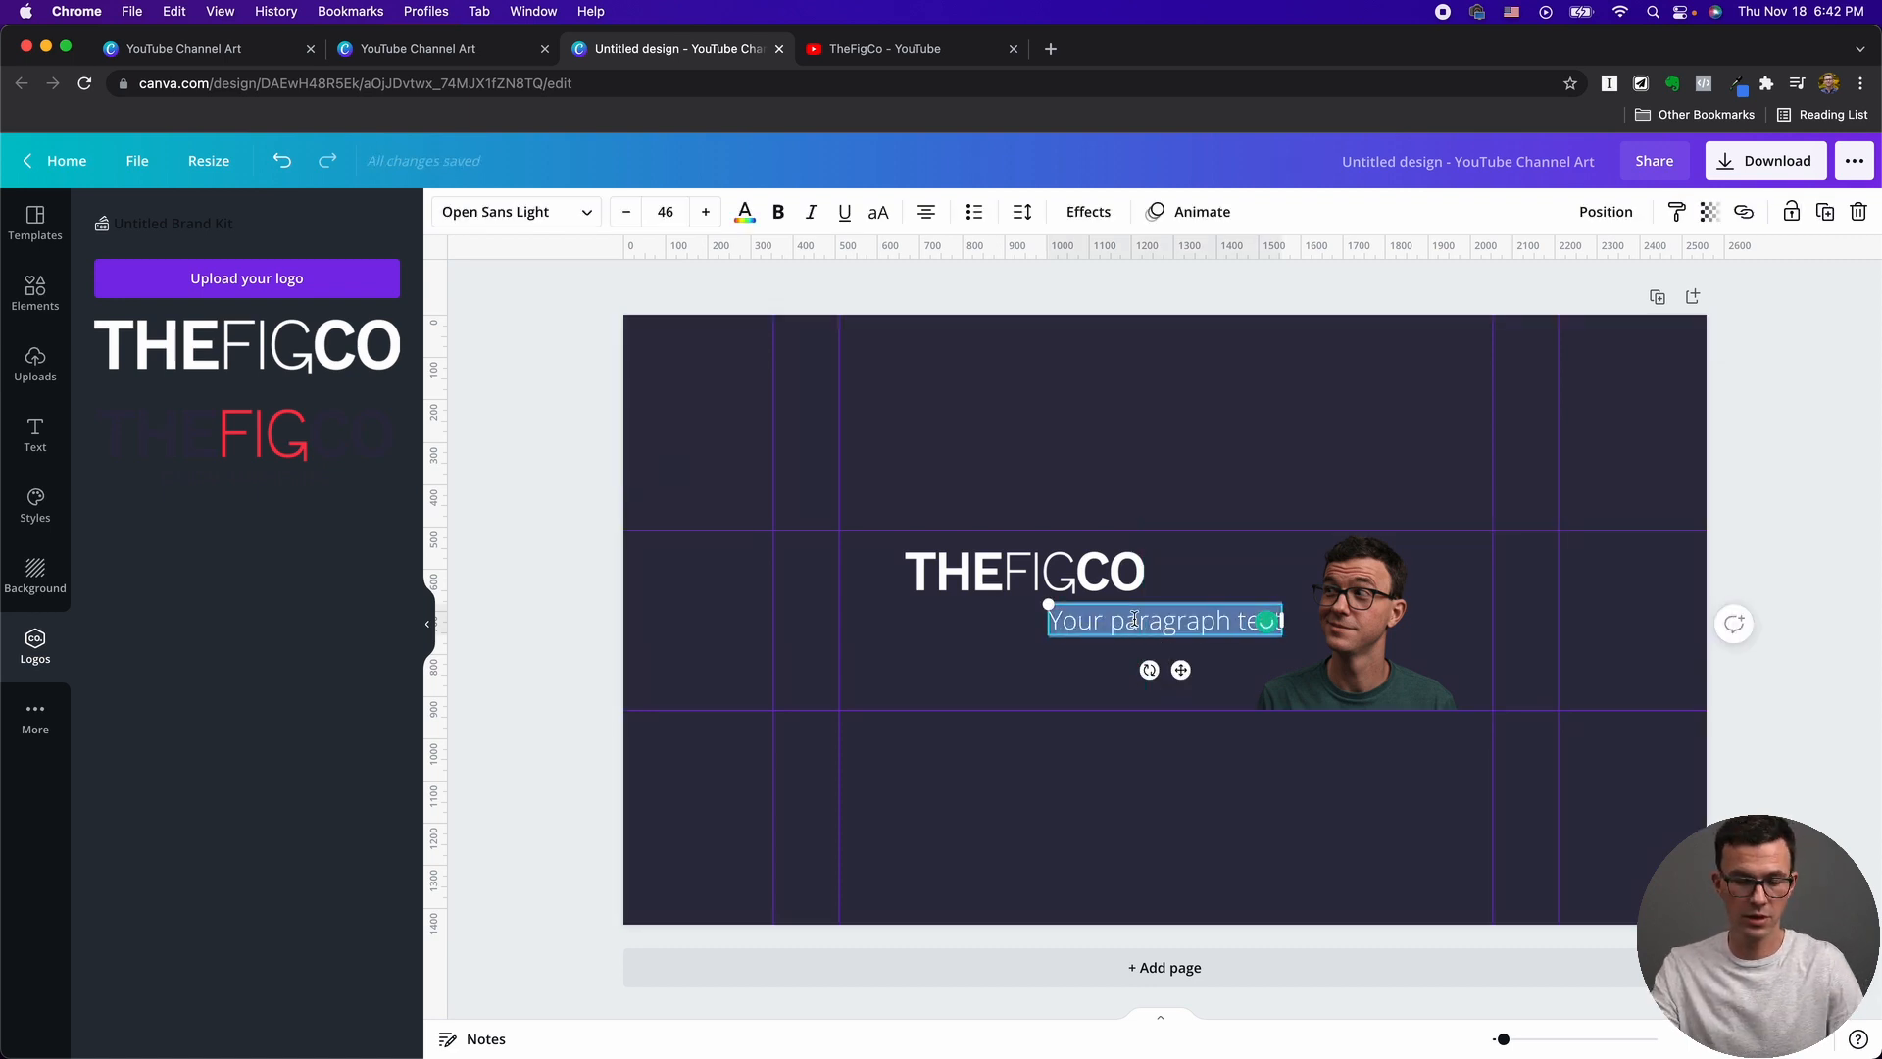
Replace the placeholder with the text 'BEST YOUTUBE CHANNEL'.
{"action": "key", "text": "Delete"}
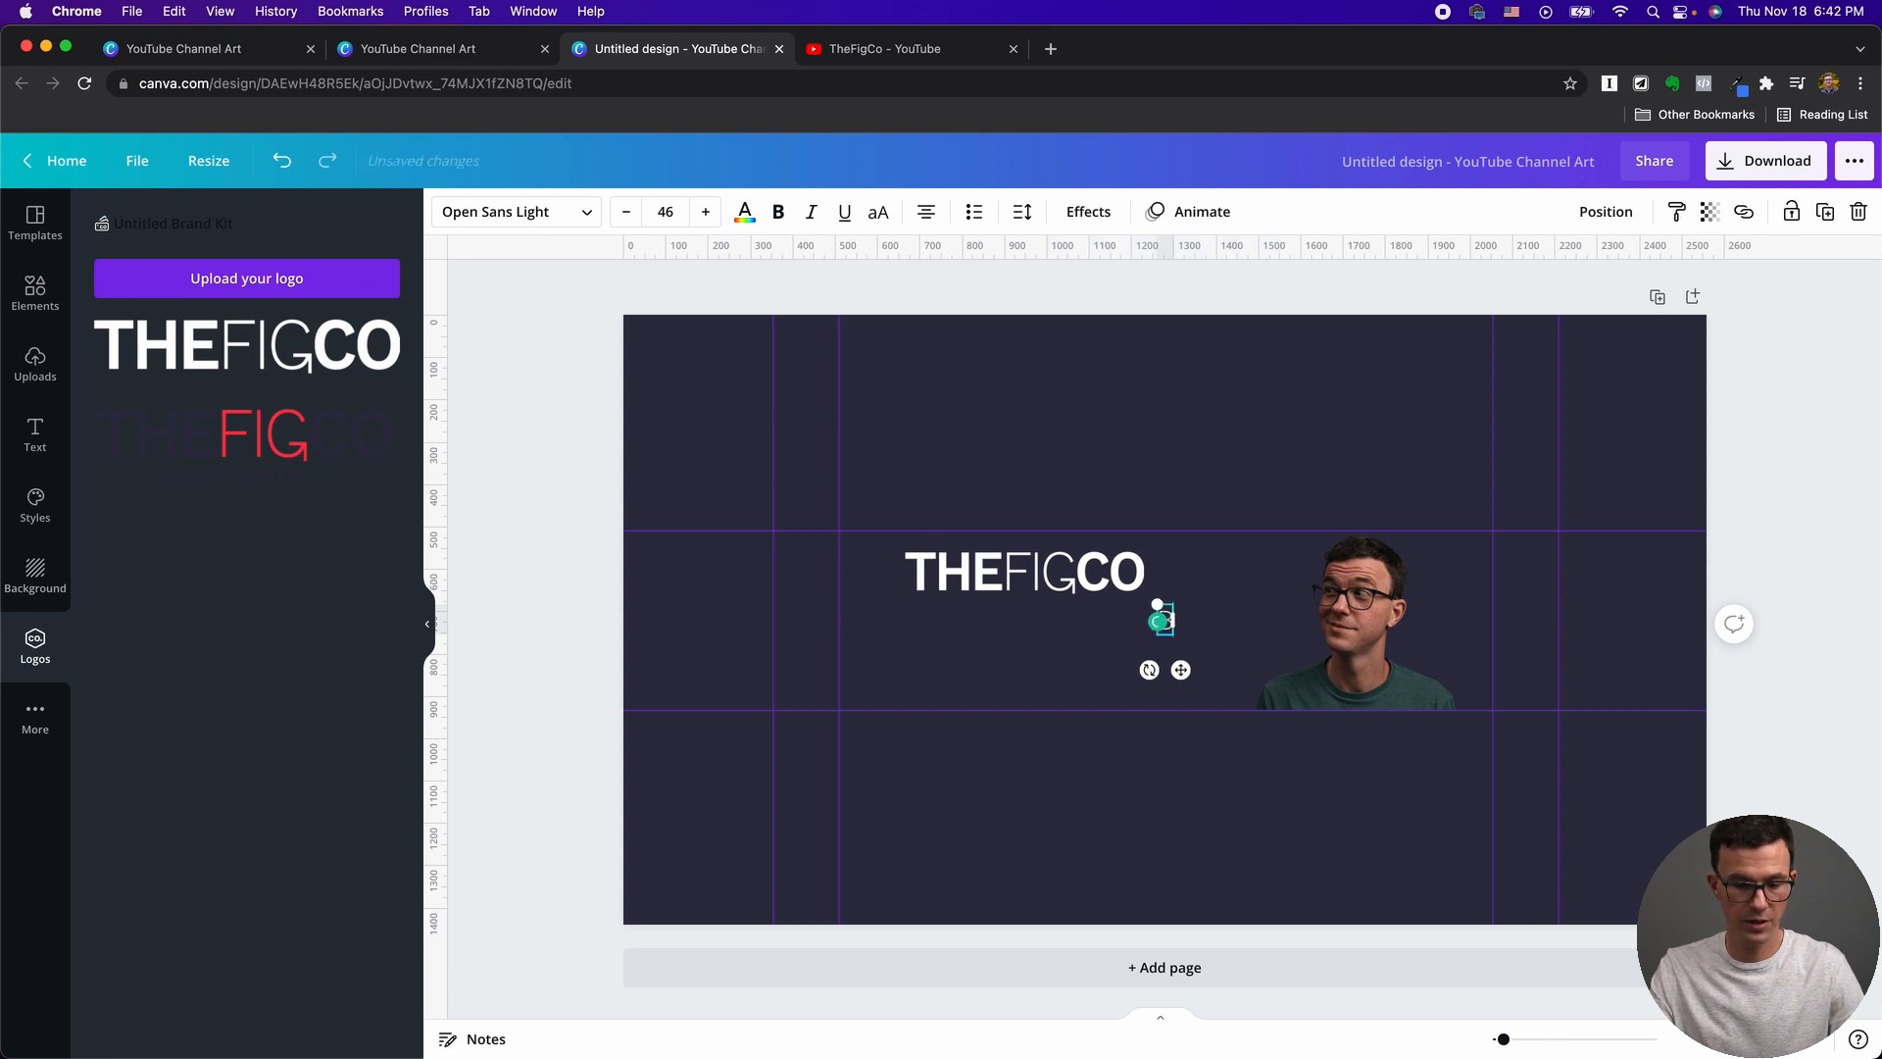
{"action": "type", "text": "BEST YOUTUBE C"}
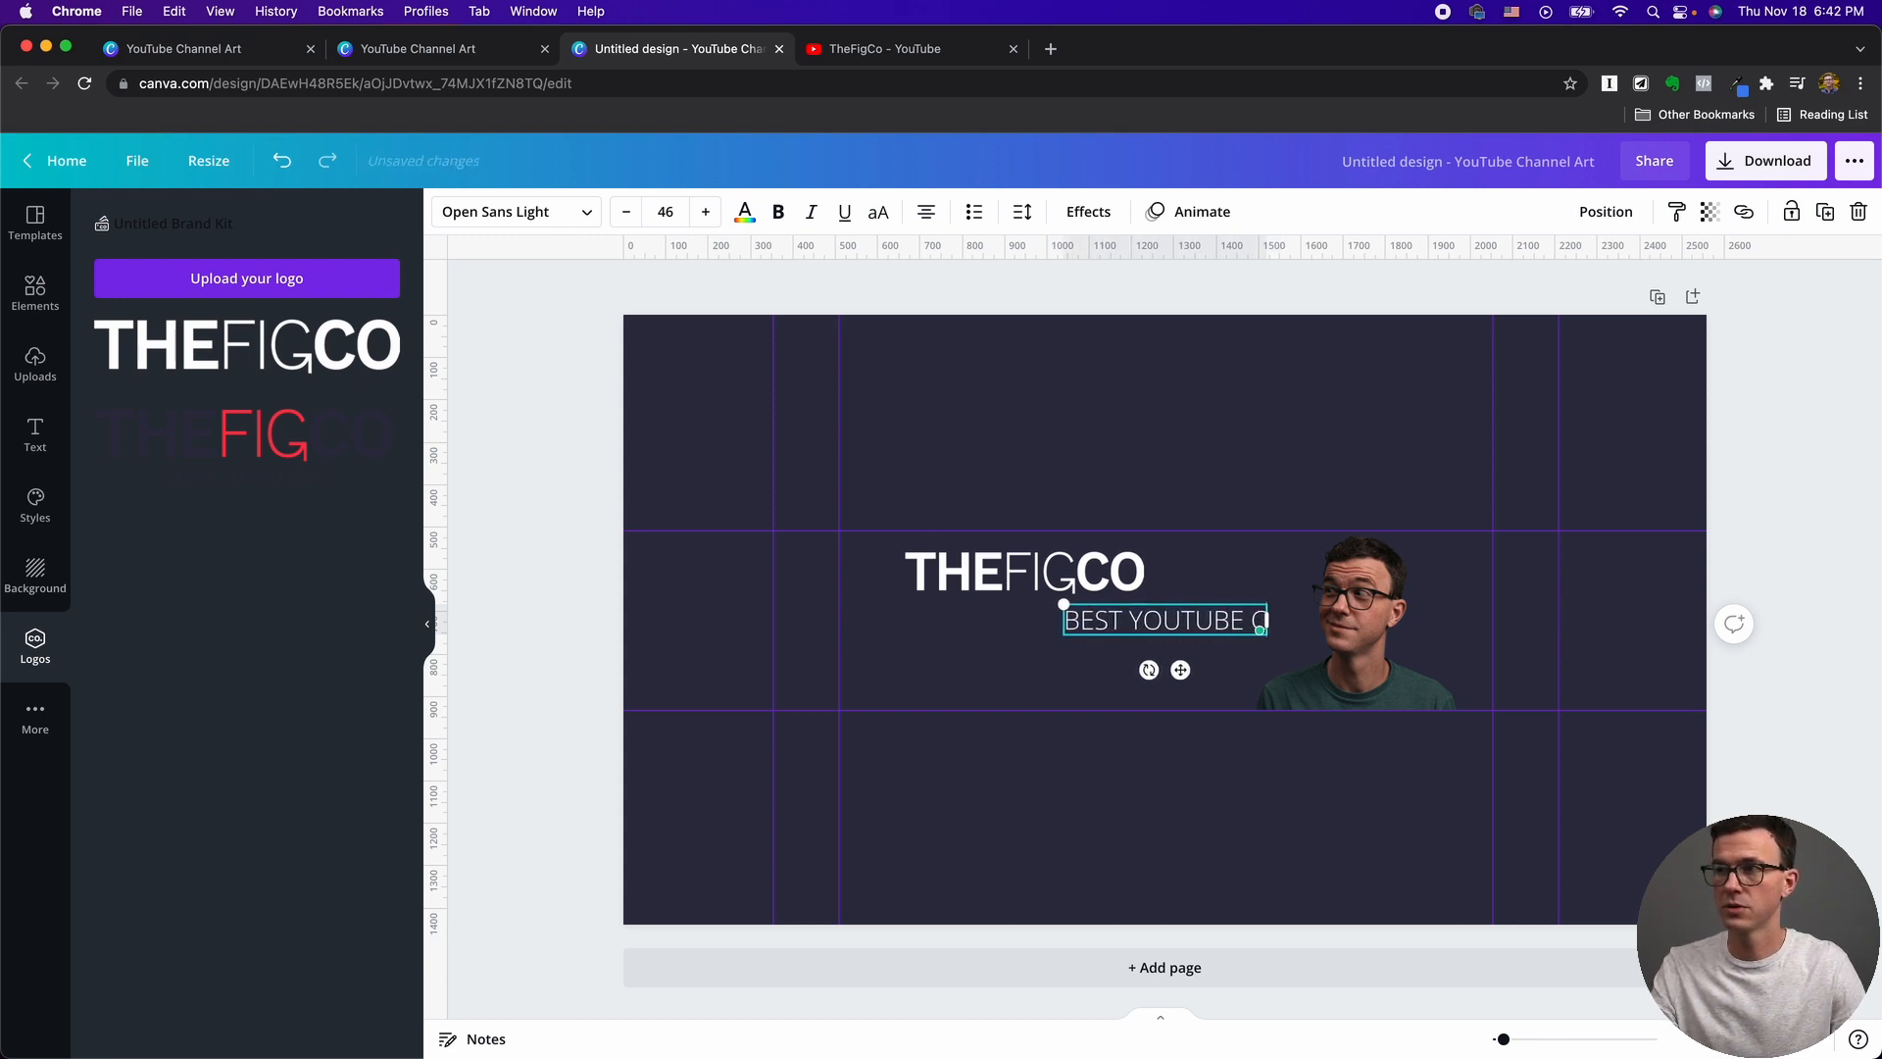
{"action": "type", "text": "HANNEL"}
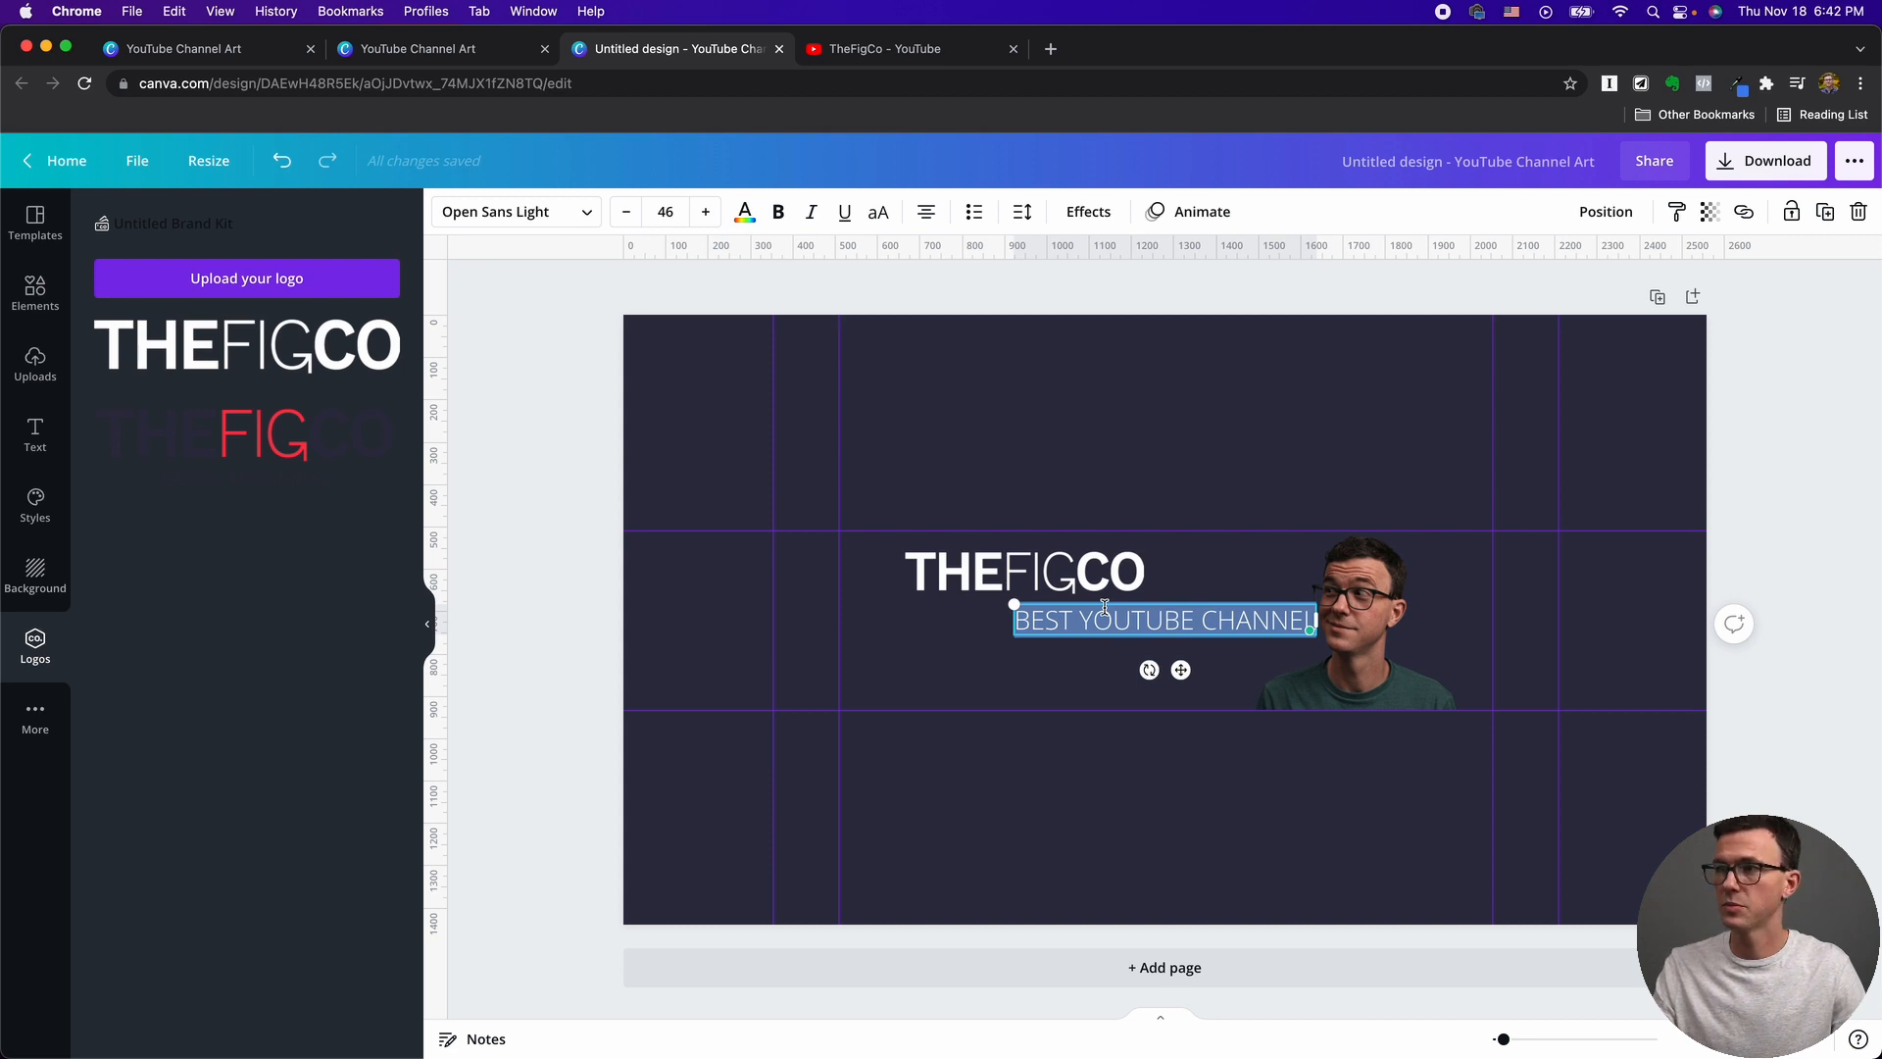
Make the tagline bold and set its font to Open Sans Extra Bold.
{"action": "left_click", "coordinate": [778, 212]}
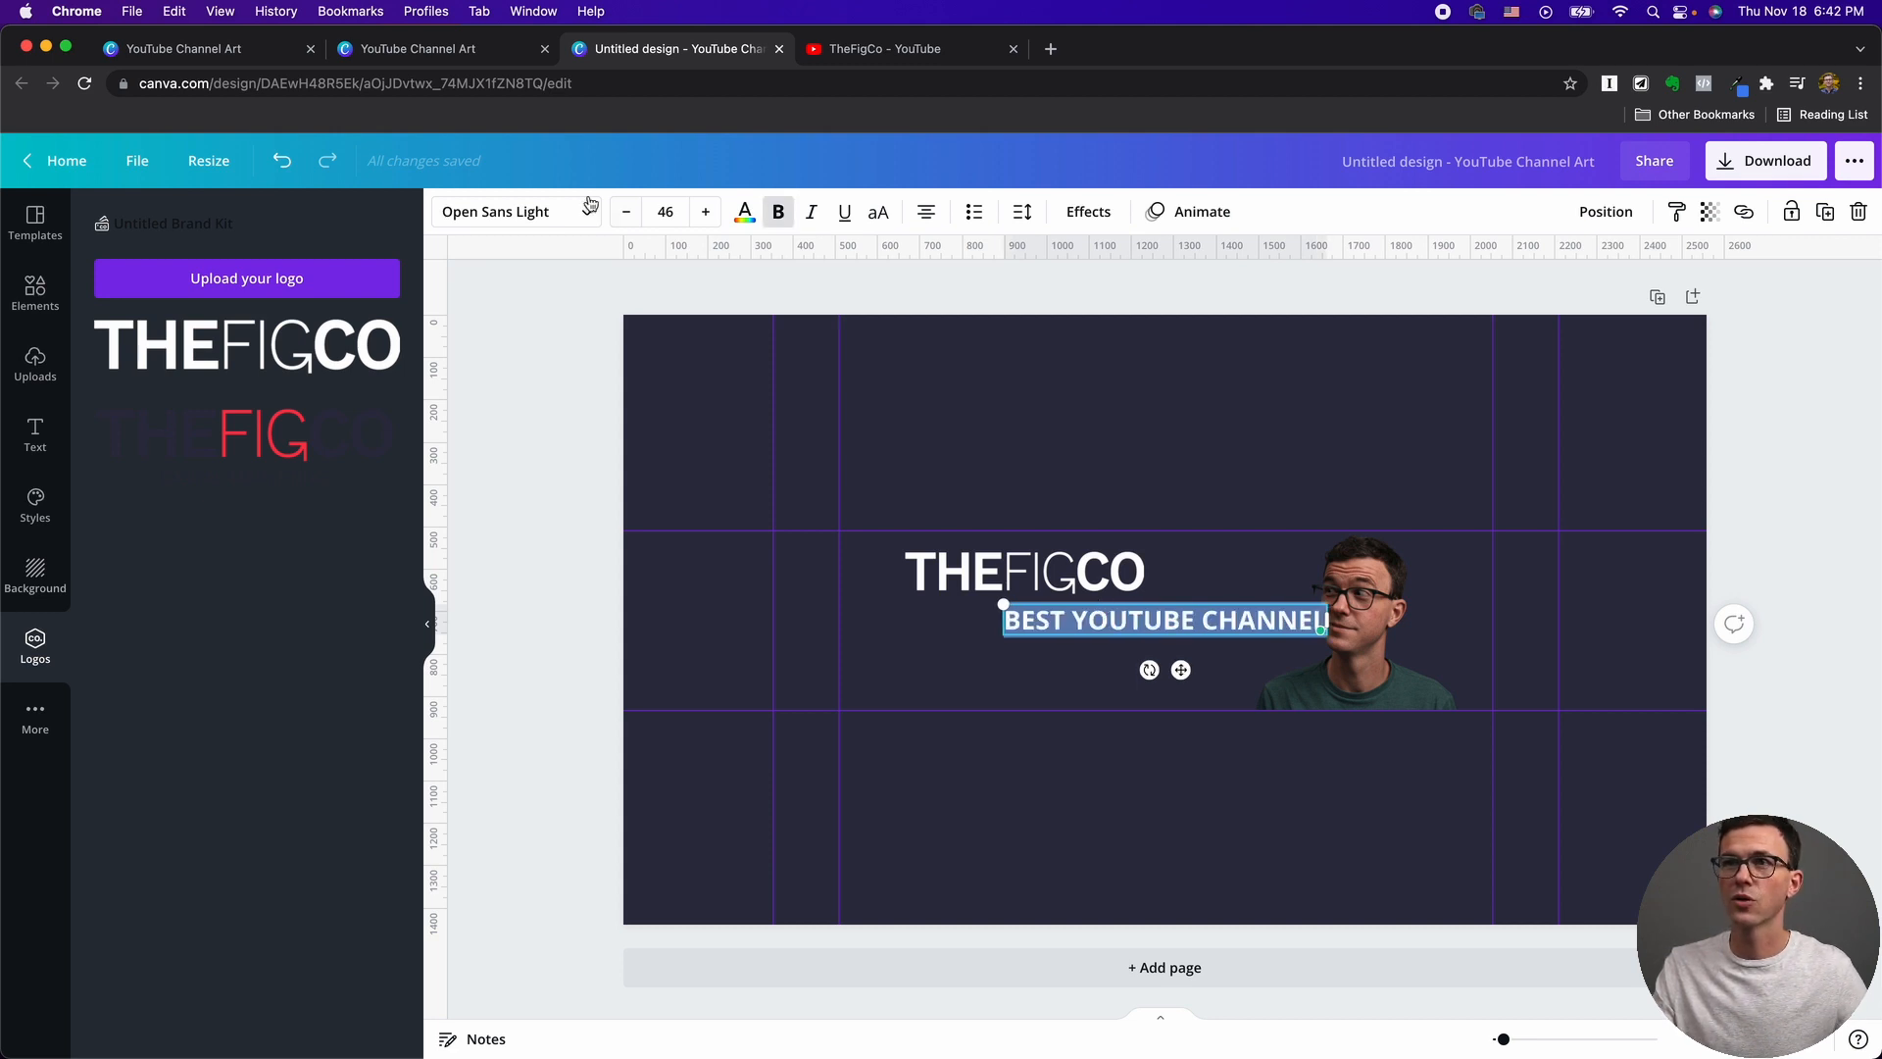
{"action": "left_click", "coordinate": [508, 212]}
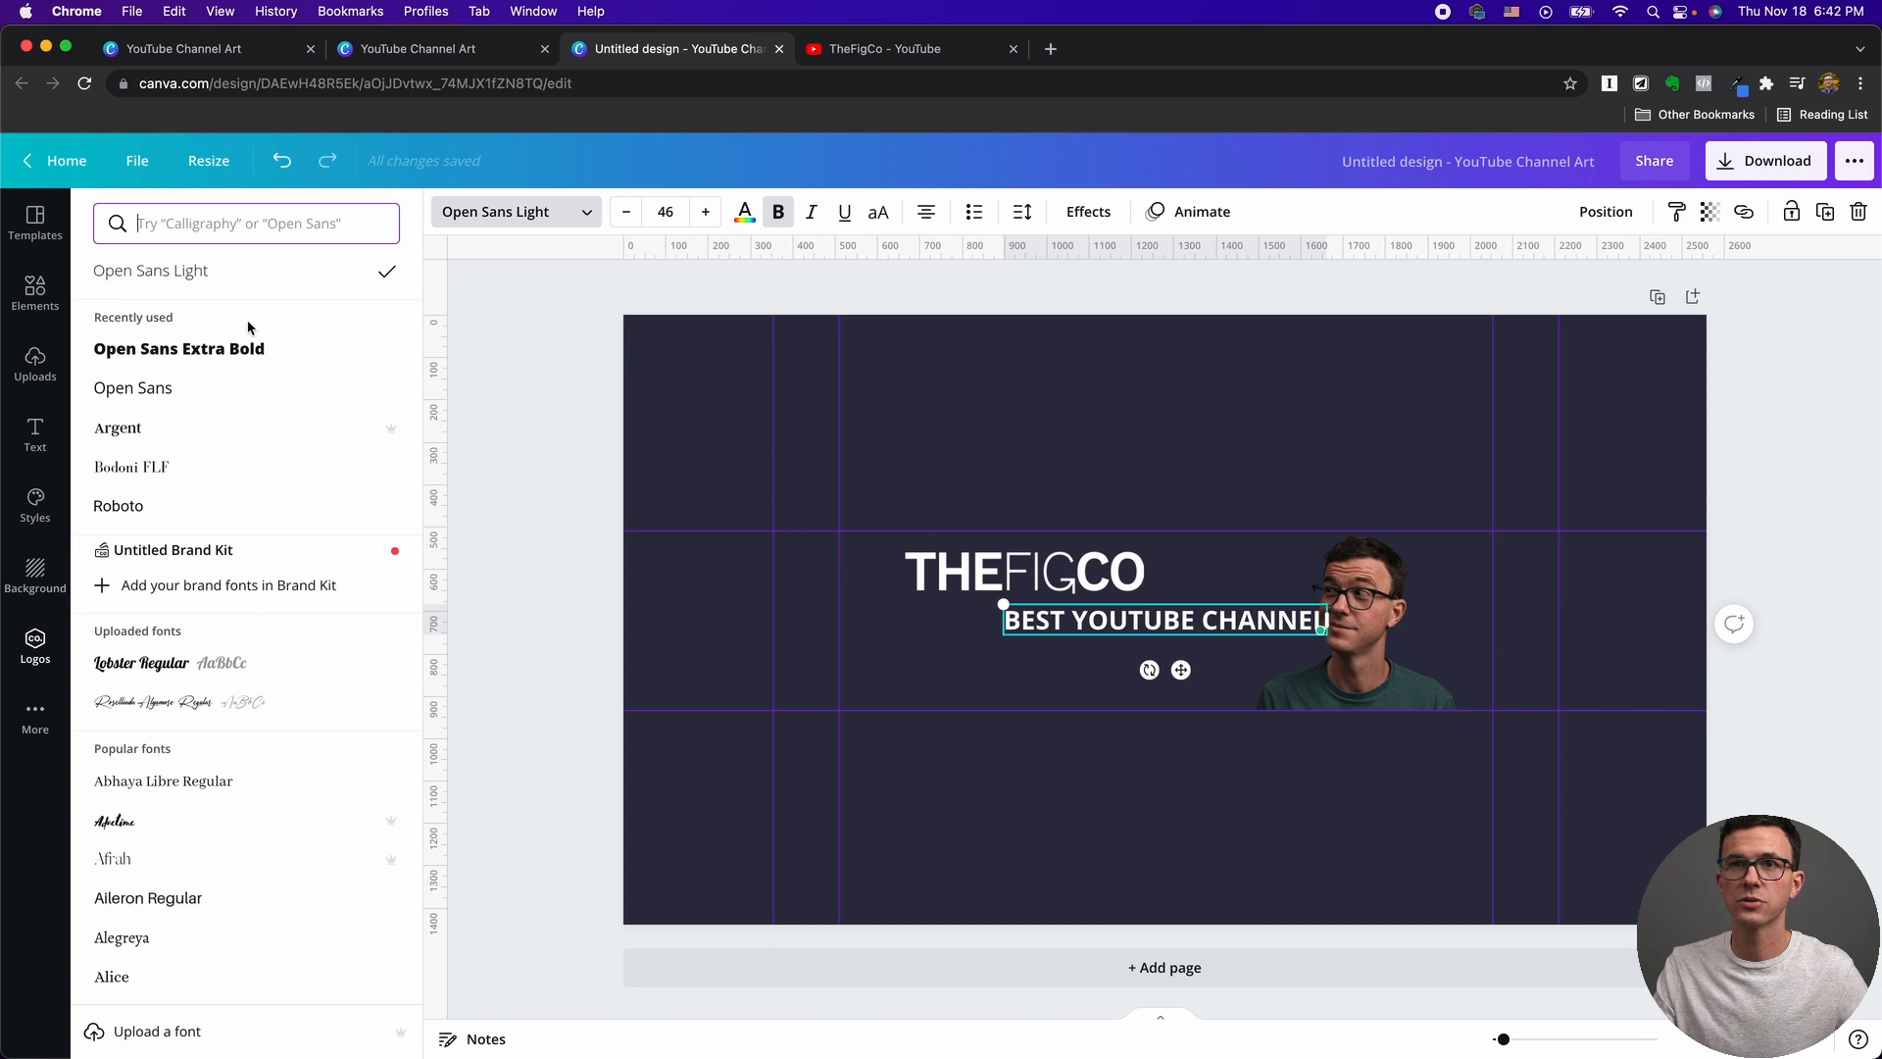
{"action": "left_click", "coordinate": [178, 349]}
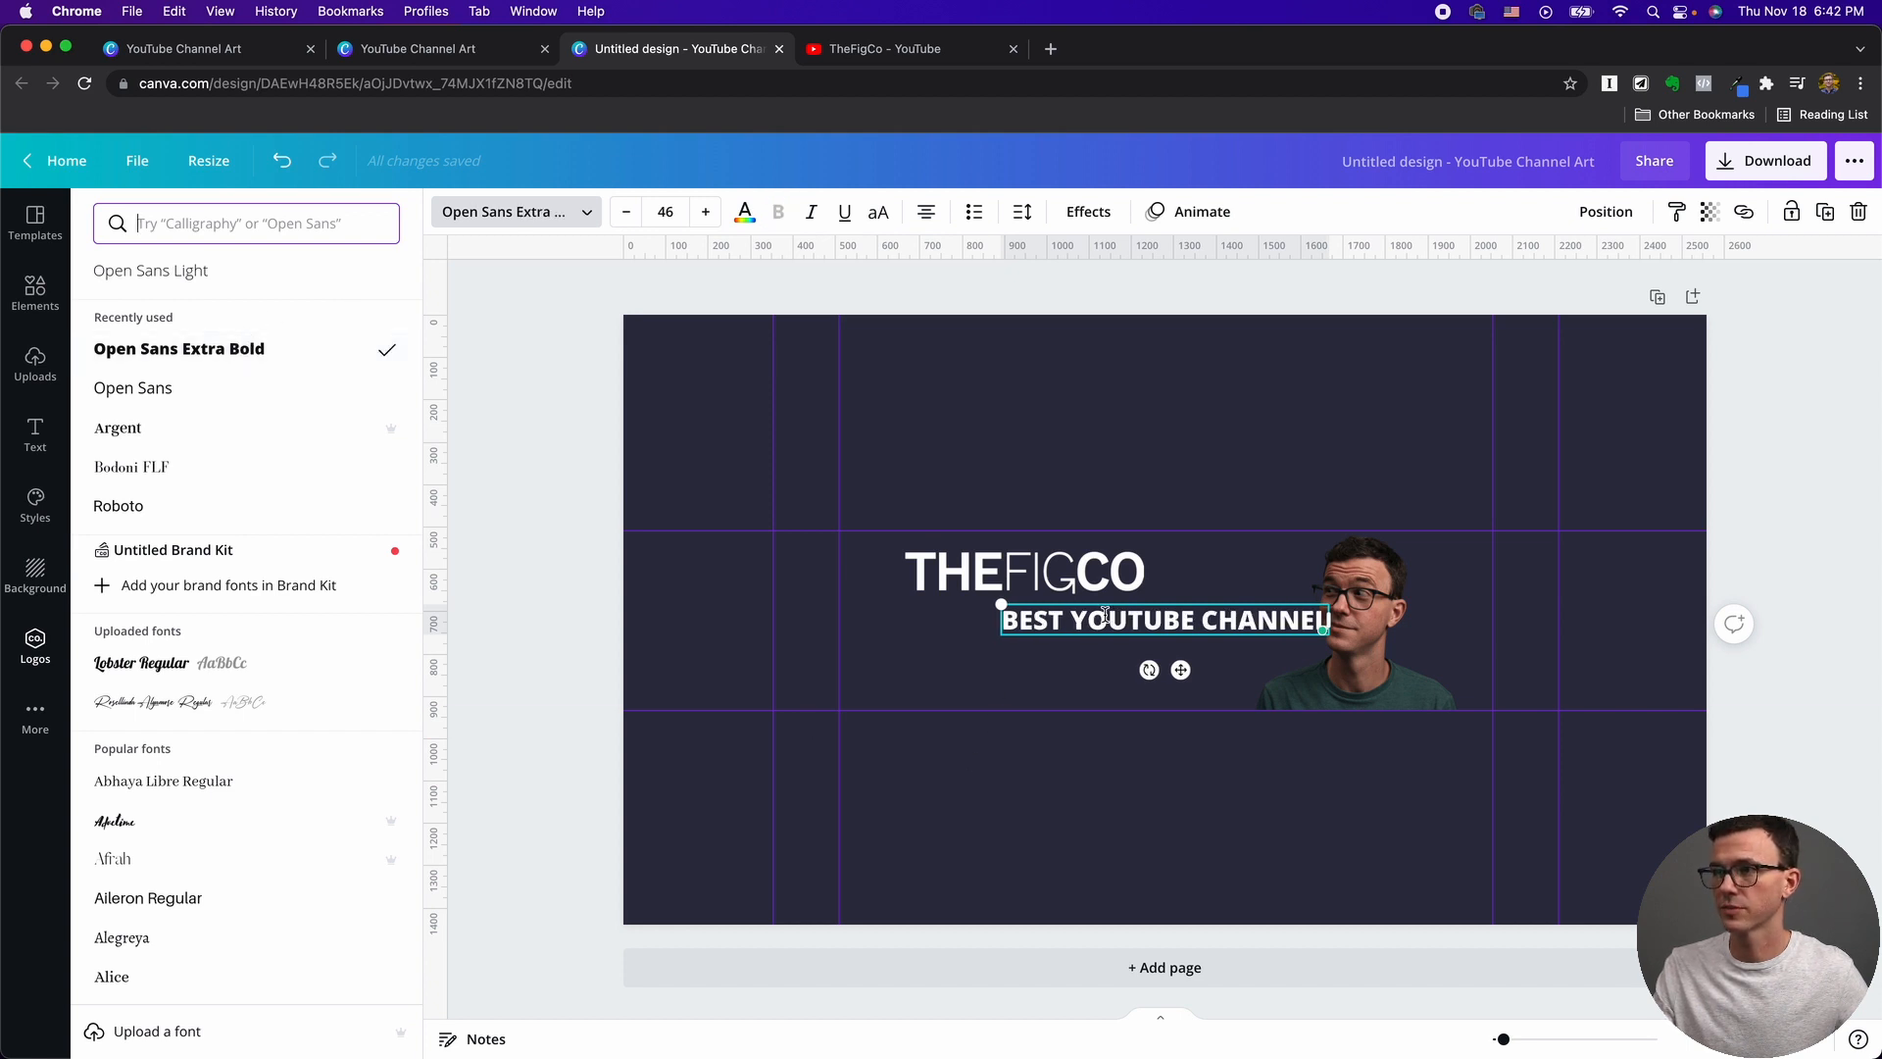
{"action": "left_click", "coordinate": [35, 645]}
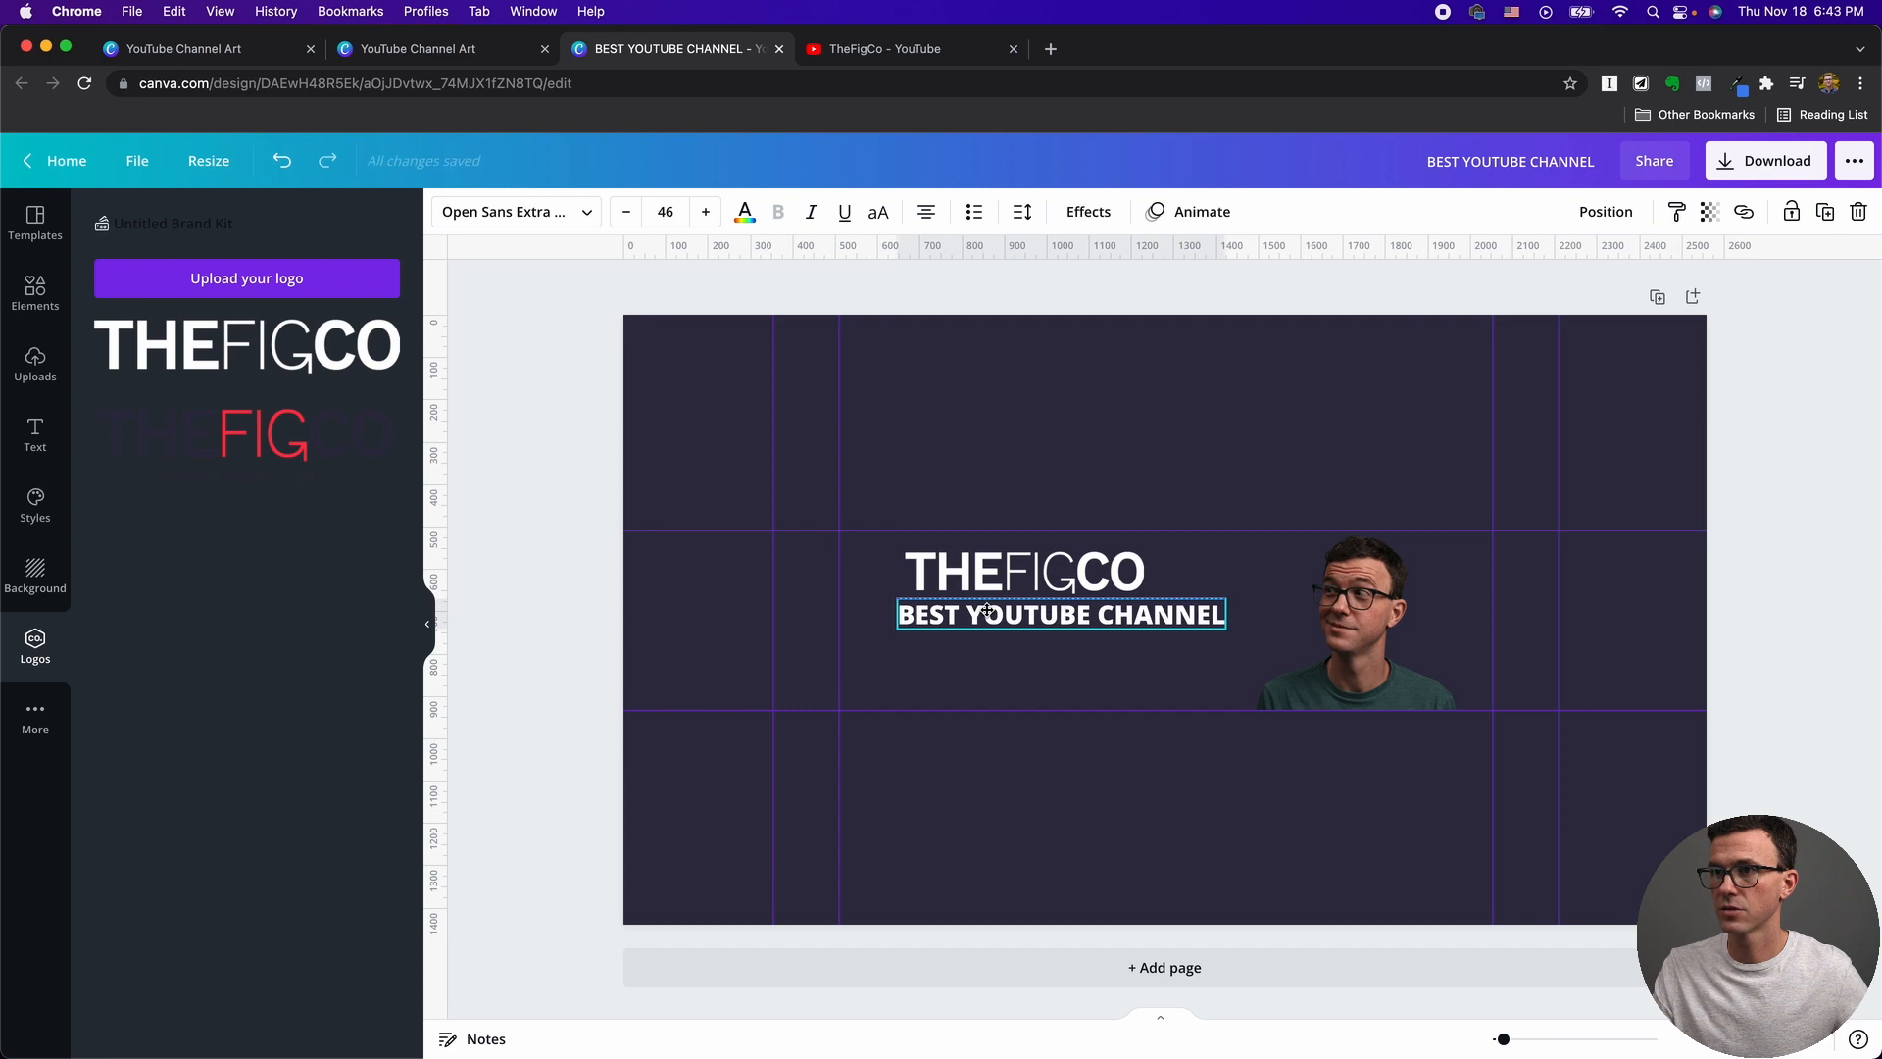
Position the tagline under the logo and shrink it to the logo's width.
{"action": "left_click", "coordinate": [896, 528]}
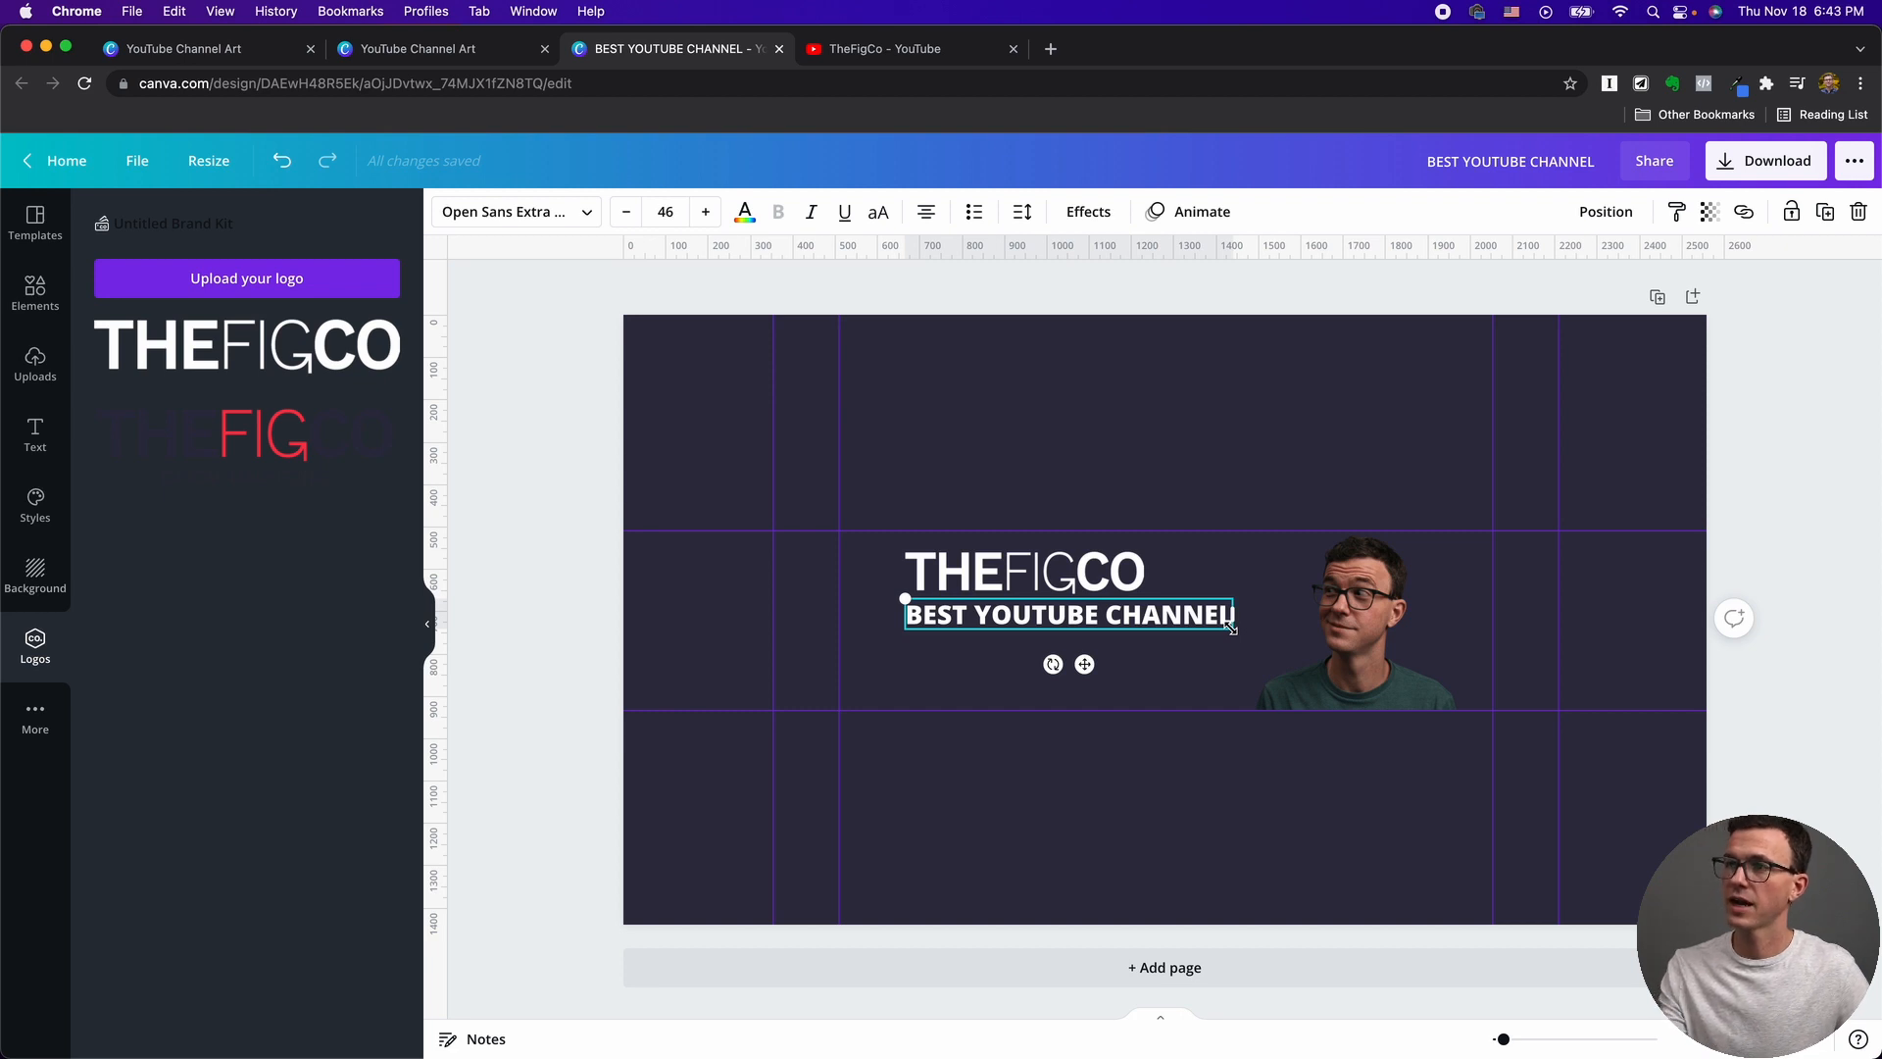
{"action": "left_click", "coordinate": [624, 212]}
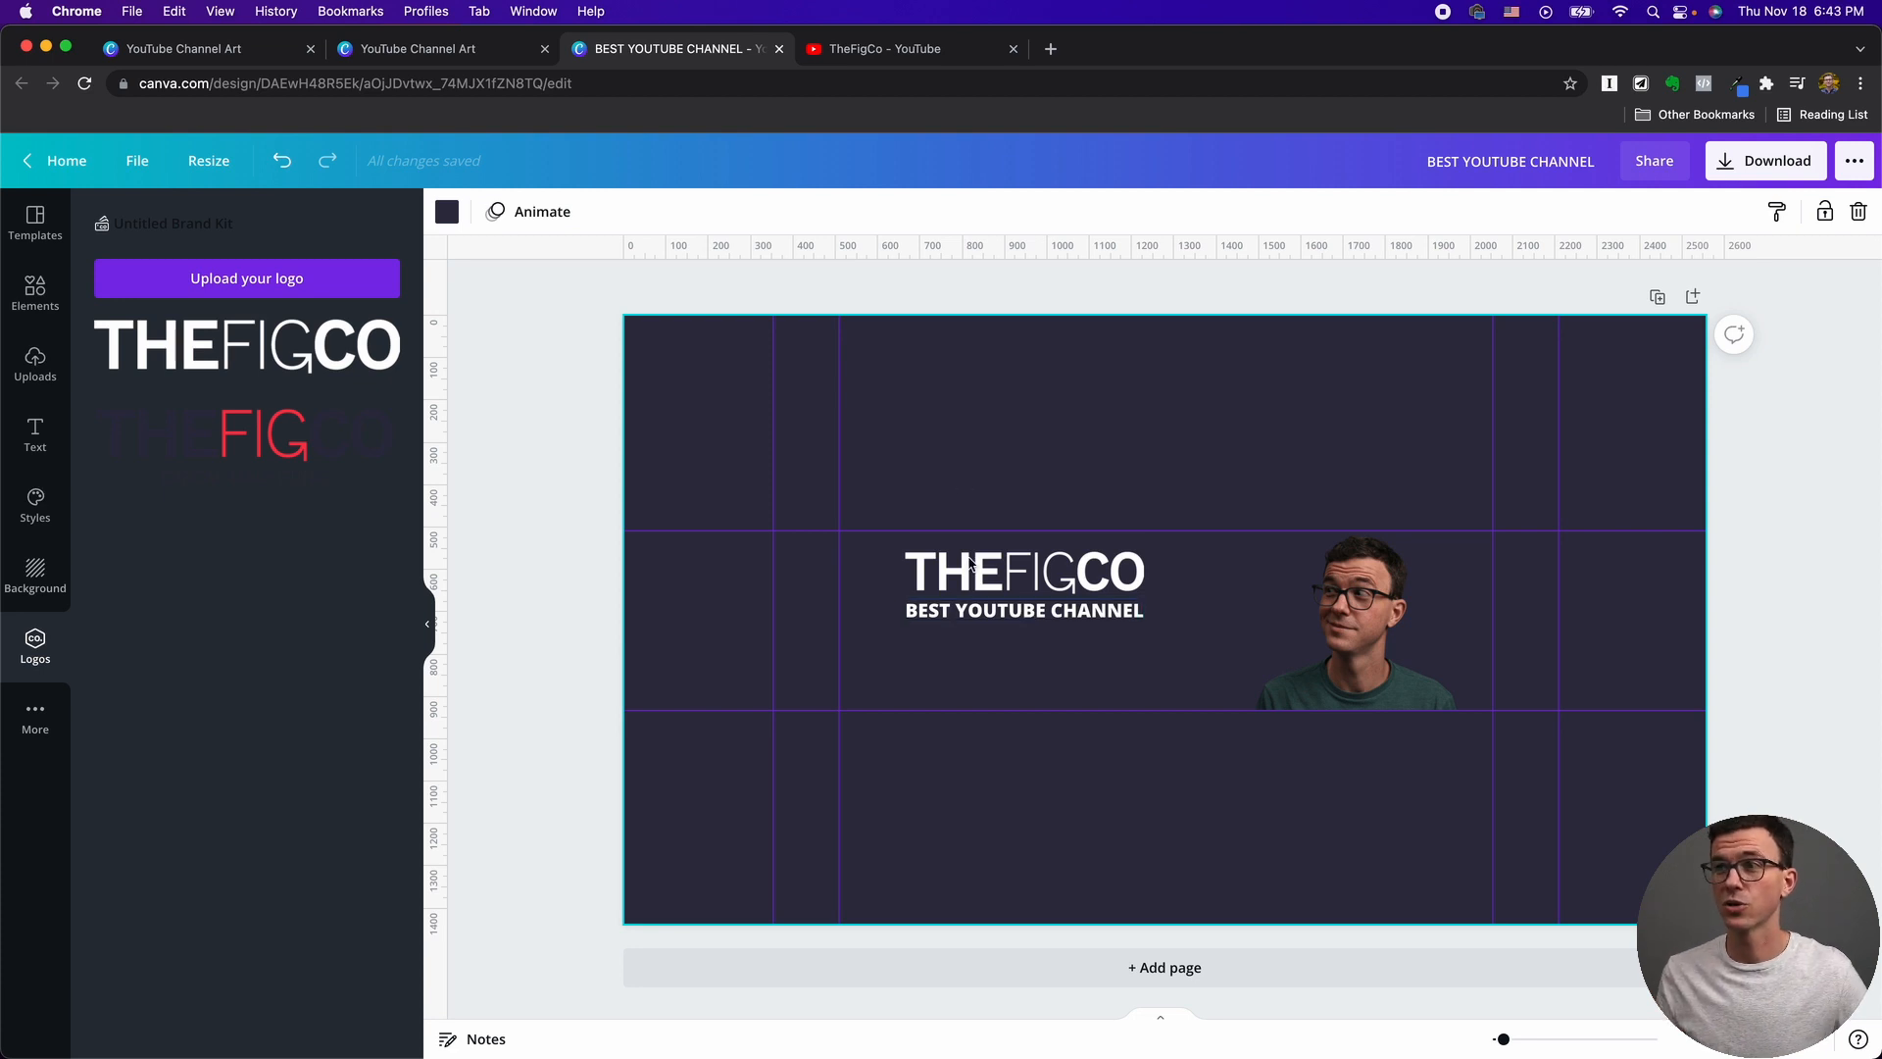
Start a second text line beginning 'NEW VIDEOS EVERY SATURDAY' below the tagline.
{"action": "left_click", "coordinate": [1024, 570]}
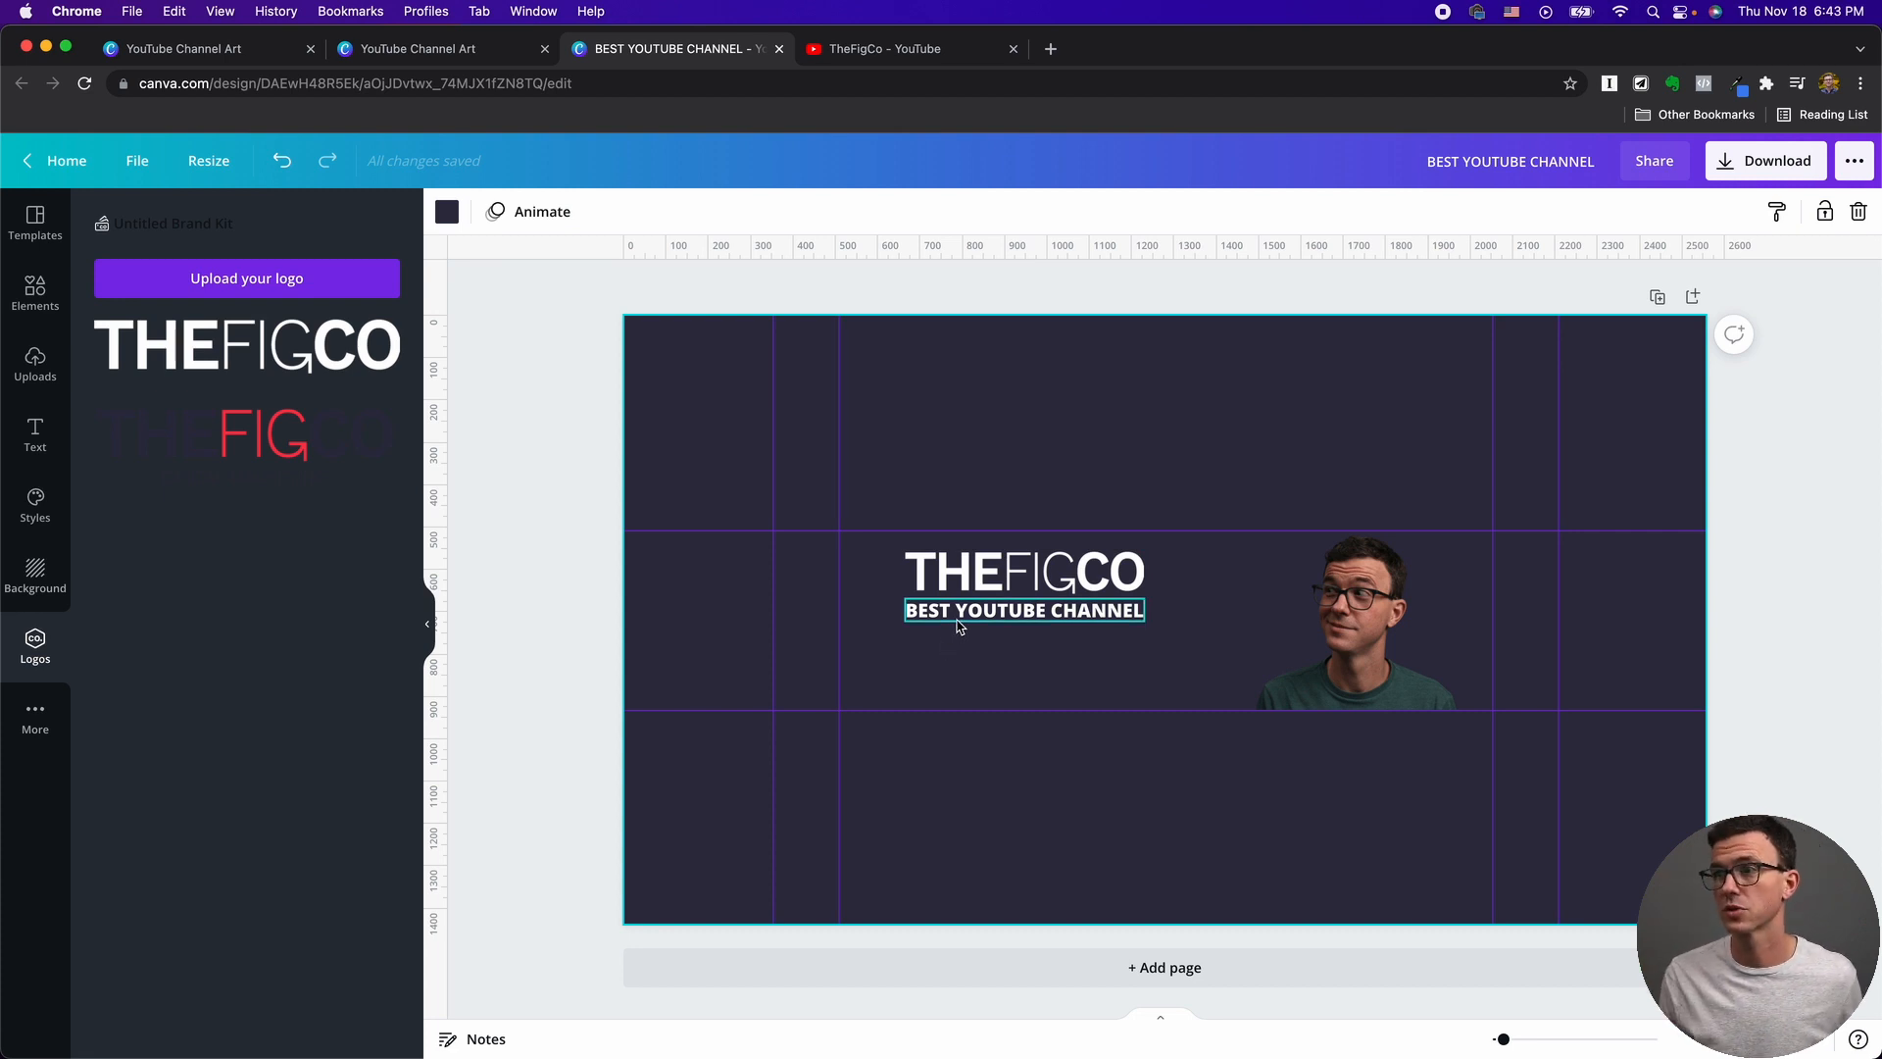
{"action": "mouse_move", "coordinate": [957, 616]}
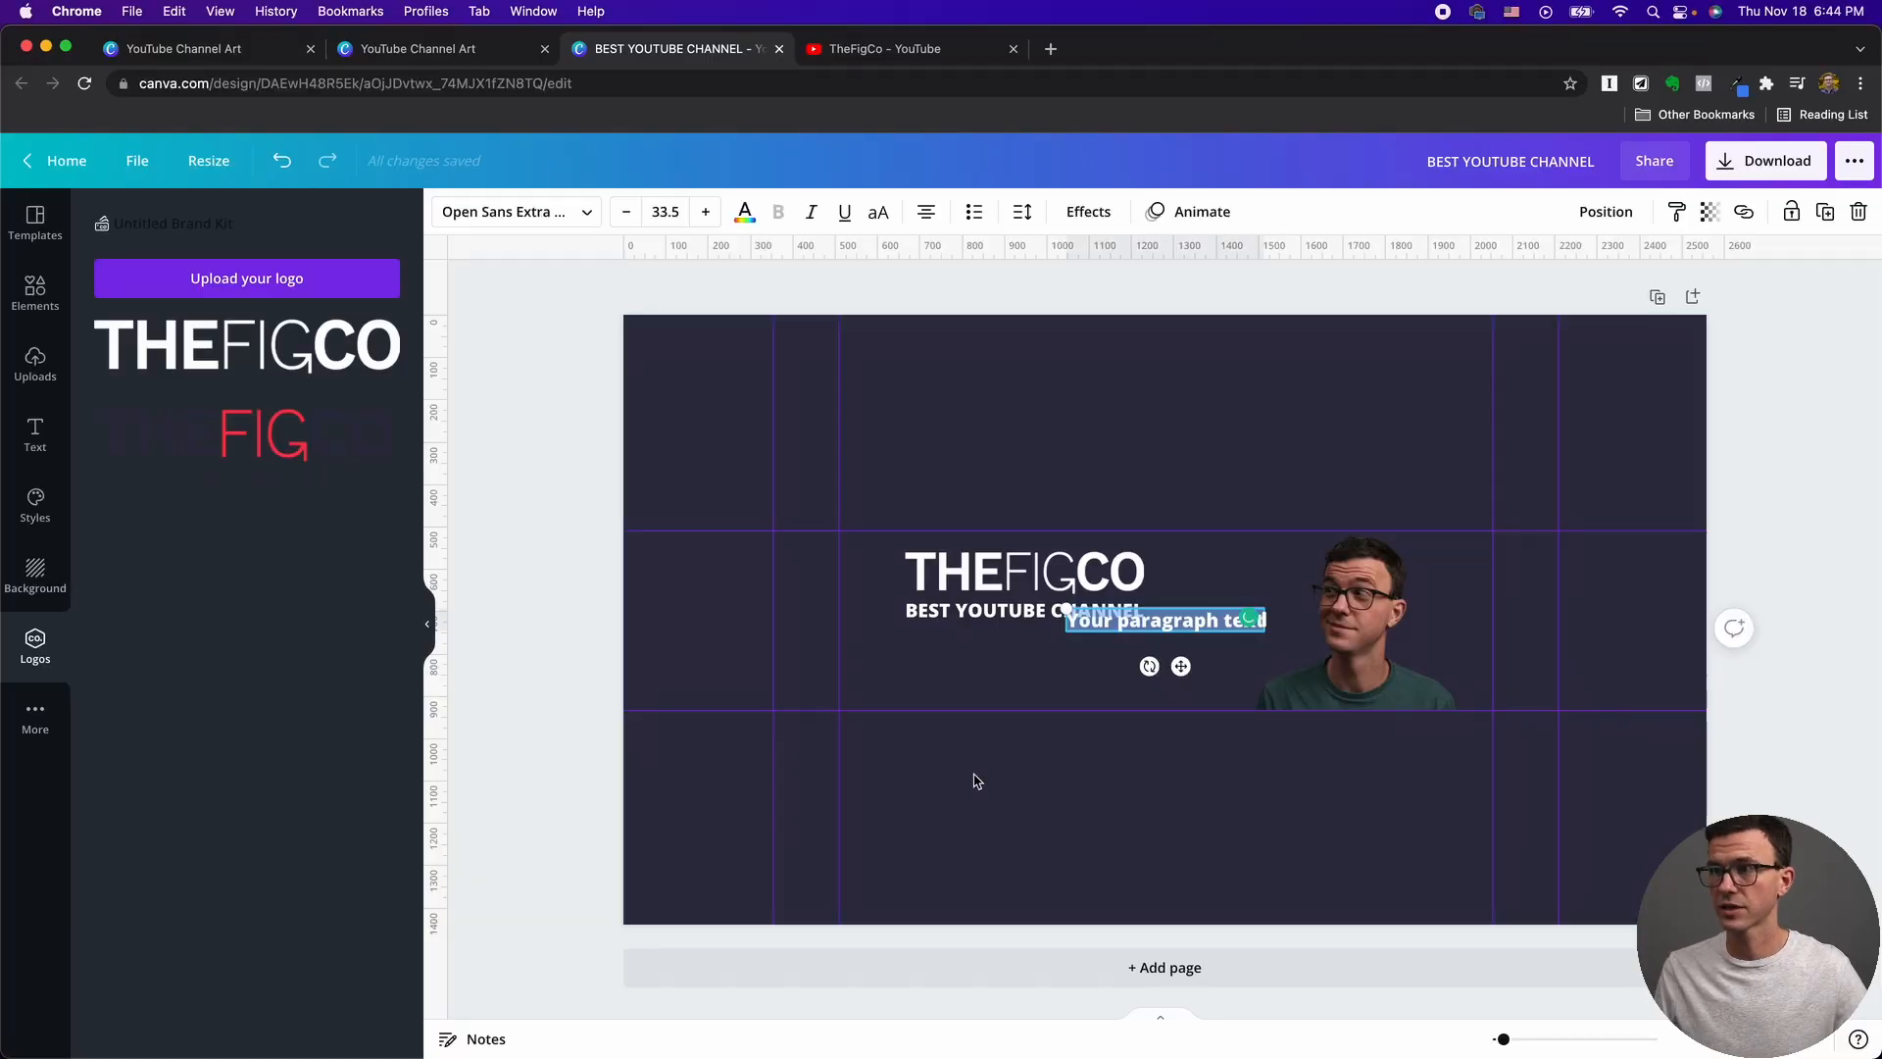
{"action": "type", "text": "NEW Y"}
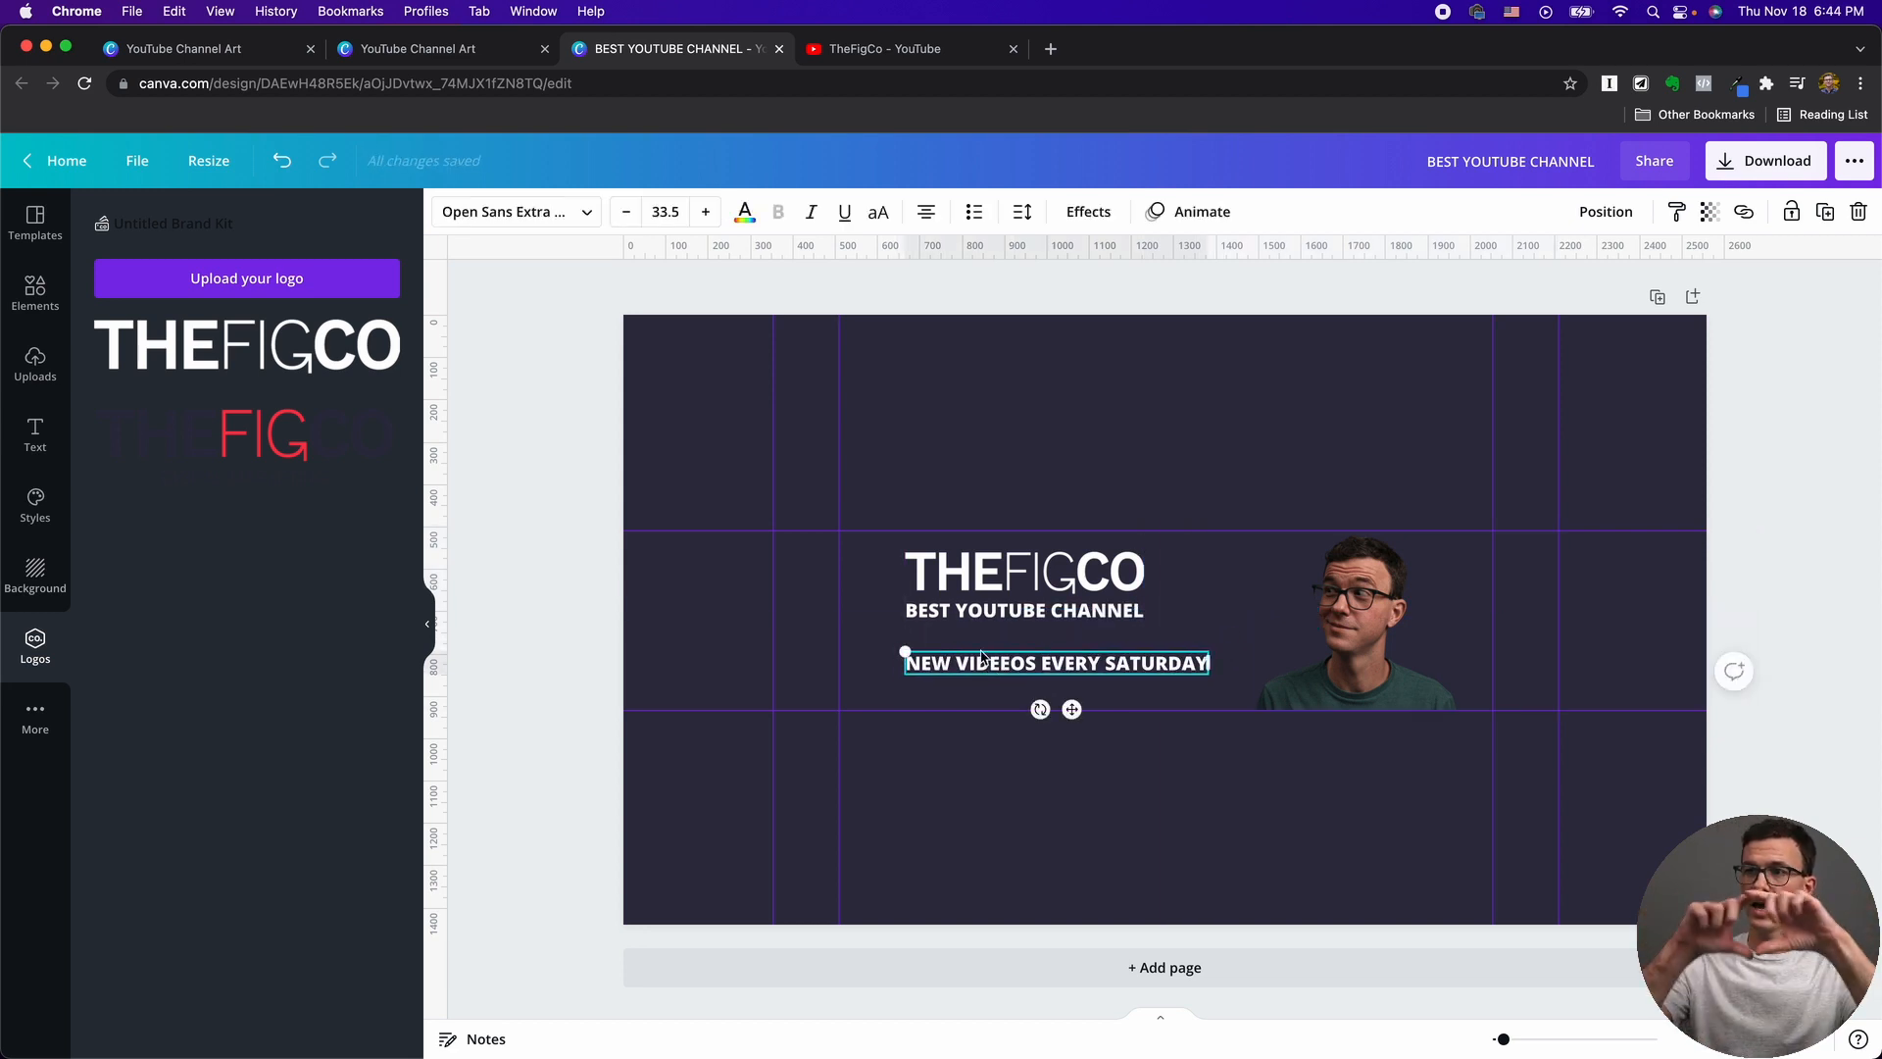
{"action": "mouse_move", "coordinate": [874, 515]}
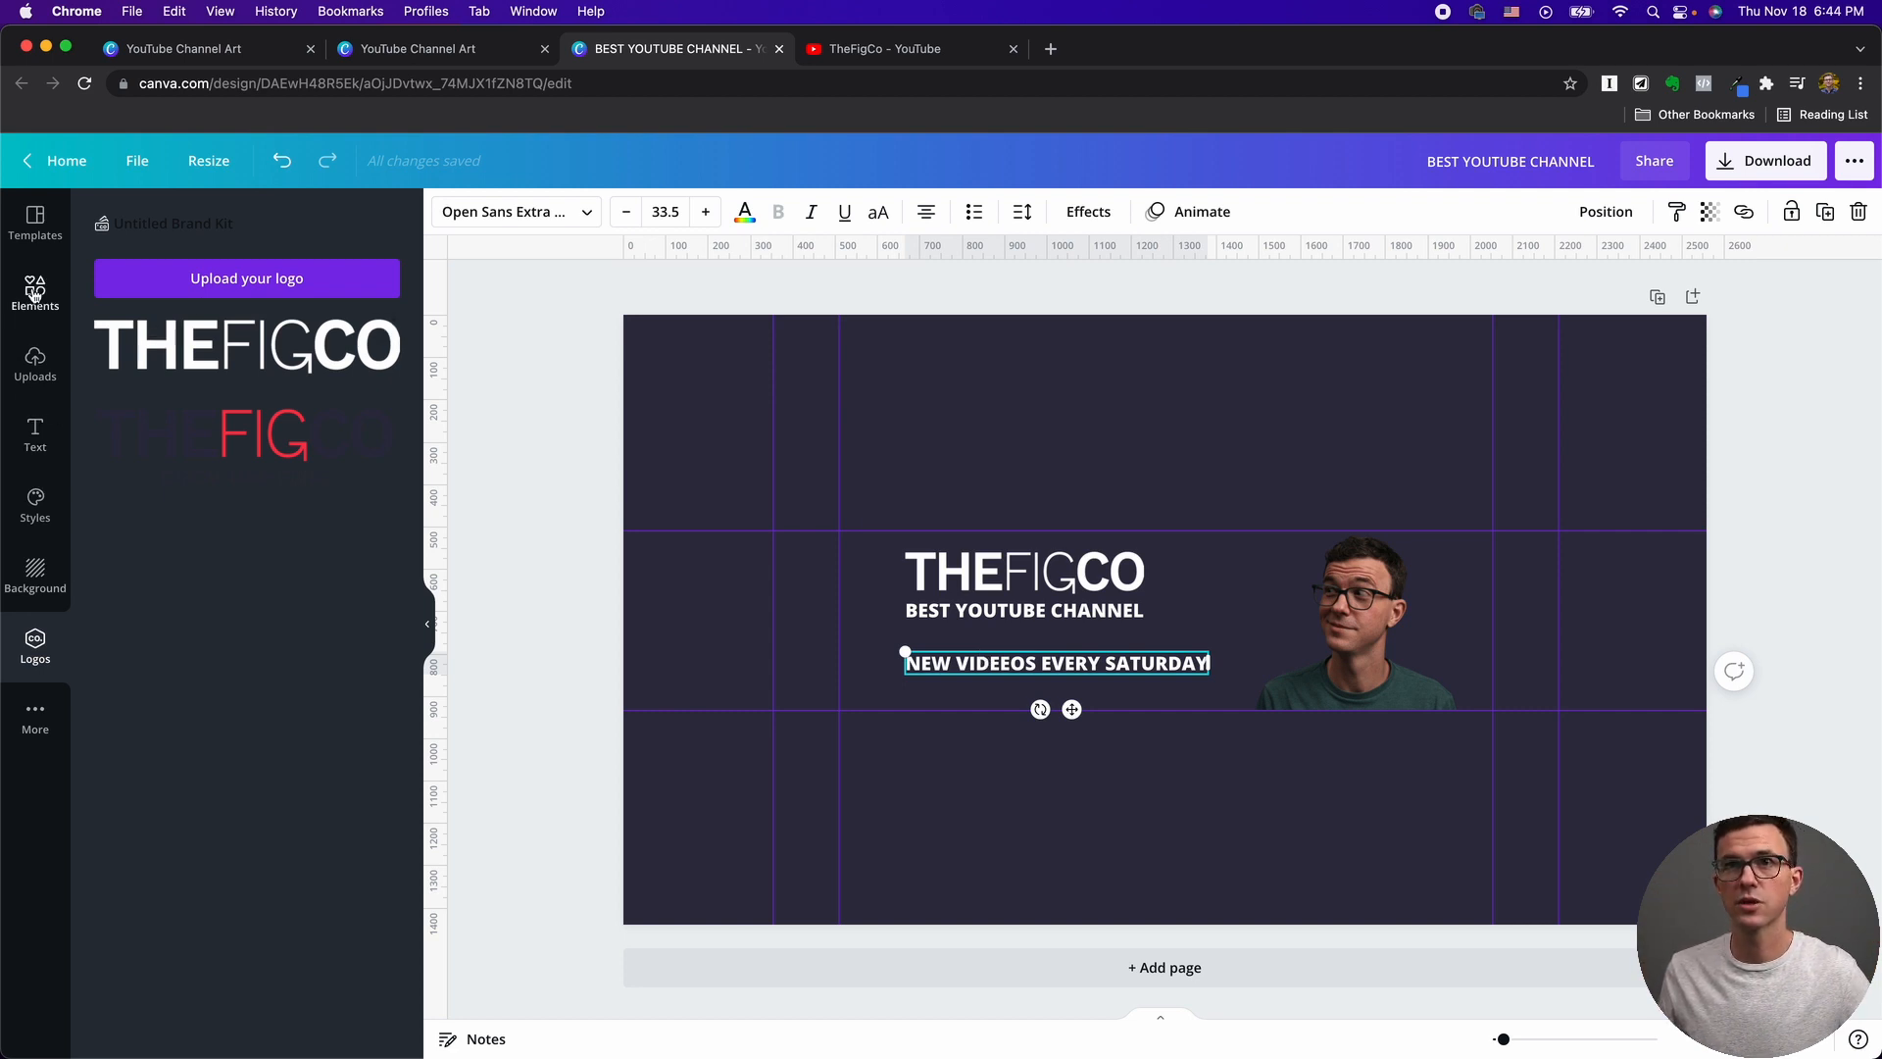
Add a square from Elements and colour it the brand green #25d366 as a badge behind the line.
{"action": "left_click", "coordinate": [34, 292]}
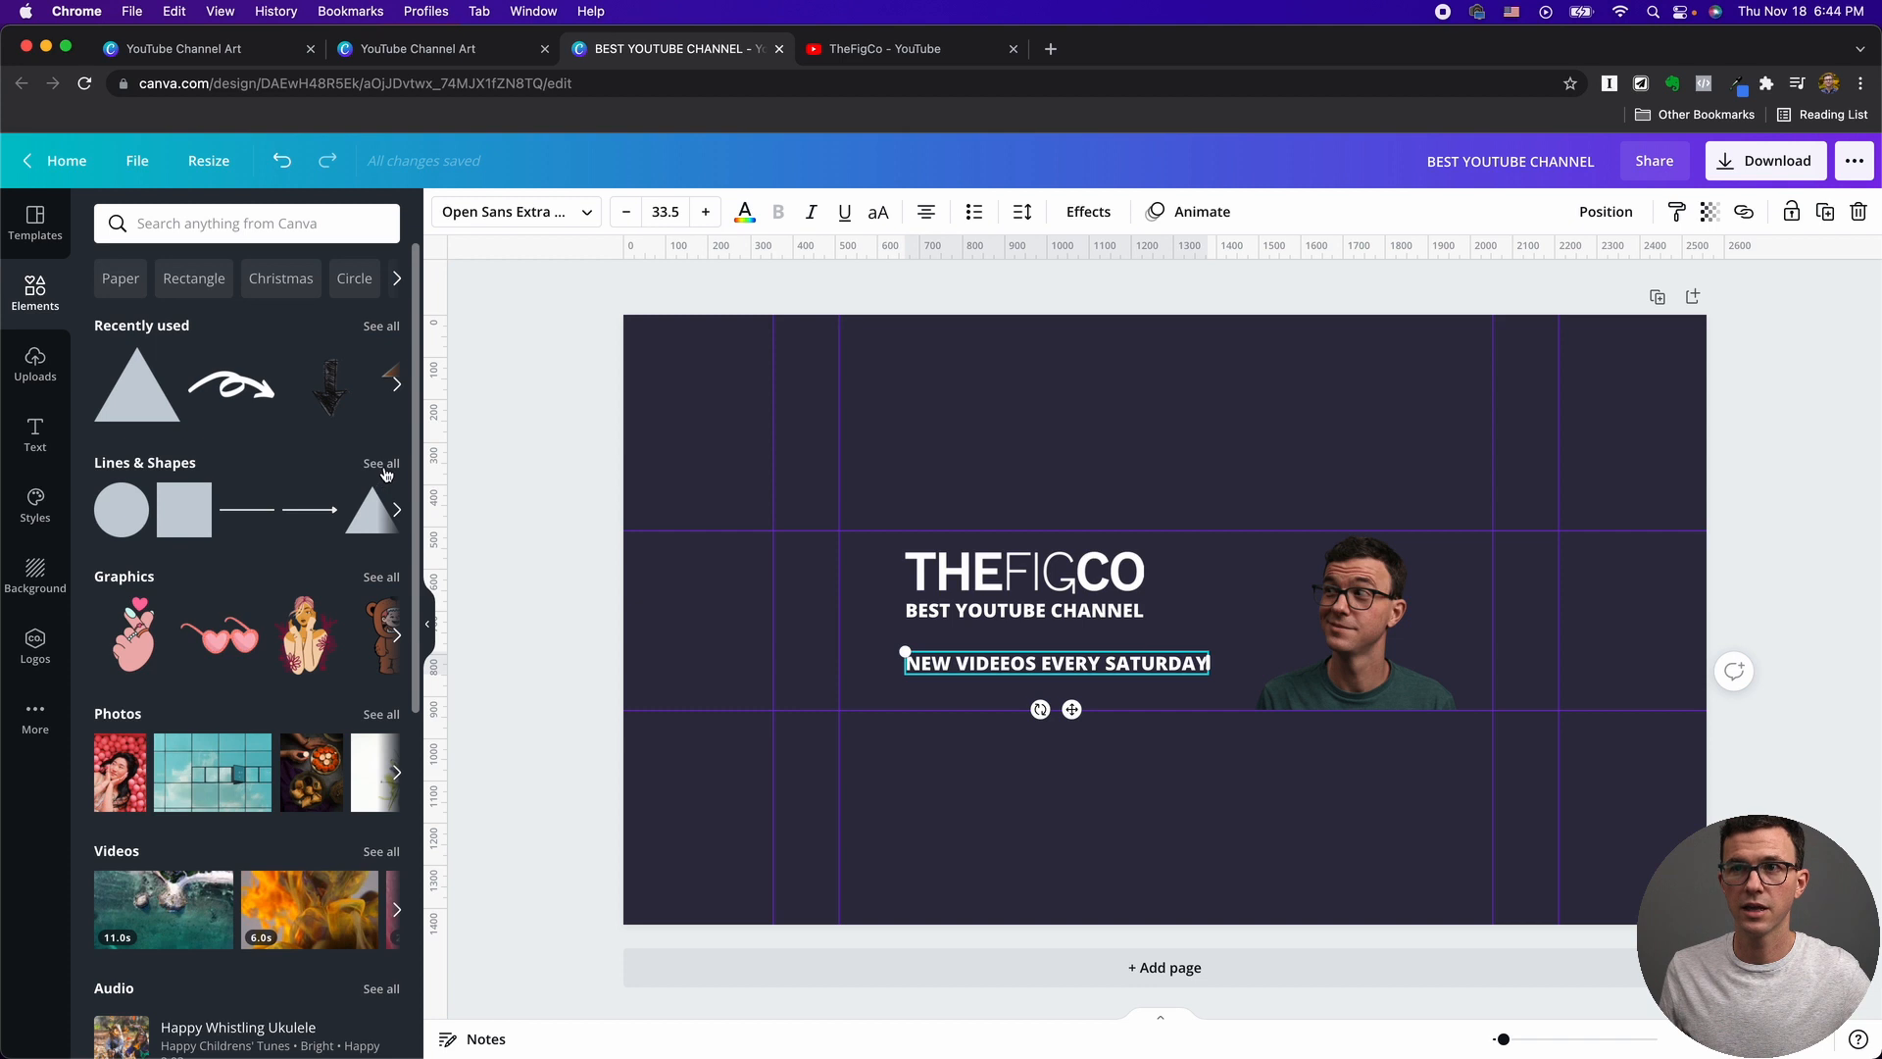
{"action": "left_click", "coordinate": [380, 463]}
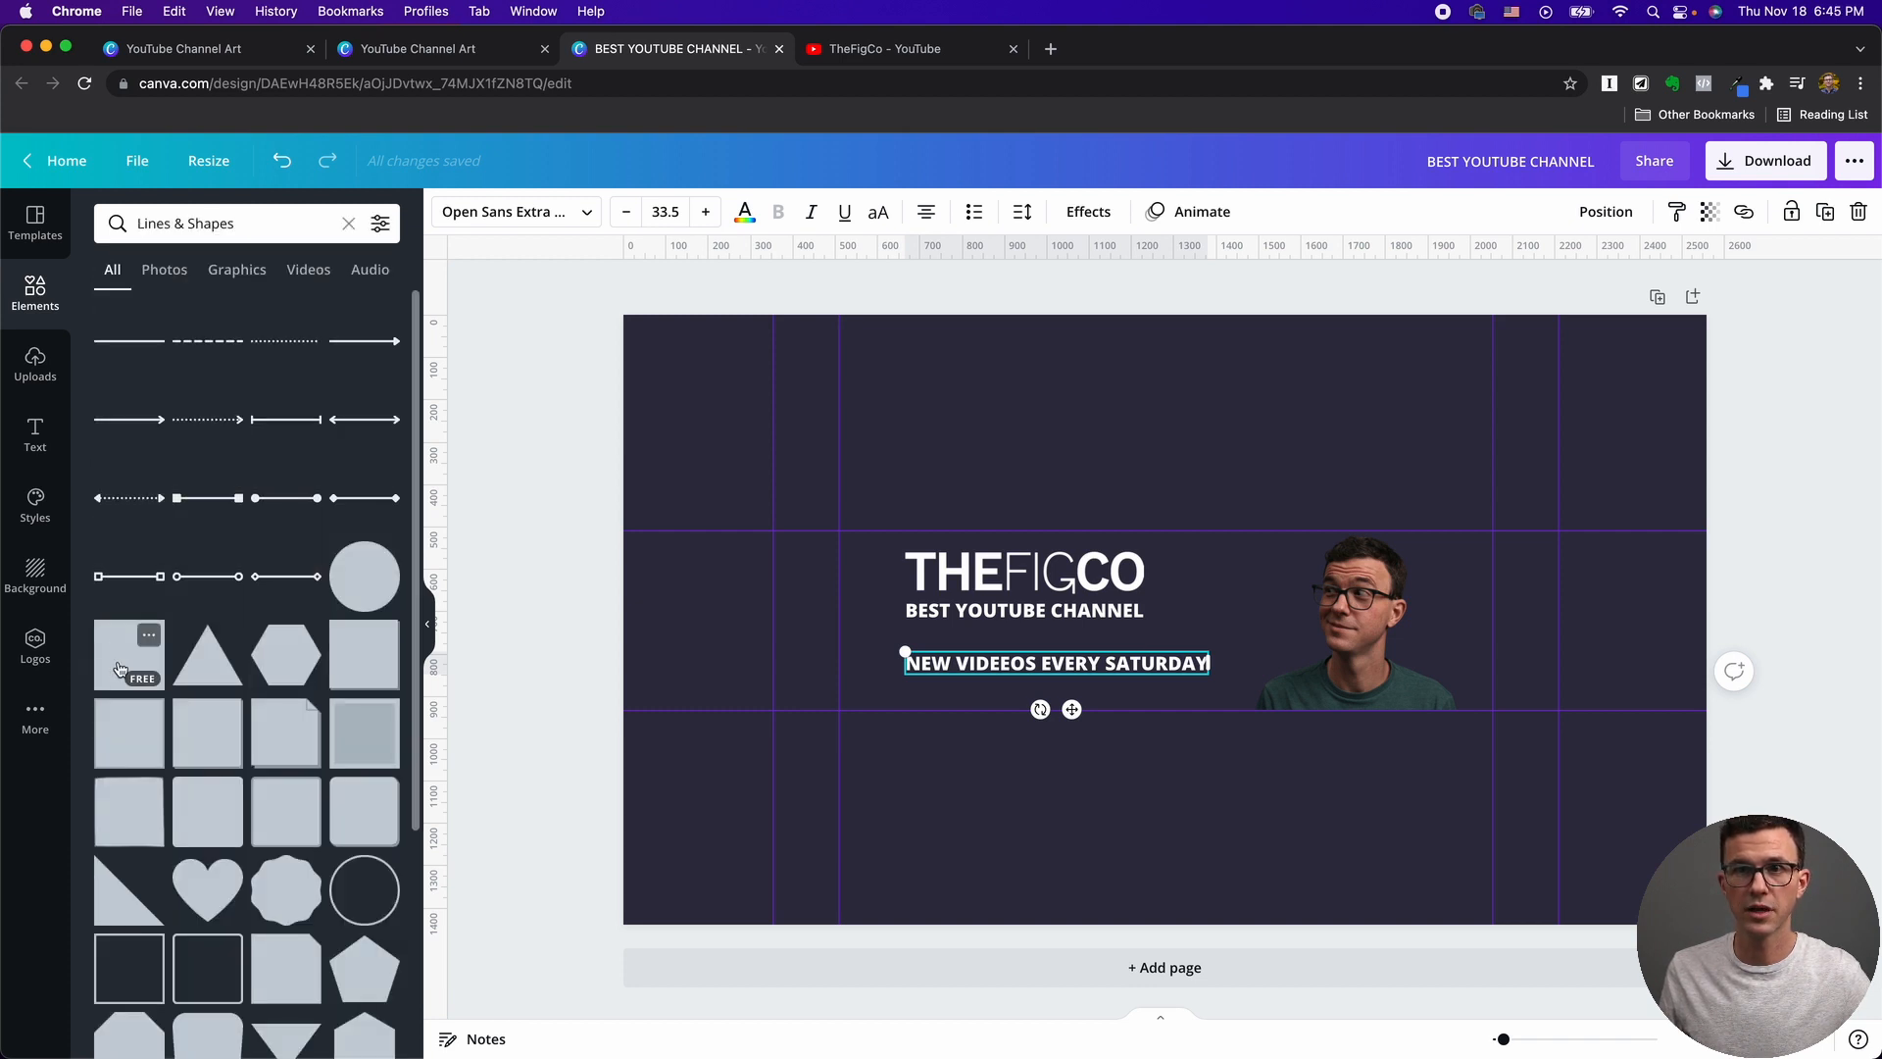
{"action": "mouse_move", "coordinate": [129, 777]}
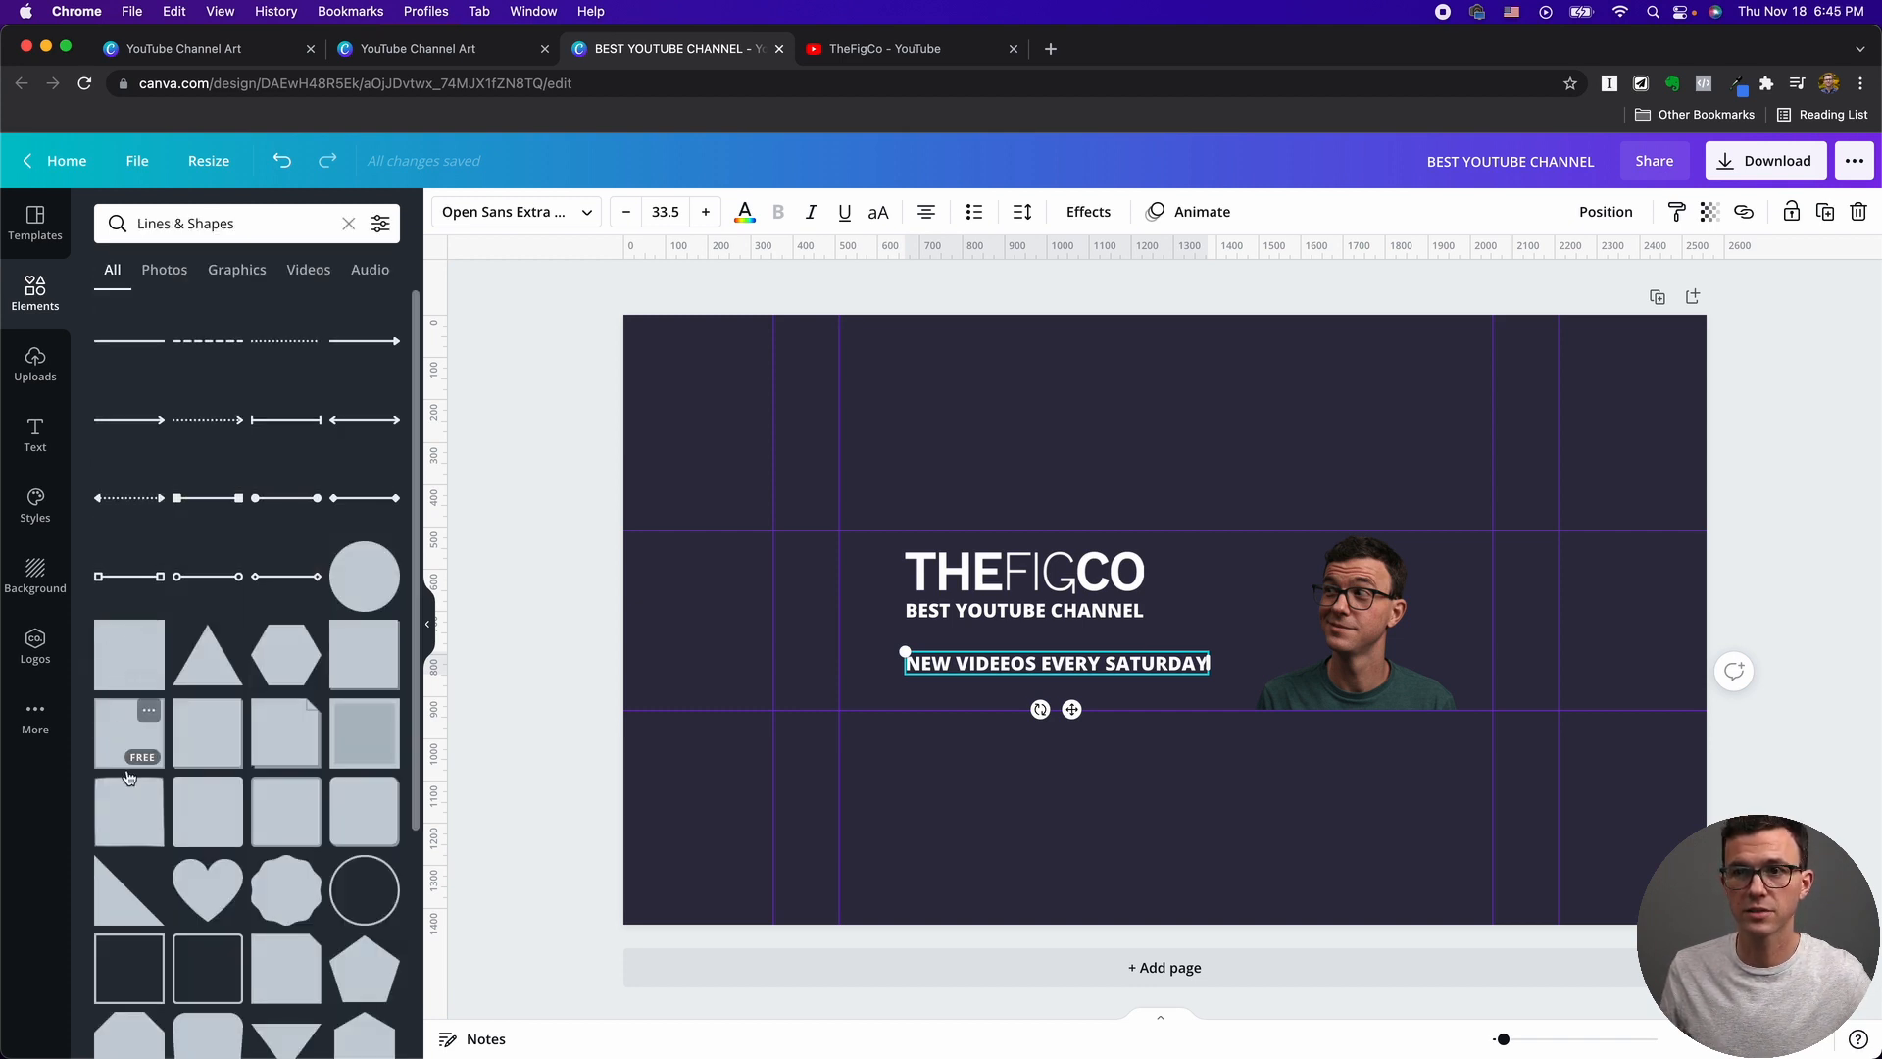
{"action": "mouse_move", "coordinate": [206, 812]}
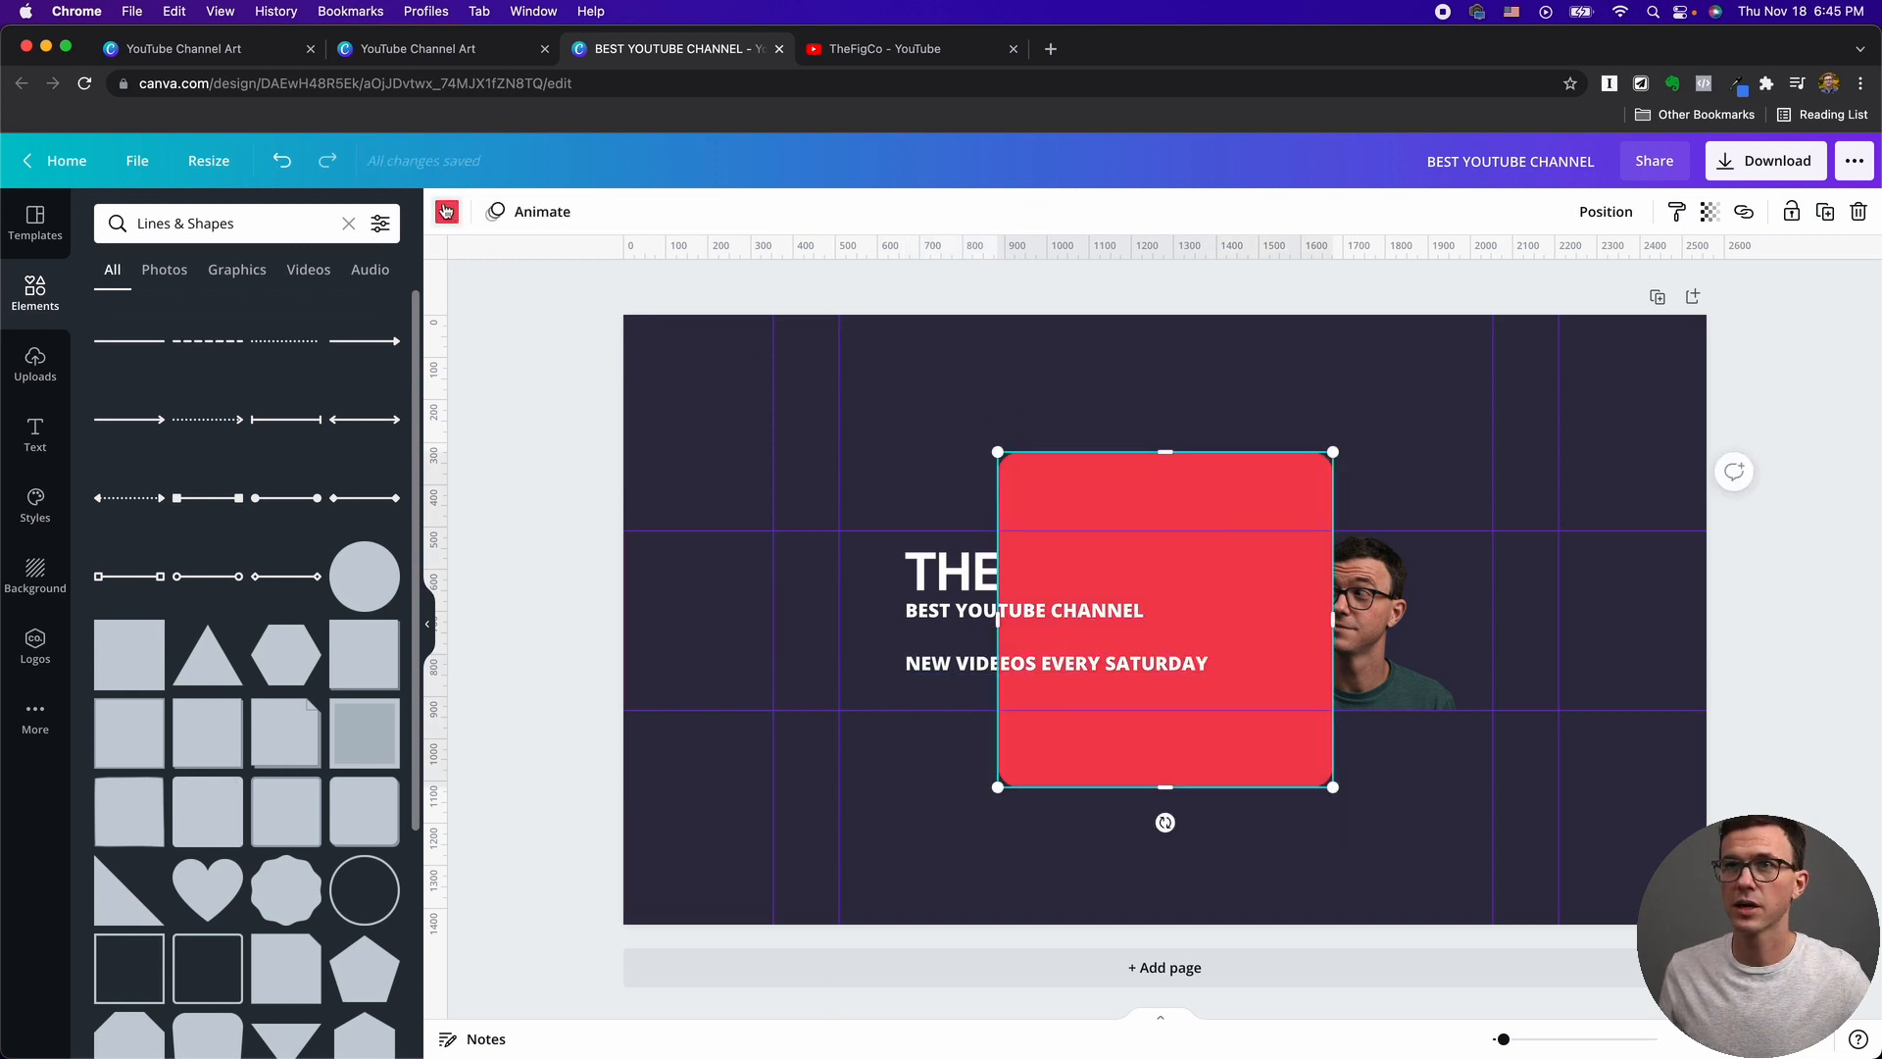
{"action": "left_click", "coordinate": [446, 211]}
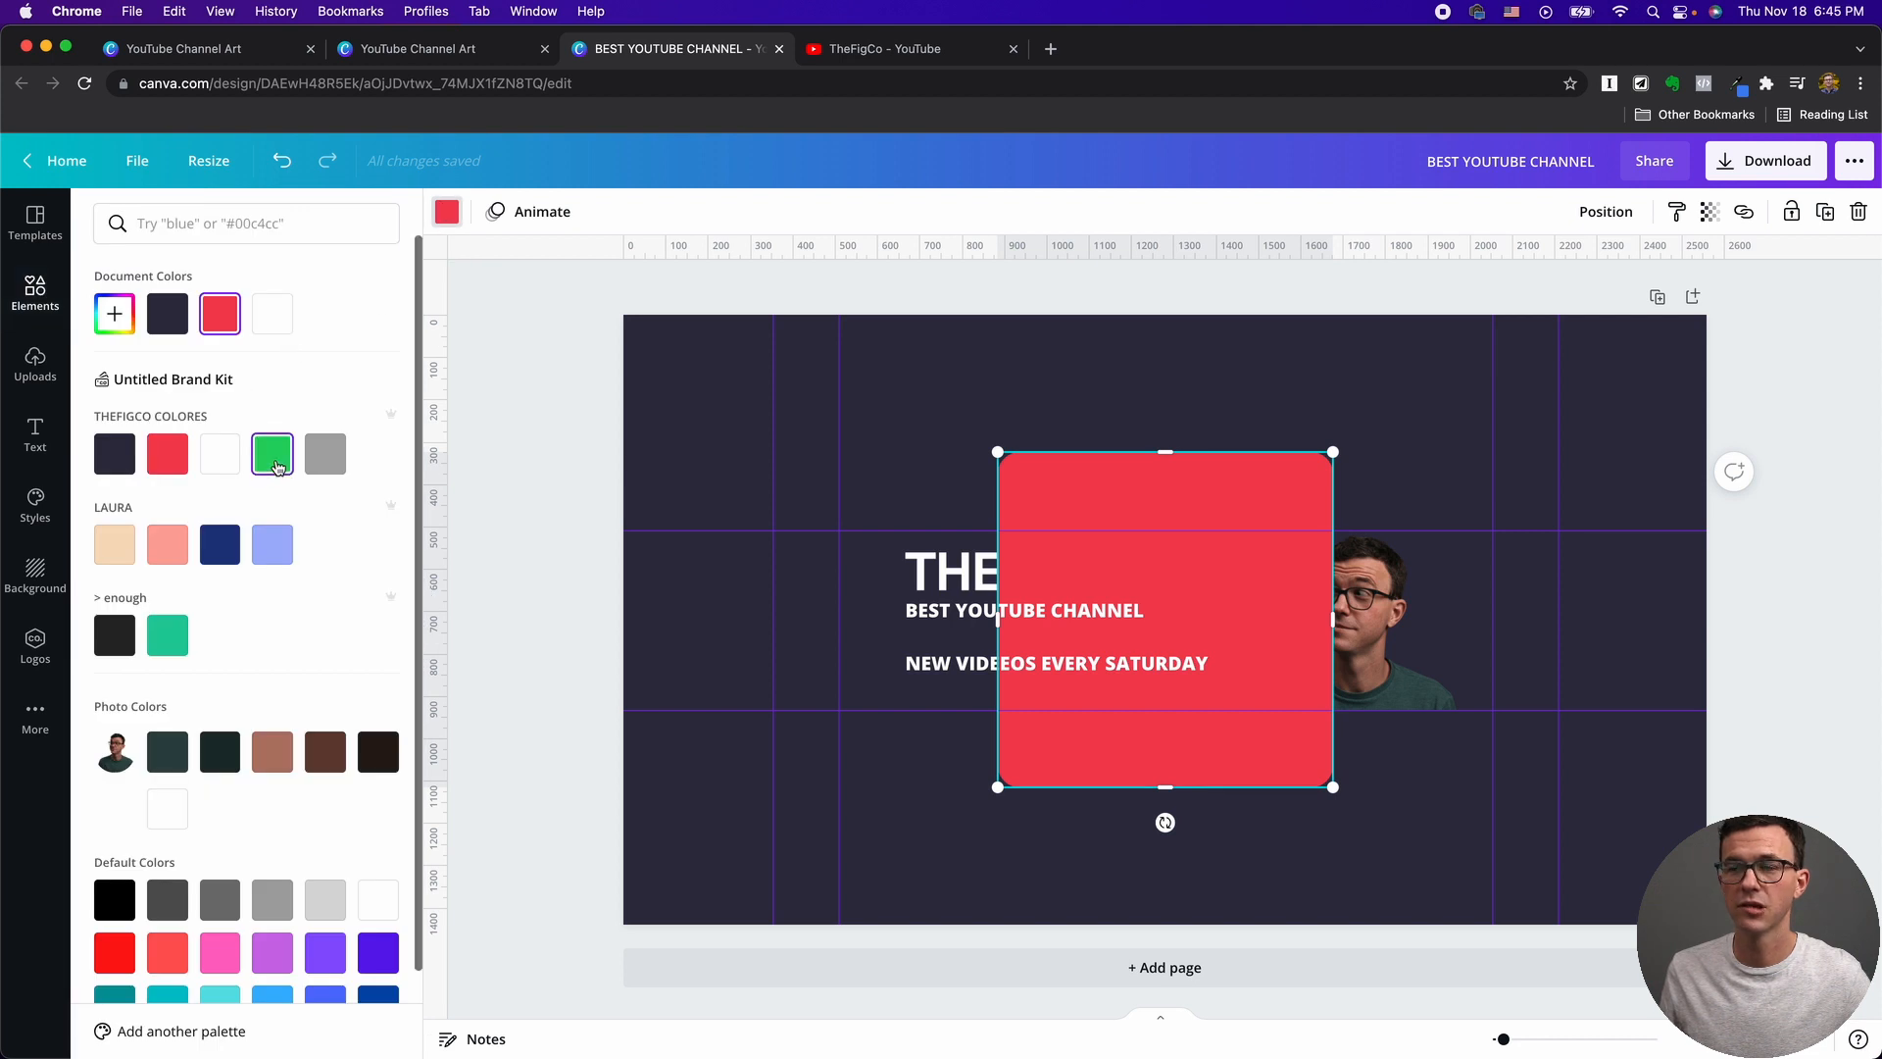
{"action": "mouse_move", "coordinate": [272, 453]}
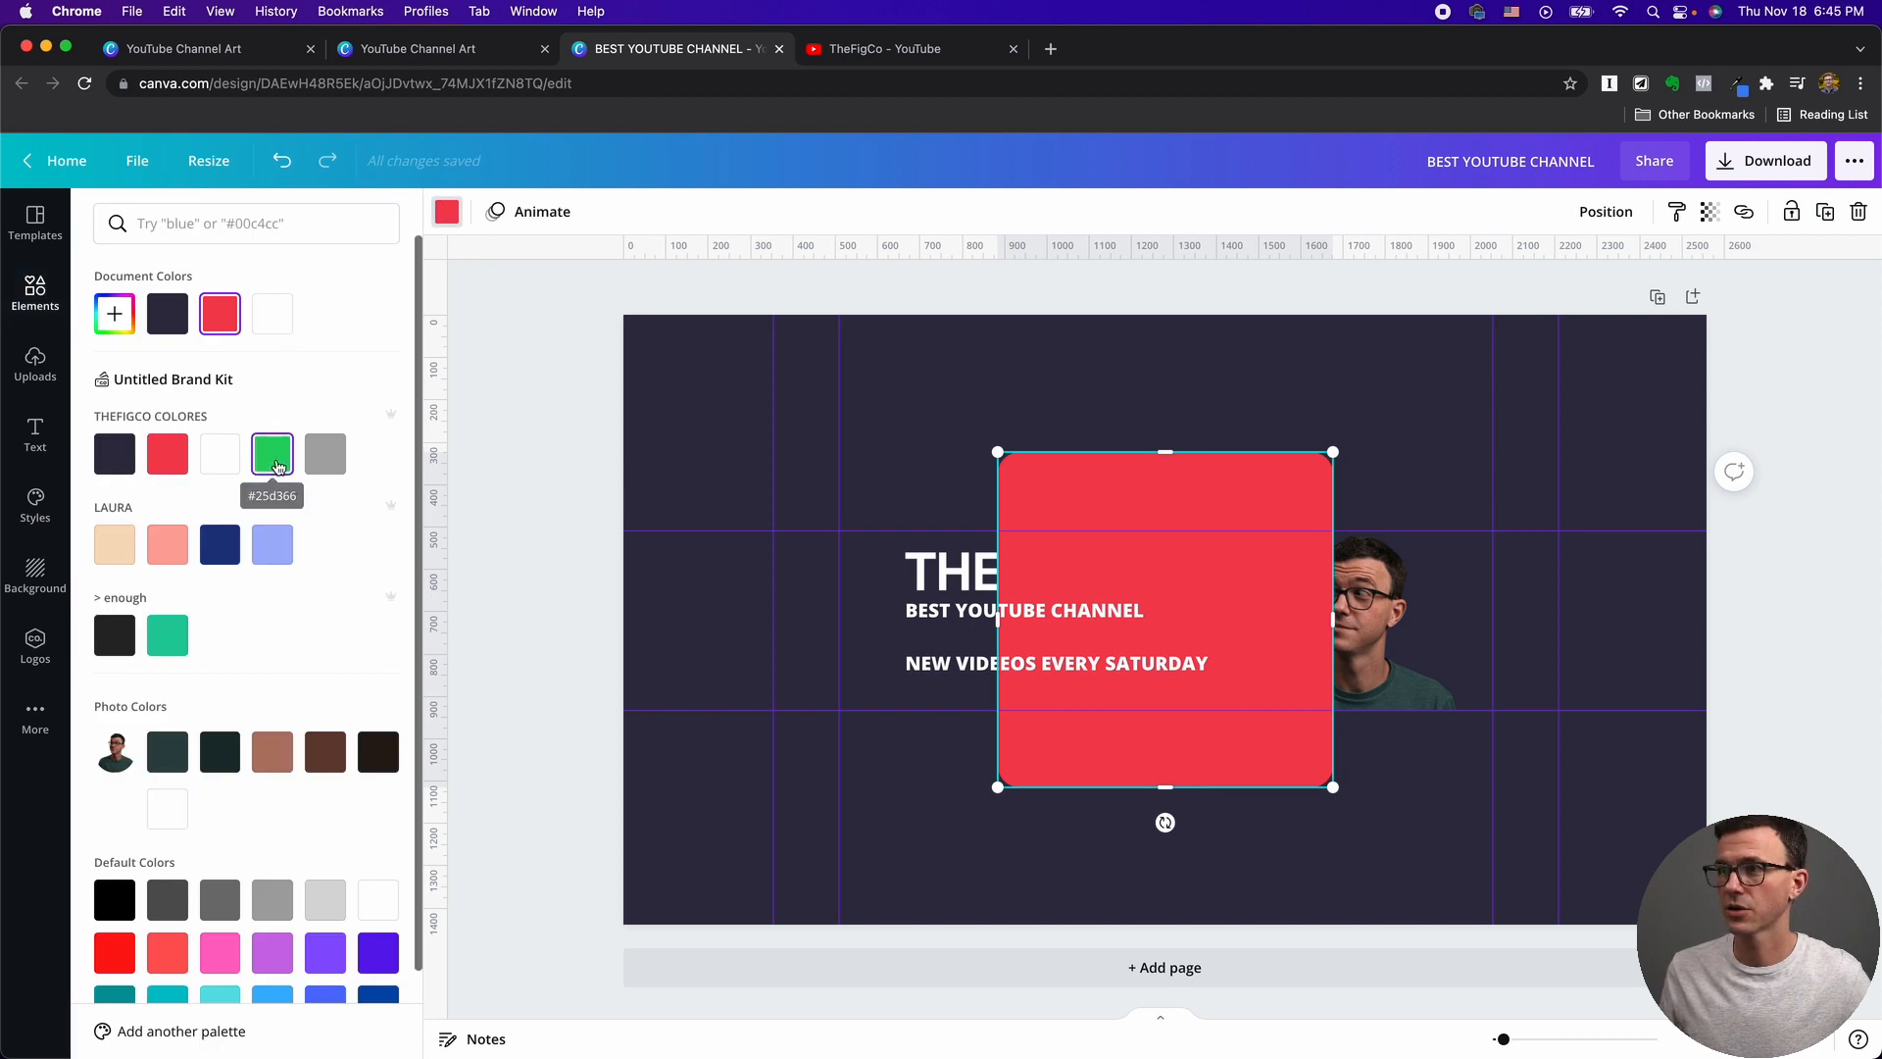
{"action": "left_click", "coordinate": [271, 453]}
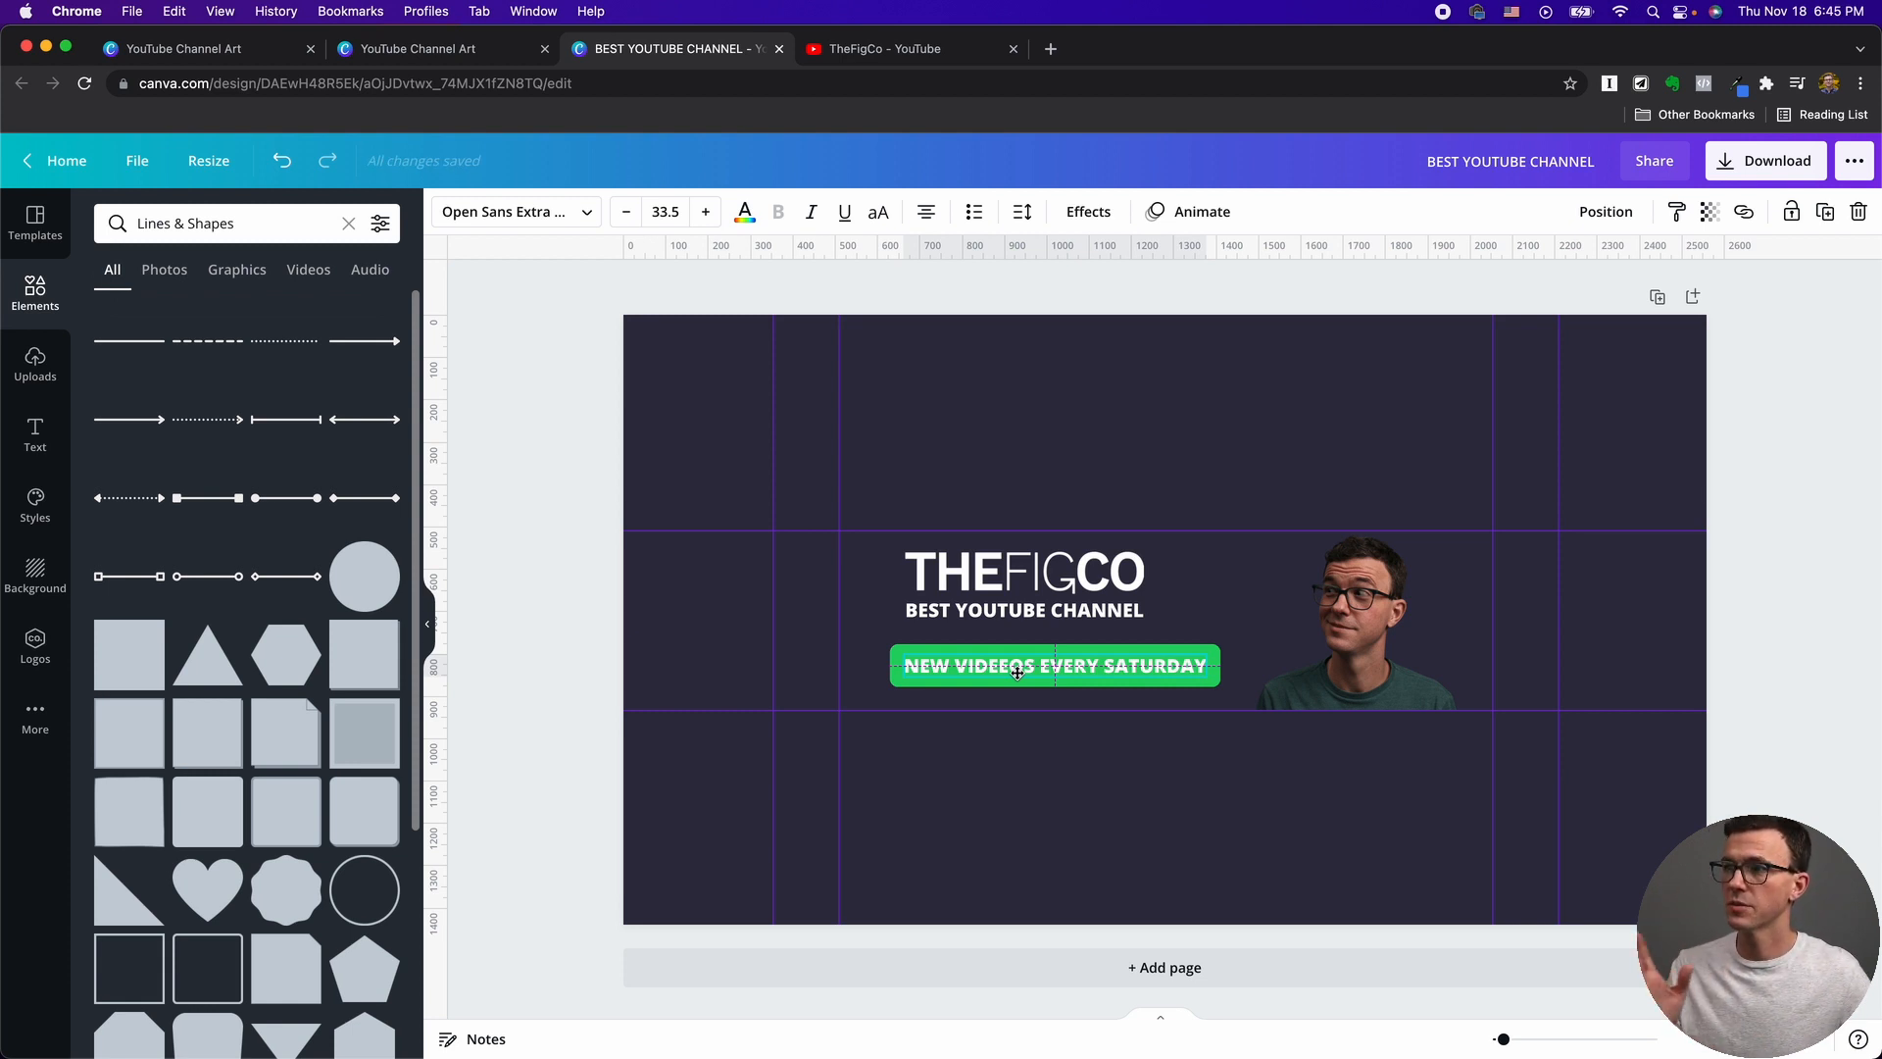
Select the green badge and its tagline together and group them.
{"action": "left_click", "coordinate": [930, 702]}
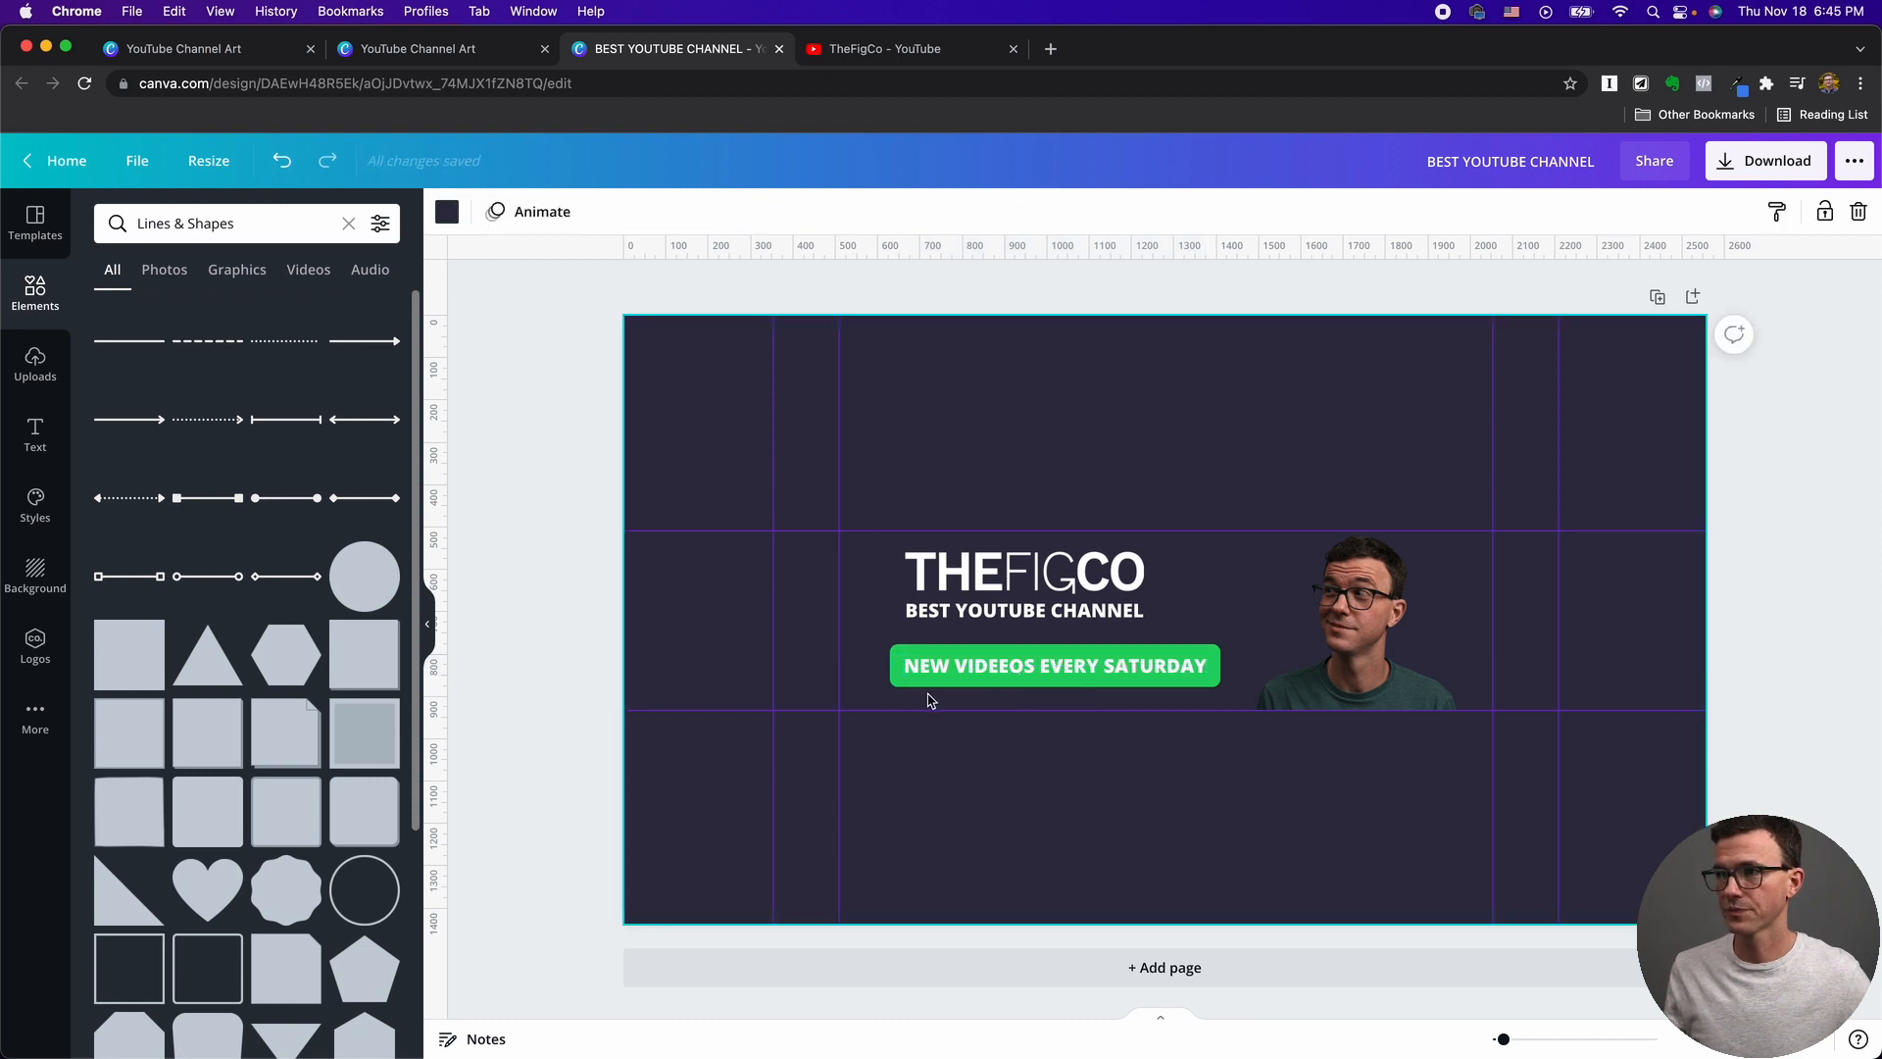
{"action": "left_click", "coordinate": [1023, 610]}
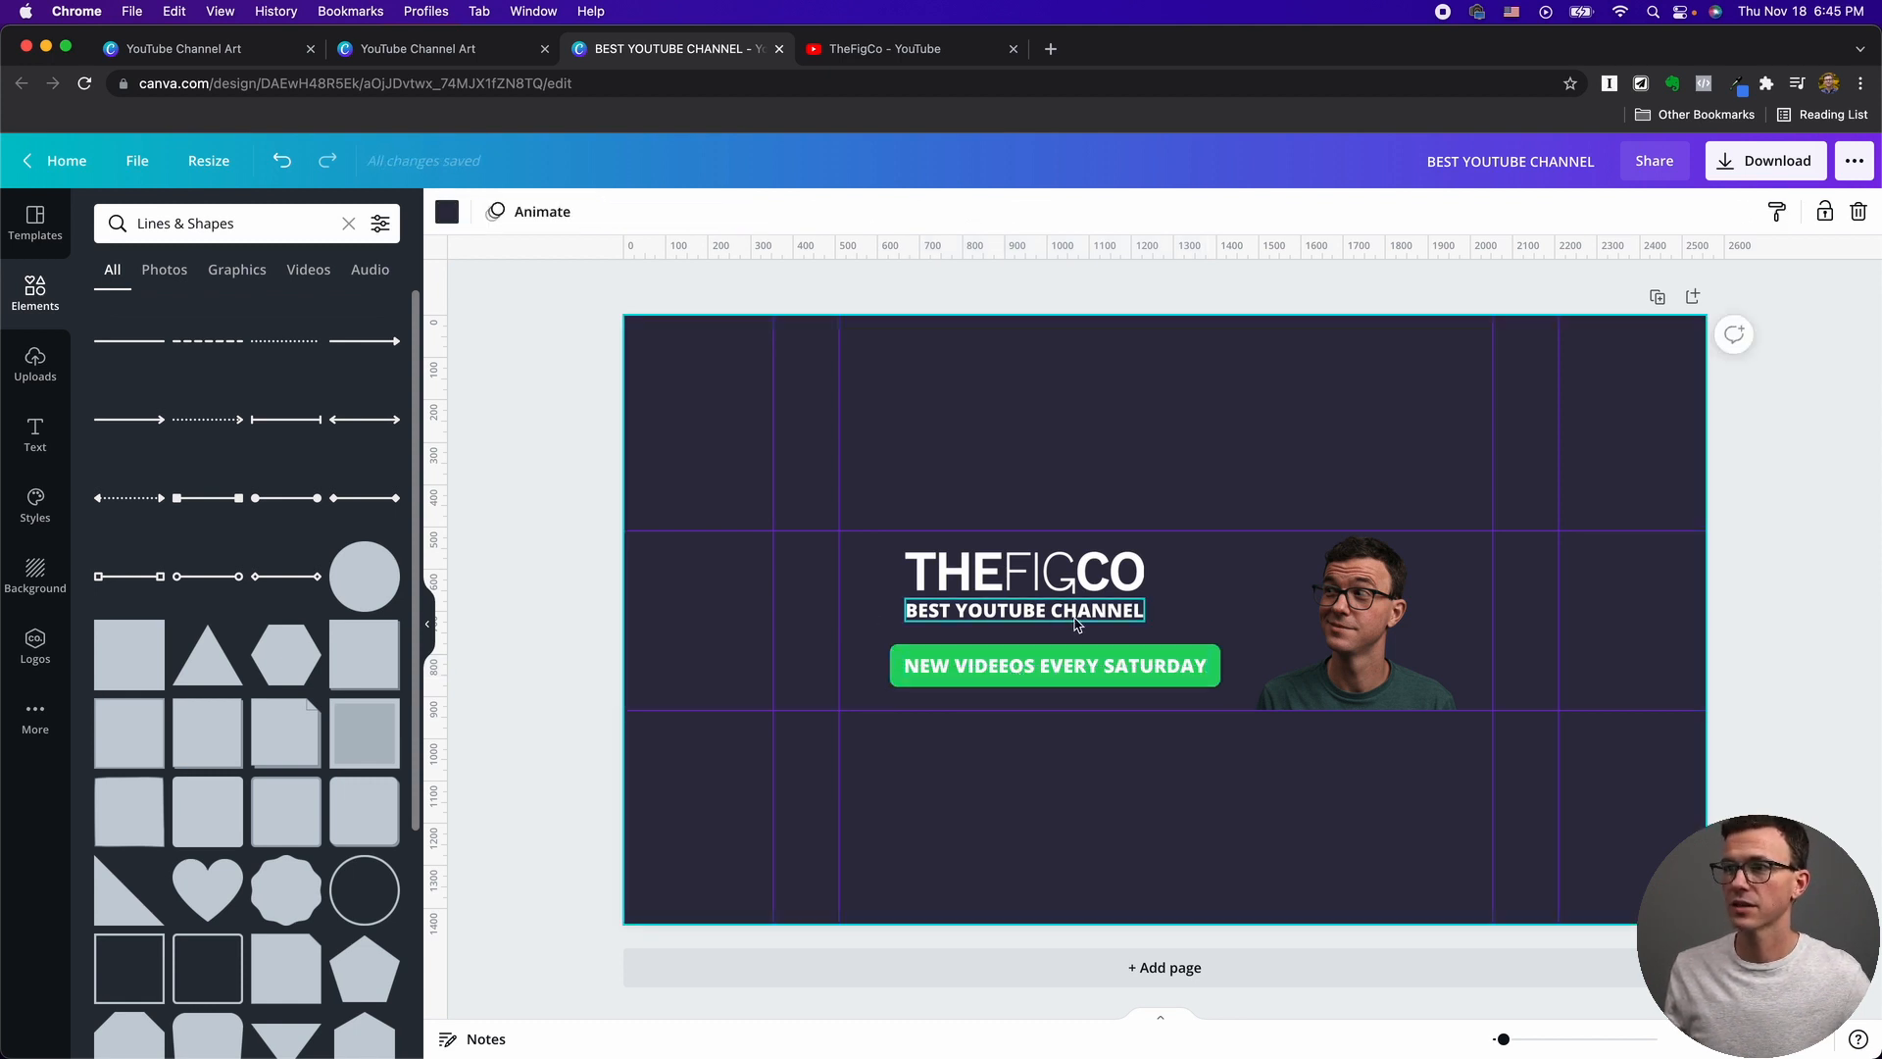
{"action": "left_click", "coordinate": [882, 615]}
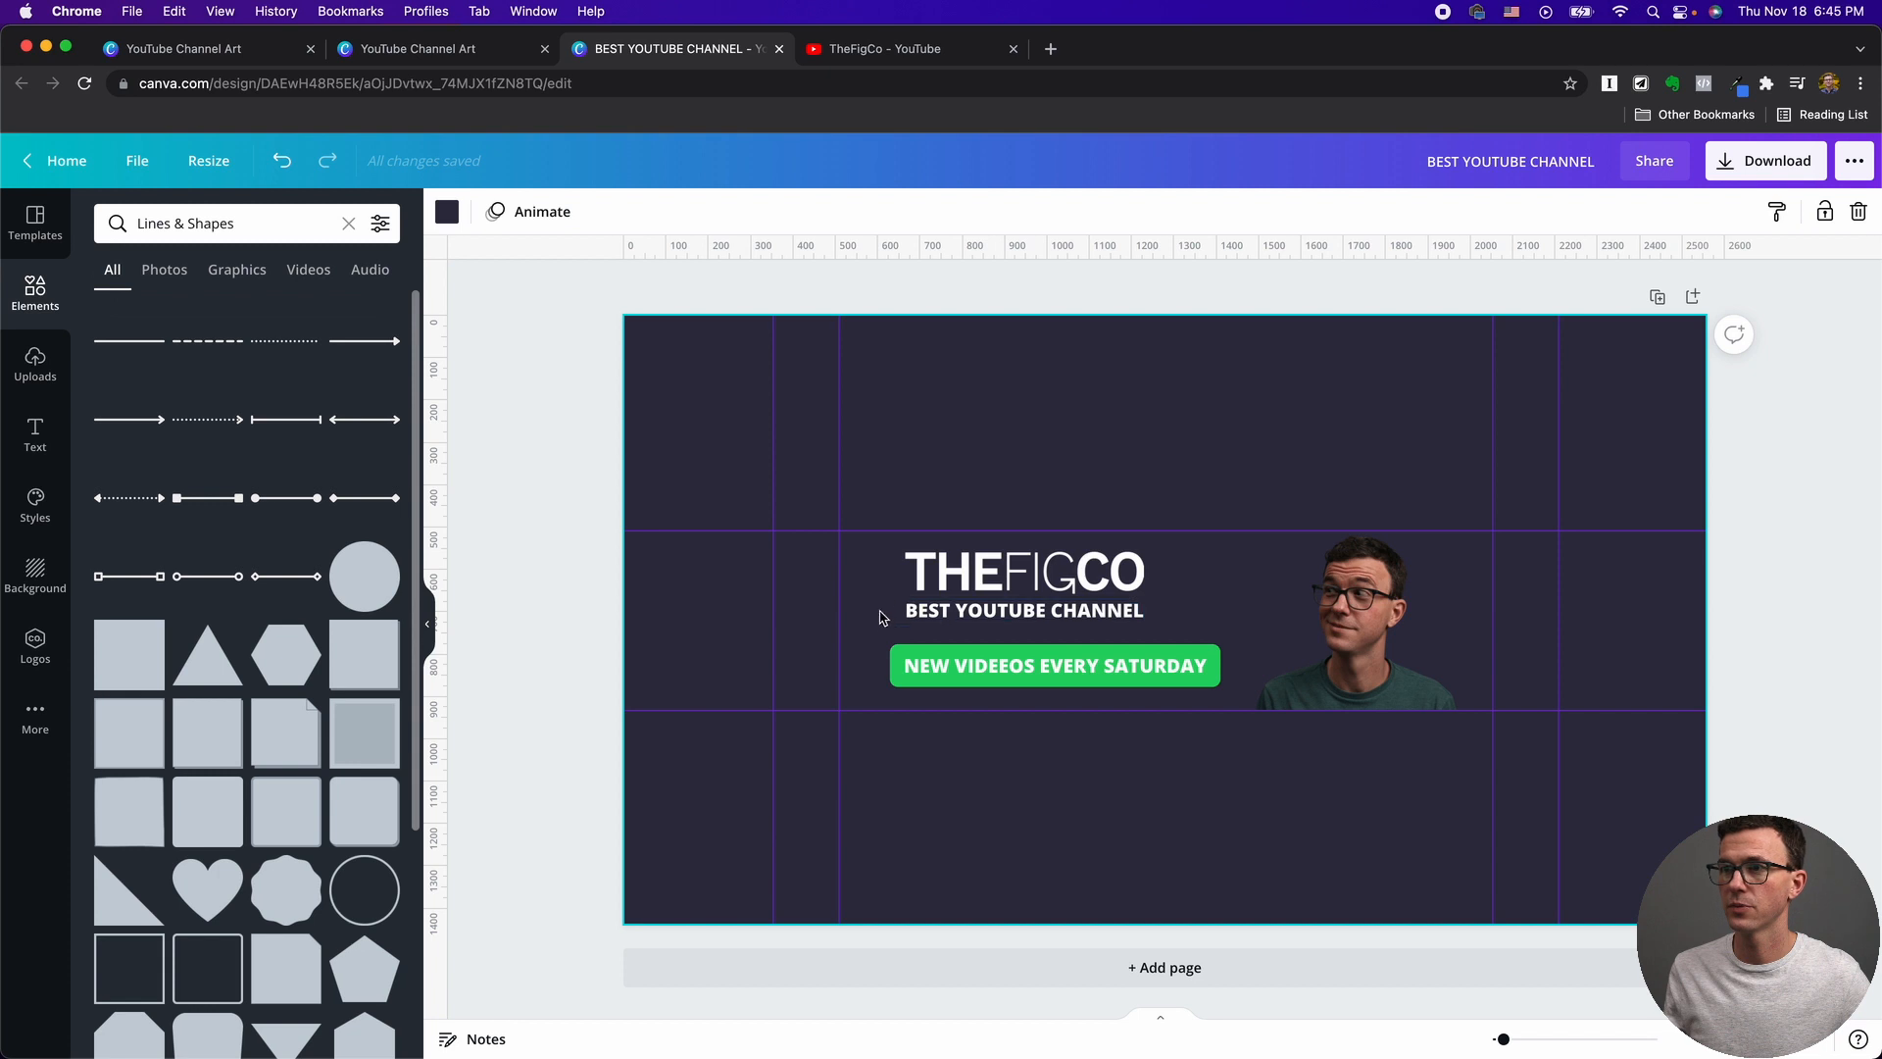
{"action": "left_click", "coordinate": [1055, 664]}
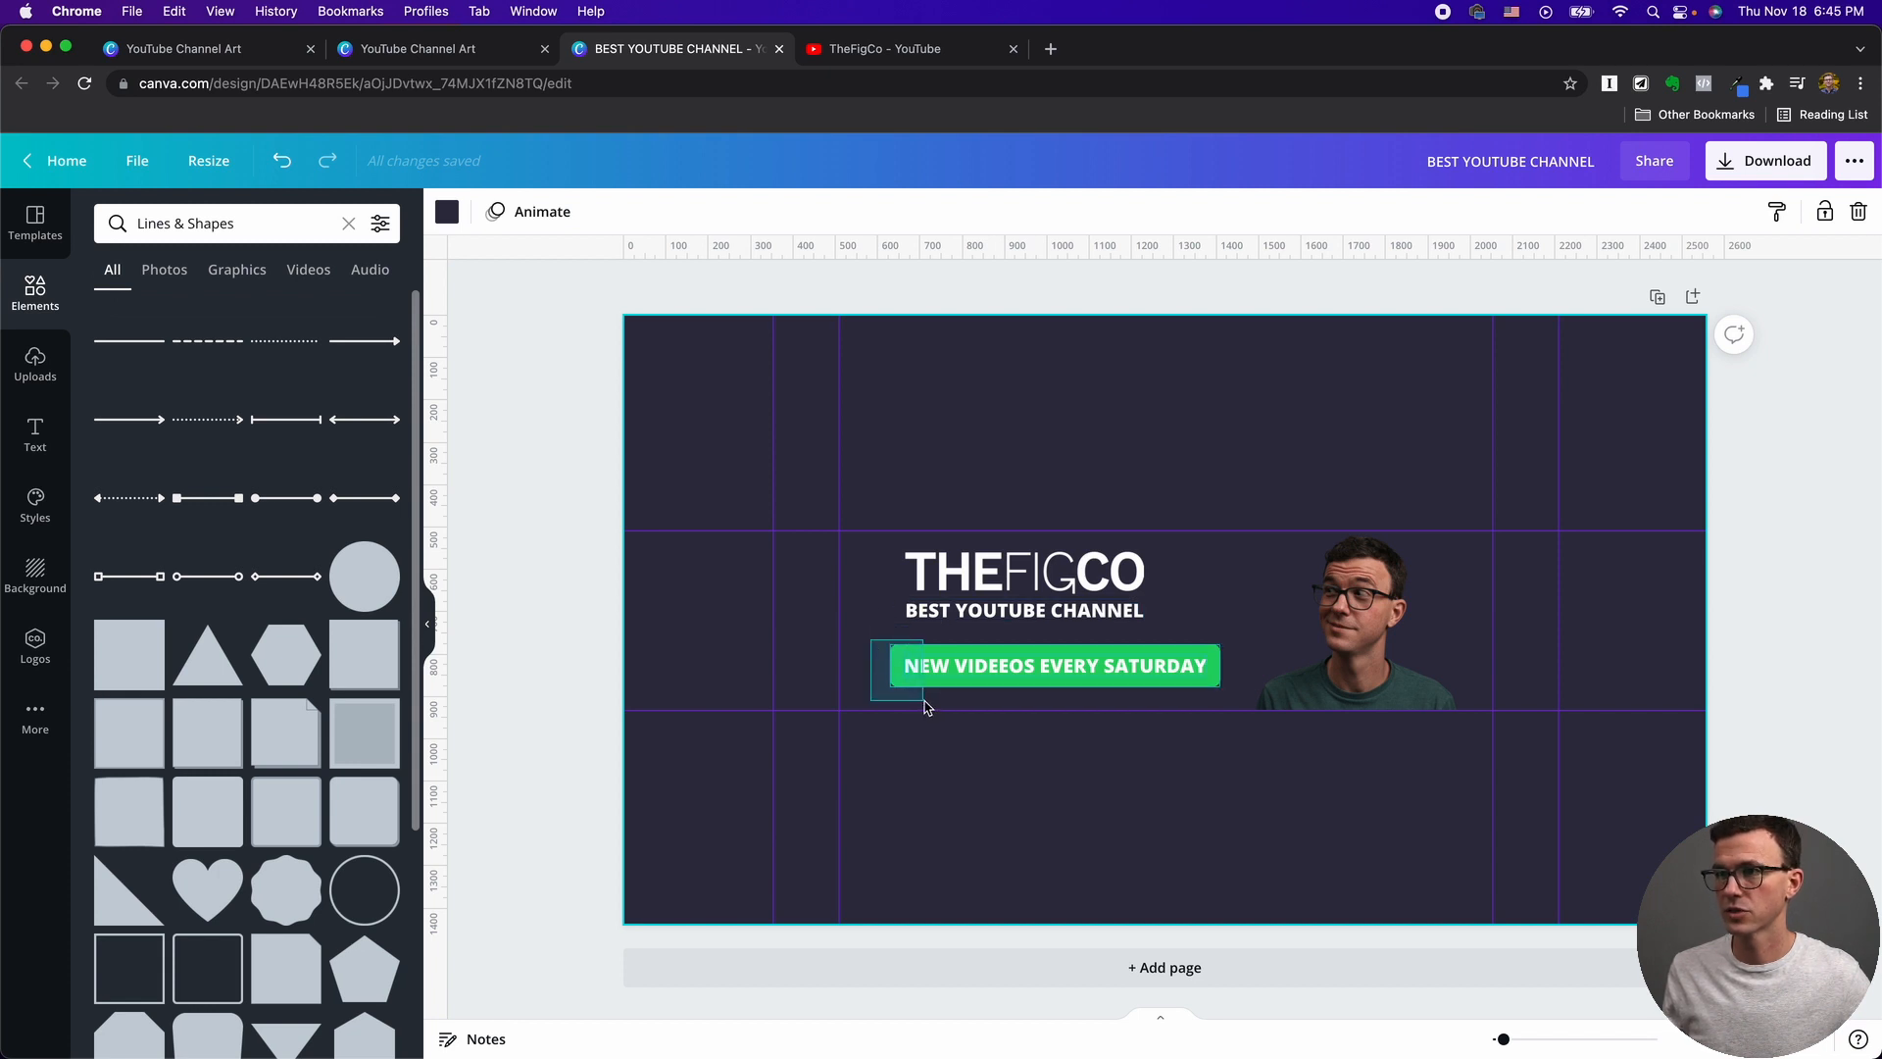
{"action": "left_click", "coordinate": [1054, 665]}
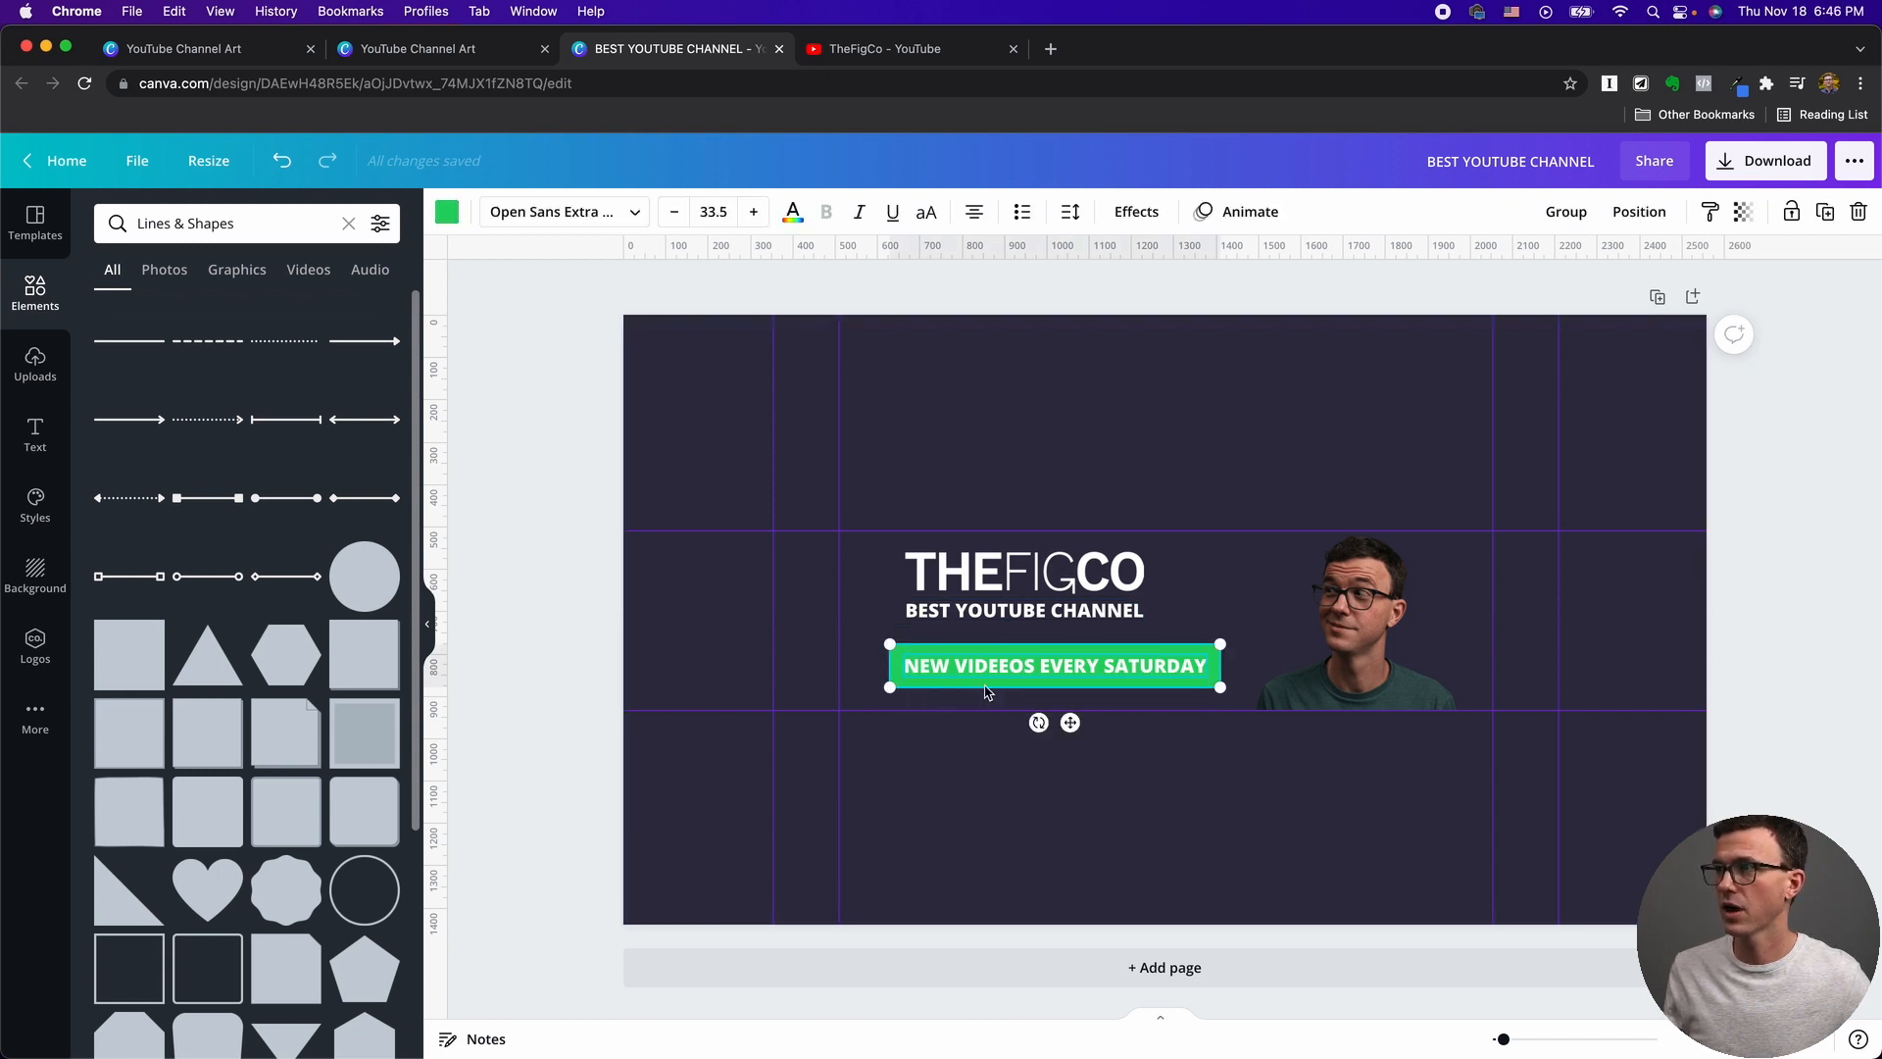
{"action": "left_click", "coordinate": [1349, 617]}
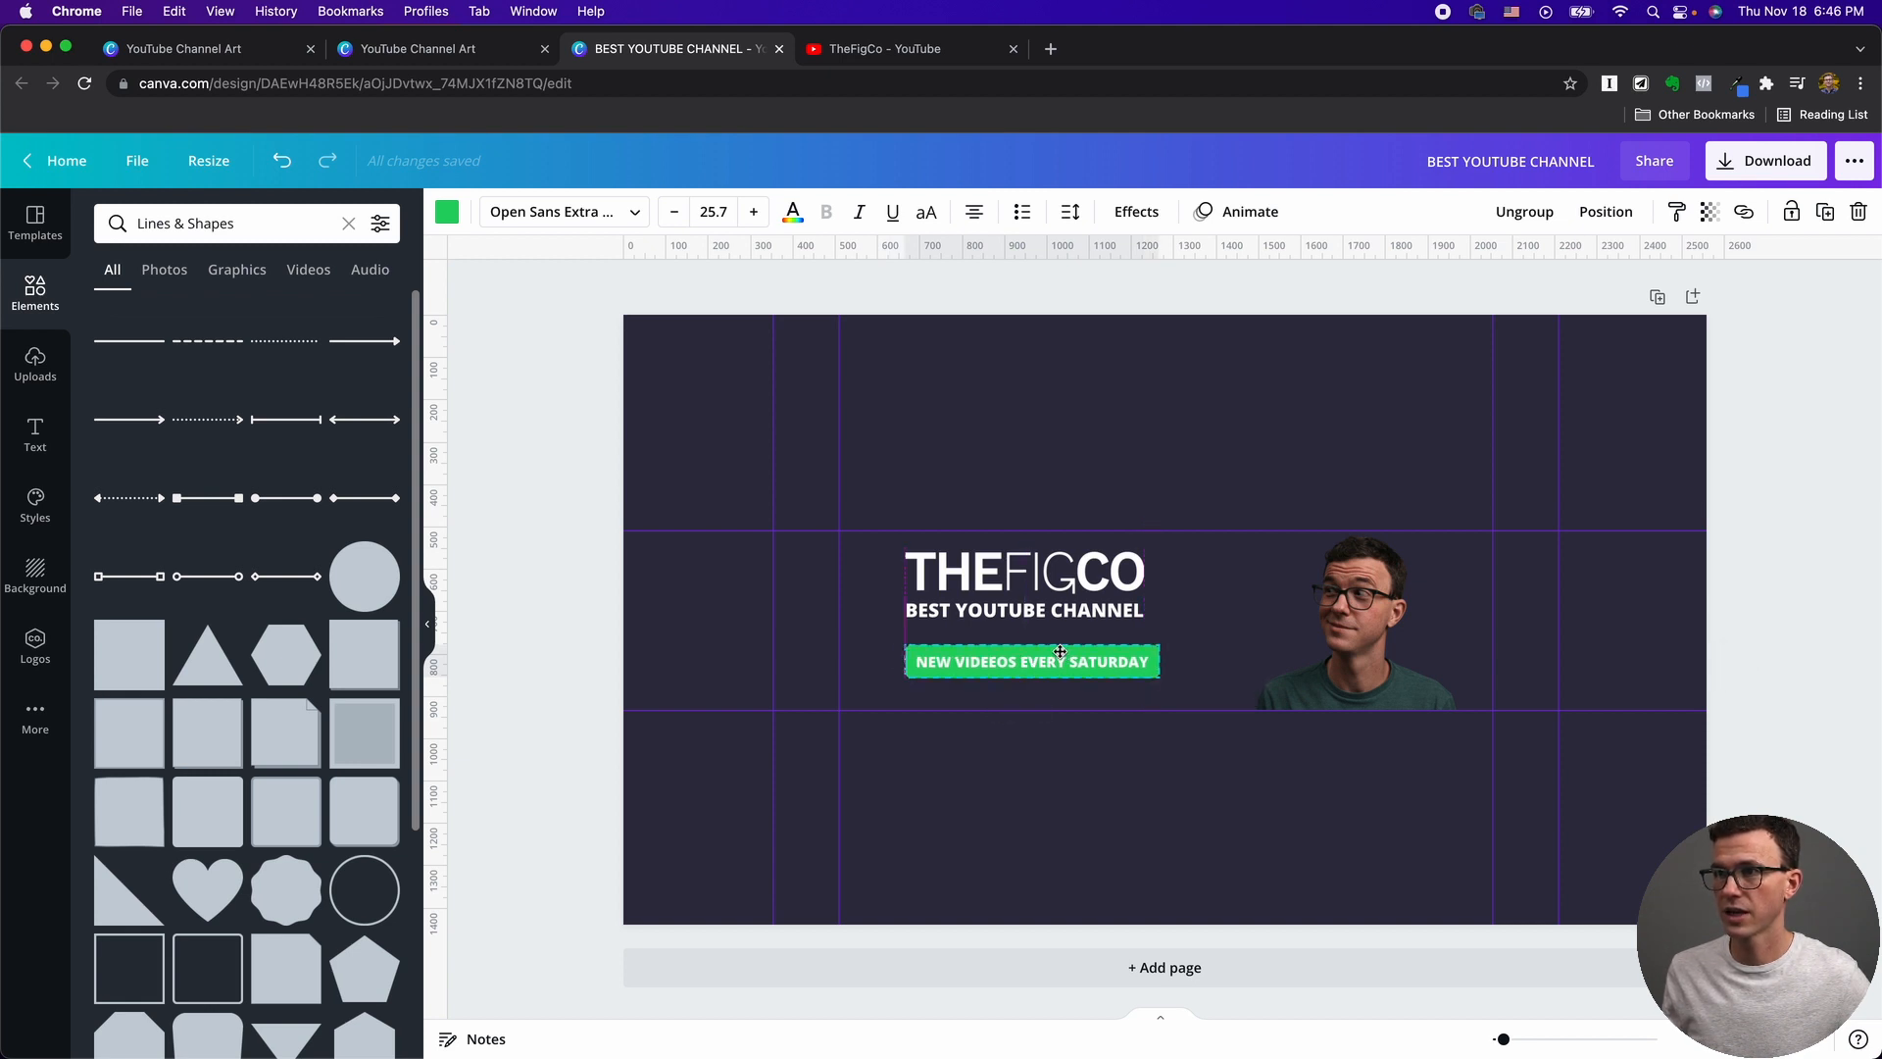
Shrink the badge group to the logo's width and select it with the logo and subtitle.
{"action": "left_click", "coordinate": [1029, 661]}
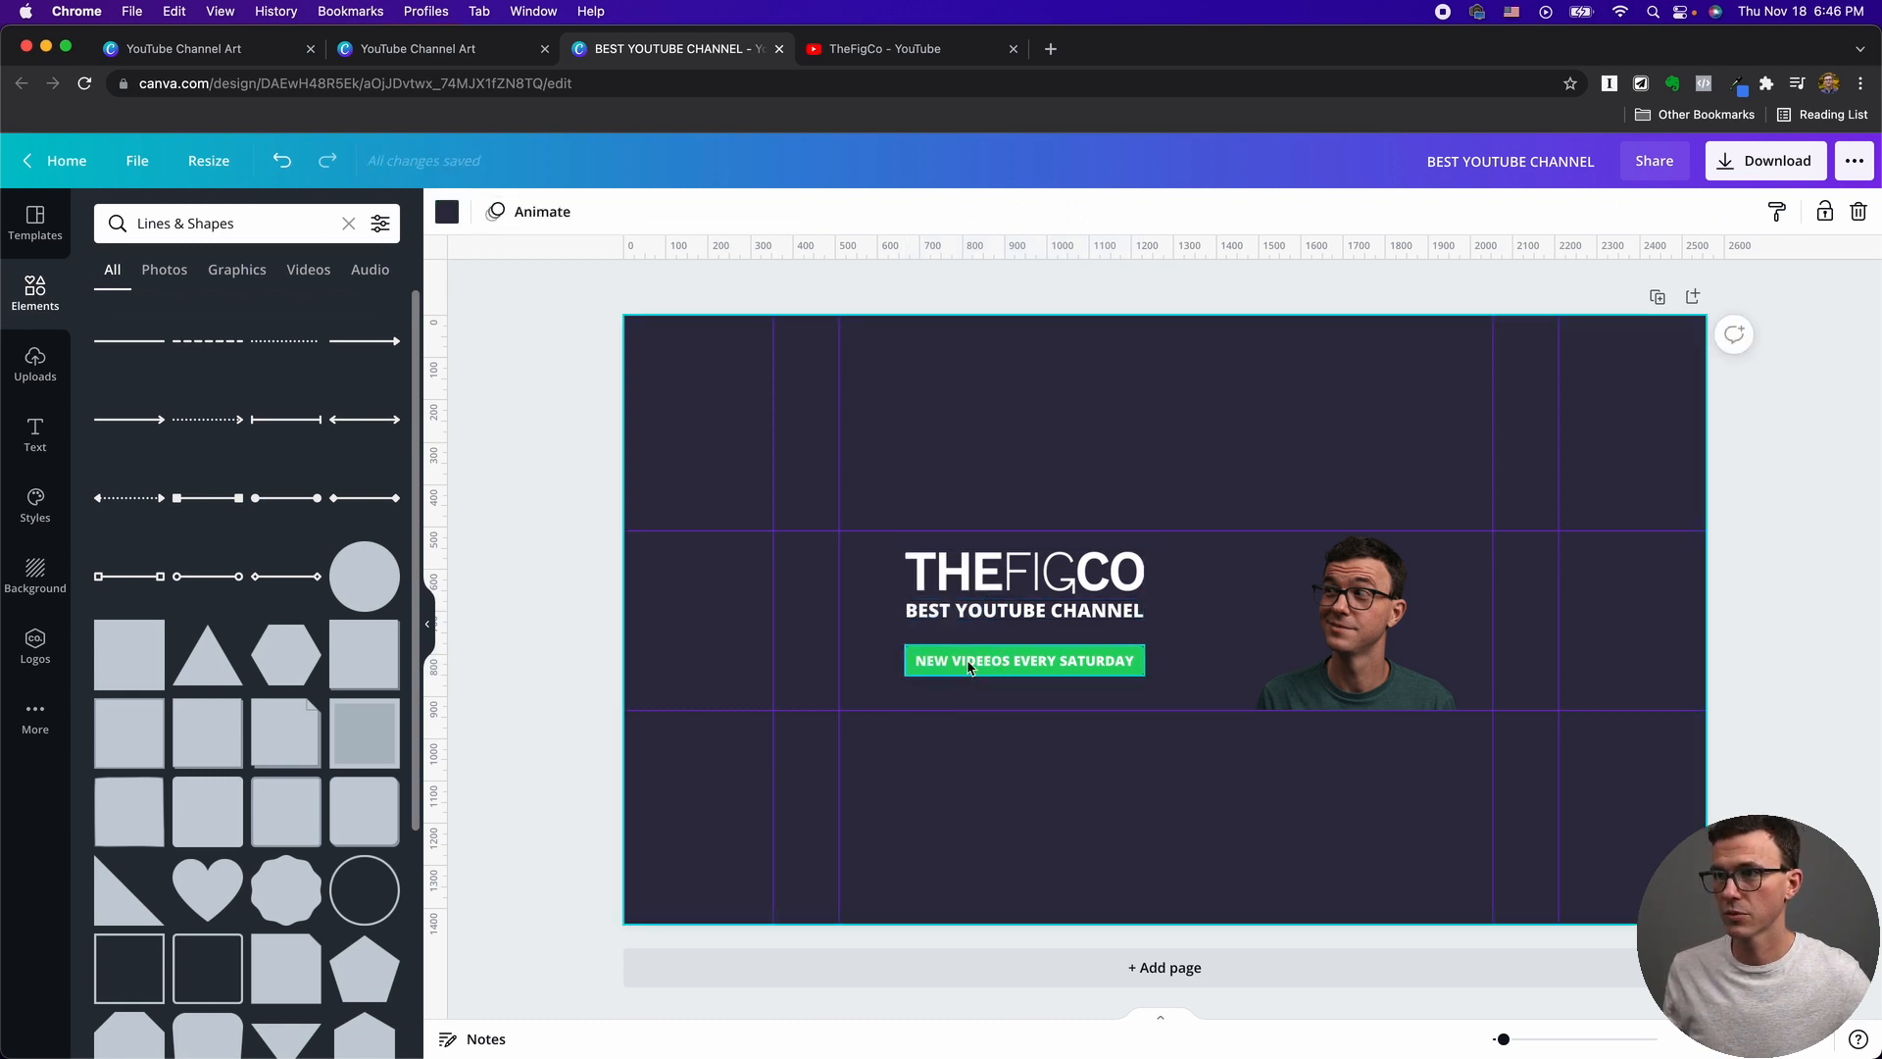
{"action": "left_click", "coordinate": [1024, 660]}
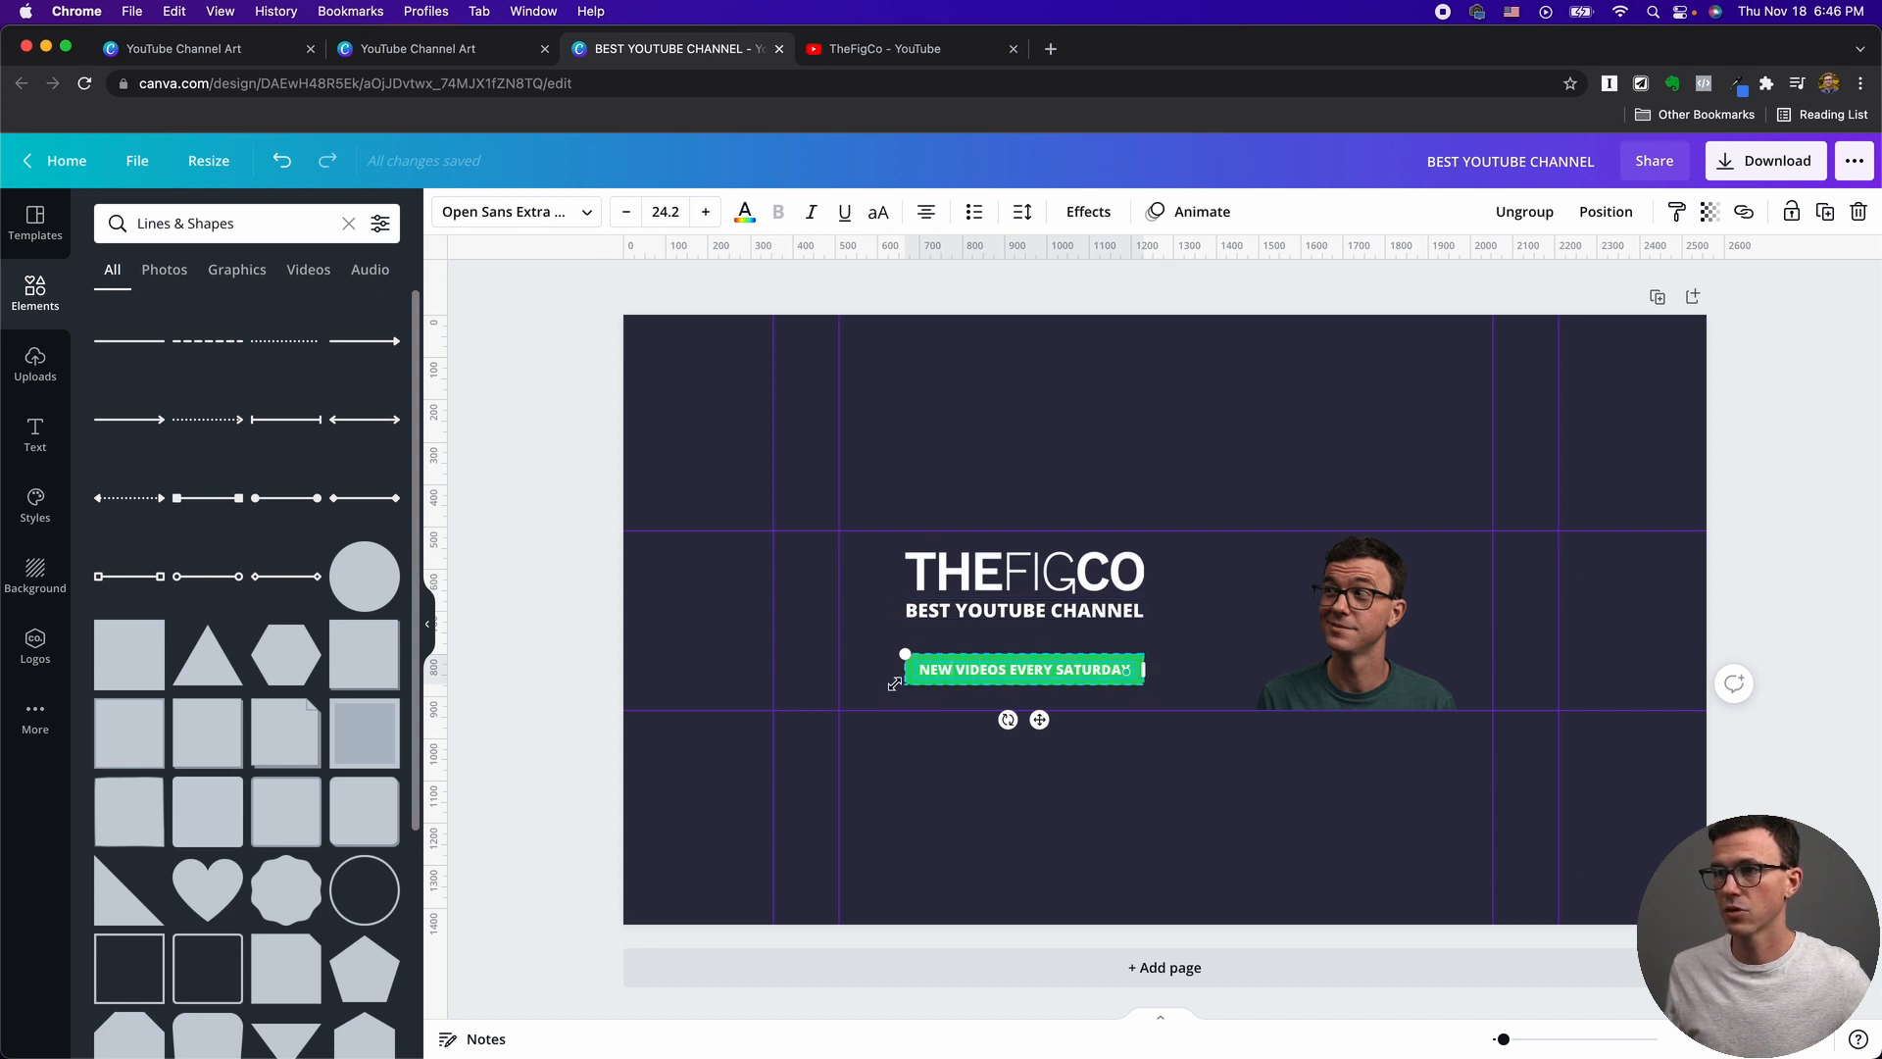
{"action": "left_click", "coordinate": [1024, 669]}
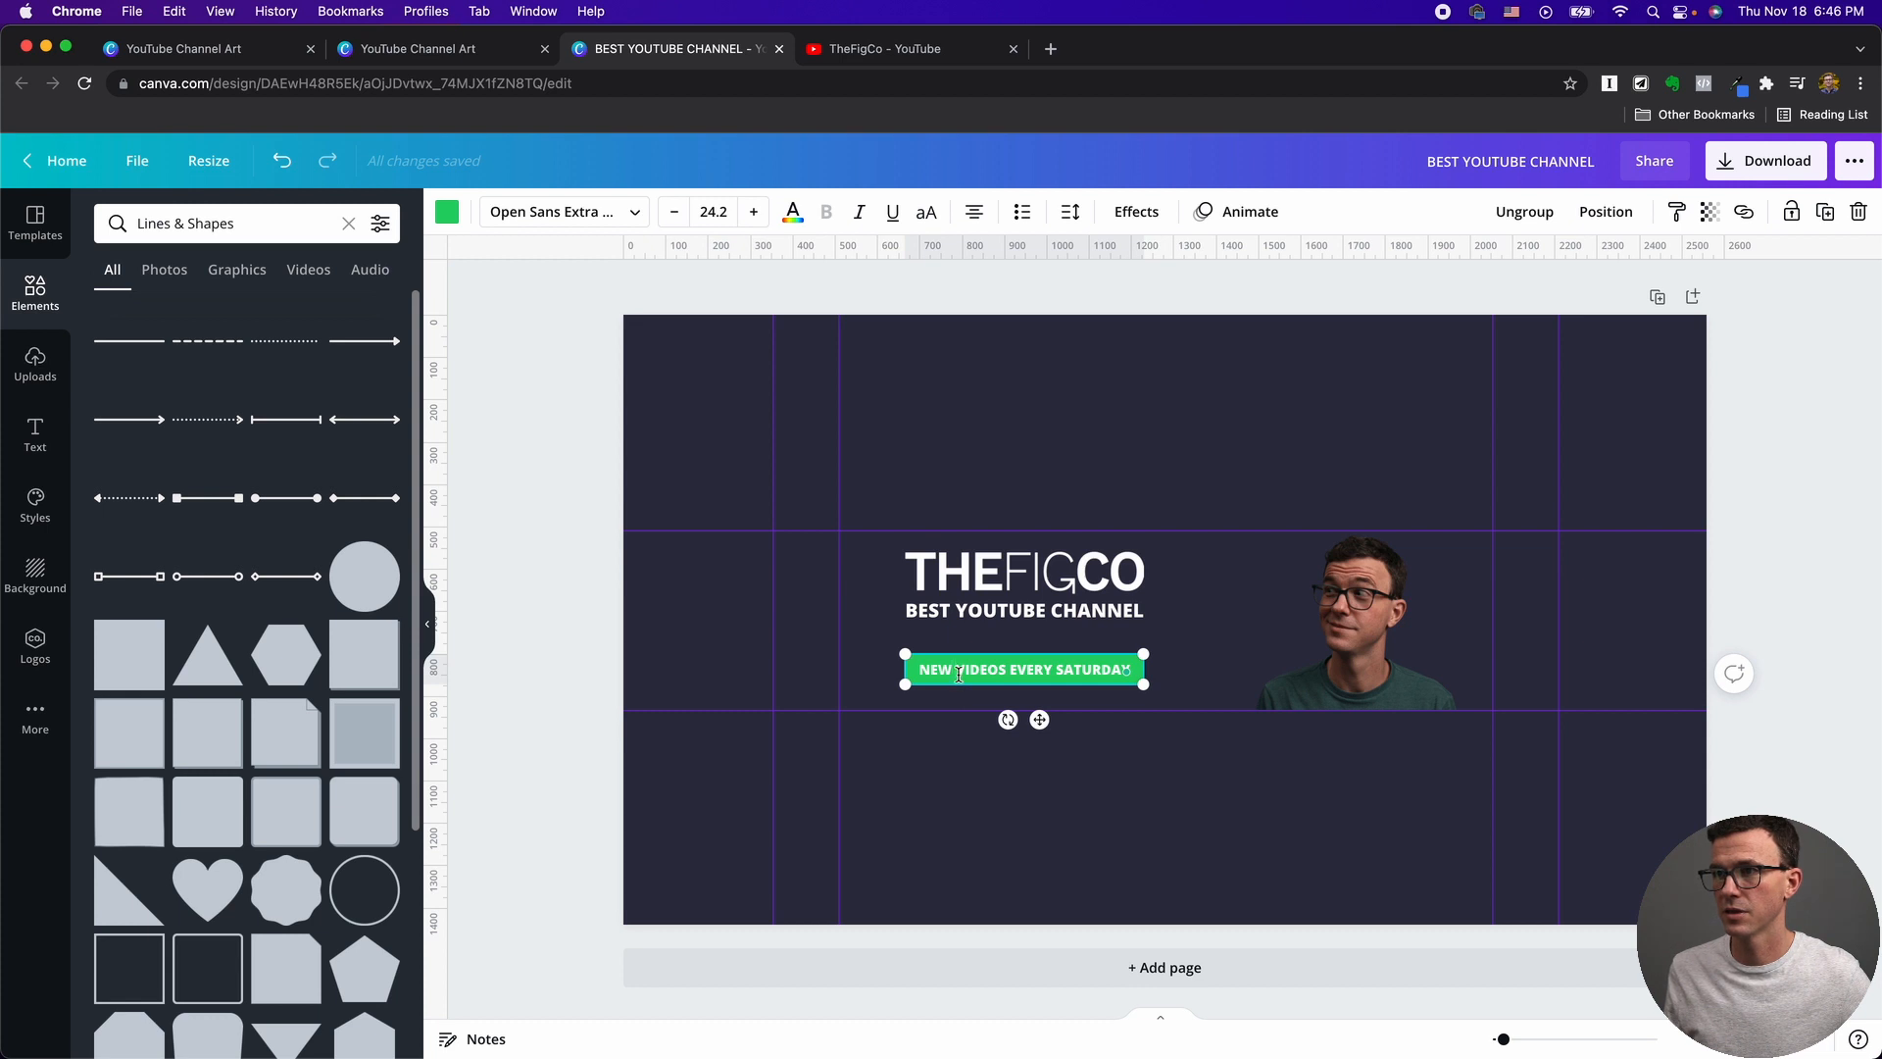
{"action": "left_click", "coordinate": [1023, 574]}
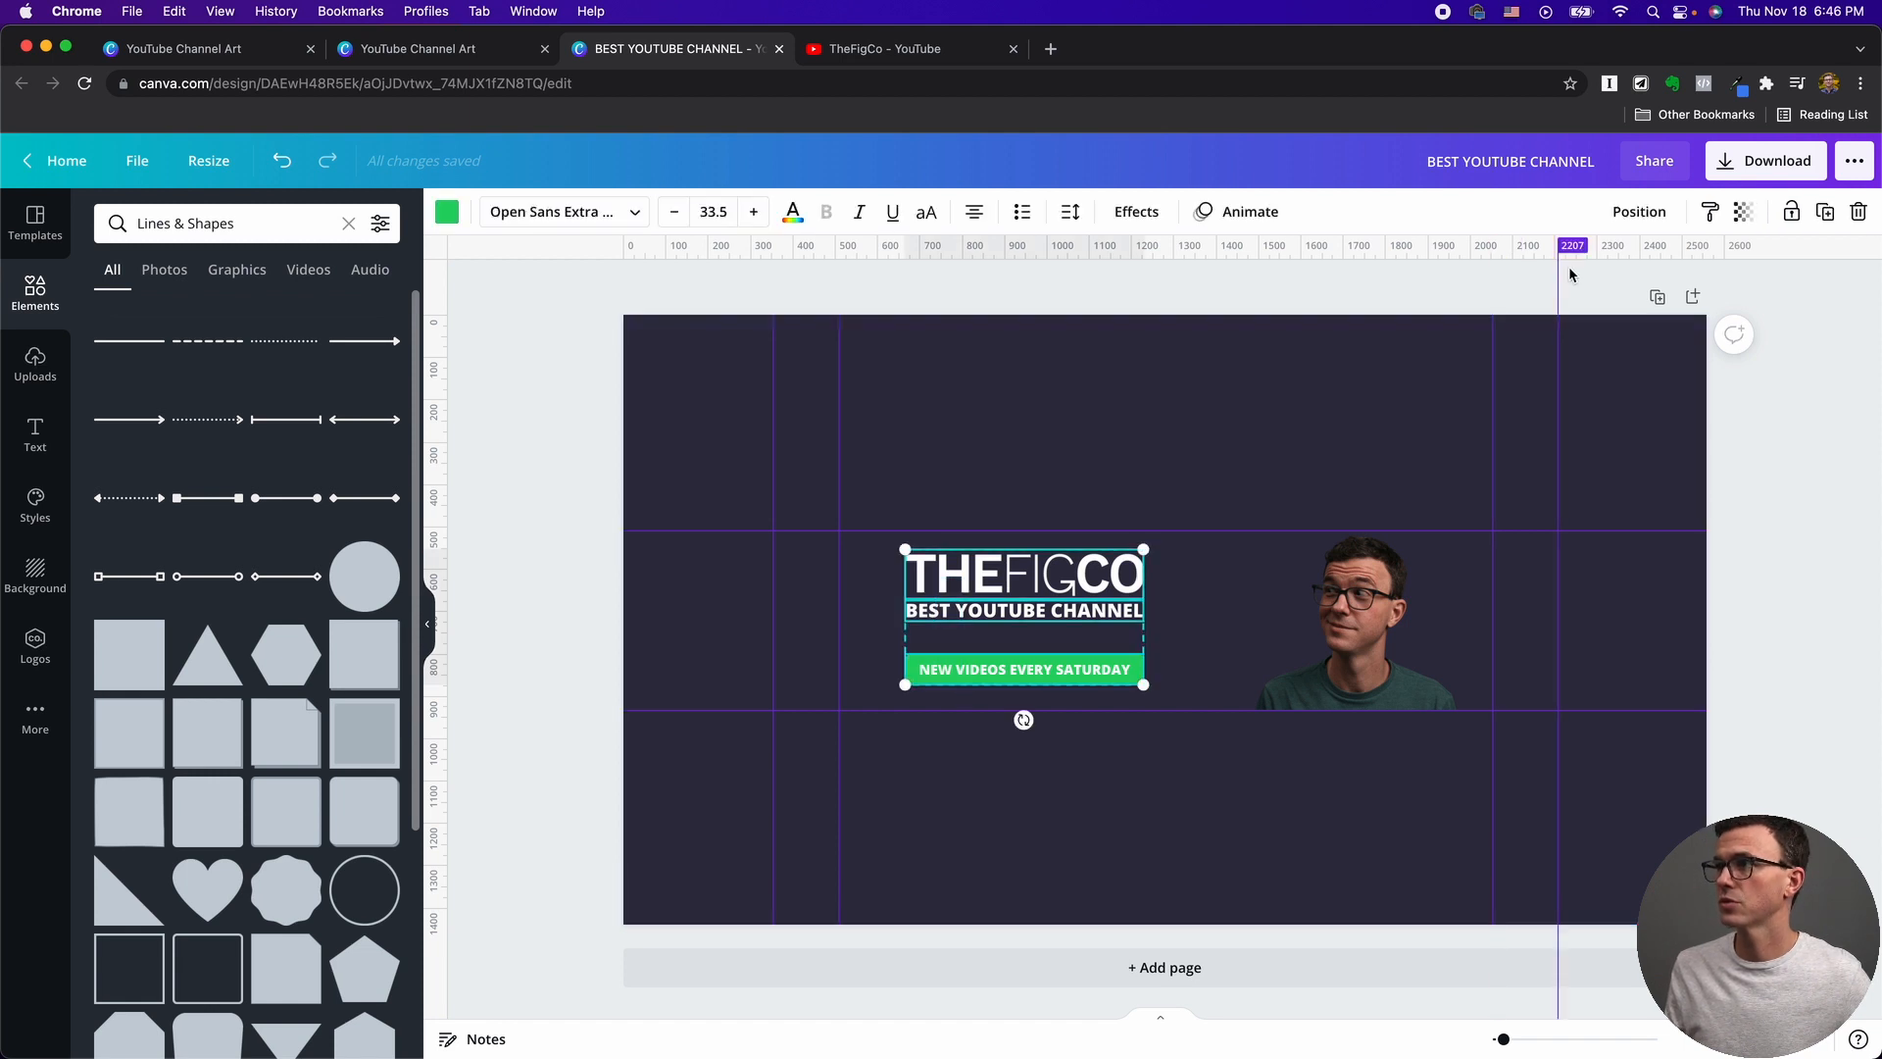
Space the logo, subtitle and badge evenly vertically via Position.
{"action": "left_click", "coordinate": [1637, 212]}
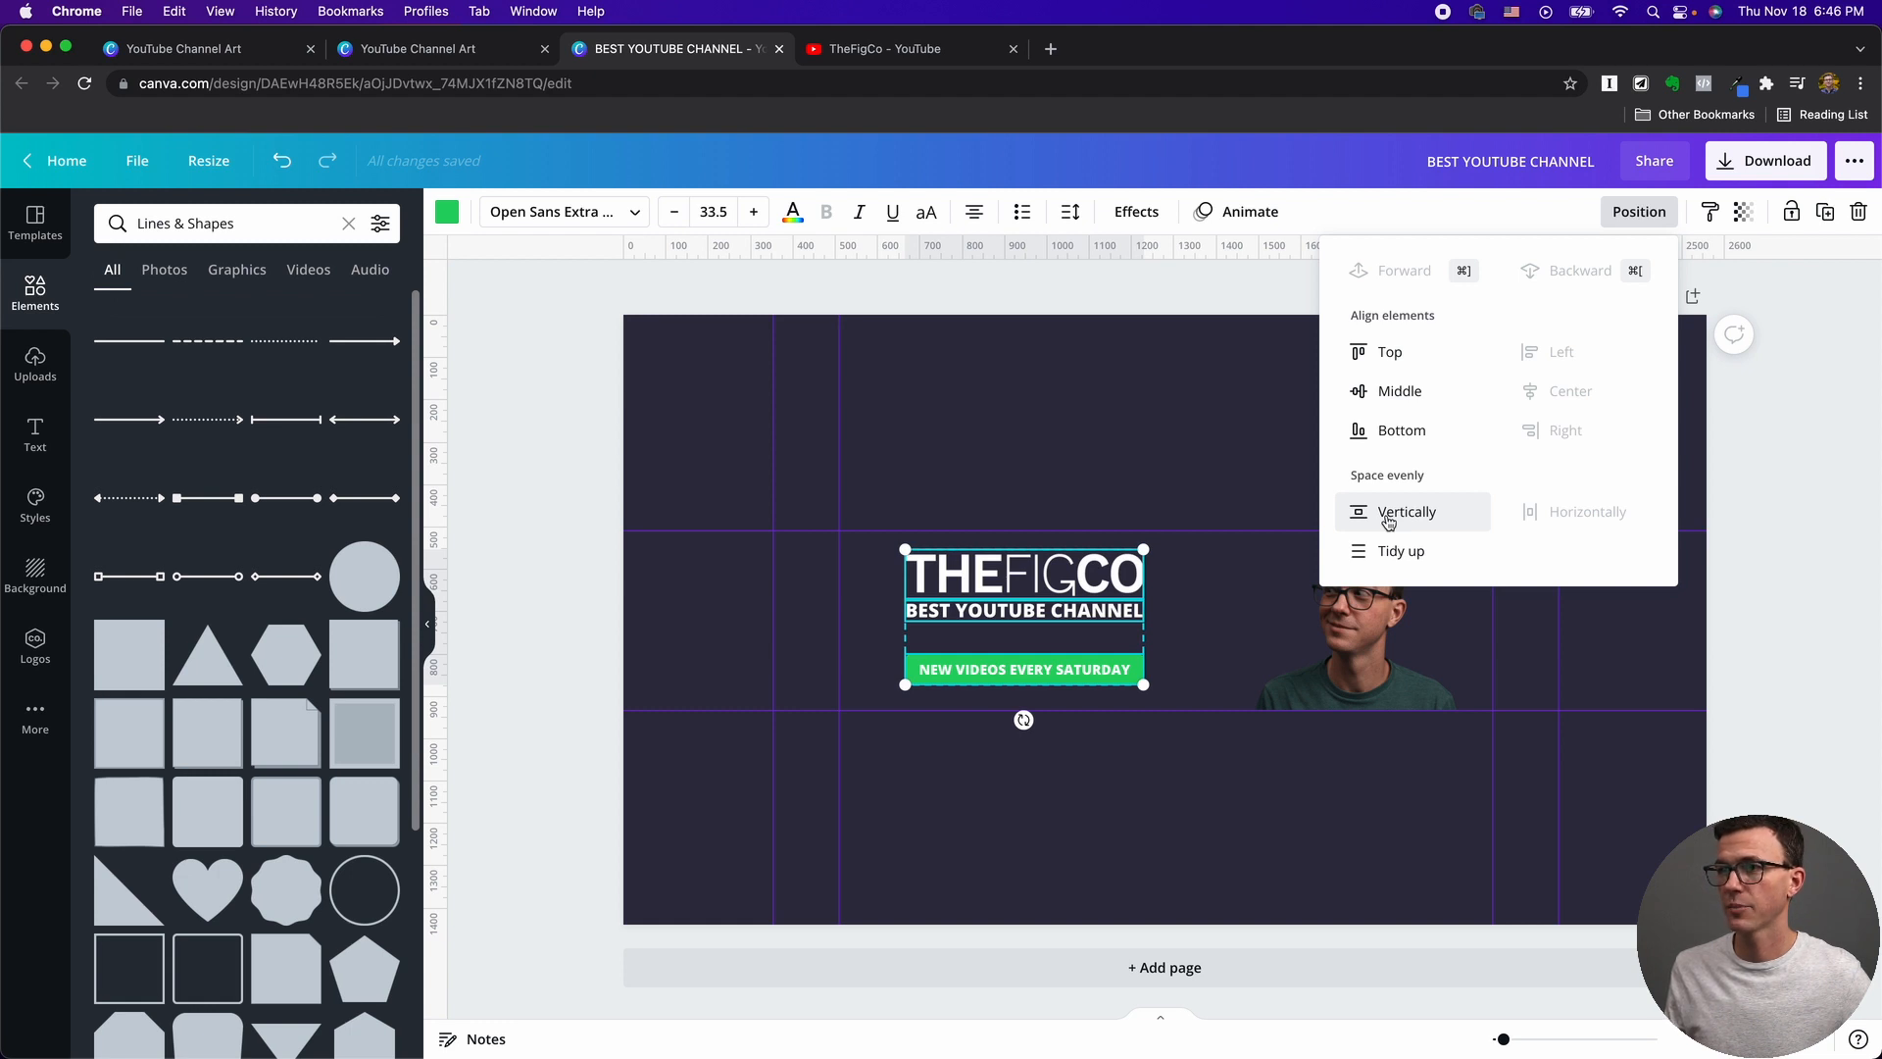
{"action": "left_click", "coordinate": [1406, 512]}
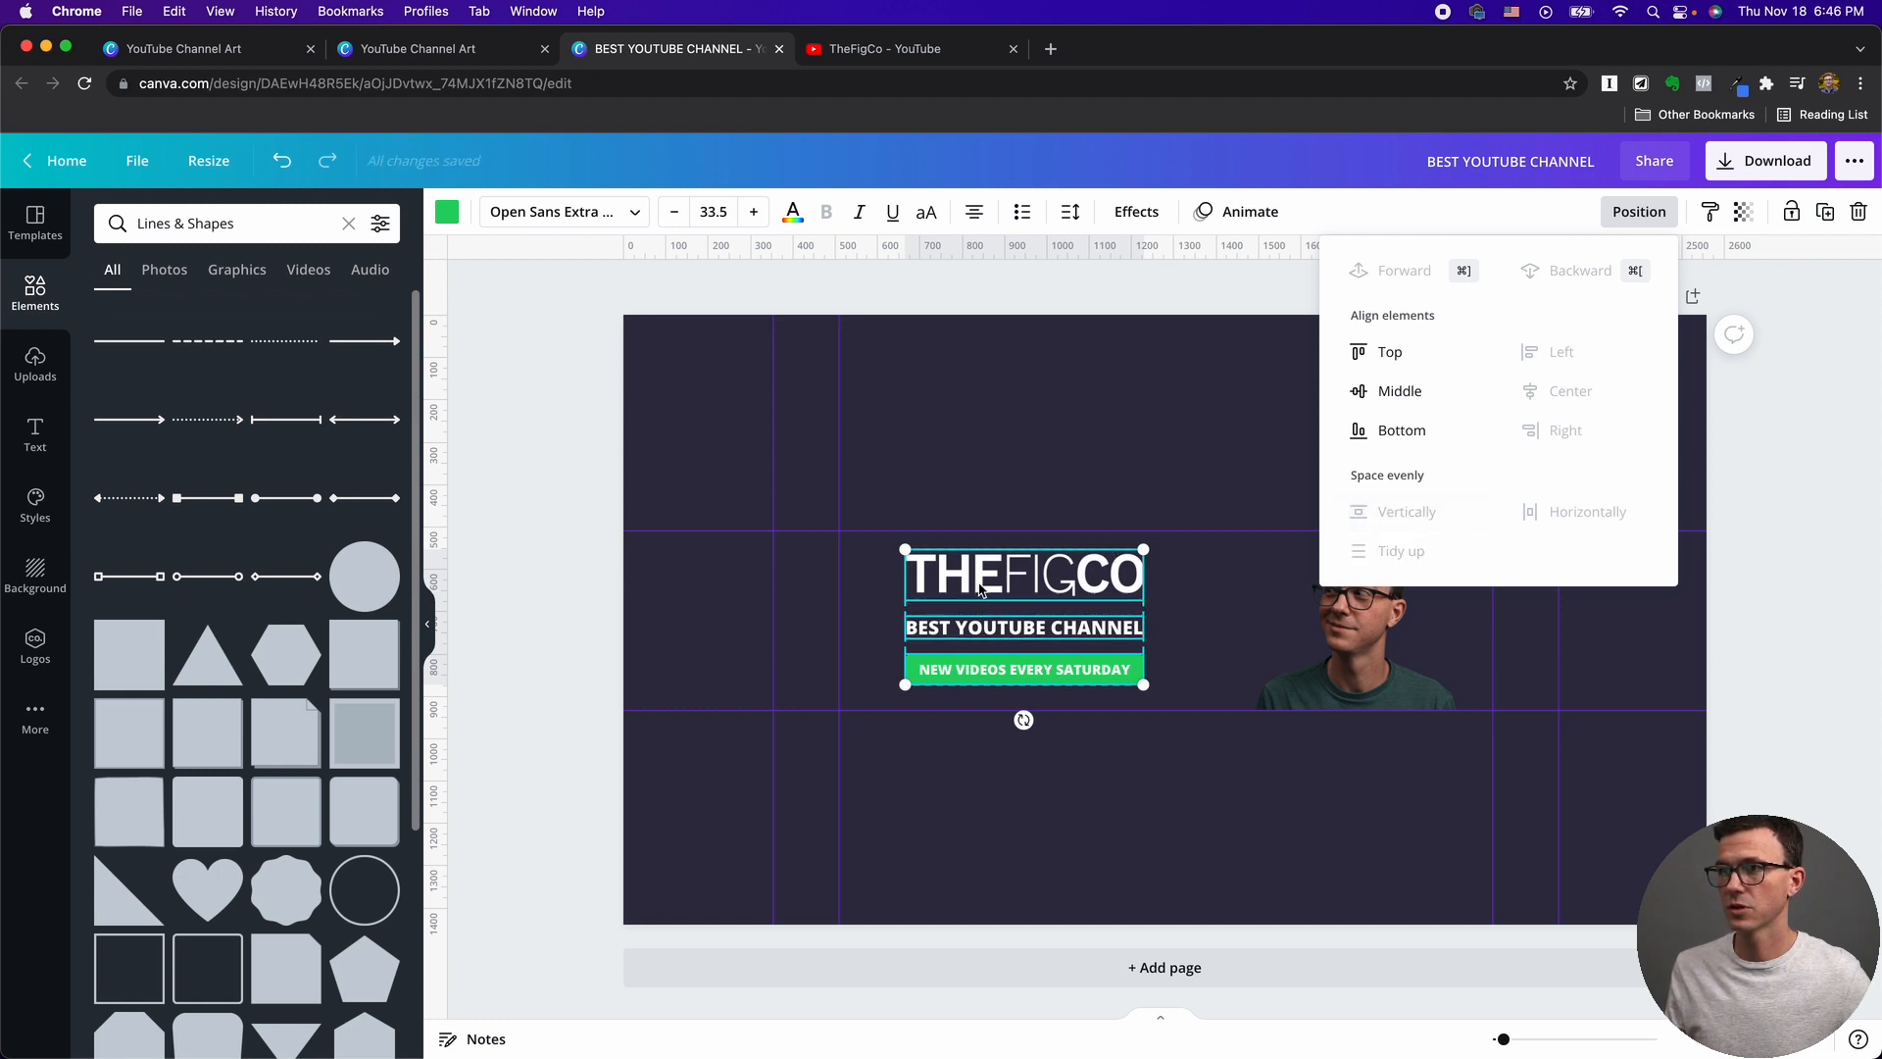
{"action": "mouse_move", "coordinate": [984, 630]}
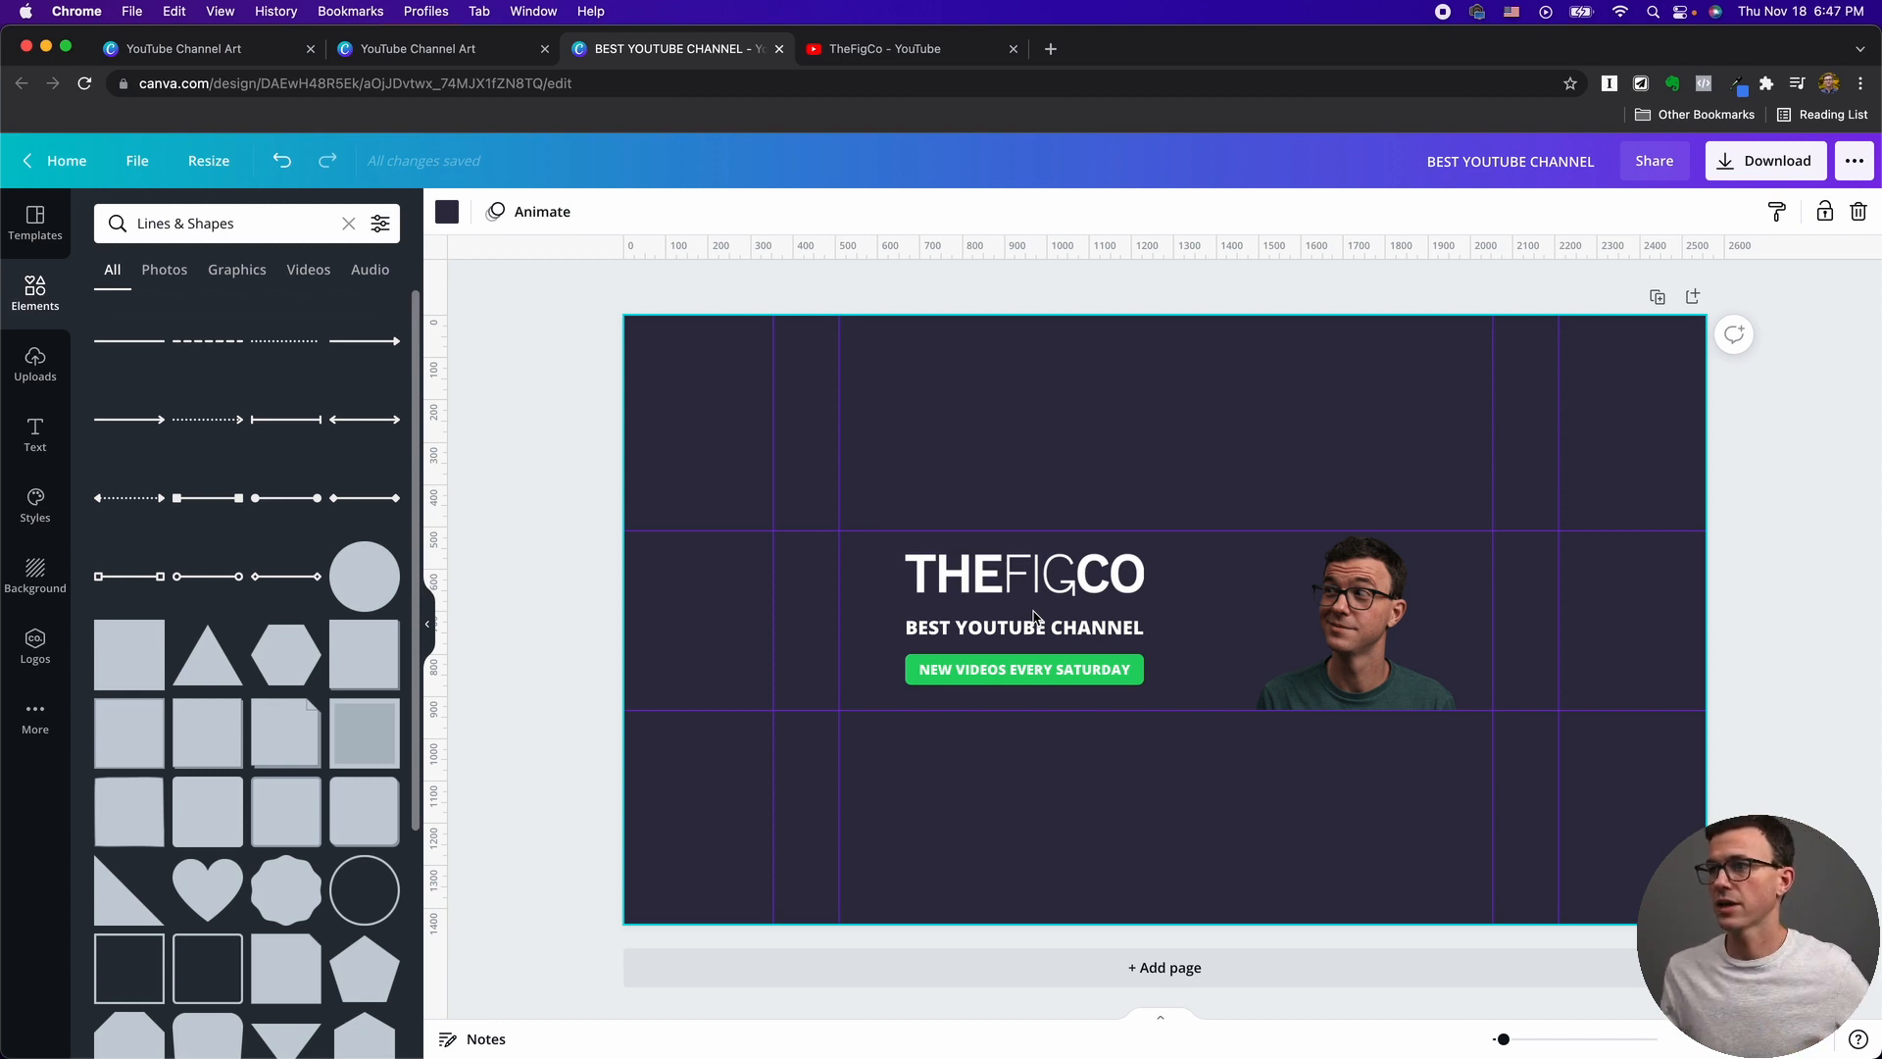
{"action": "left_click", "coordinate": [1351, 618]}
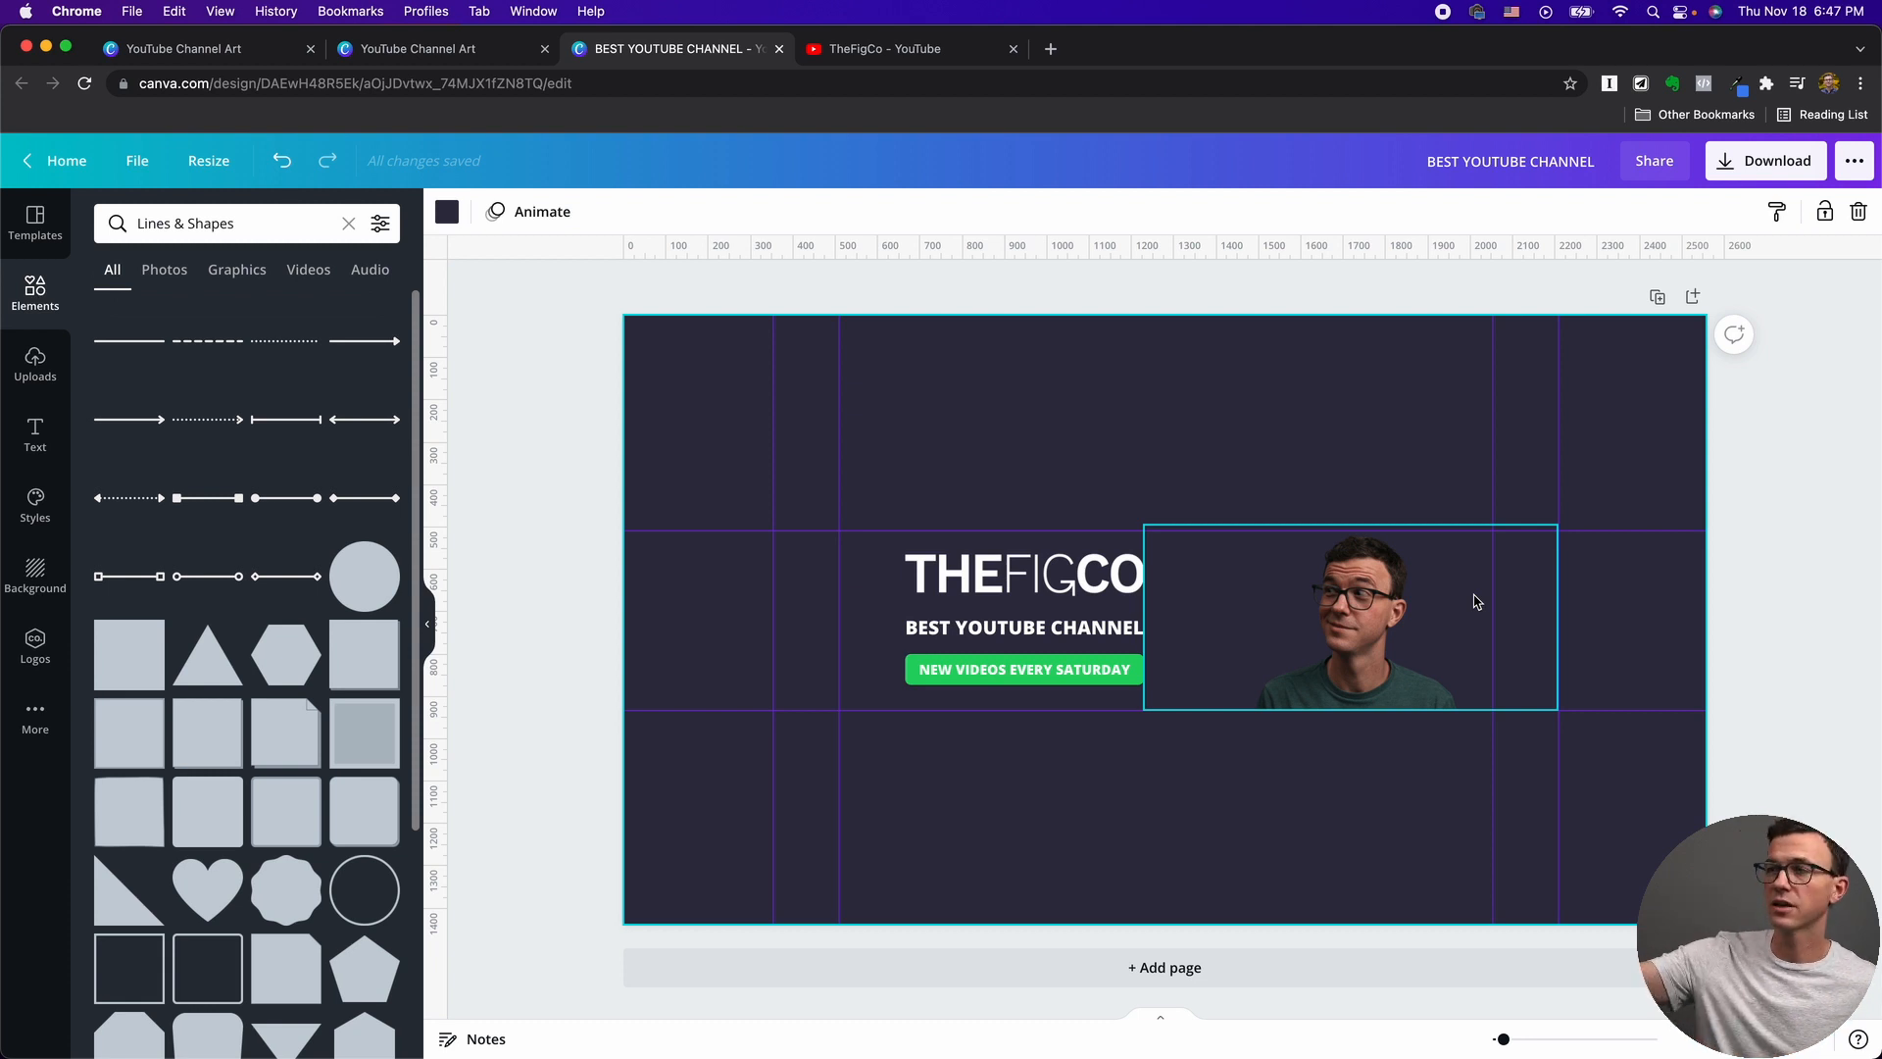
Deselect and review the aligned stack beside the presenter cutout.
{"action": "left_click", "coordinate": [1628, 689]}
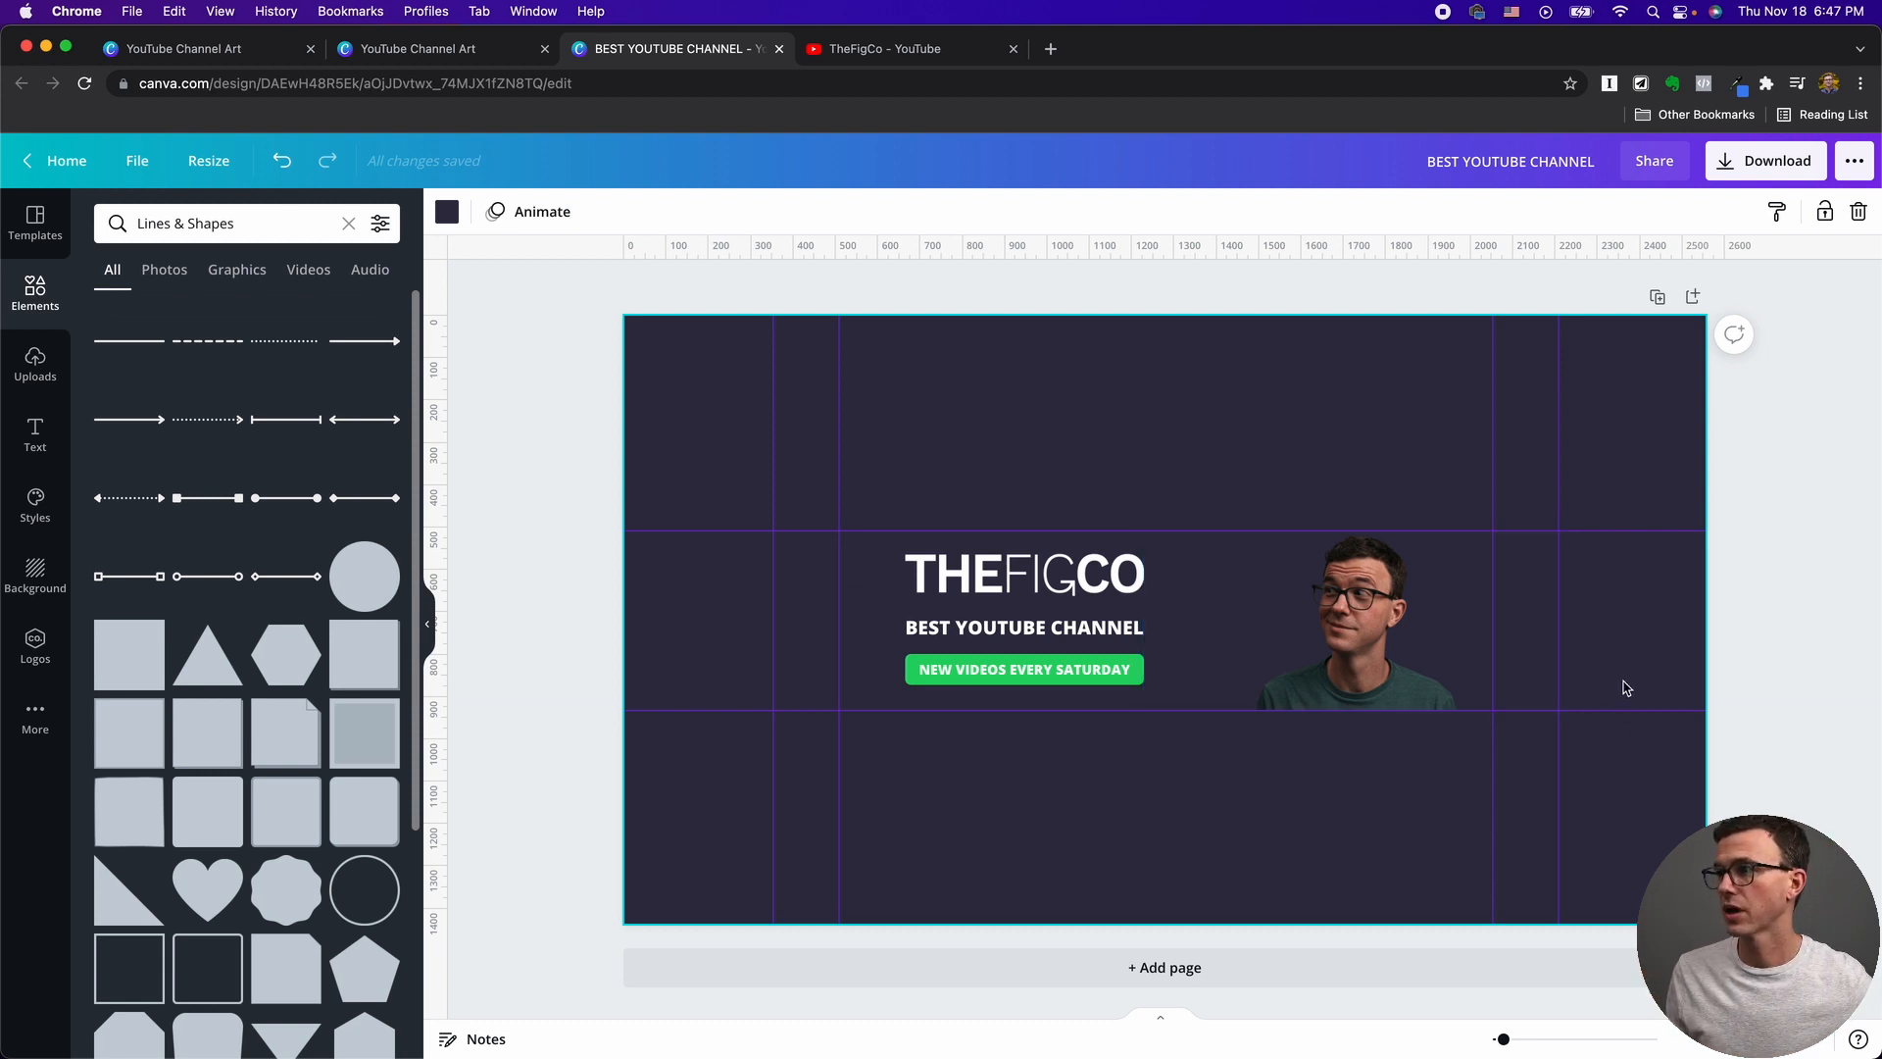
{"action": "mouse_move", "coordinate": [1584, 703]}
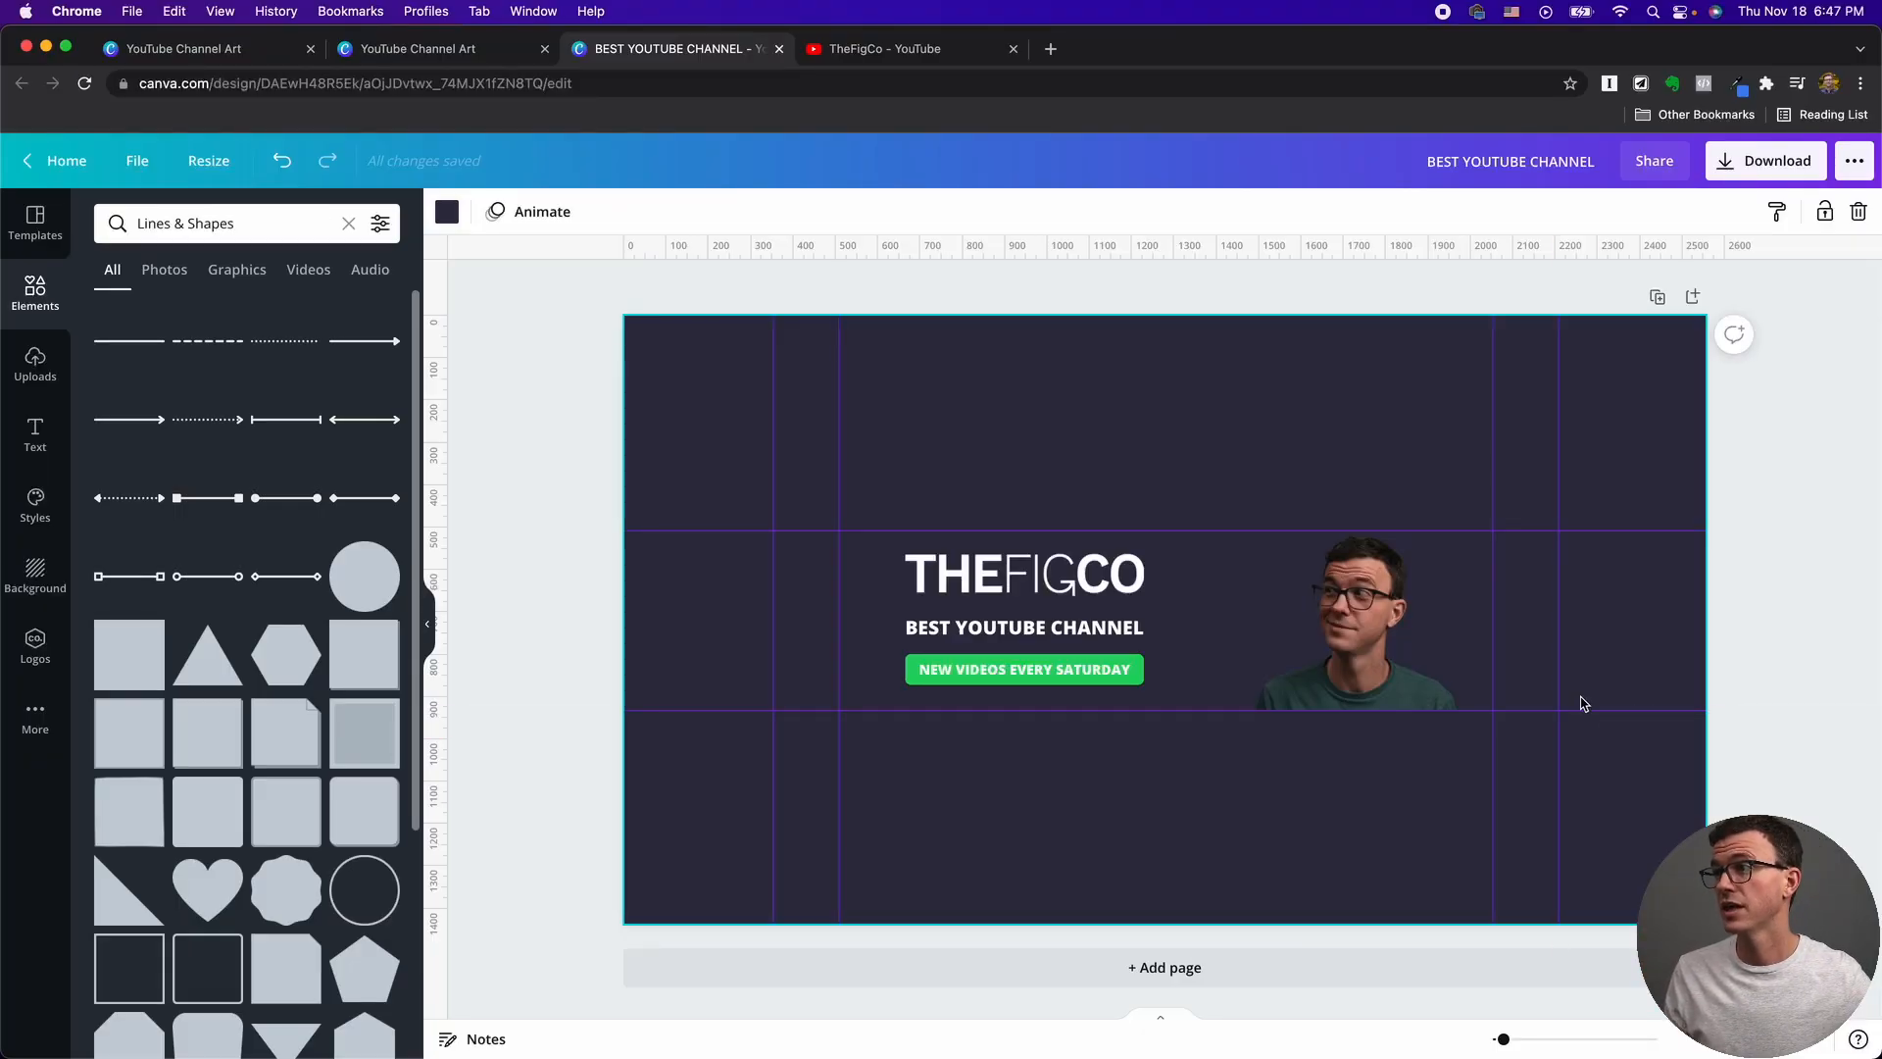
{"action": "mouse_move", "coordinate": [1643, 686]}
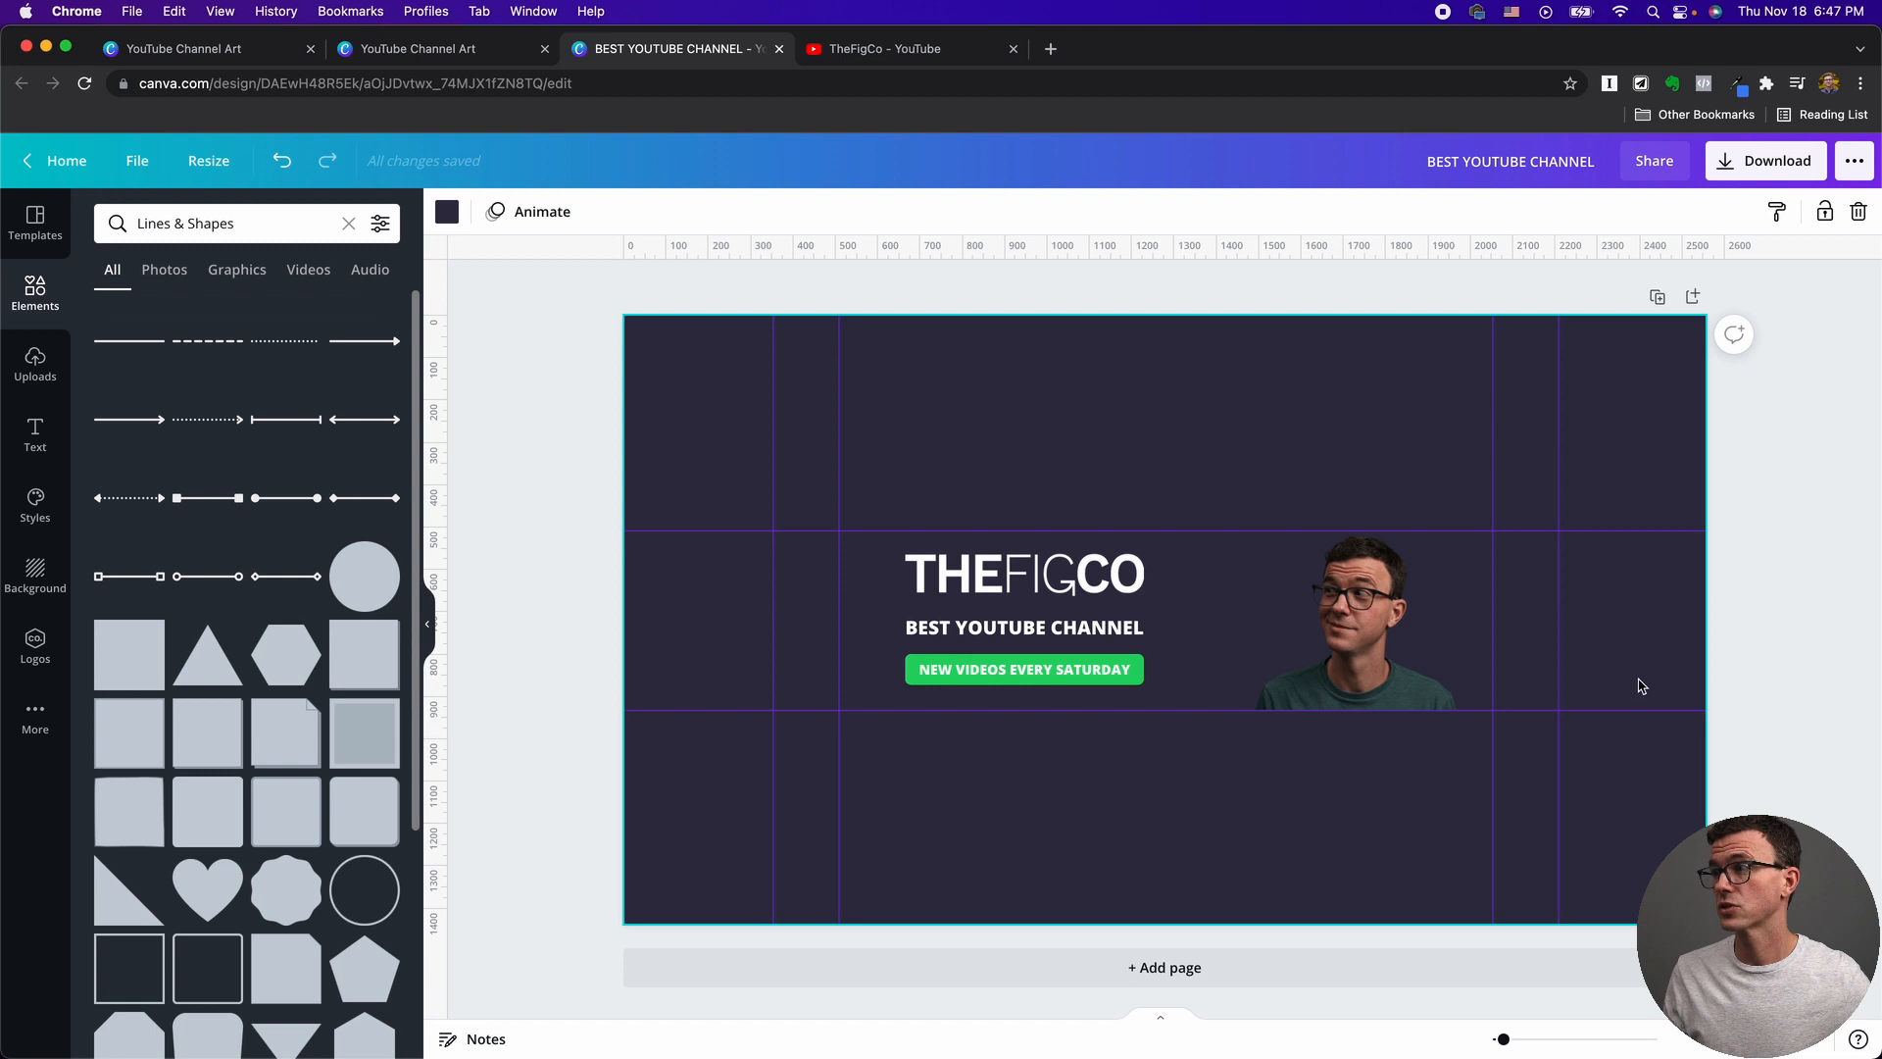
{"action": "left_click", "coordinate": [1024, 628]}
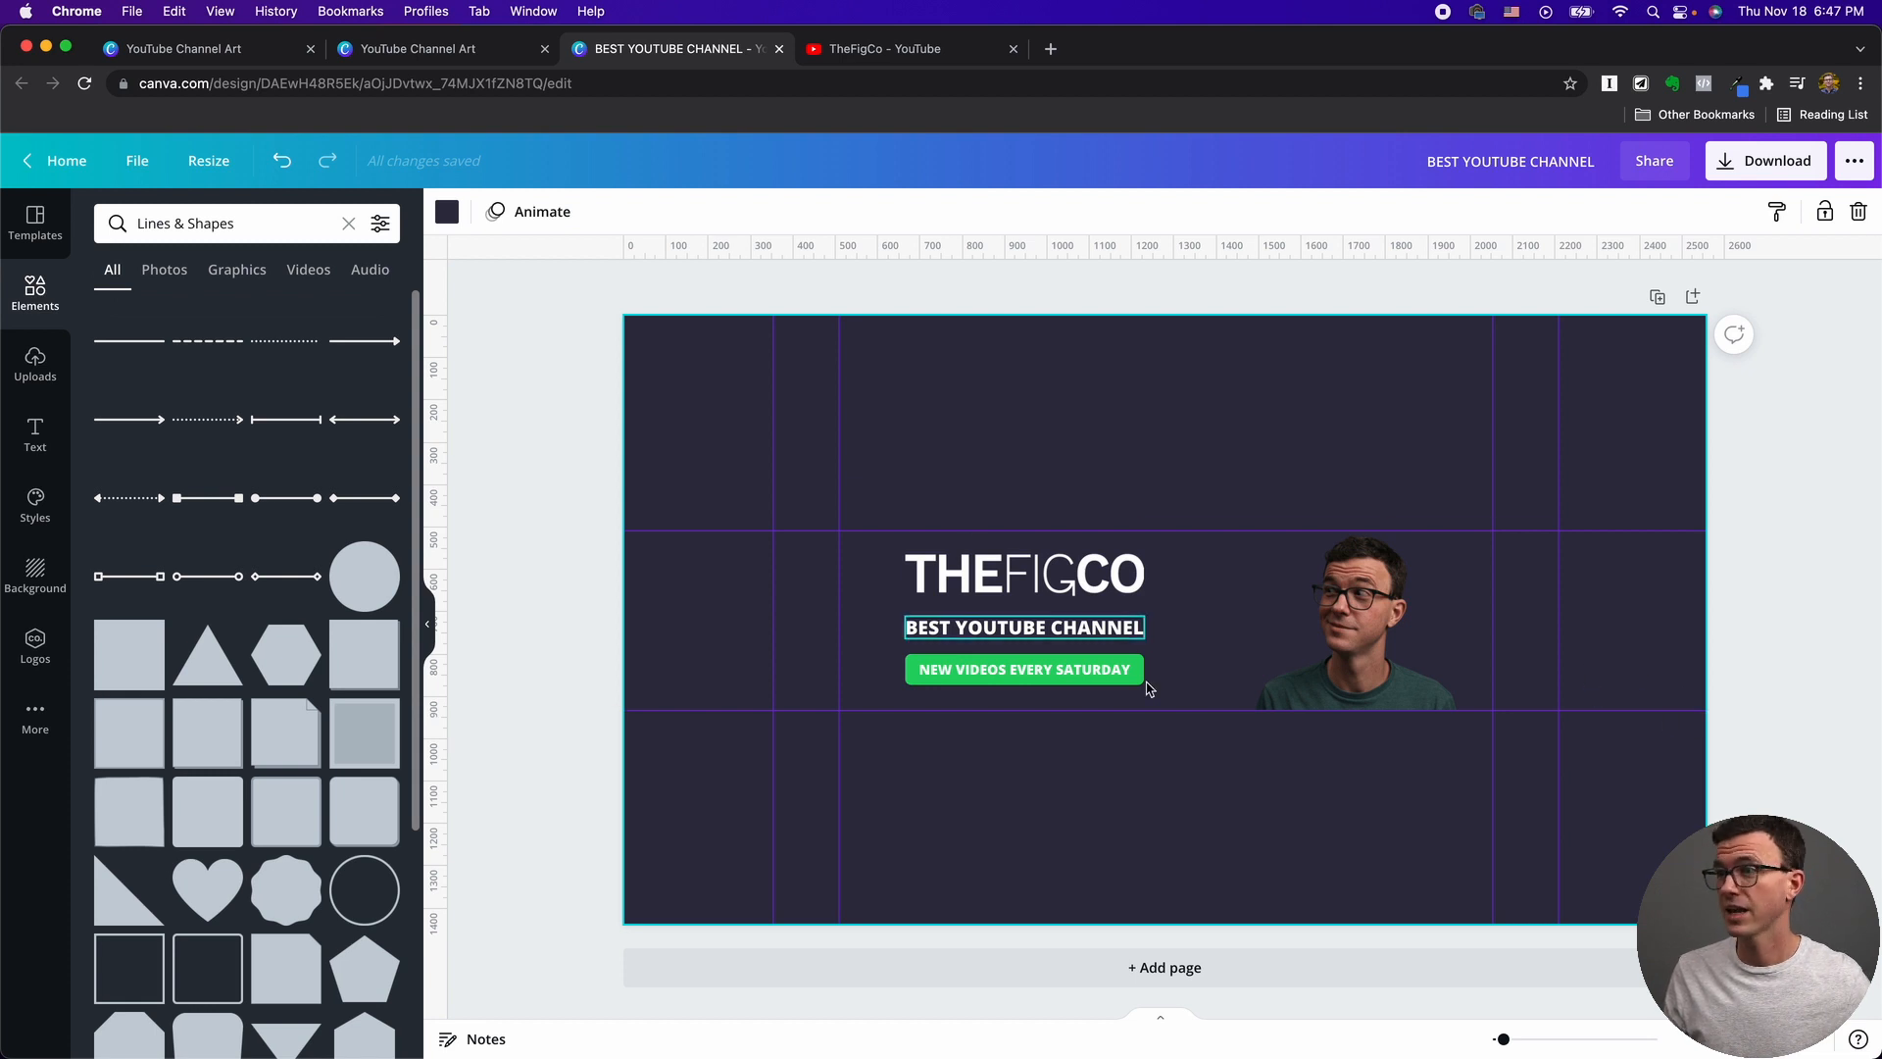
{"action": "left_click", "coordinate": [1643, 686]}
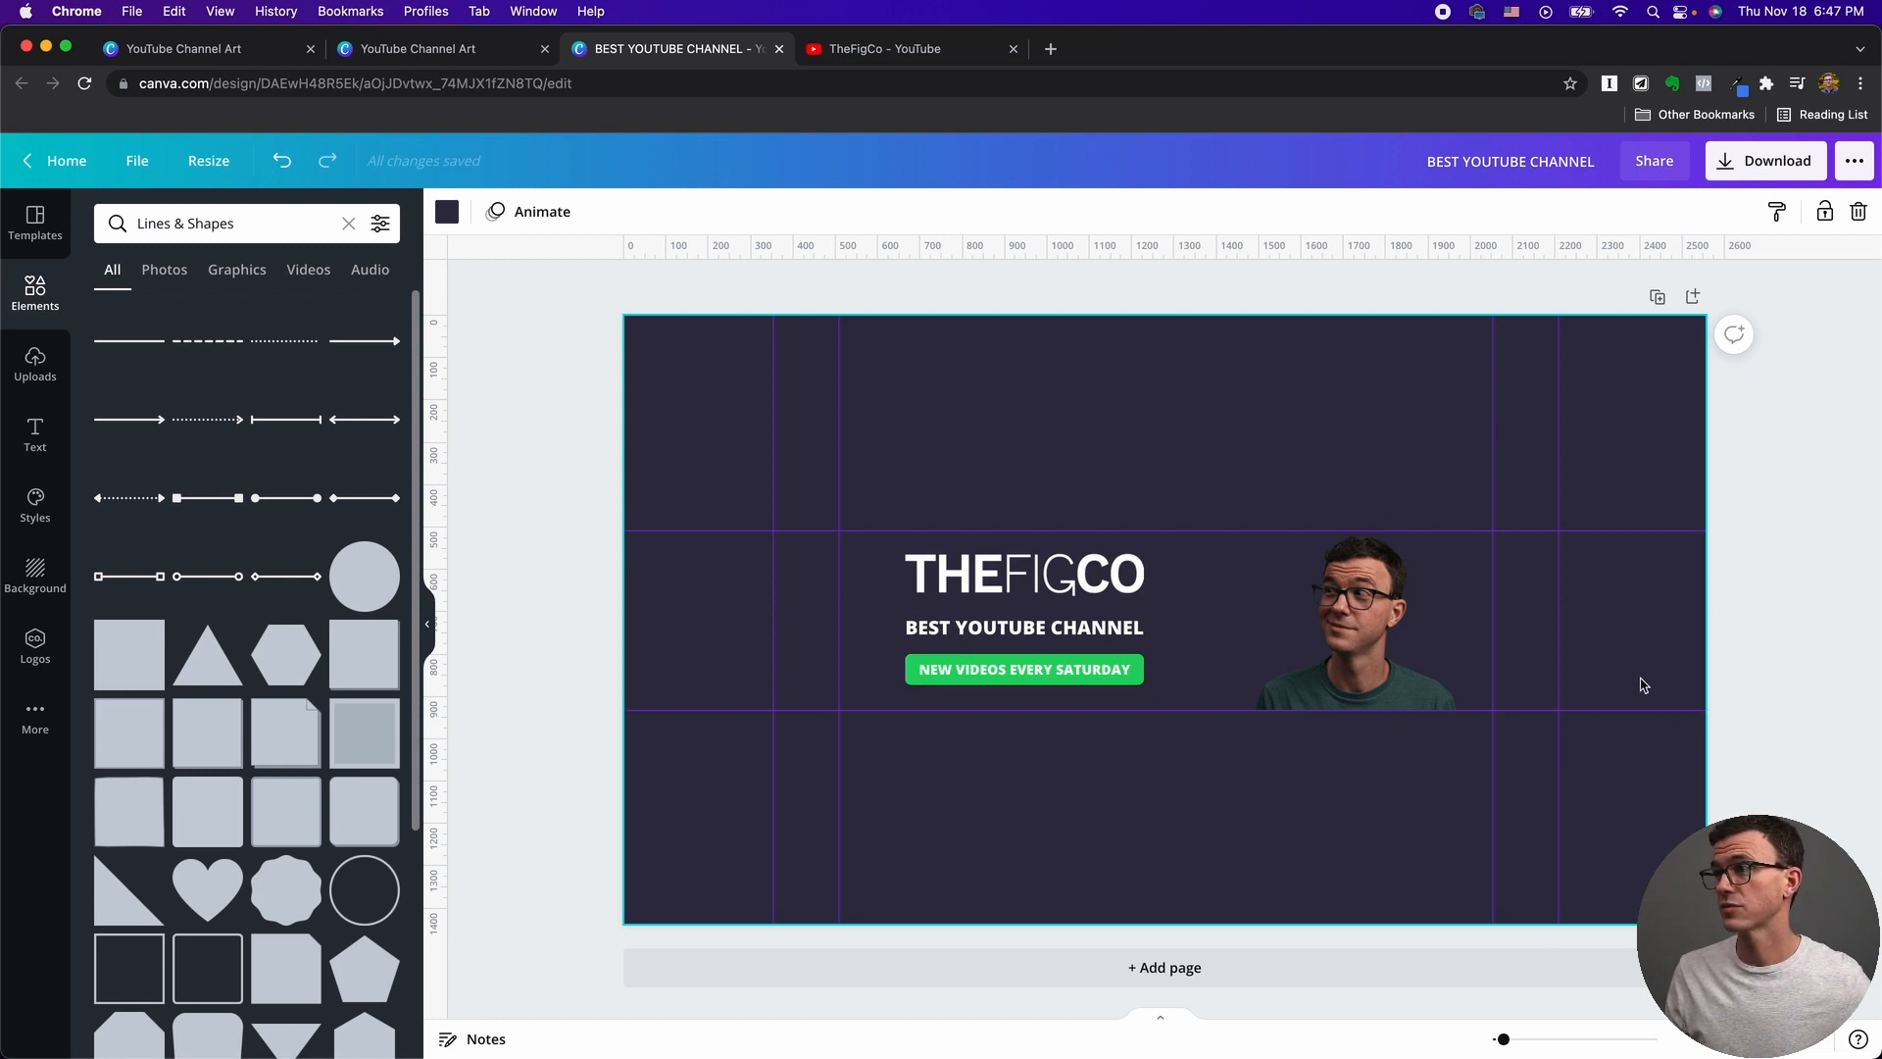
{"action": "mouse_move", "coordinate": [1622, 694]}
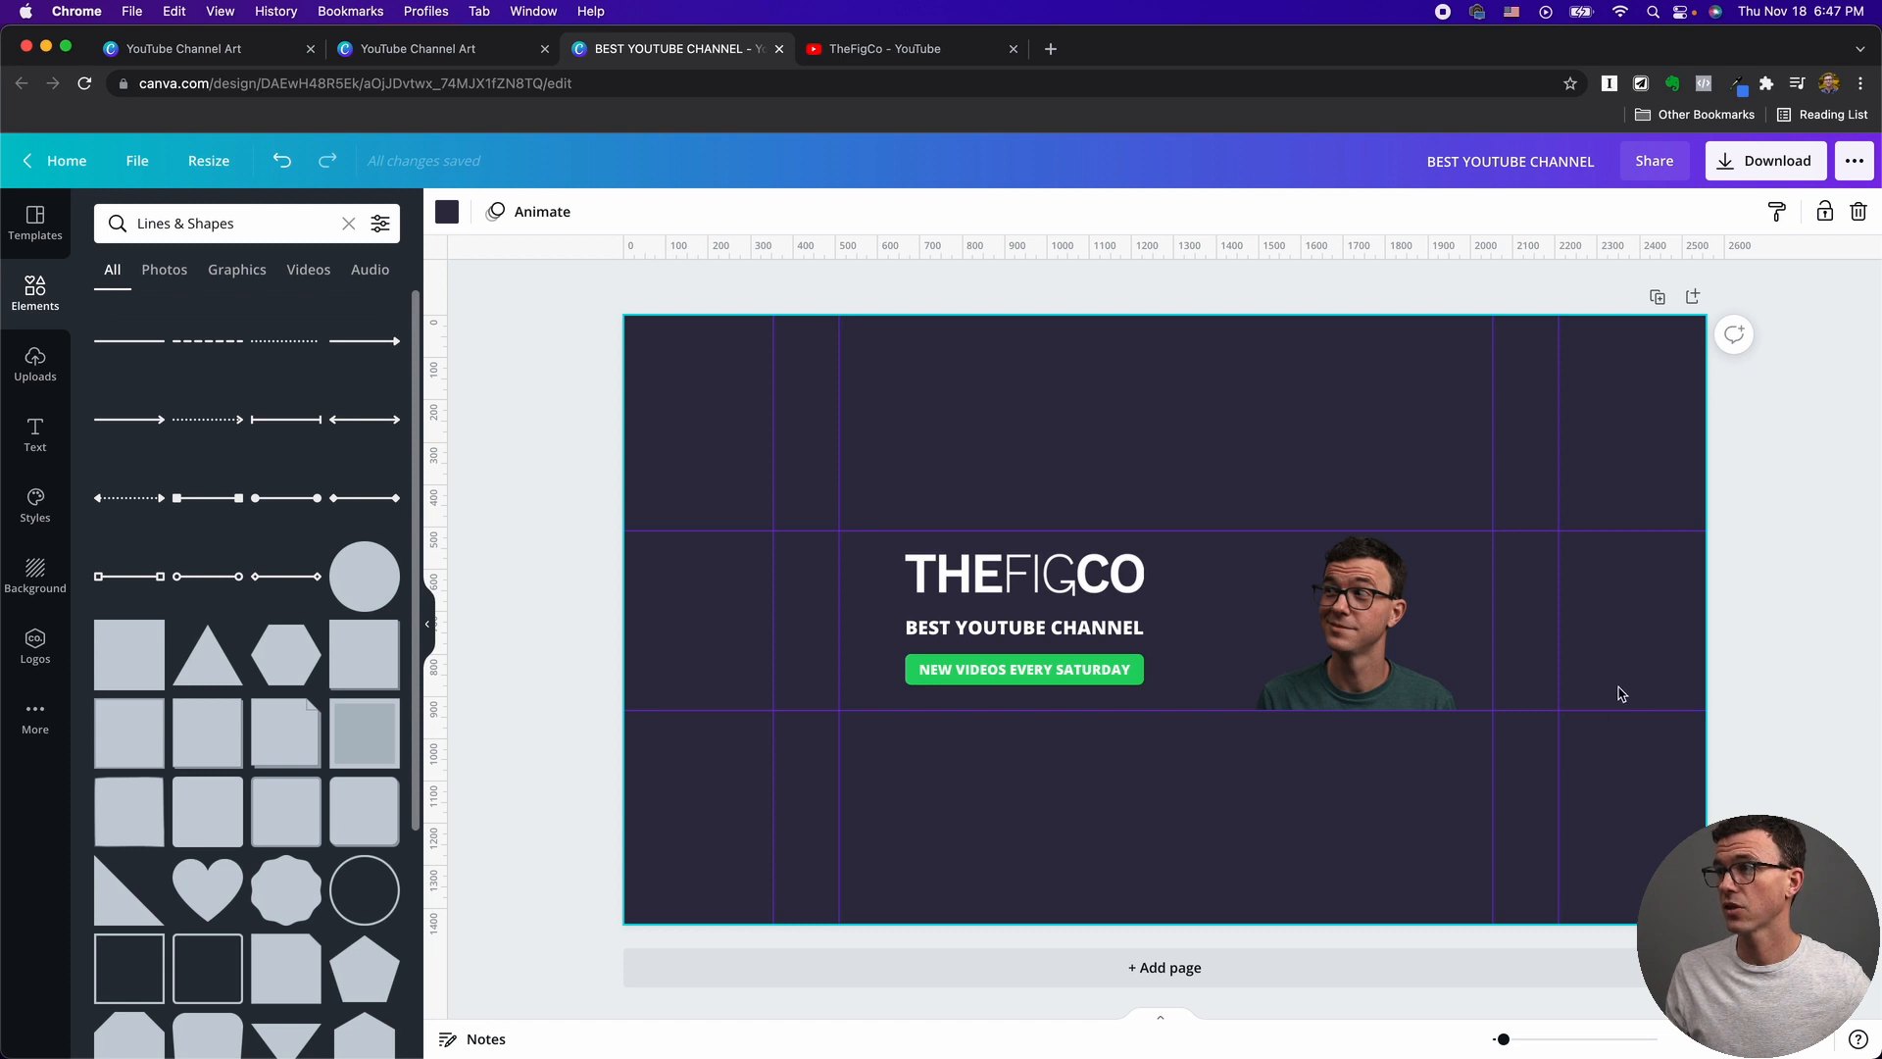
{"action": "mouse_move", "coordinate": [1253, 730]}
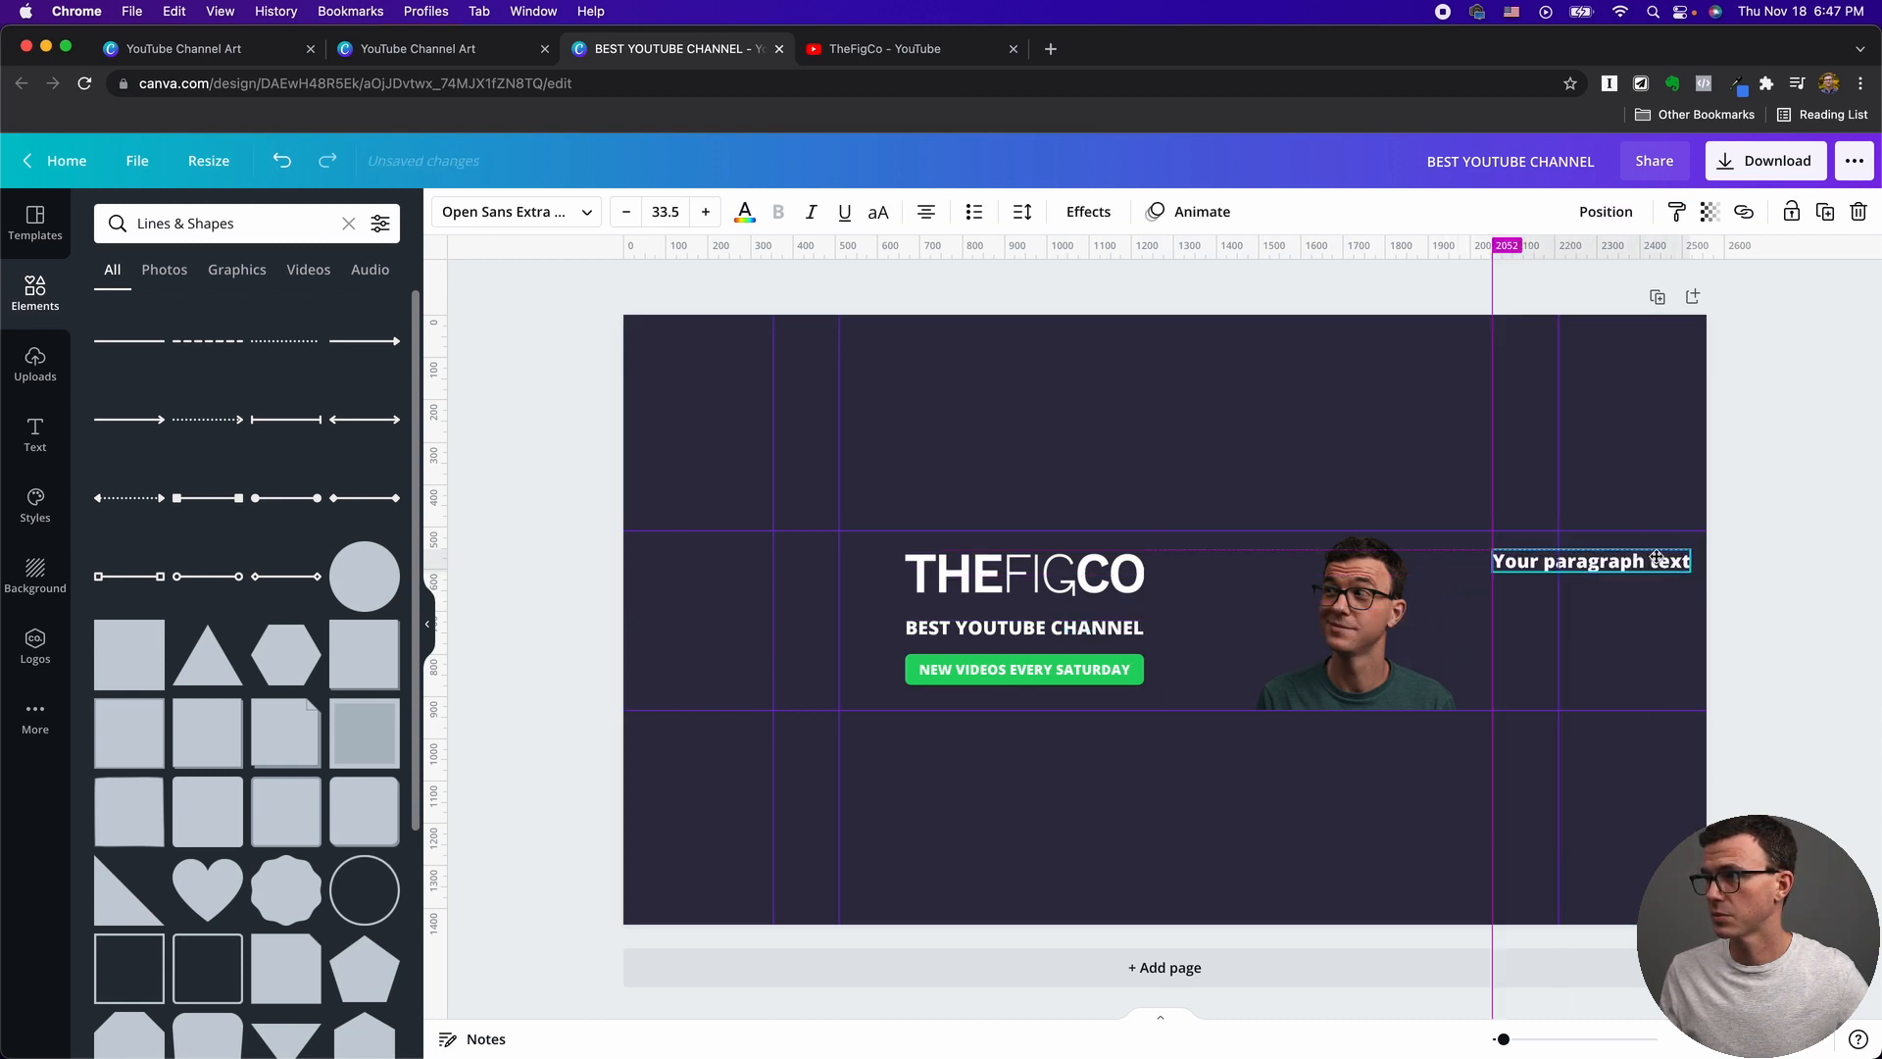
Add a text box reading 'YOUTUBE ROCKSTAR TRAINING' on the right side of the banner.
{"action": "type", "text": "YOUTUBE ROCKSTAR TRAINING"}
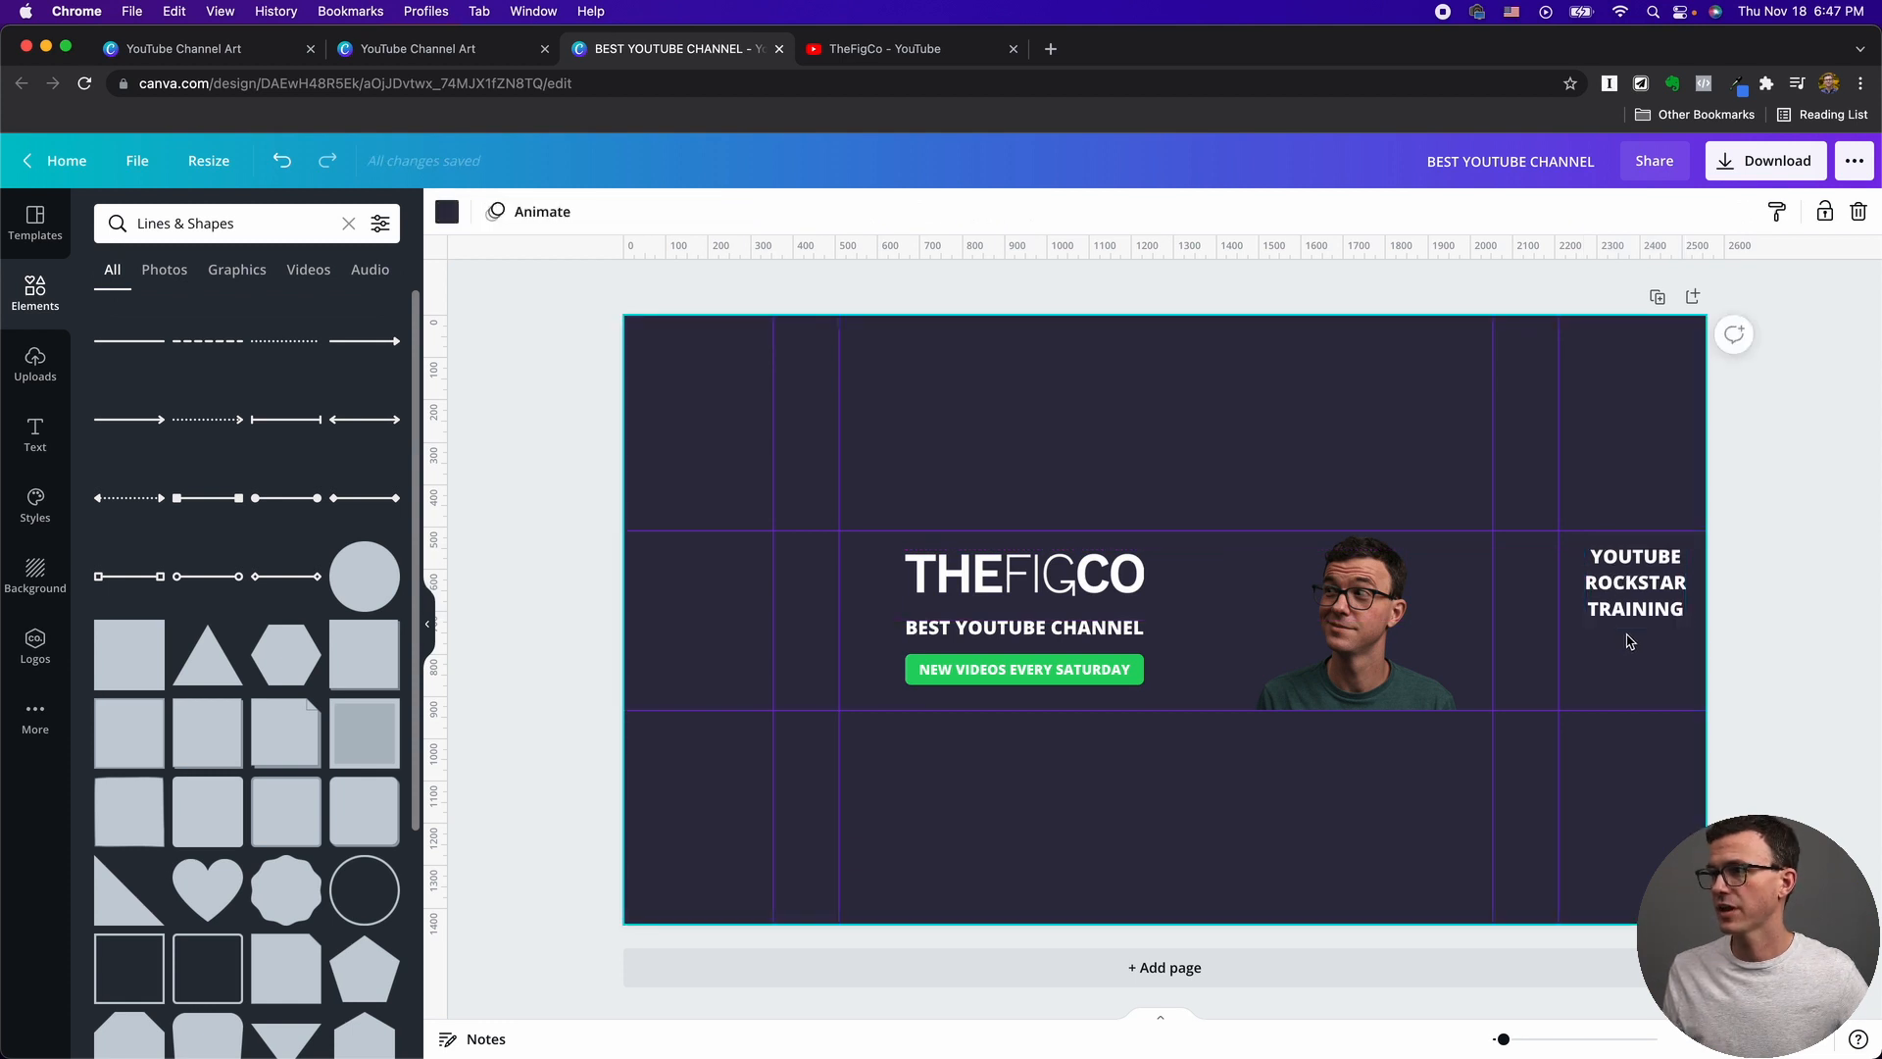
{"action": "mouse_move", "coordinate": [1653, 703]}
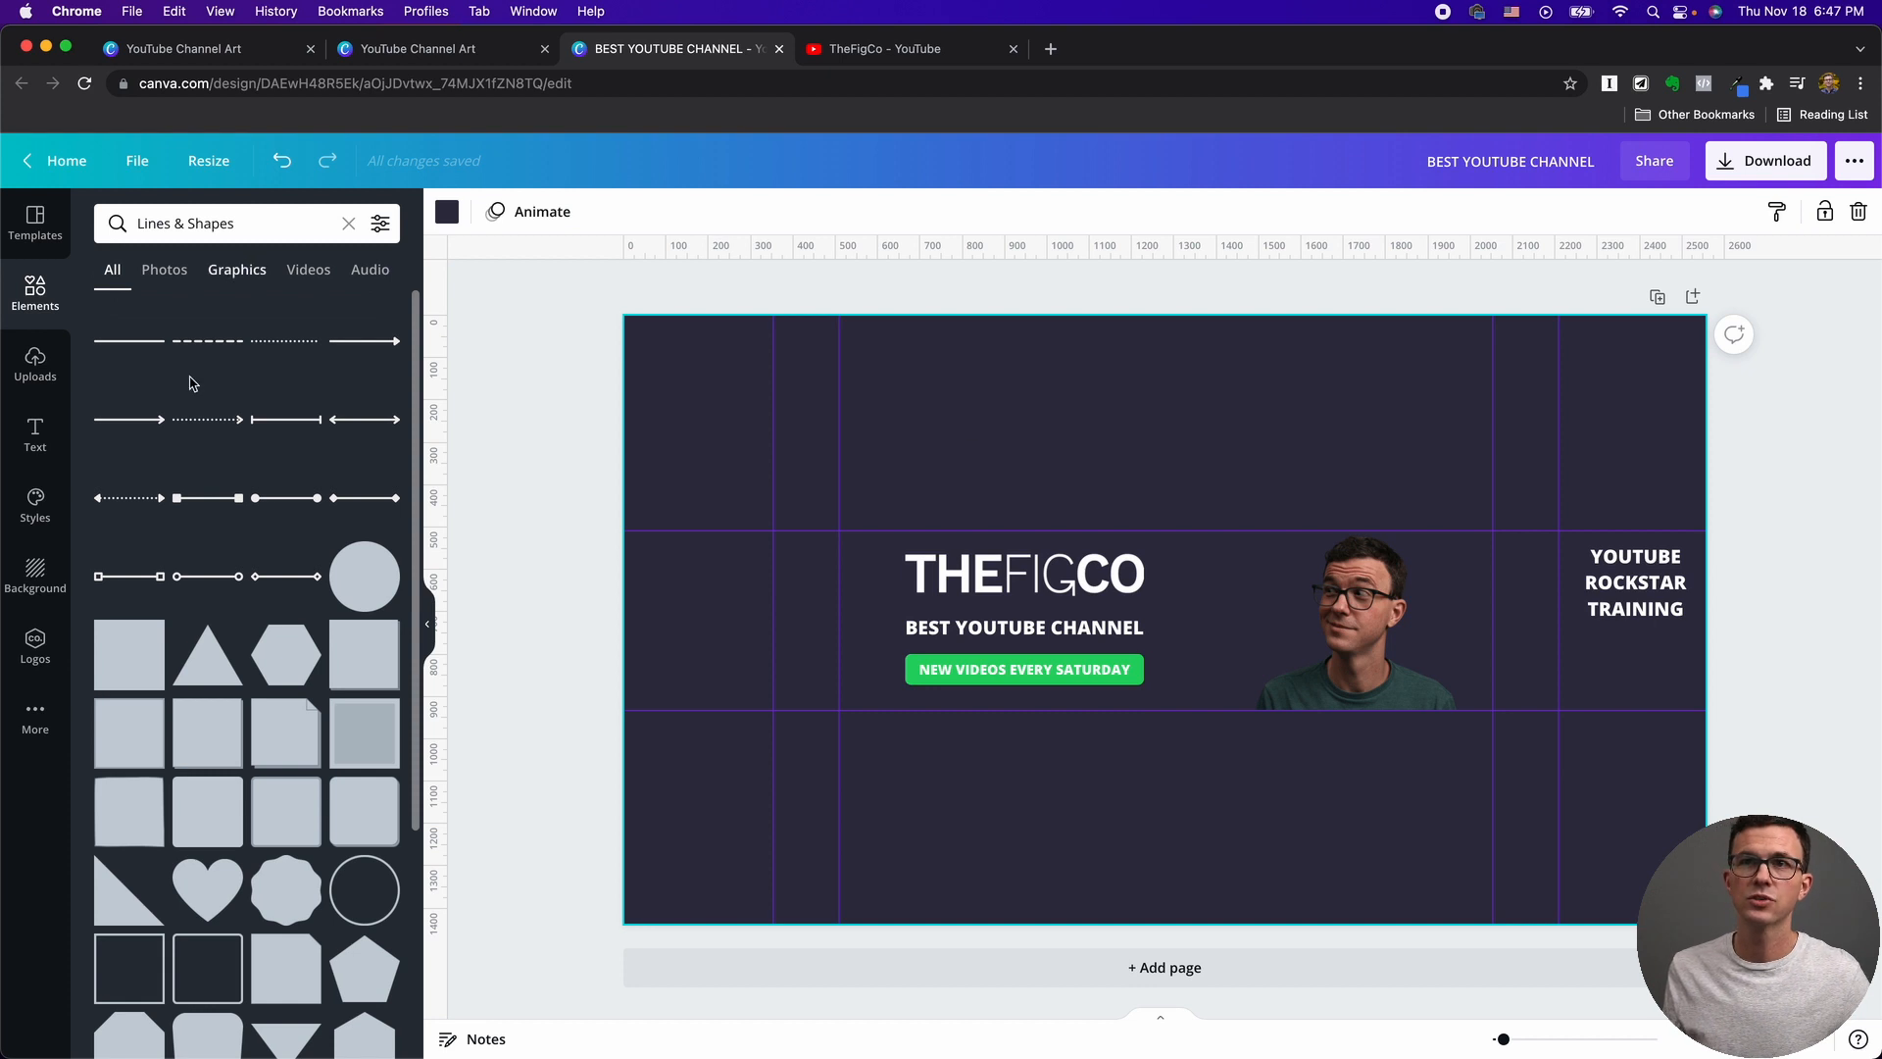
Search Elements for arrows, browse the results, then search for triangles instead.
{"action": "triple_click", "coordinate": [216, 224]}
{"action": "type", "text": "ARROWS"}
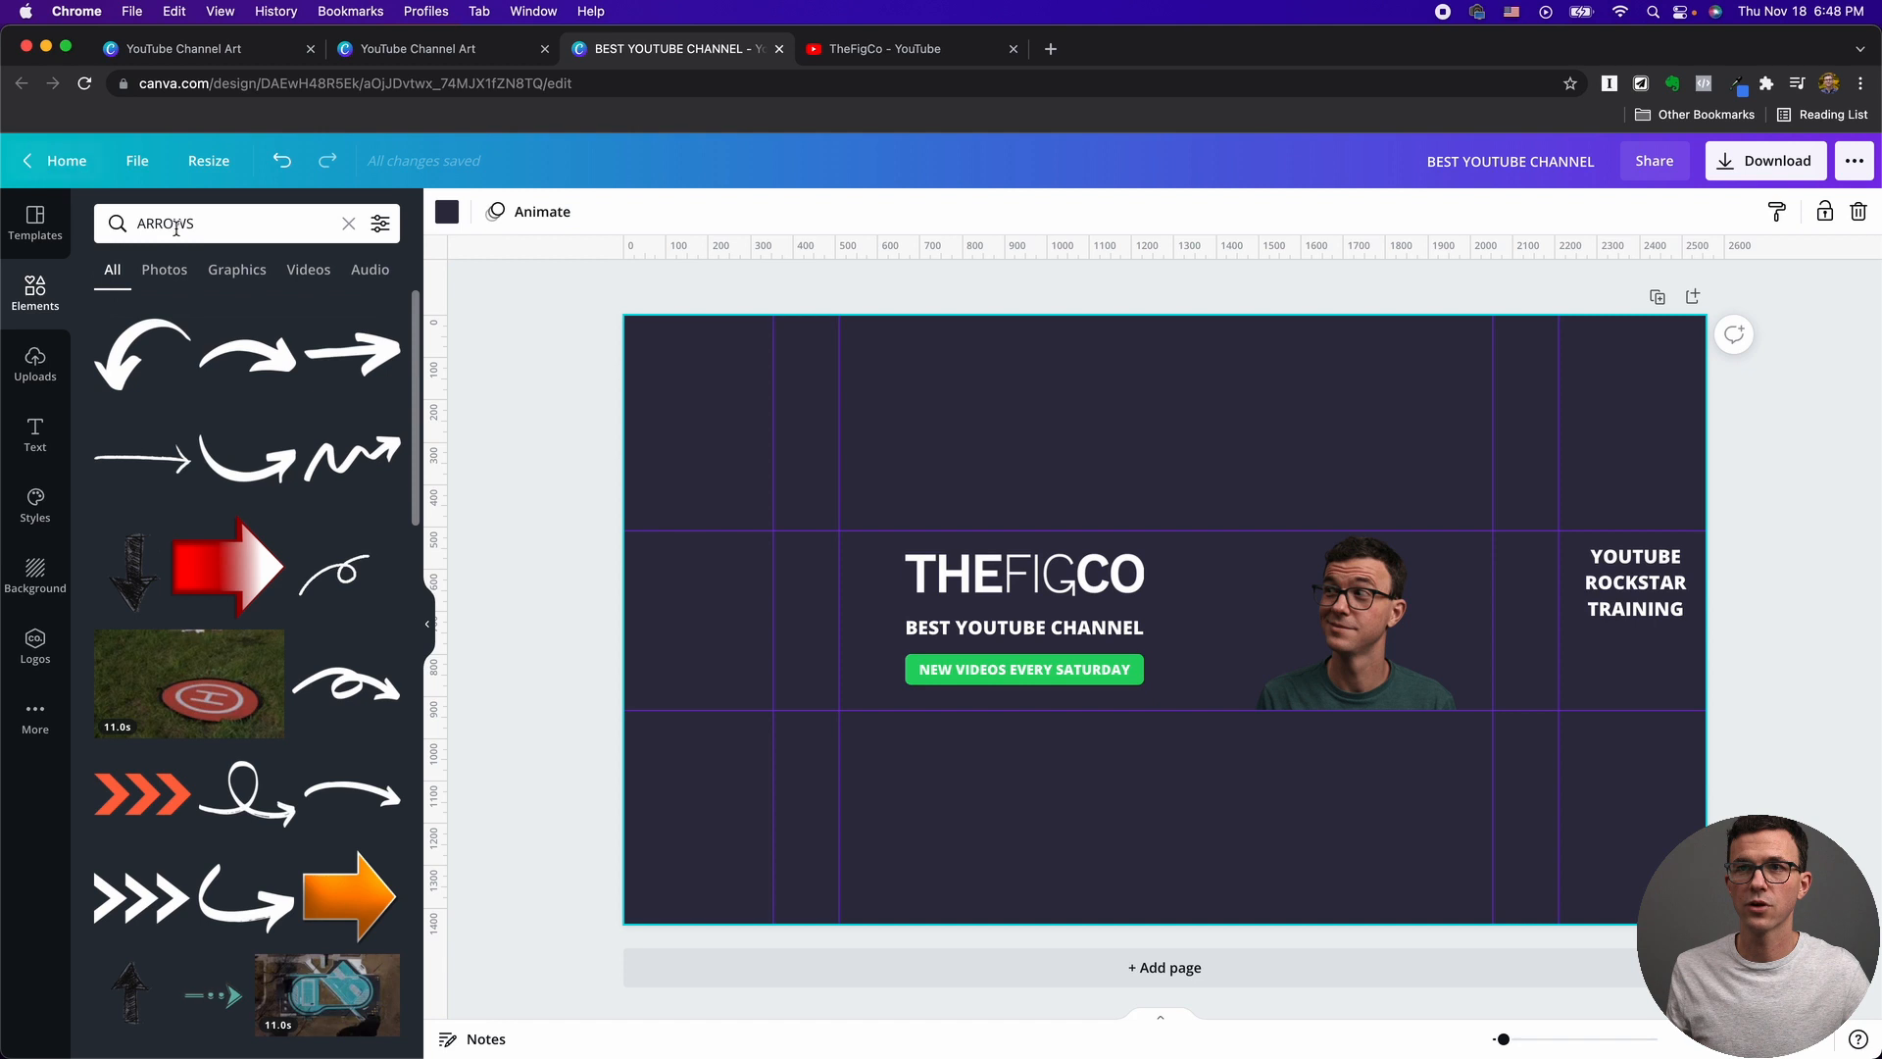
{"action": "mouse_move", "coordinate": [289, 606]}
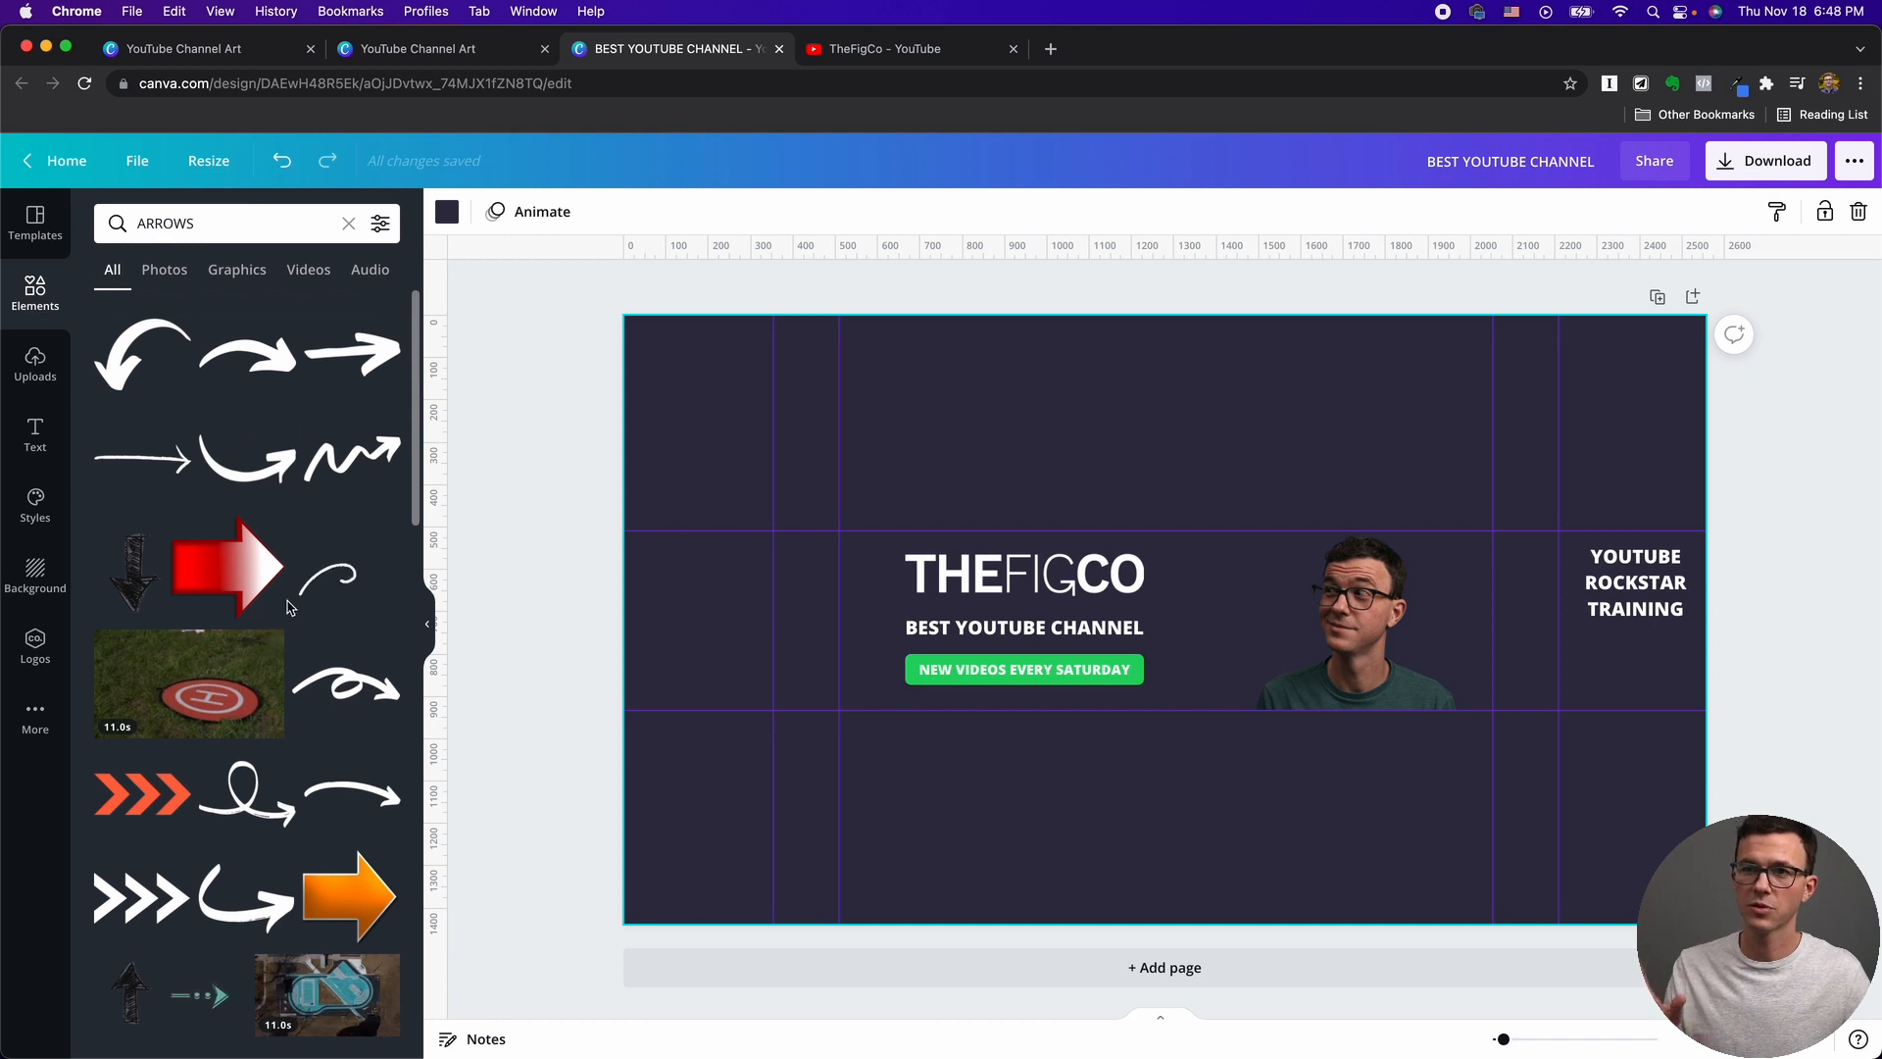
{"action": "scroll", "scroll_direction": "down", "scroll_amount": 3}
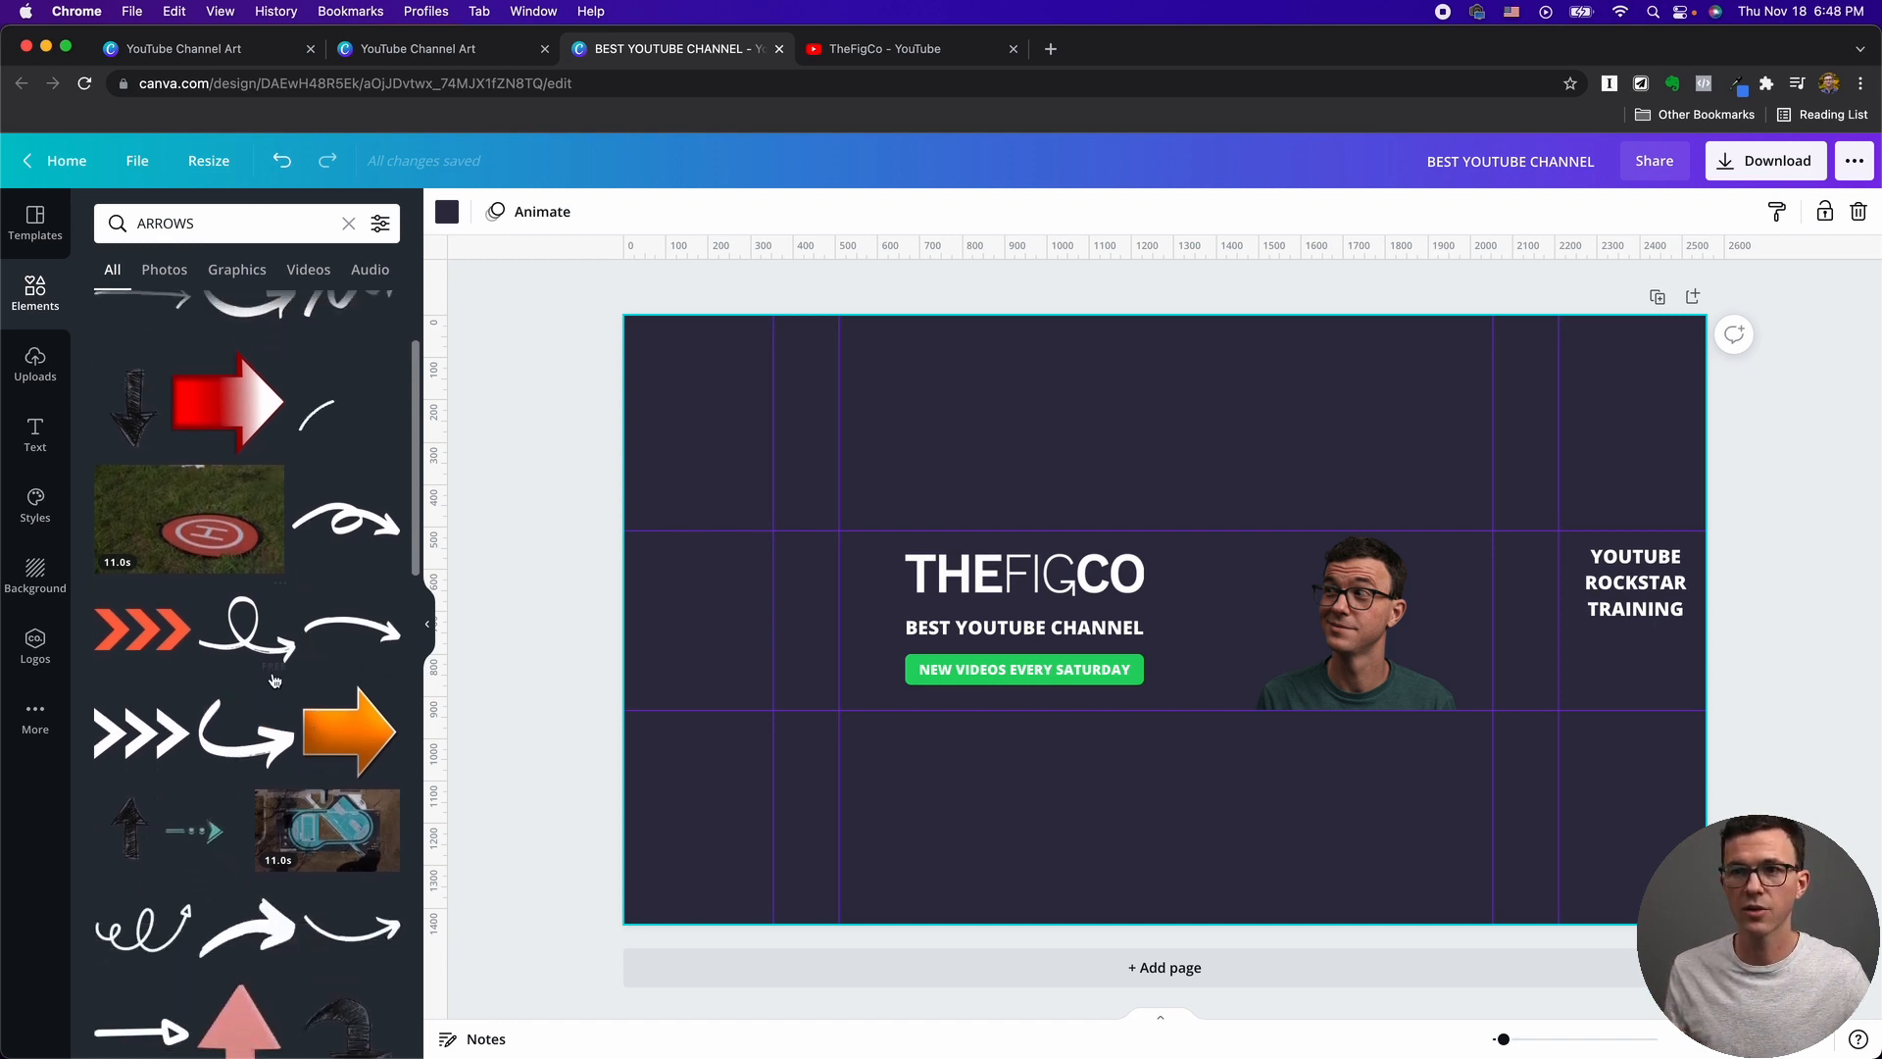
{"action": "scroll", "scroll_direction": "up", "scroll_amount": 3}
{"action": "type", "text": "TRIANGLES"}
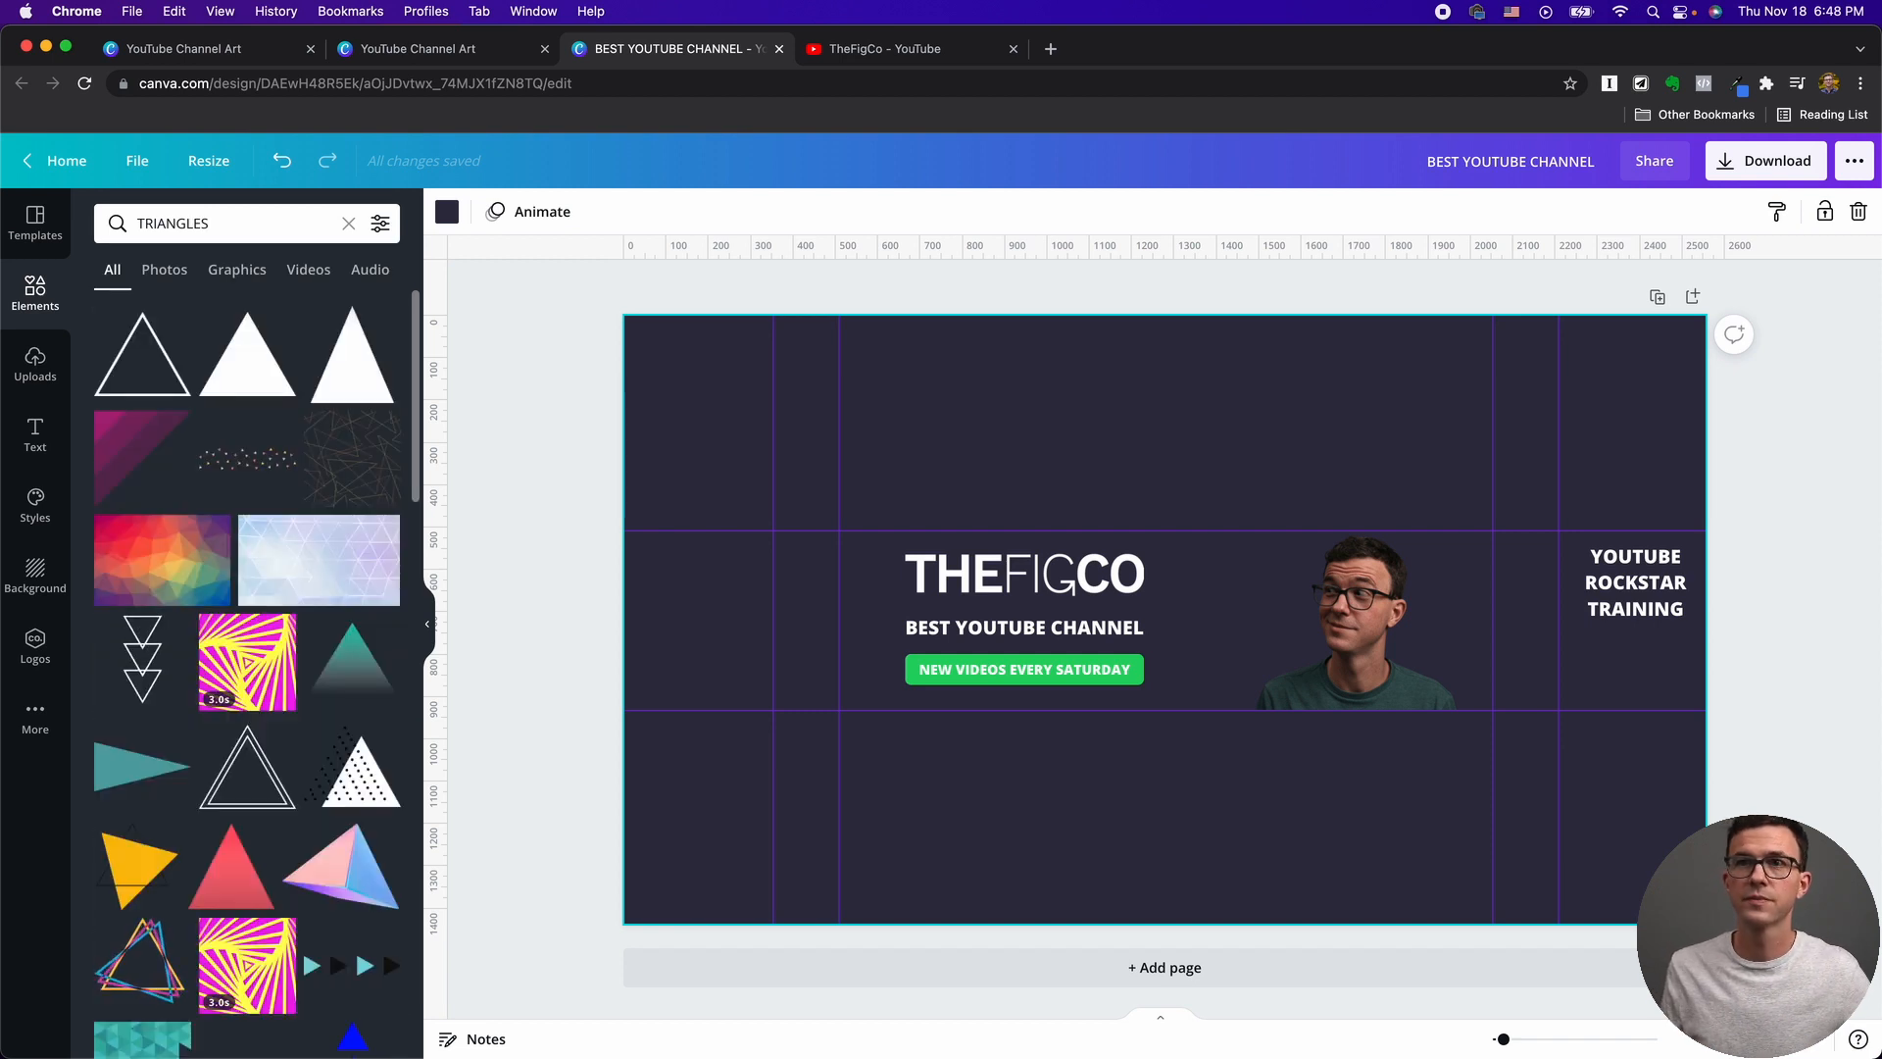
{"action": "mouse_move", "coordinate": [247, 376]}
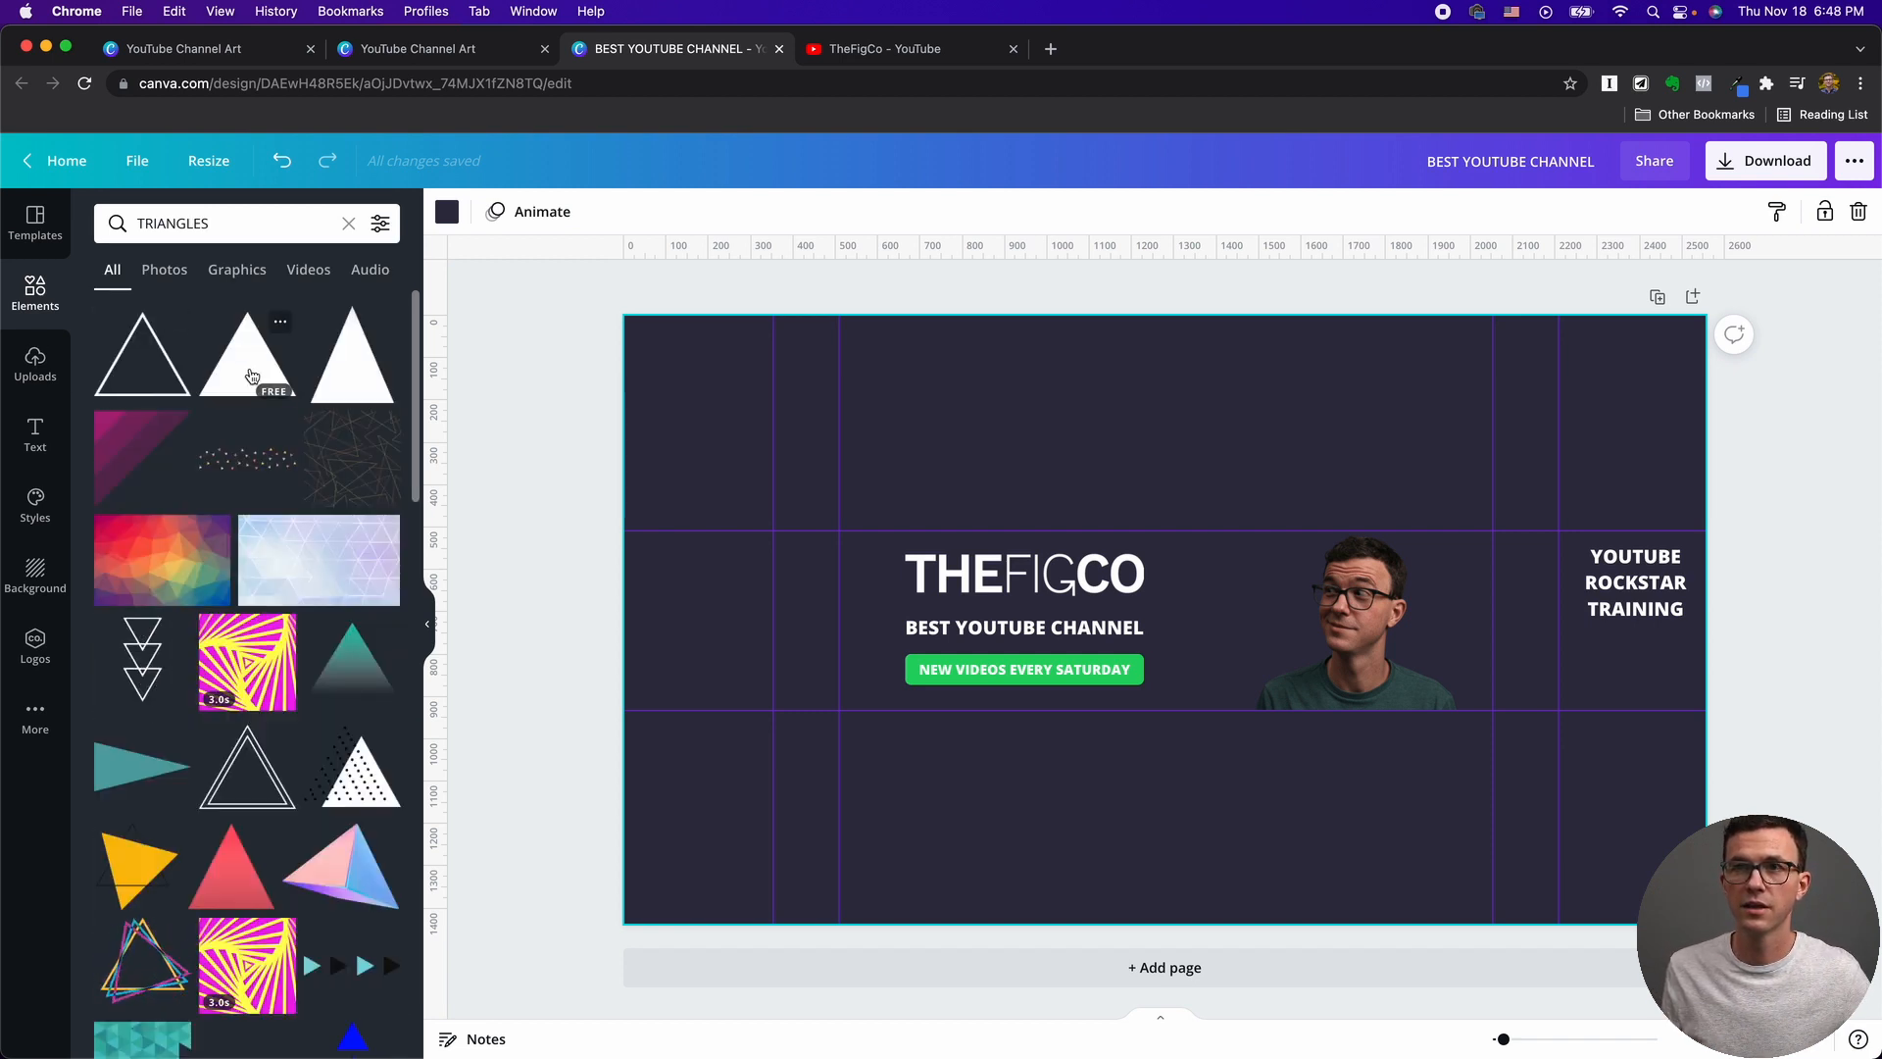
Add a white triangle beneath the training label, flipped, resized and duplicated.
{"action": "left_click", "coordinate": [247, 353]}
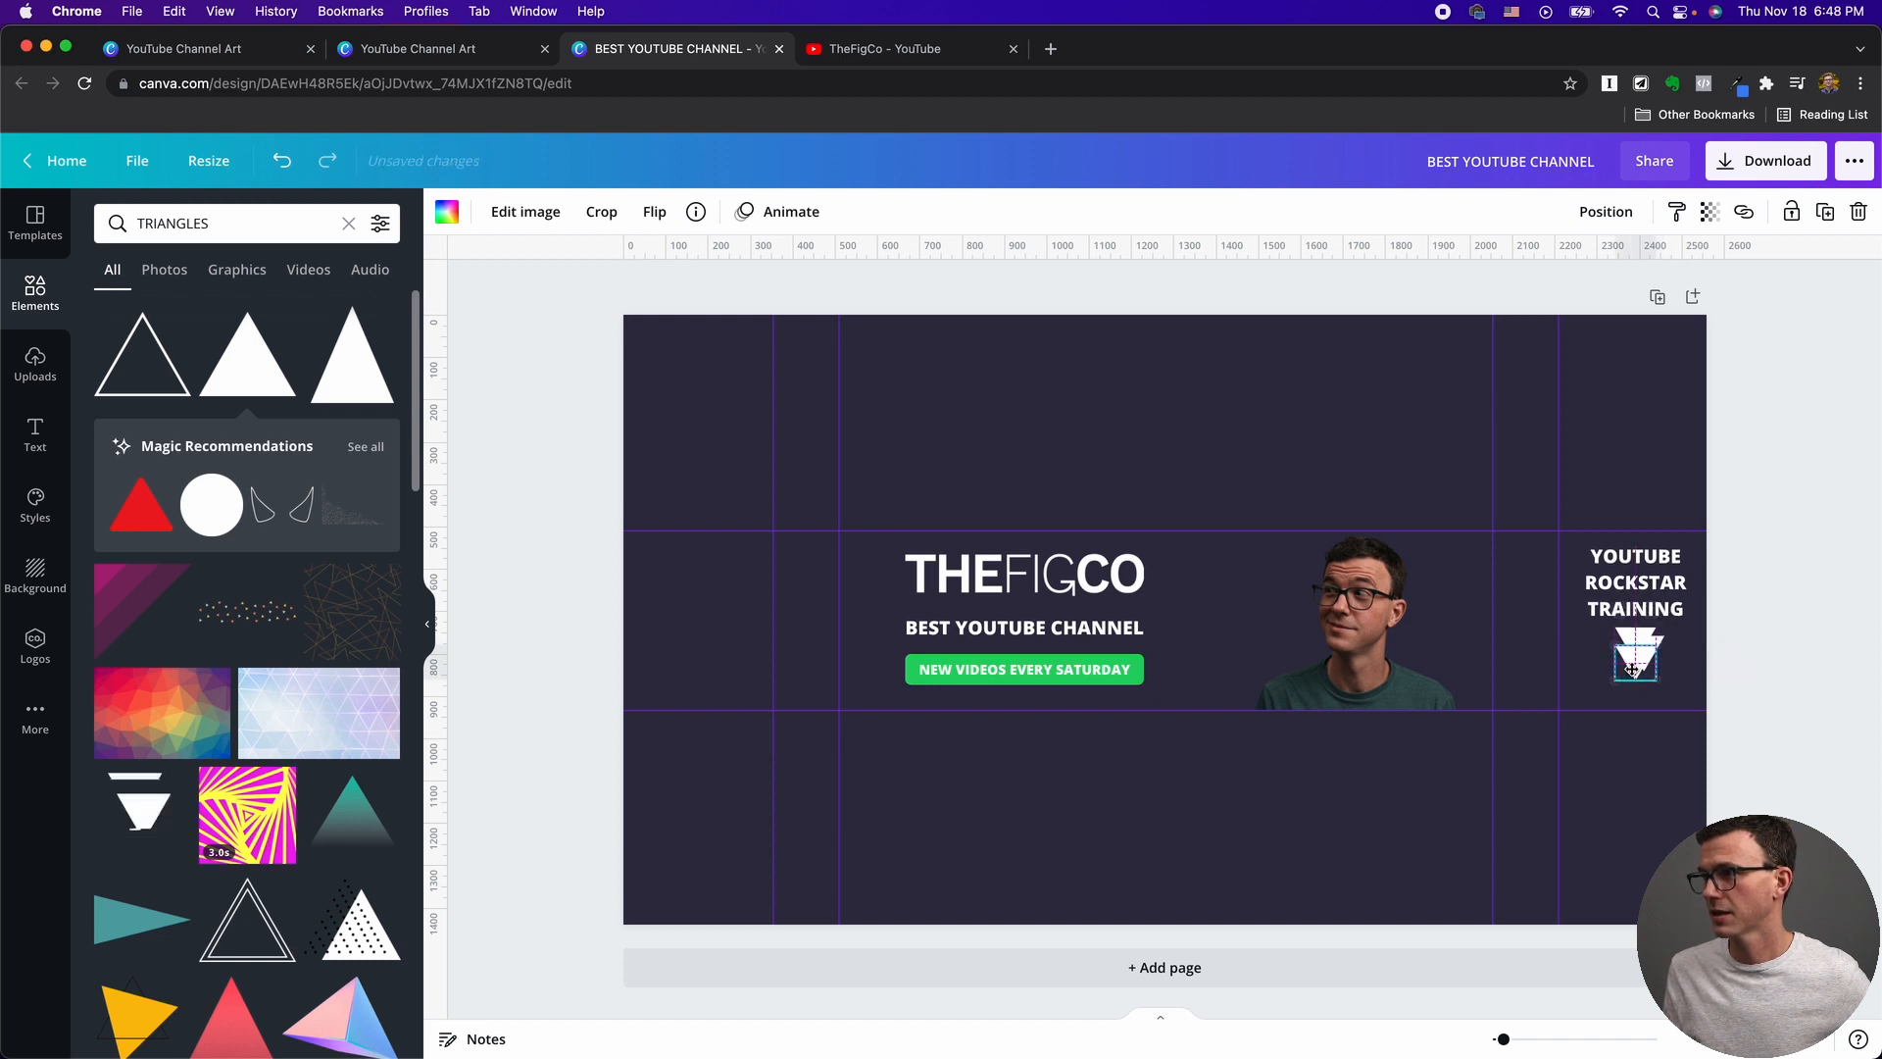
{"action": "left_click", "coordinate": [1636, 655]}
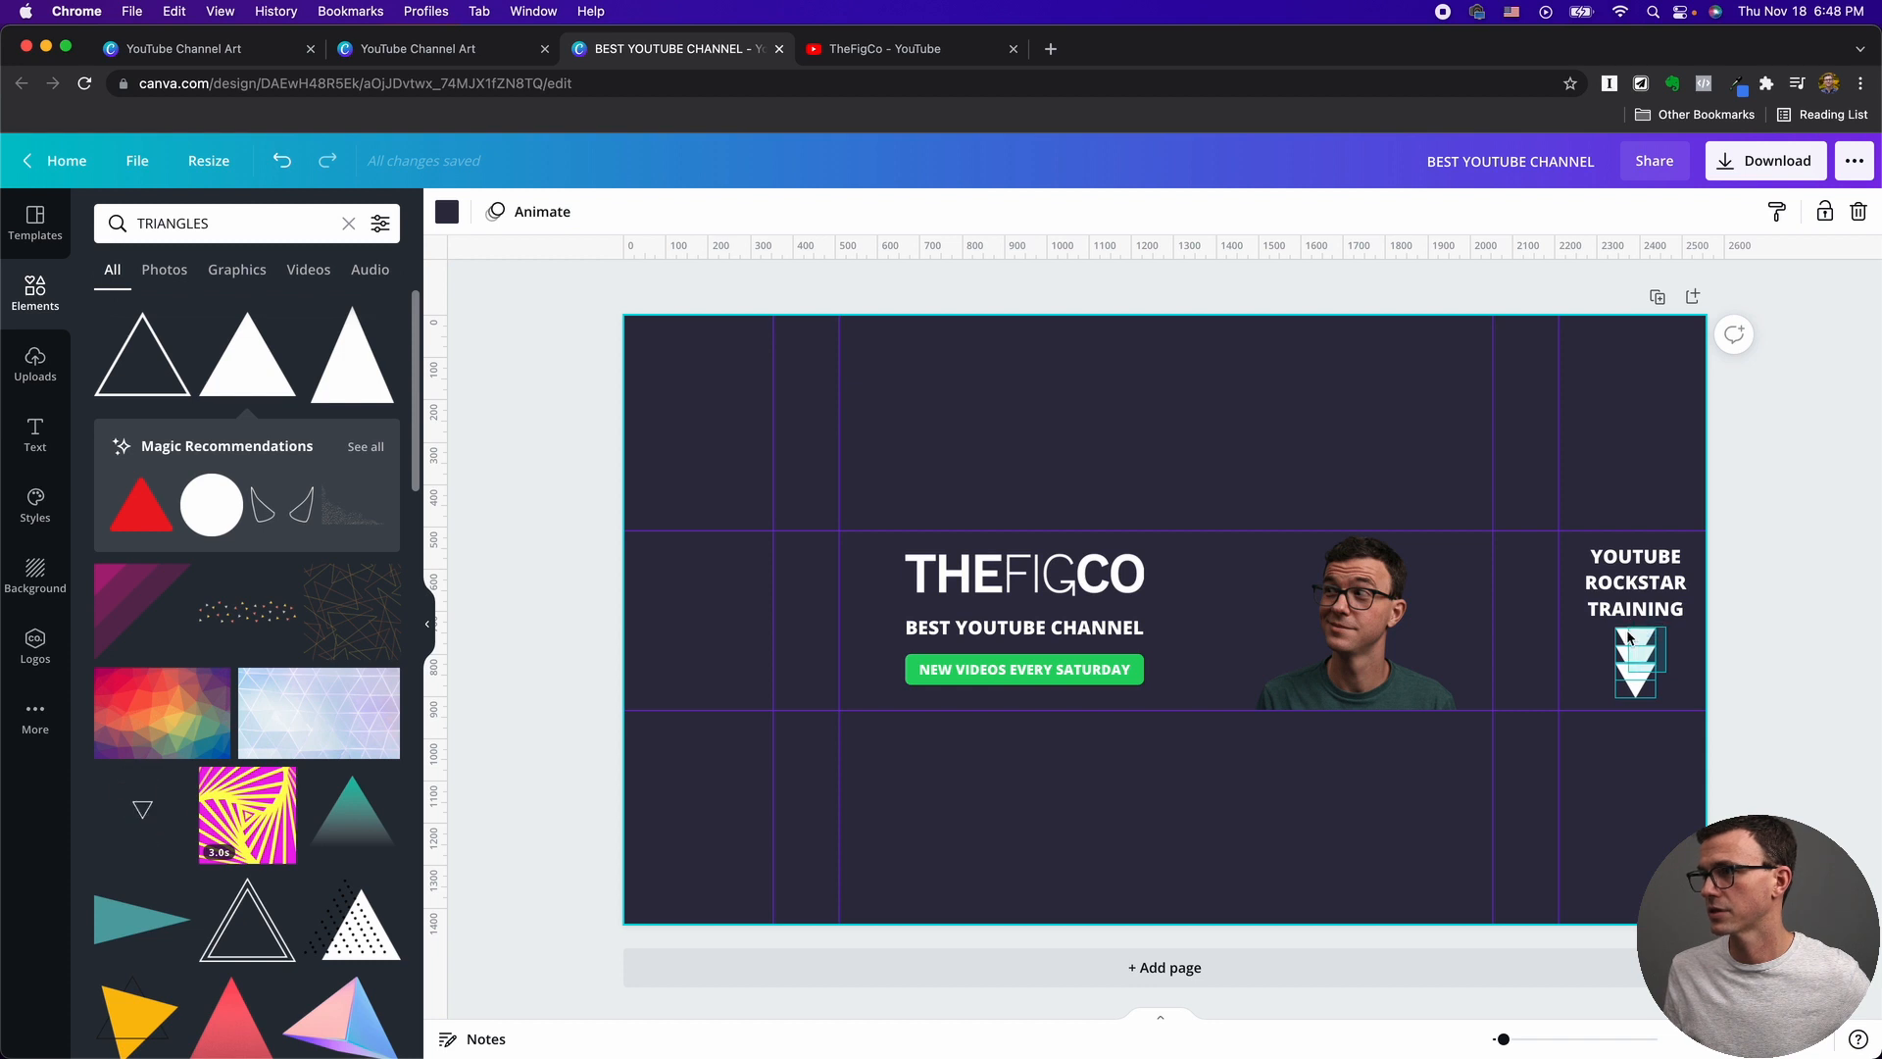
Align the two triangles centred on each other and select the stack.
{"action": "left_click", "coordinate": [1639, 212]}
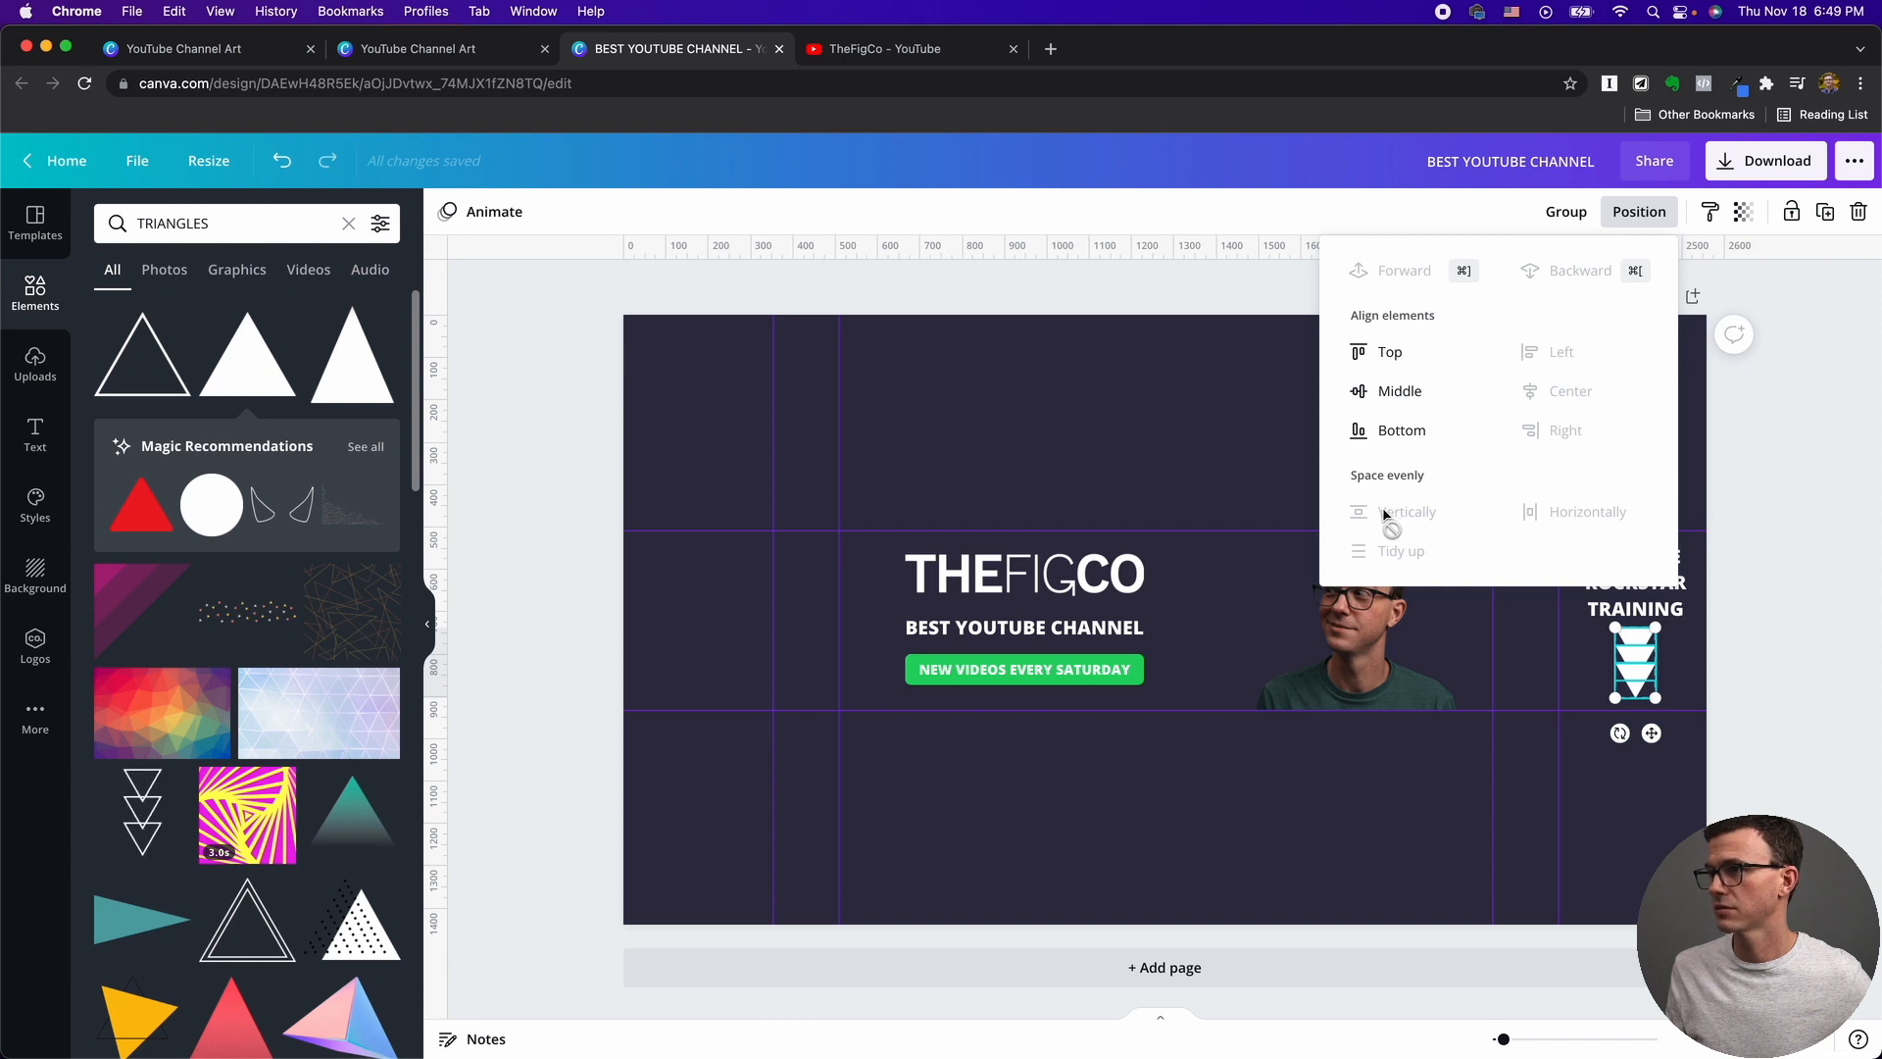
{"action": "left_click", "coordinate": [1631, 767]}
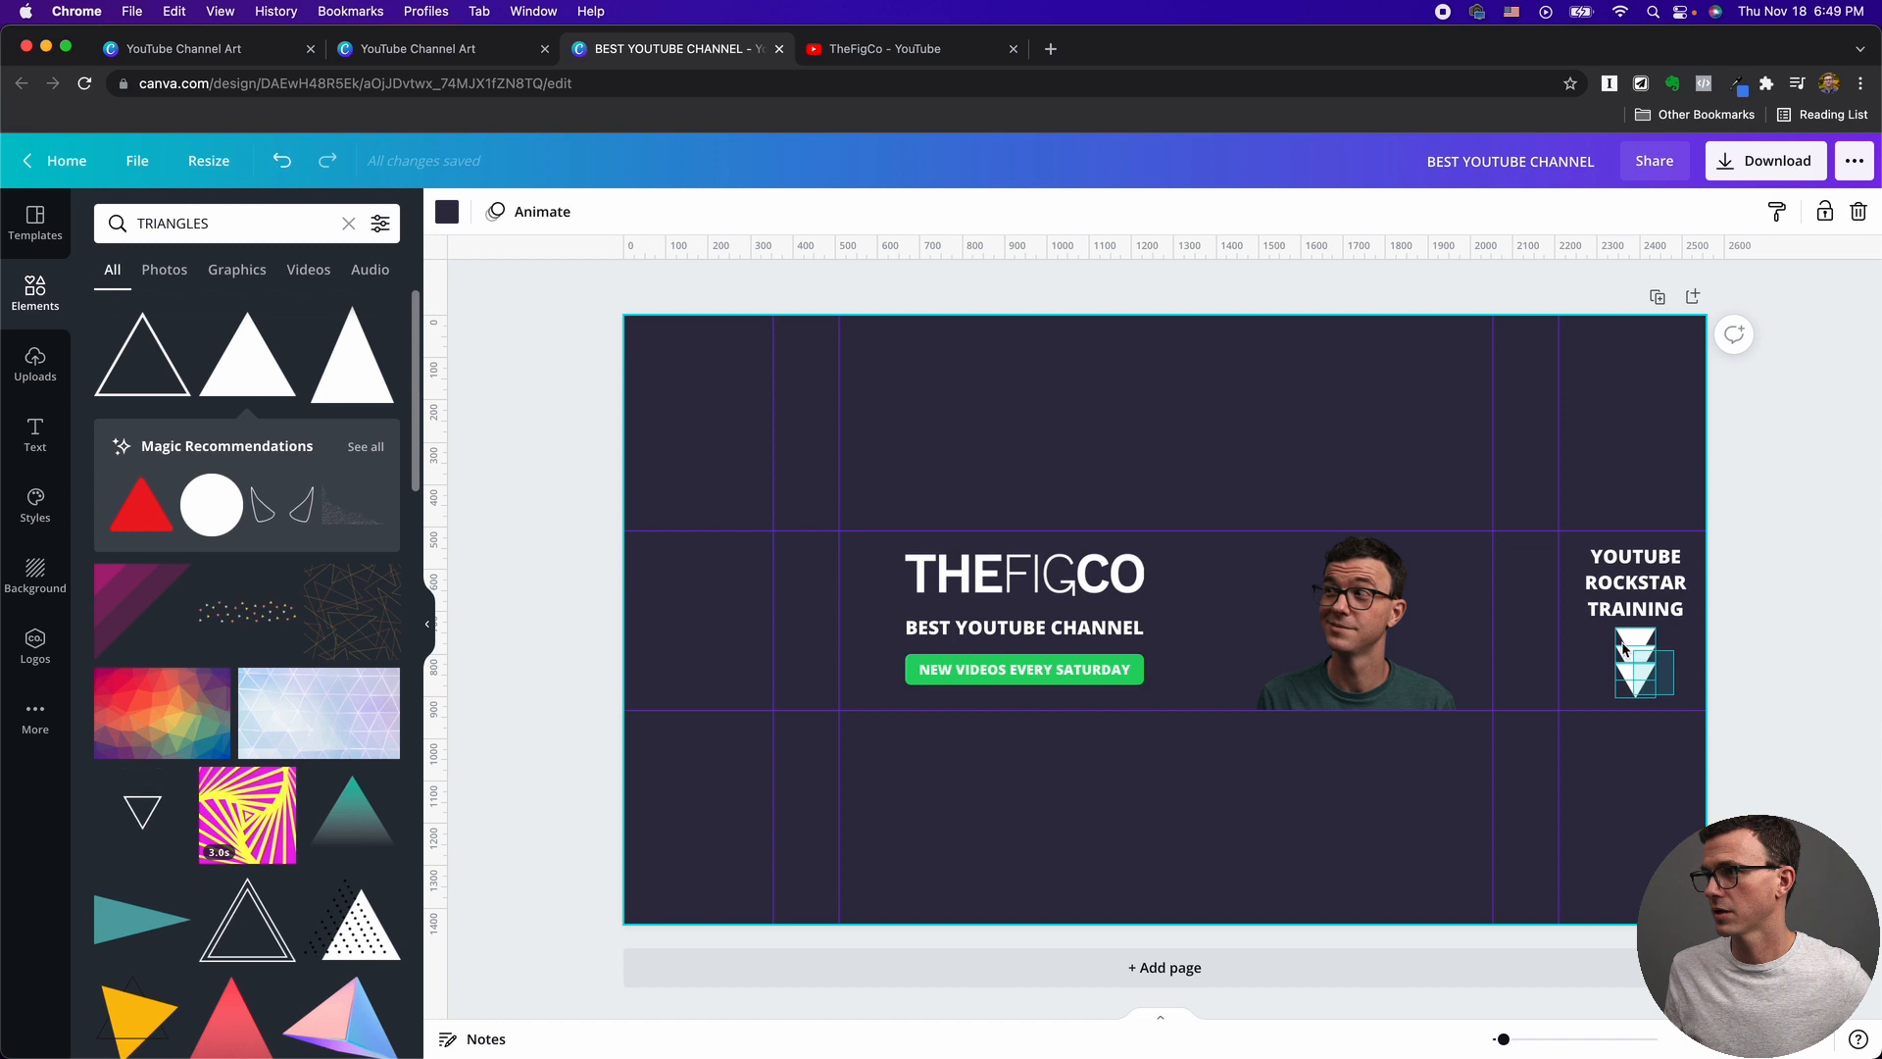
{"action": "left_click", "coordinate": [1635, 661]}
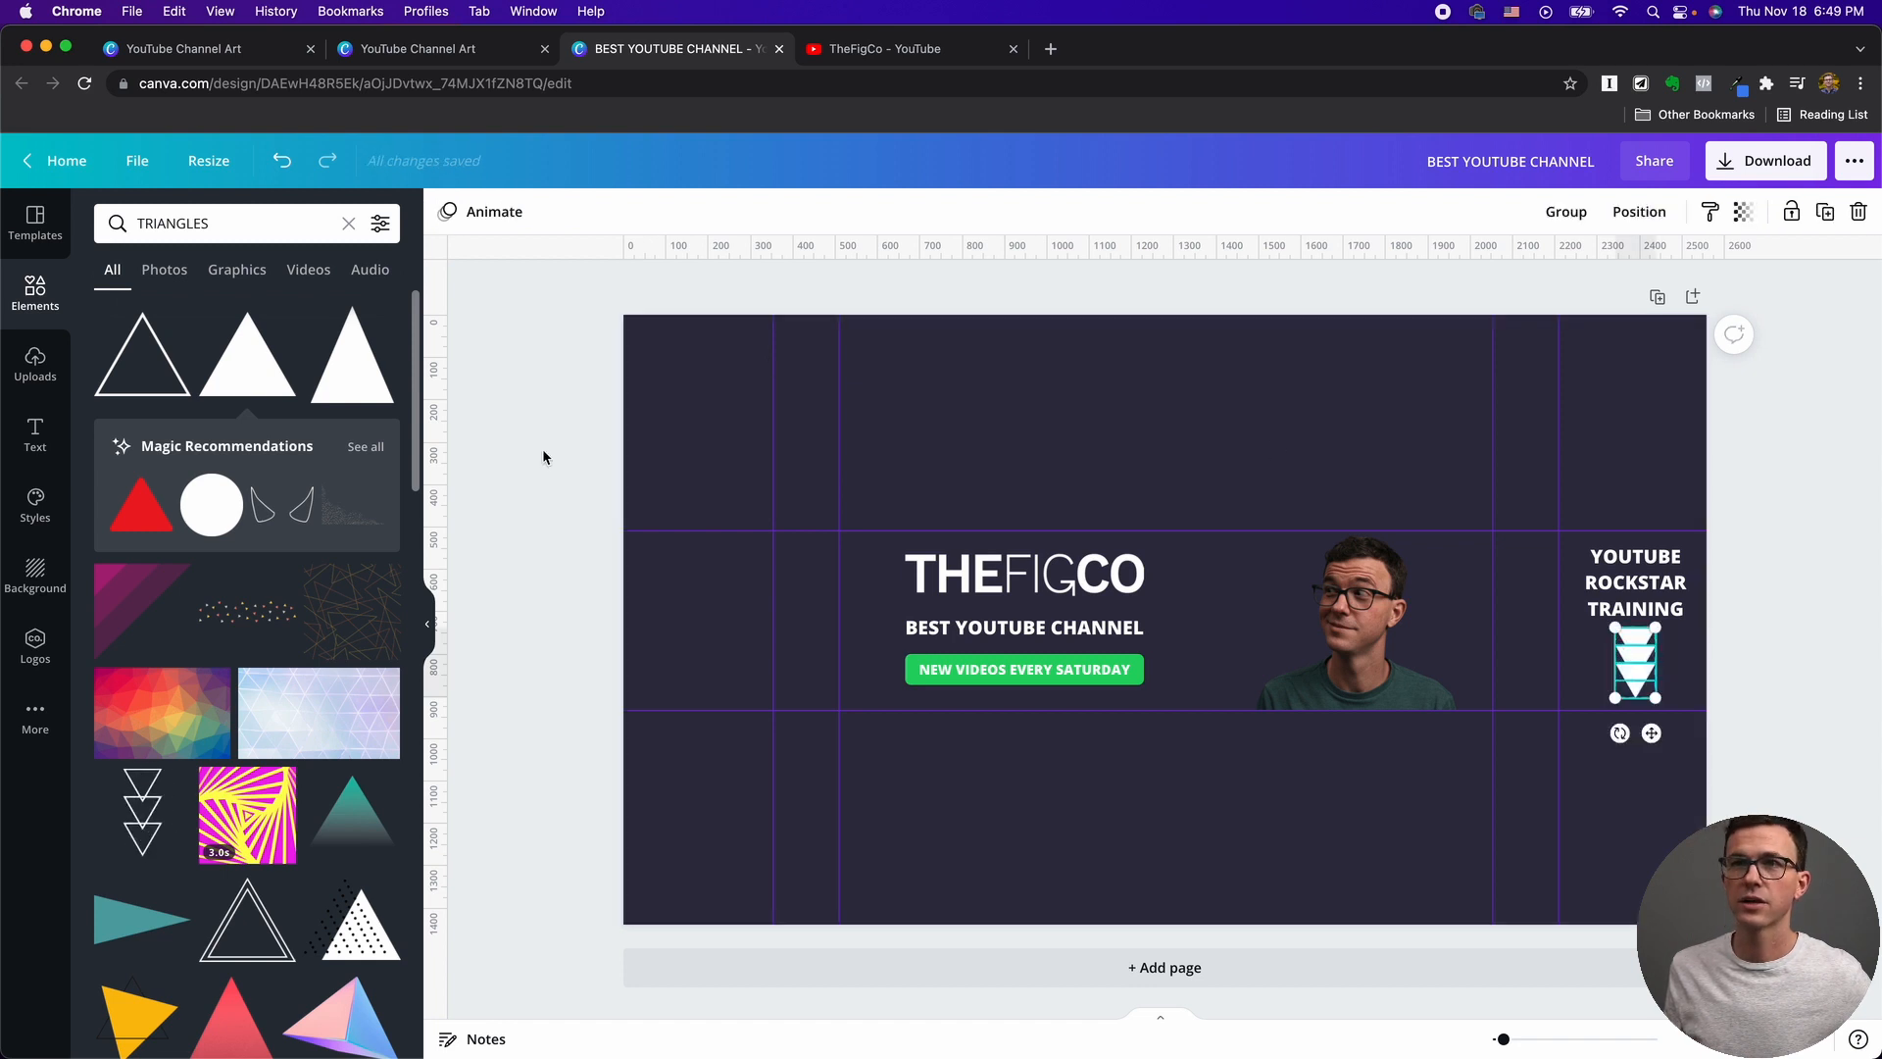
{"action": "mouse_move", "coordinate": [632, 236]}
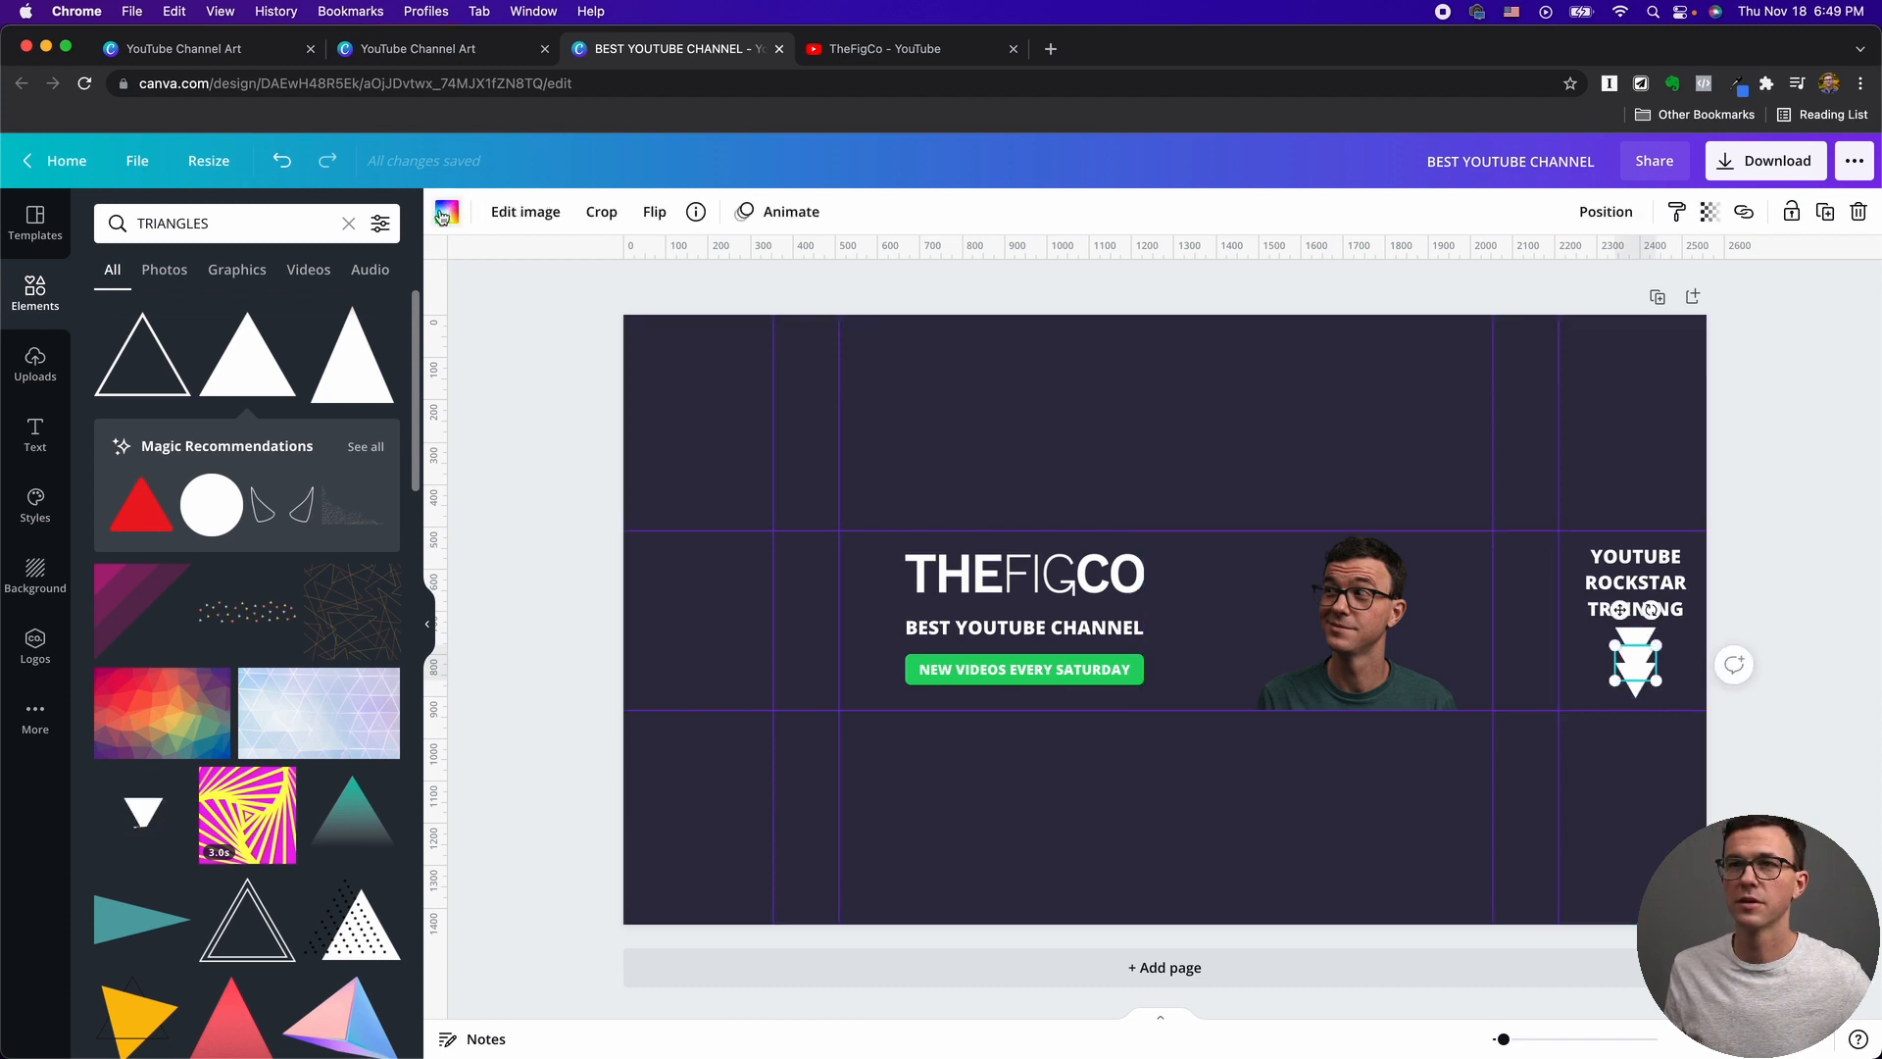
Colour the top triangle green, leaving the lower one white.
{"action": "left_click", "coordinate": [445, 211]}
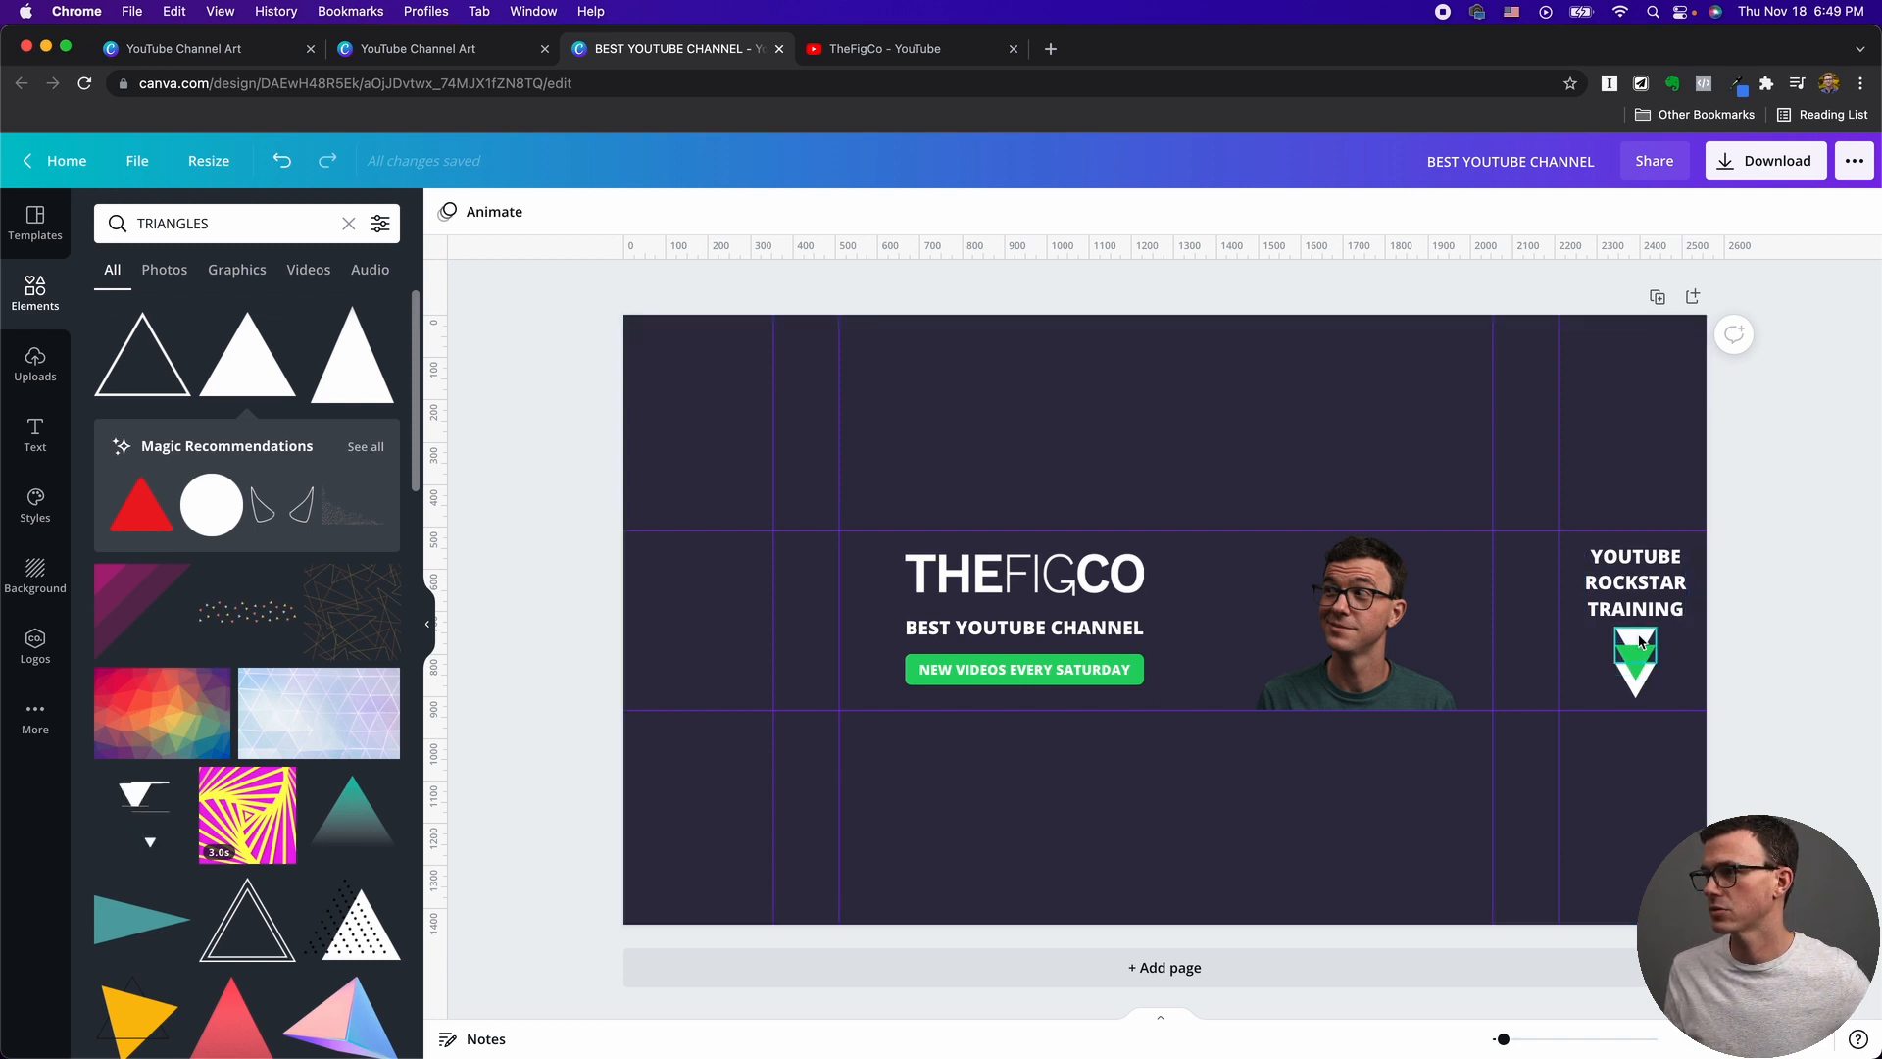
{"action": "left_click", "coordinate": [1635, 661]}
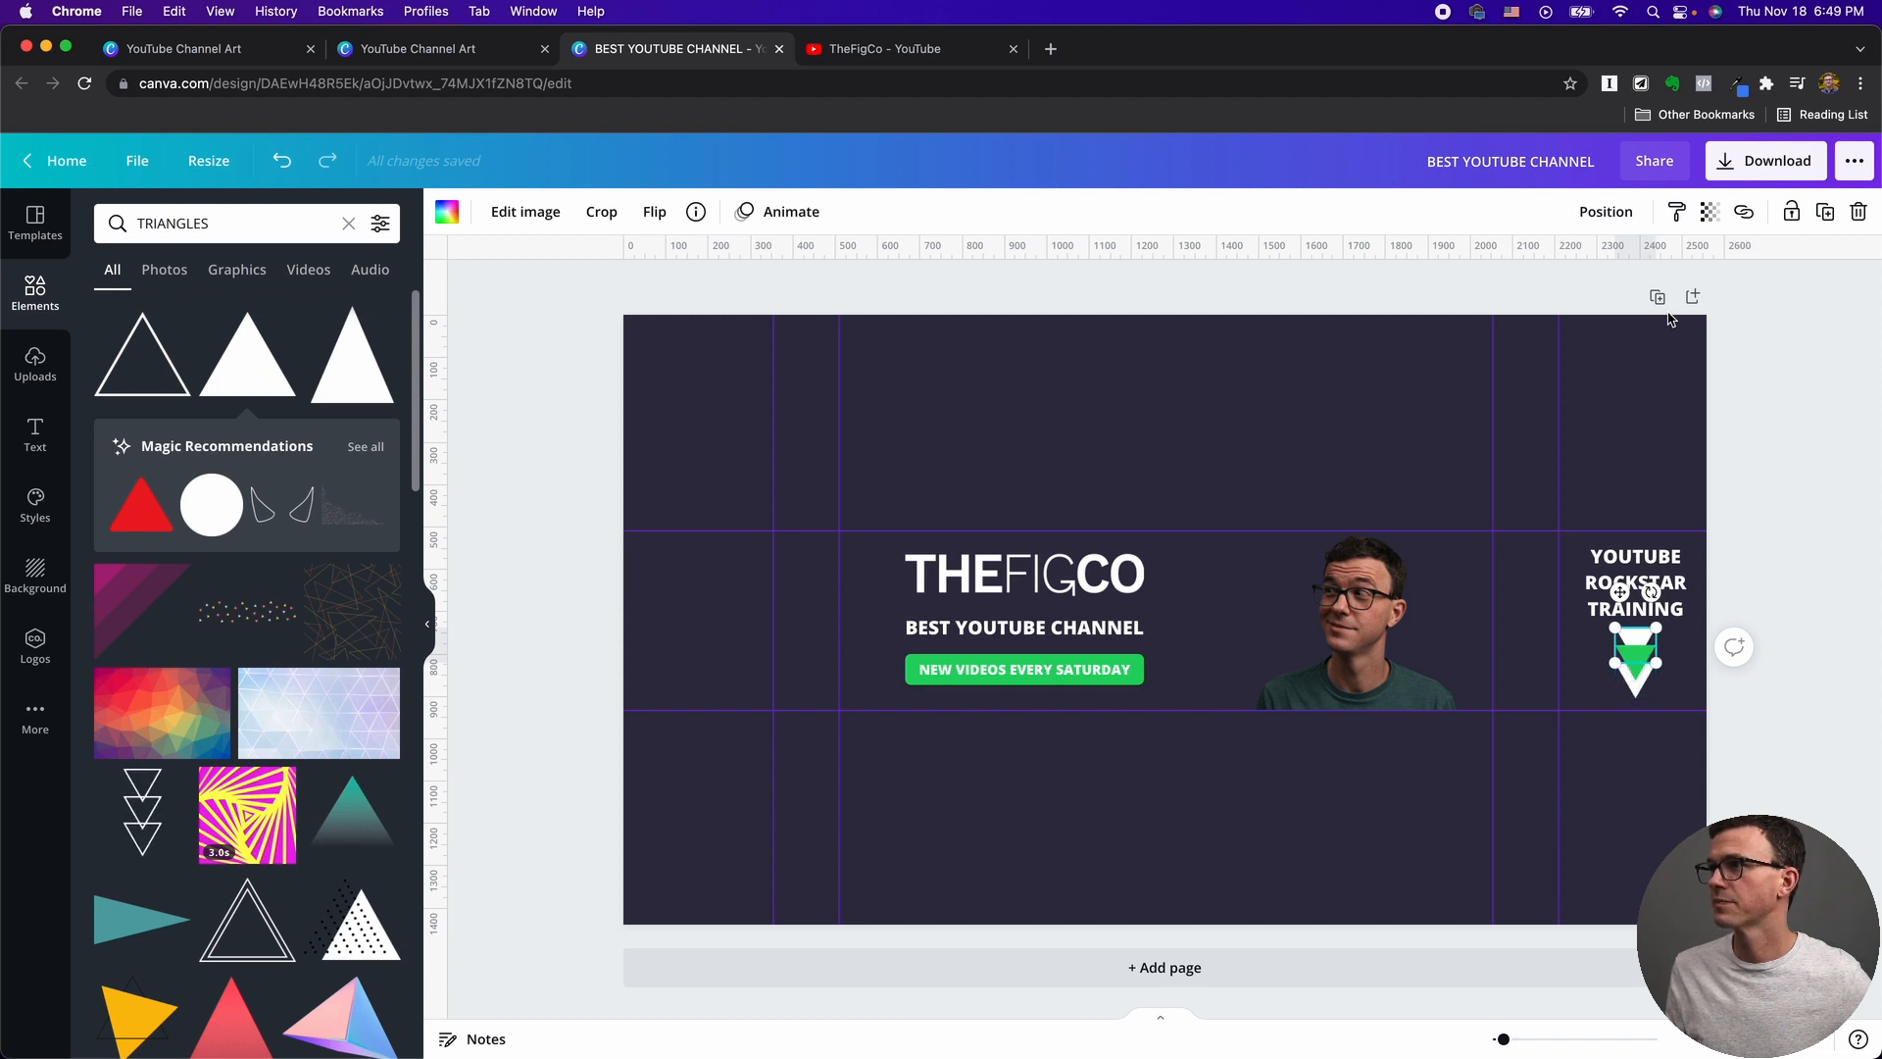
Reorder the green triangle's layer so the two triangles form one arrow.
{"action": "left_click", "coordinate": [1606, 212]}
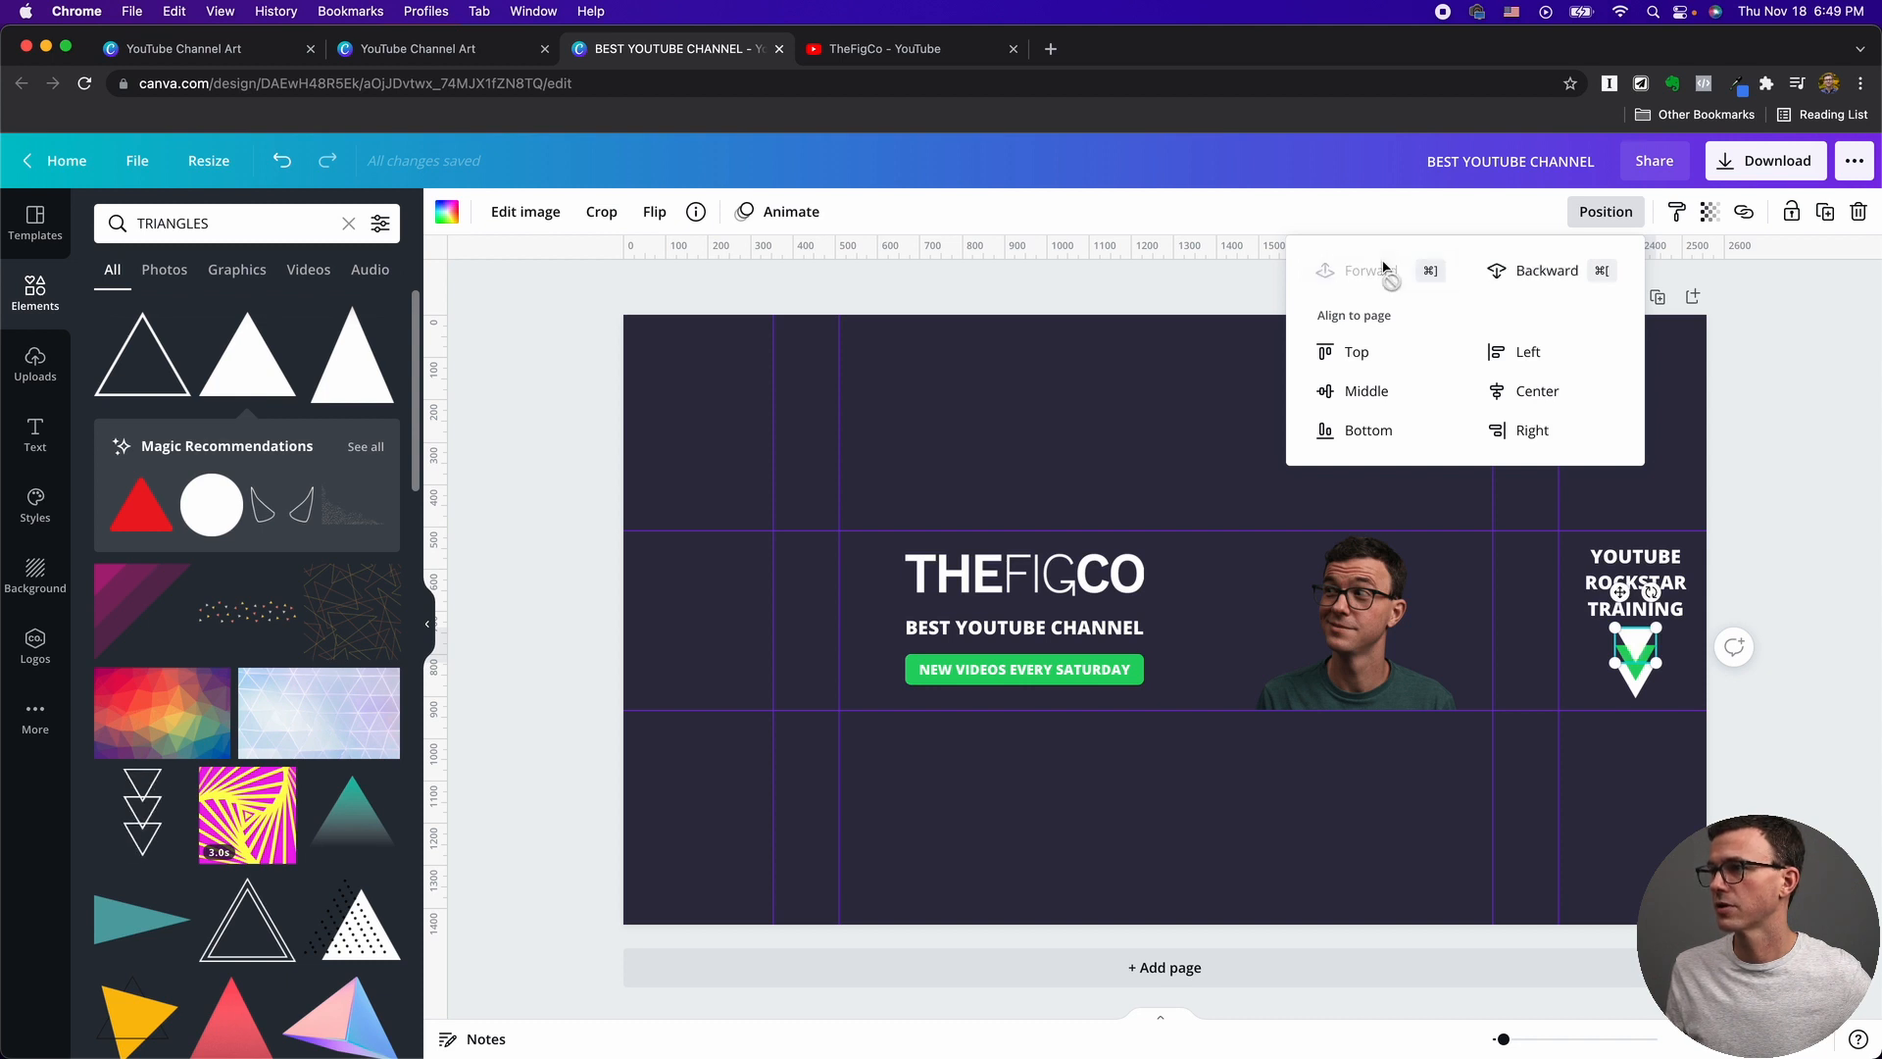
{"action": "left_click", "coordinate": [1782, 580]}
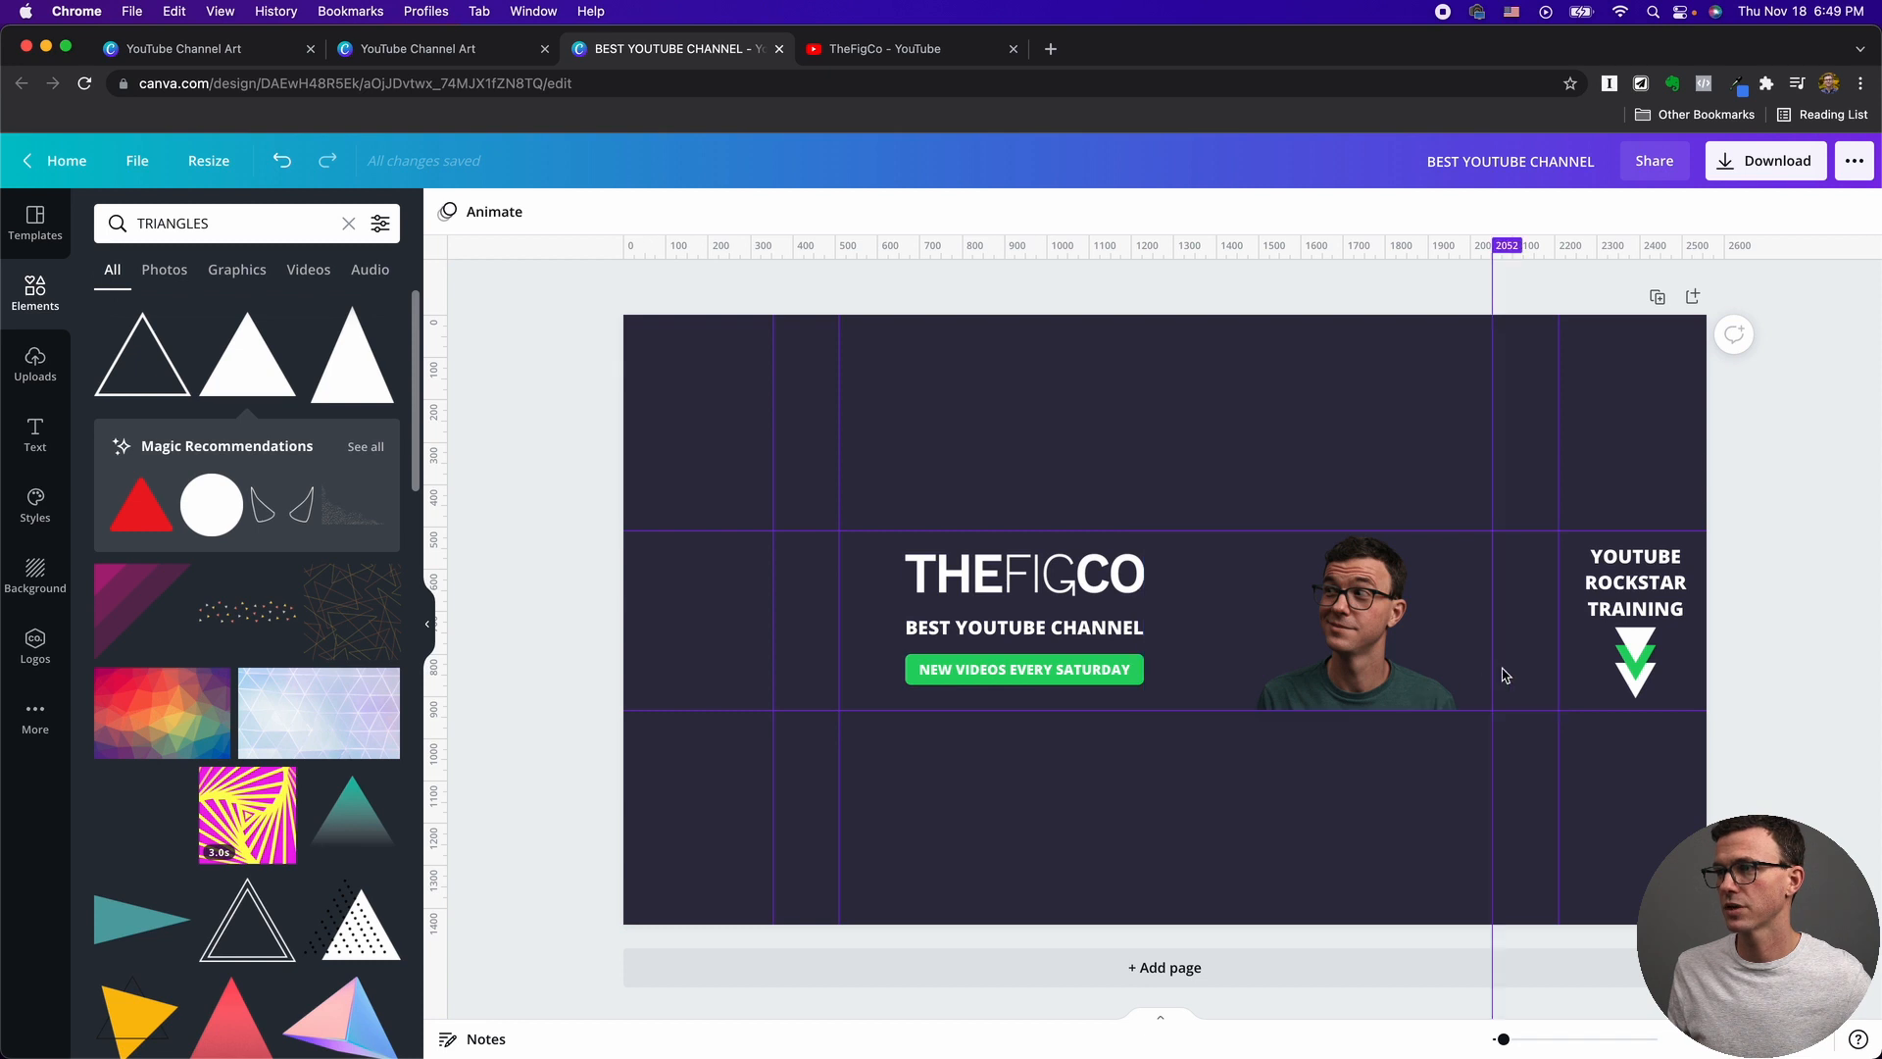
{"action": "left_click", "coordinate": [806, 590]}
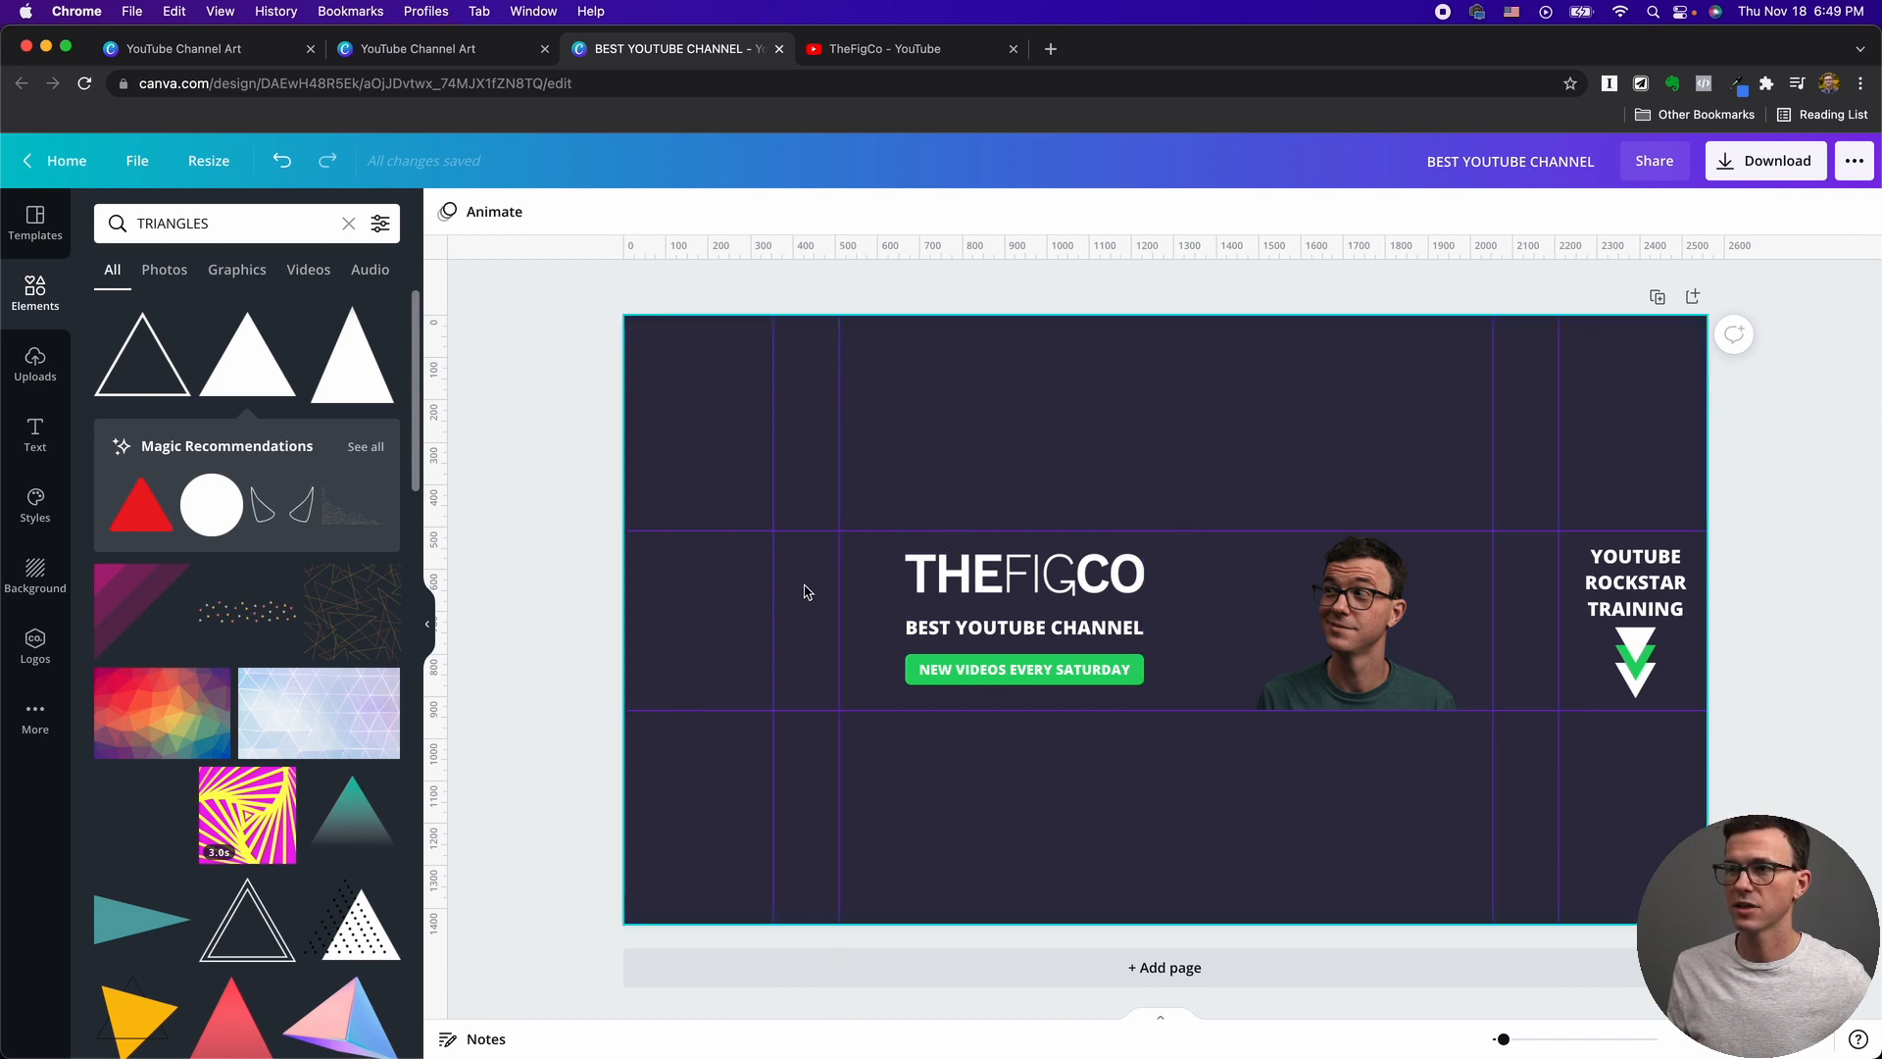
{"action": "mouse_move", "coordinate": [1676, 542]}
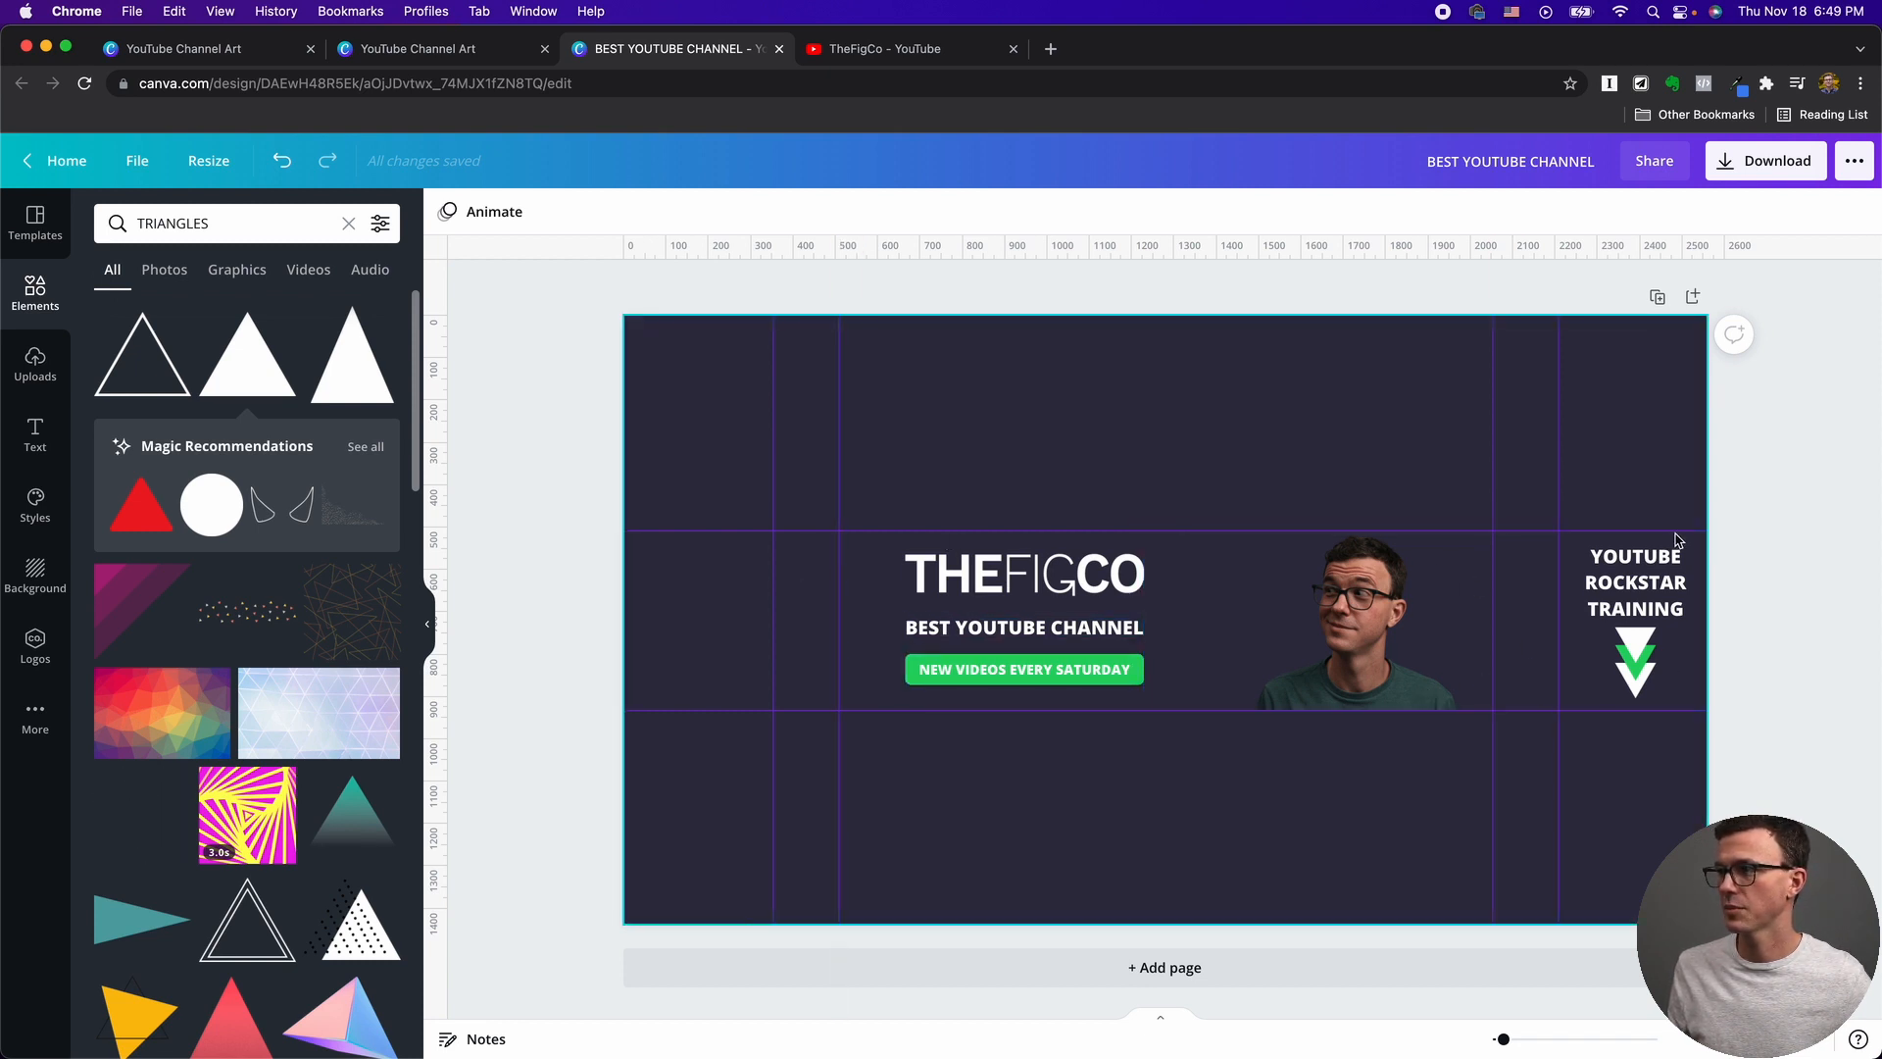
Bring up the download options for the finished banner (PNG 2560 × 1440).
{"action": "left_click", "coordinate": [1633, 580]}
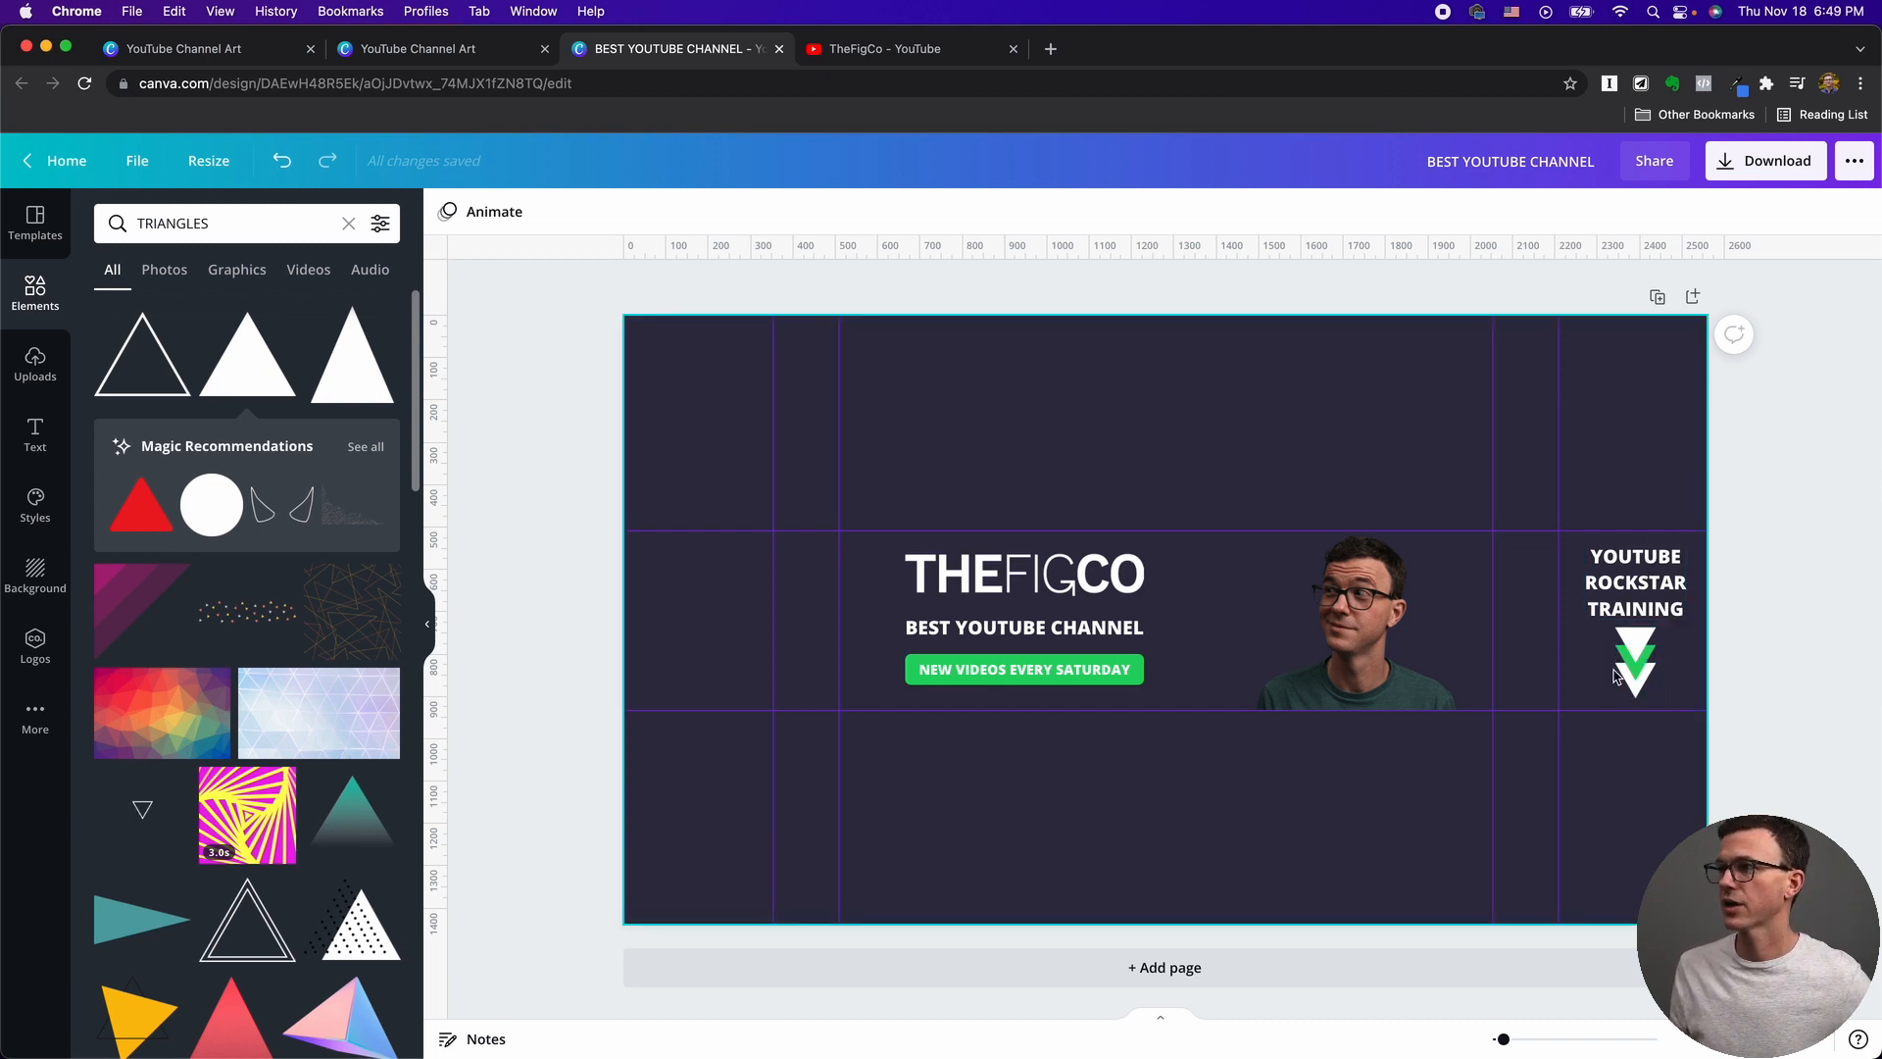
{"action": "left_click", "coordinate": [1764, 158]}
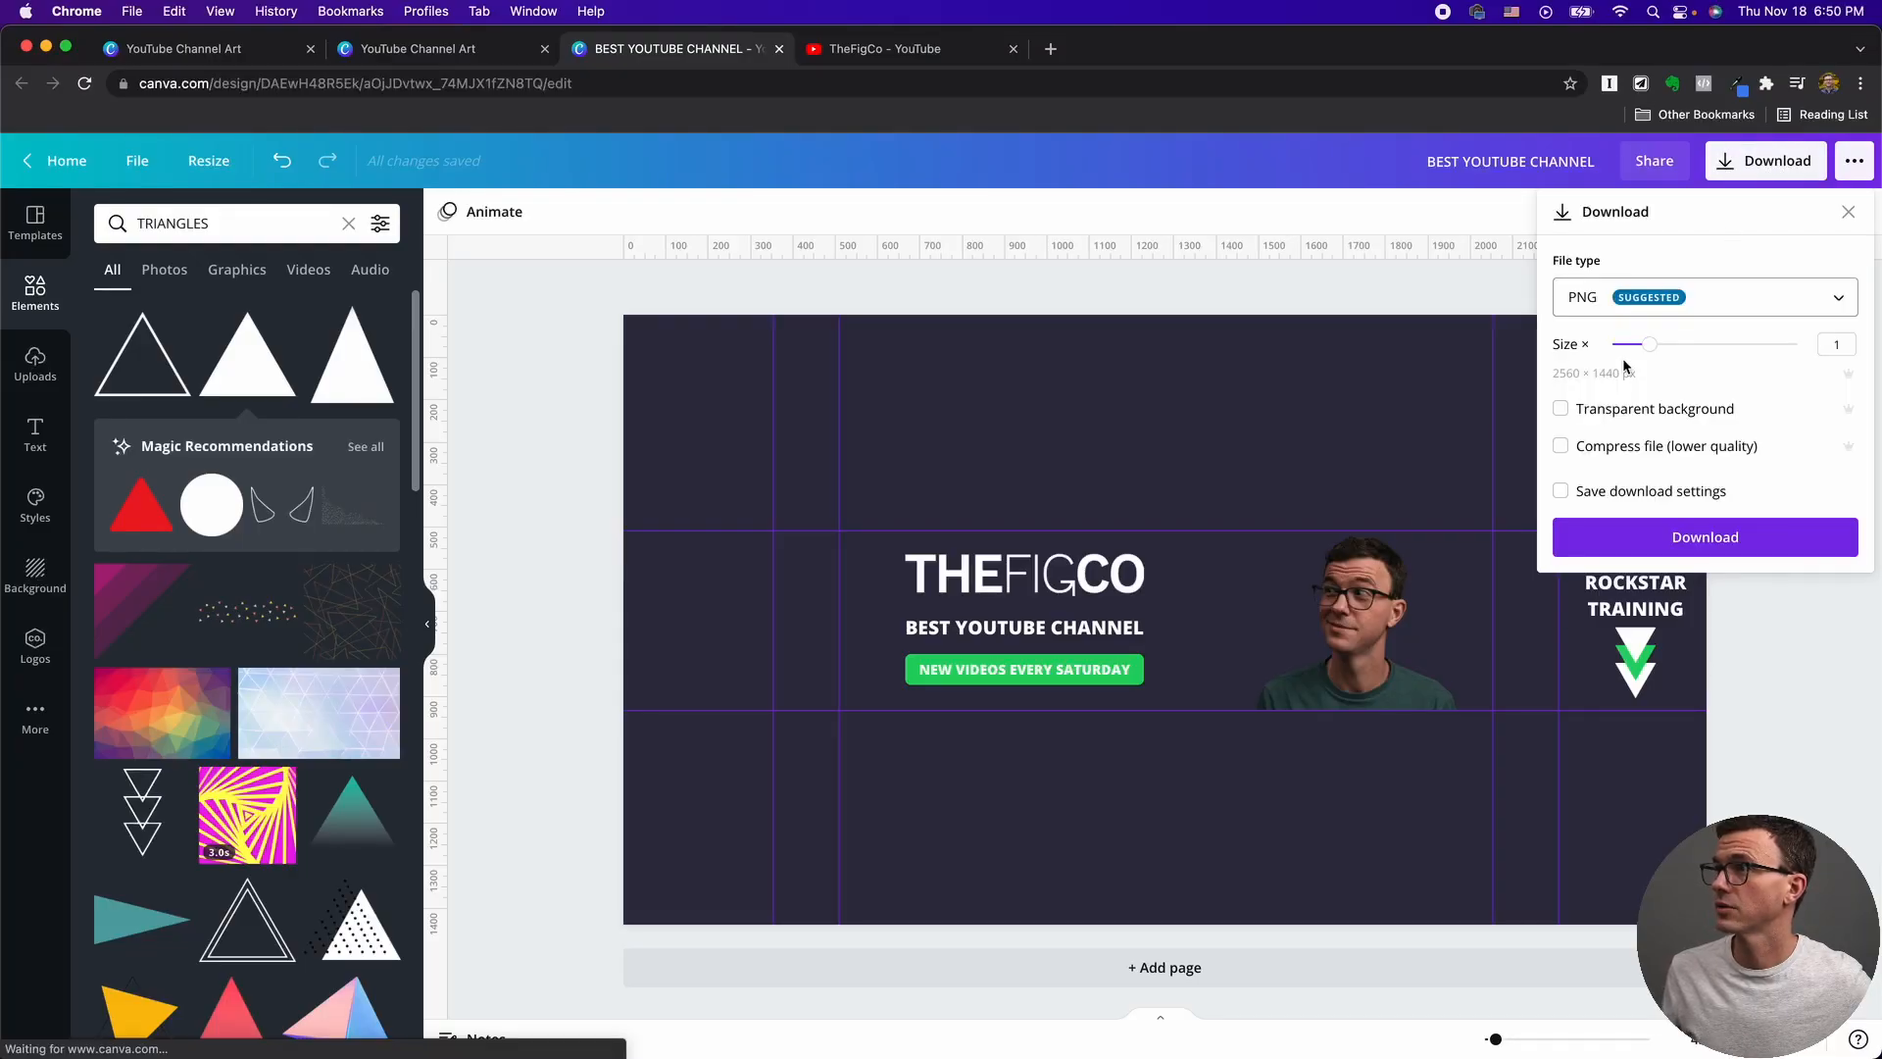
Download the banner as a PNG and go to TheFigCo's YouTube channel page.
{"action": "left_click", "coordinate": [1703, 537]}
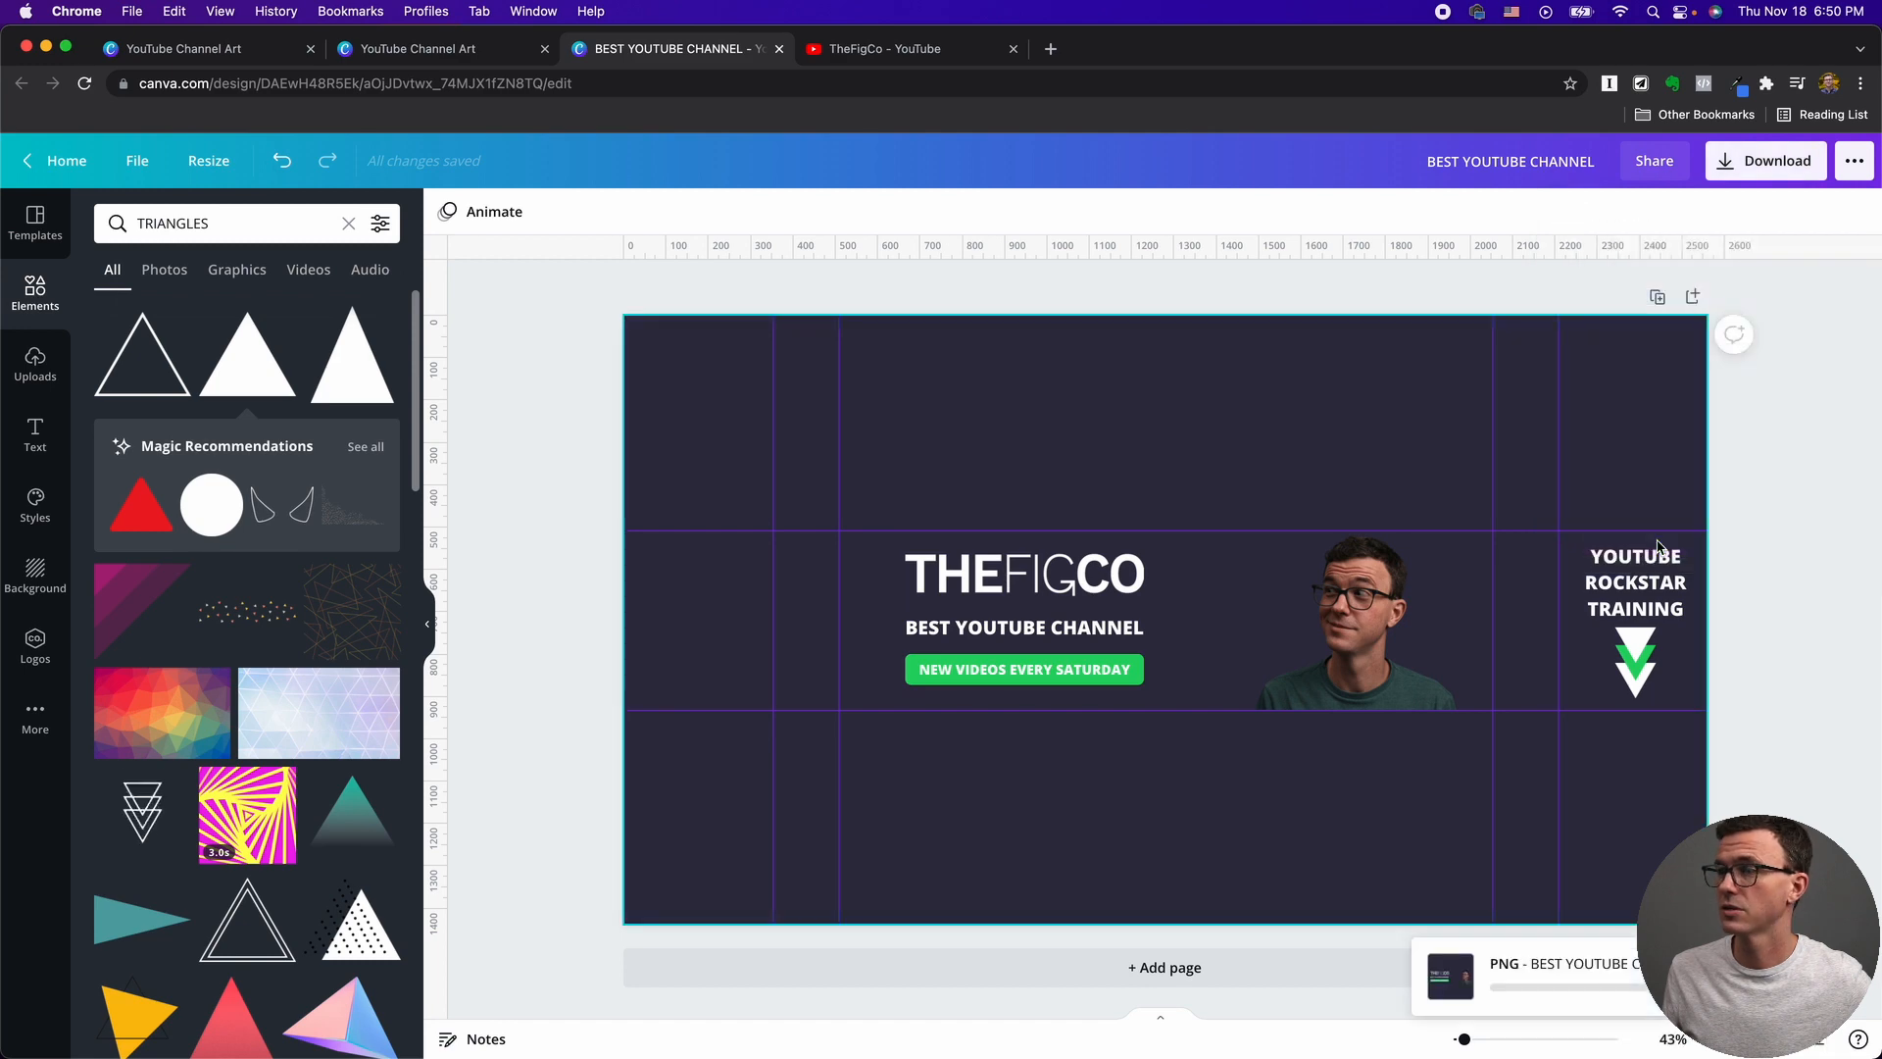
{"action": "left_click", "coordinate": [1764, 158]}
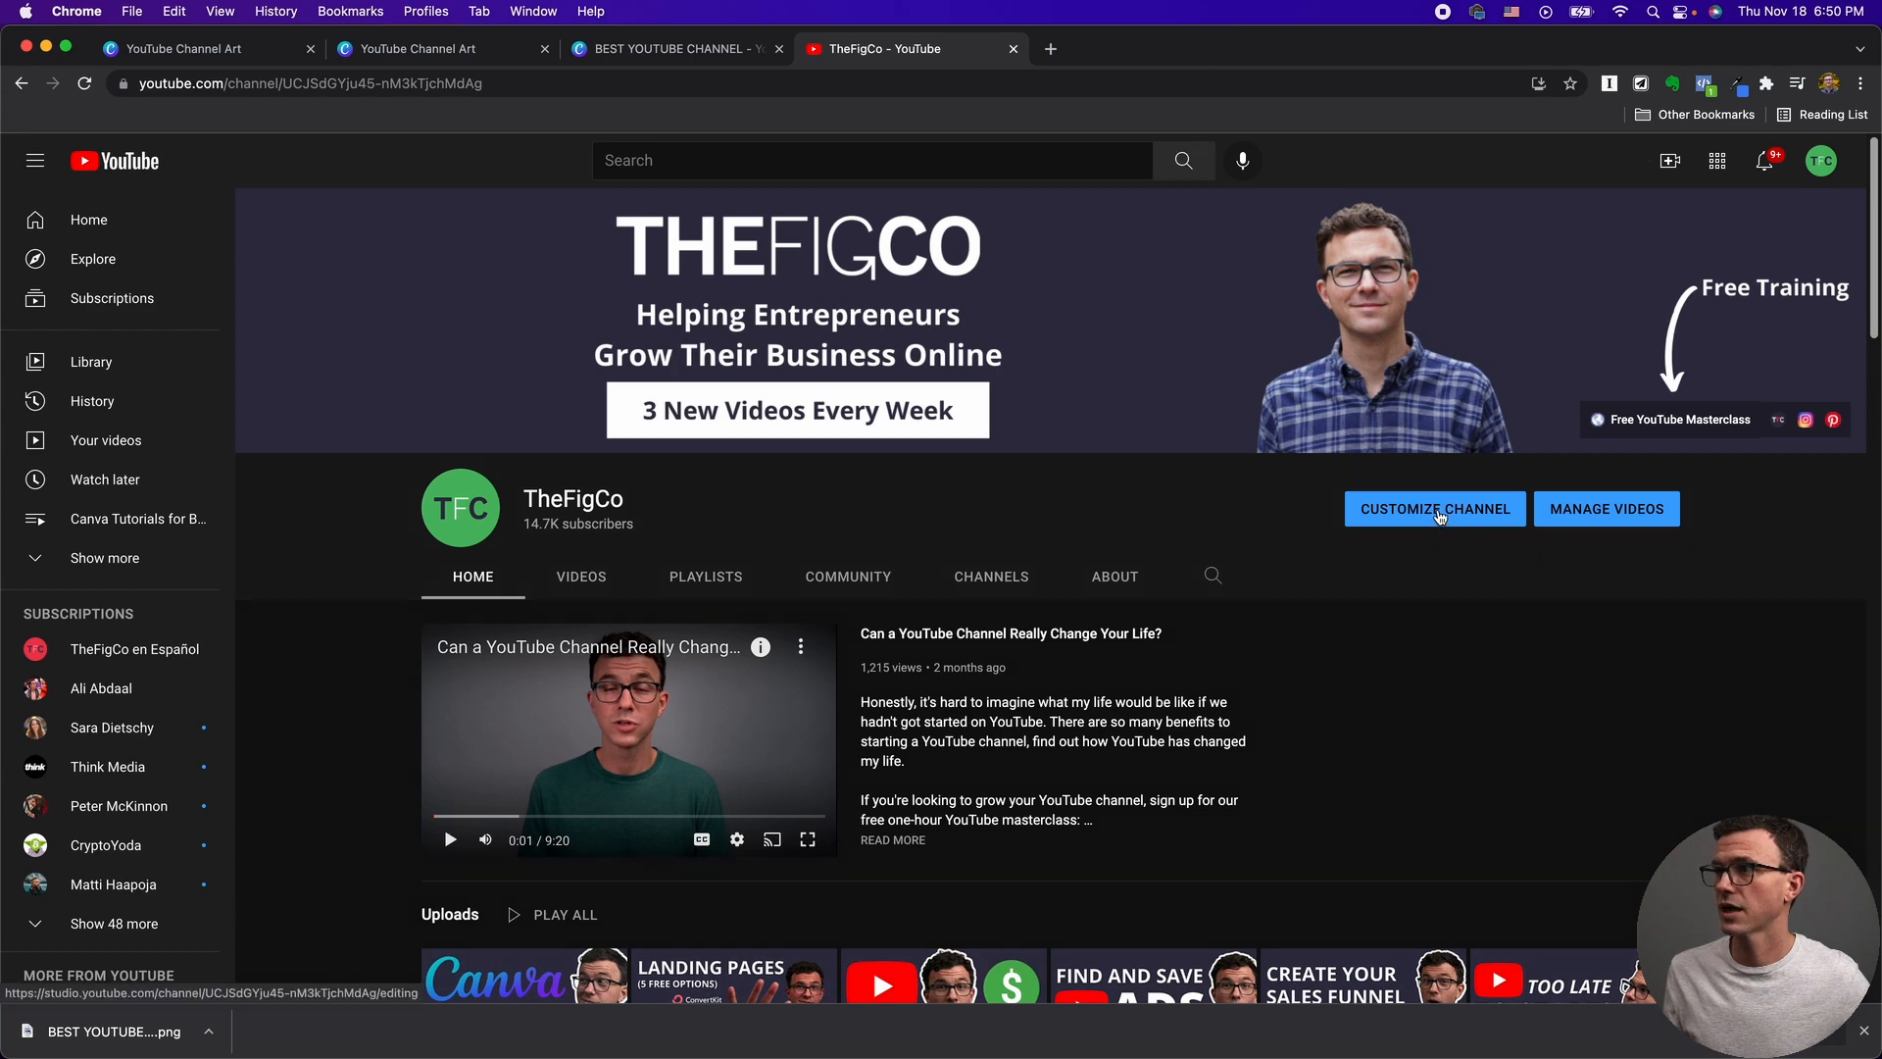
In Customize Channel, go to Branding and choose to change the banner image.
{"action": "left_click", "coordinate": [1433, 508]}
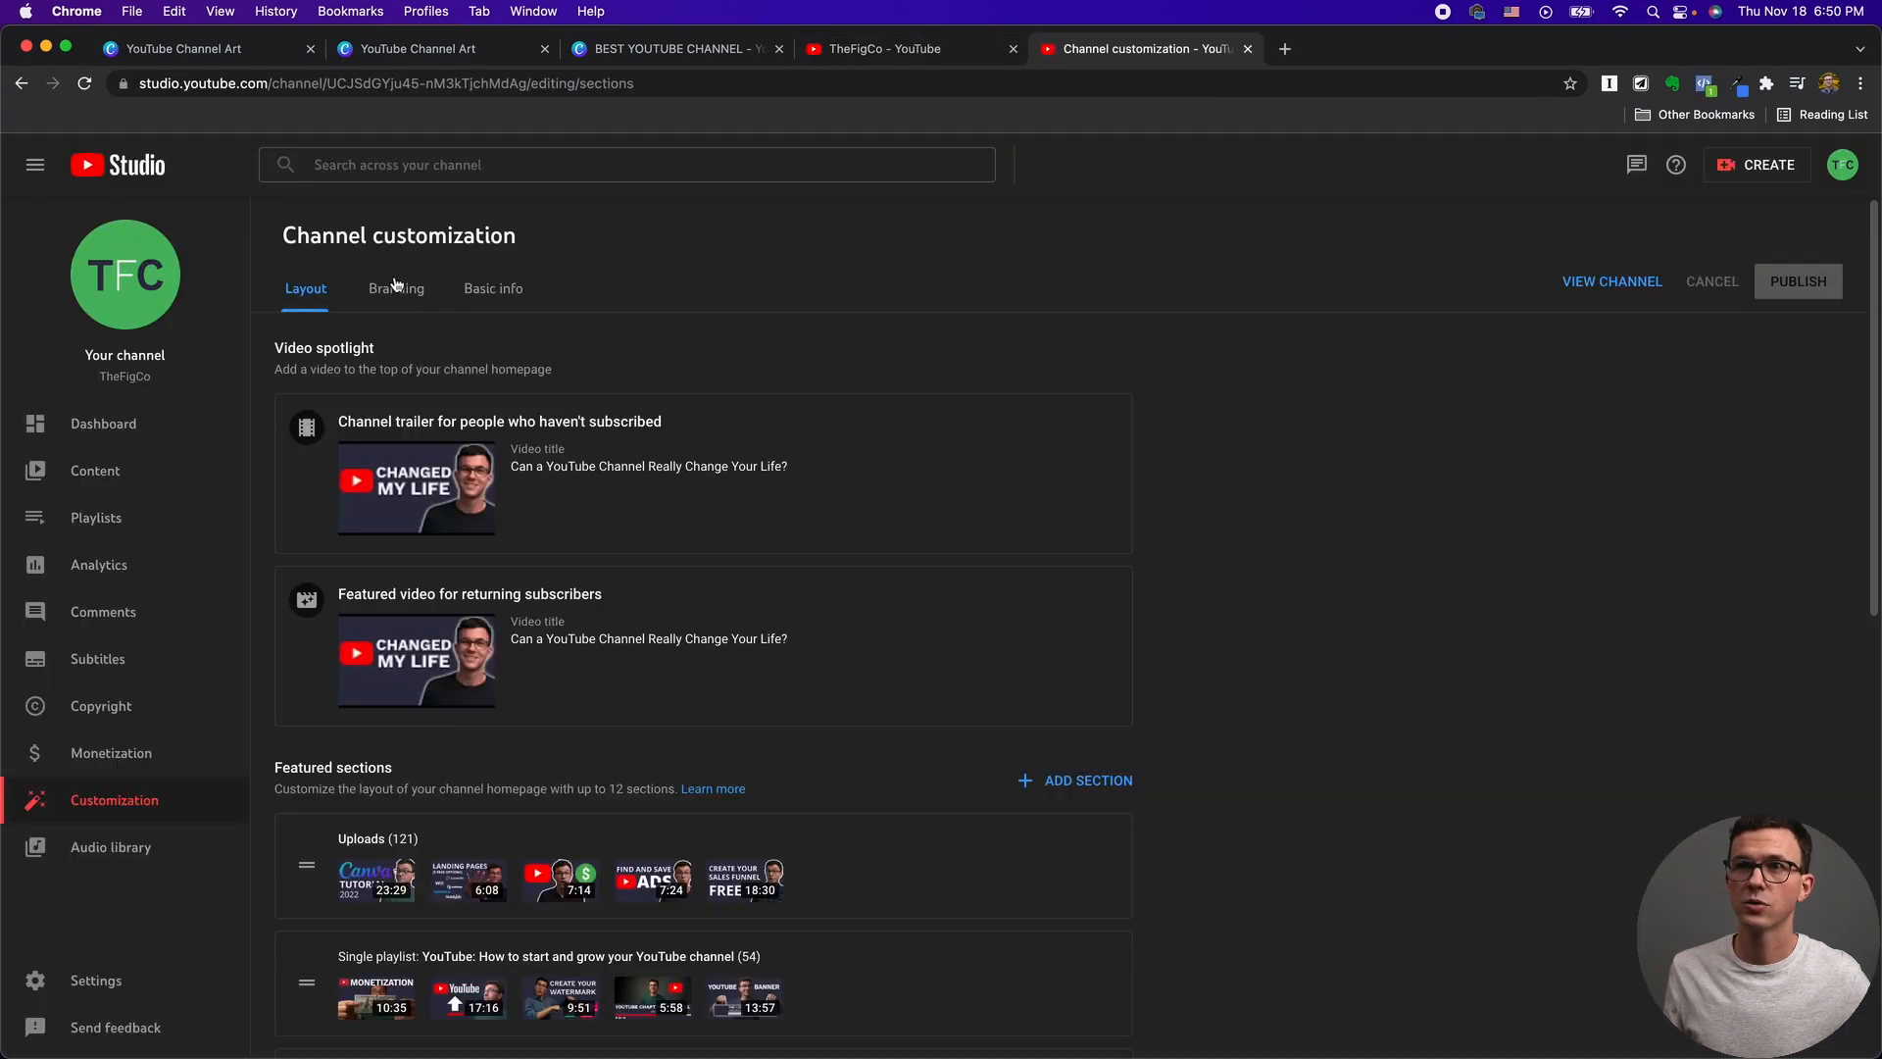
{"action": "left_click", "coordinate": [396, 289]}
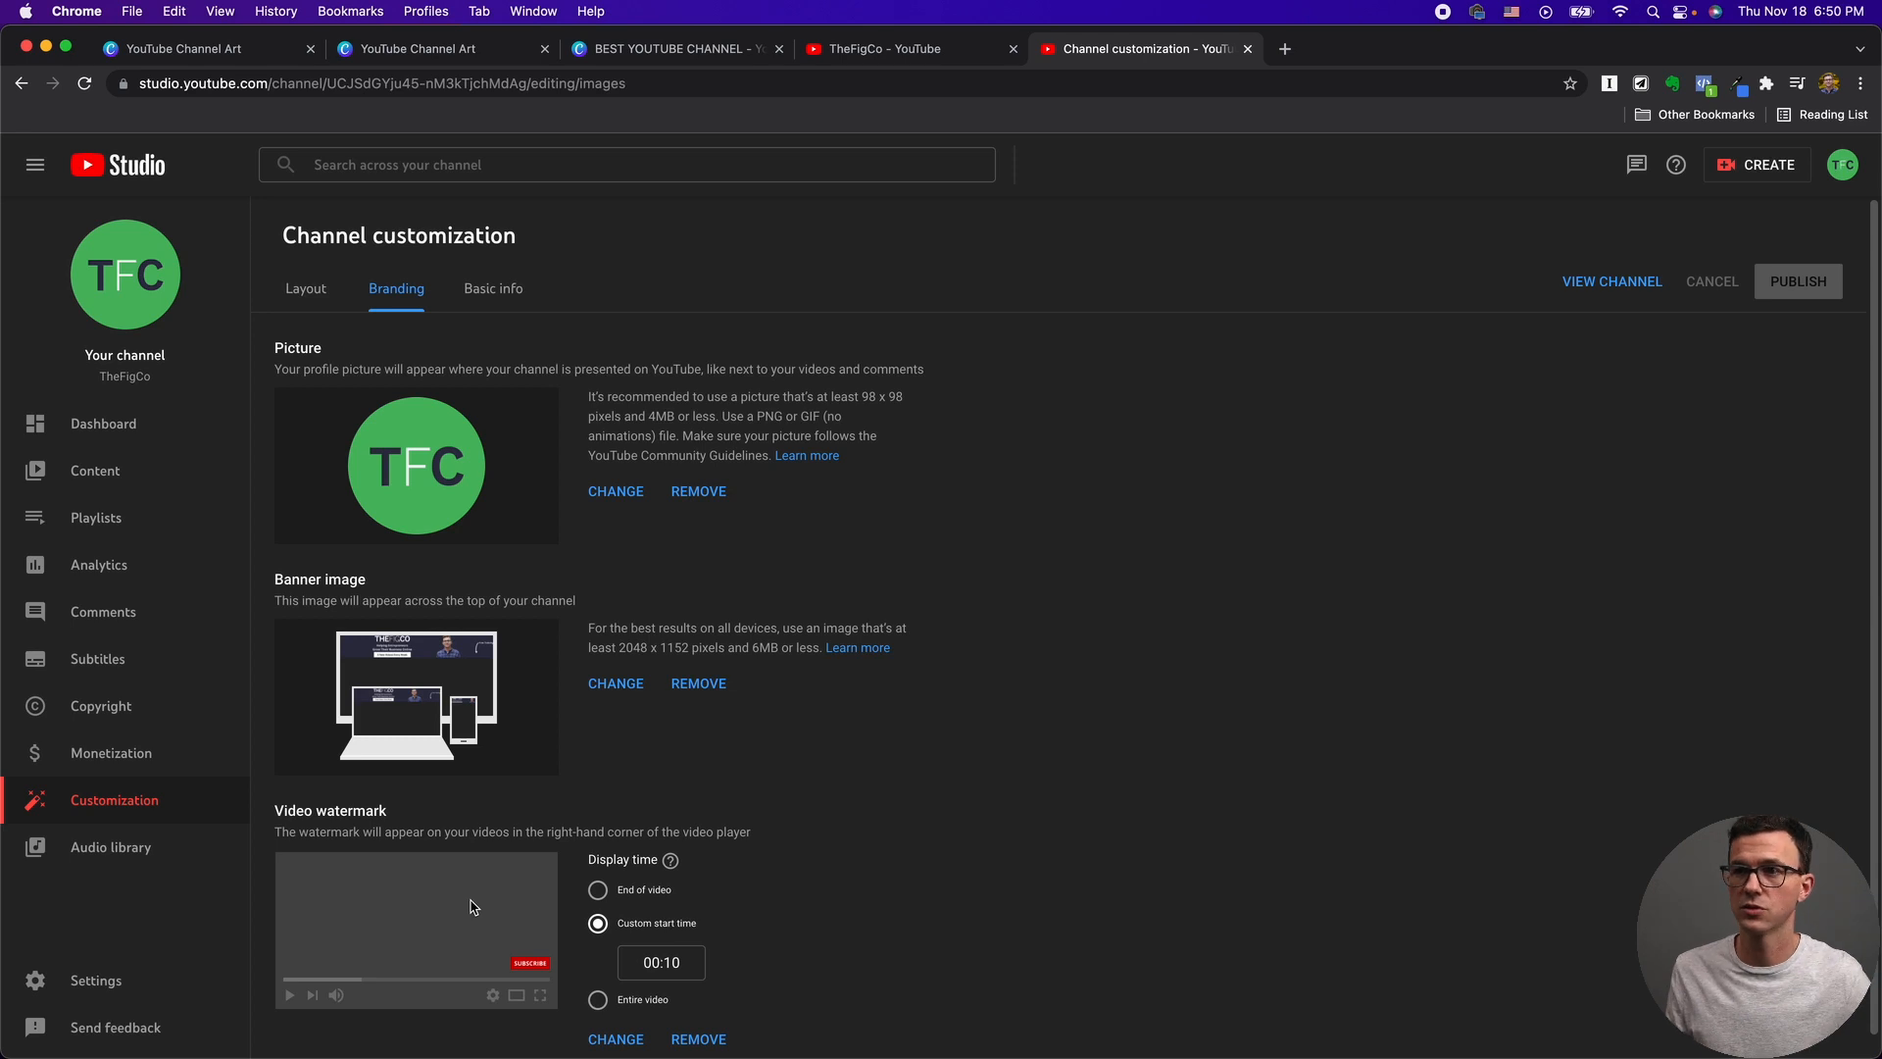
{"action": "mouse_move", "coordinate": [616, 683]}
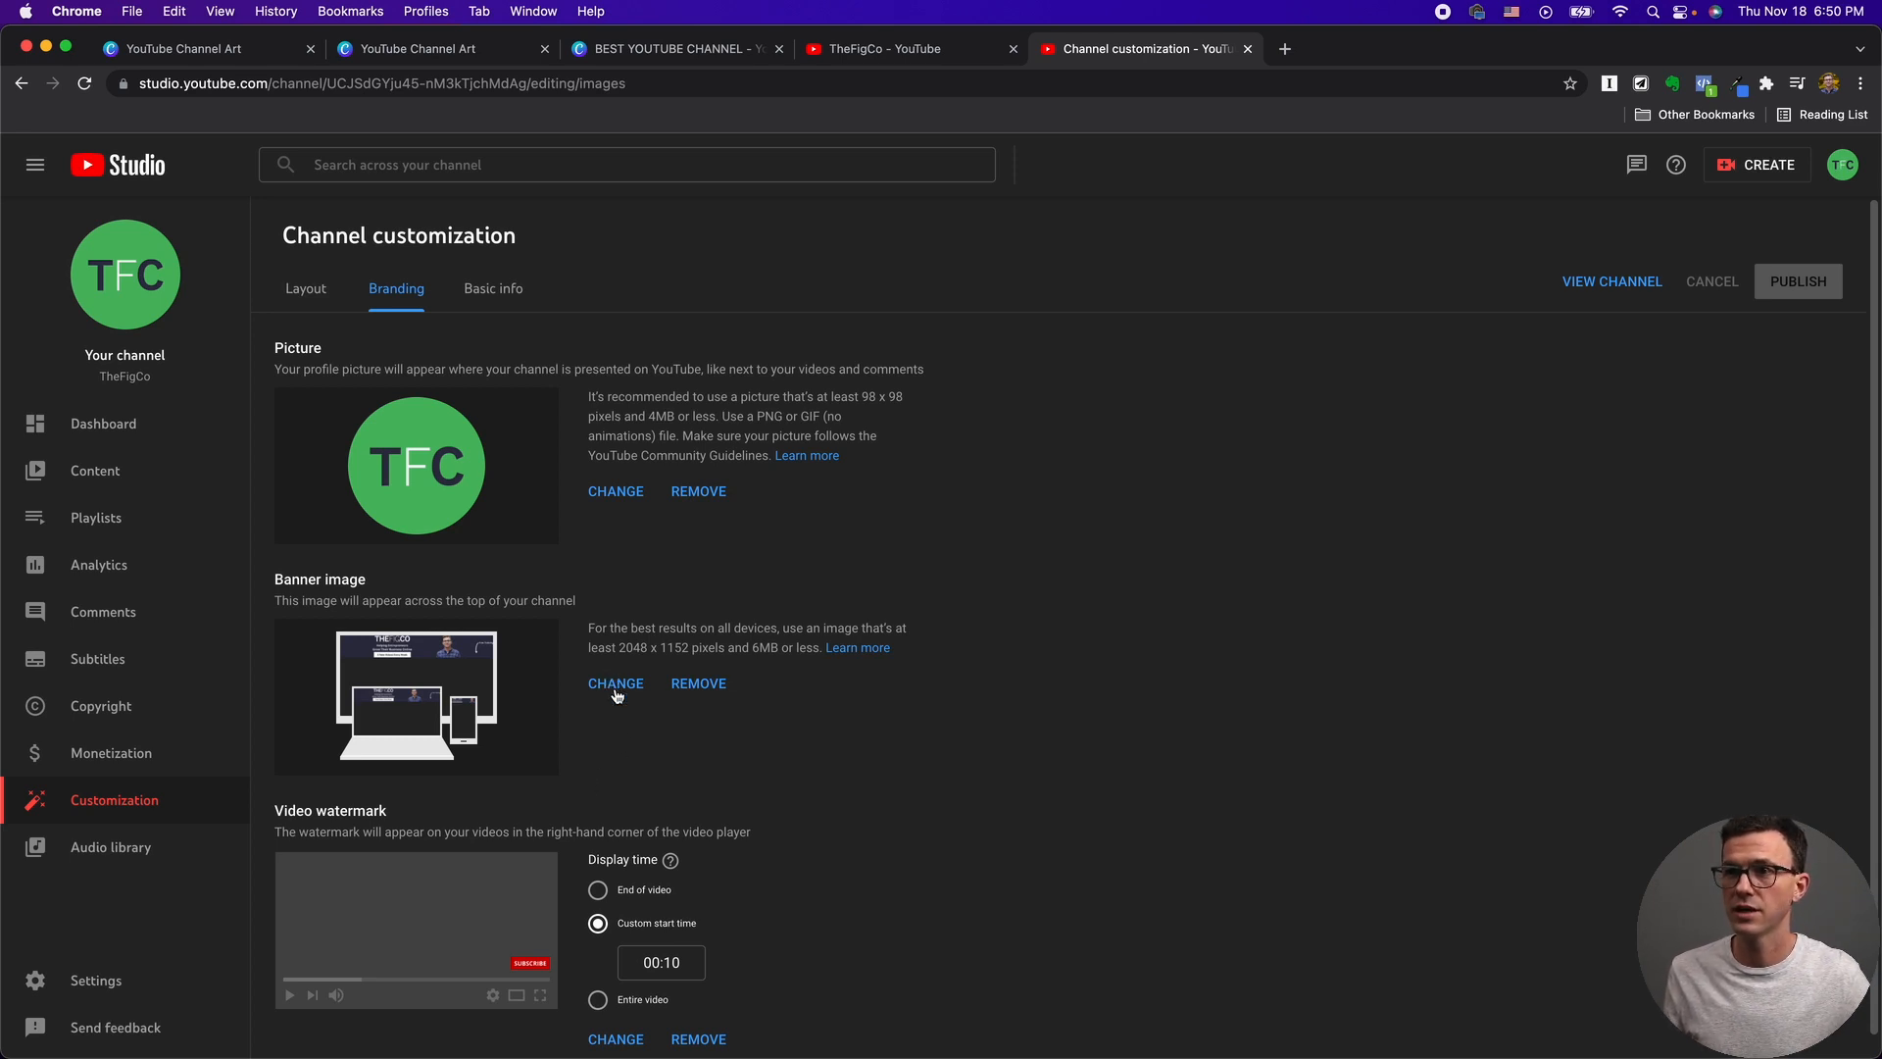
{"action": "left_click", "coordinate": [614, 682]}
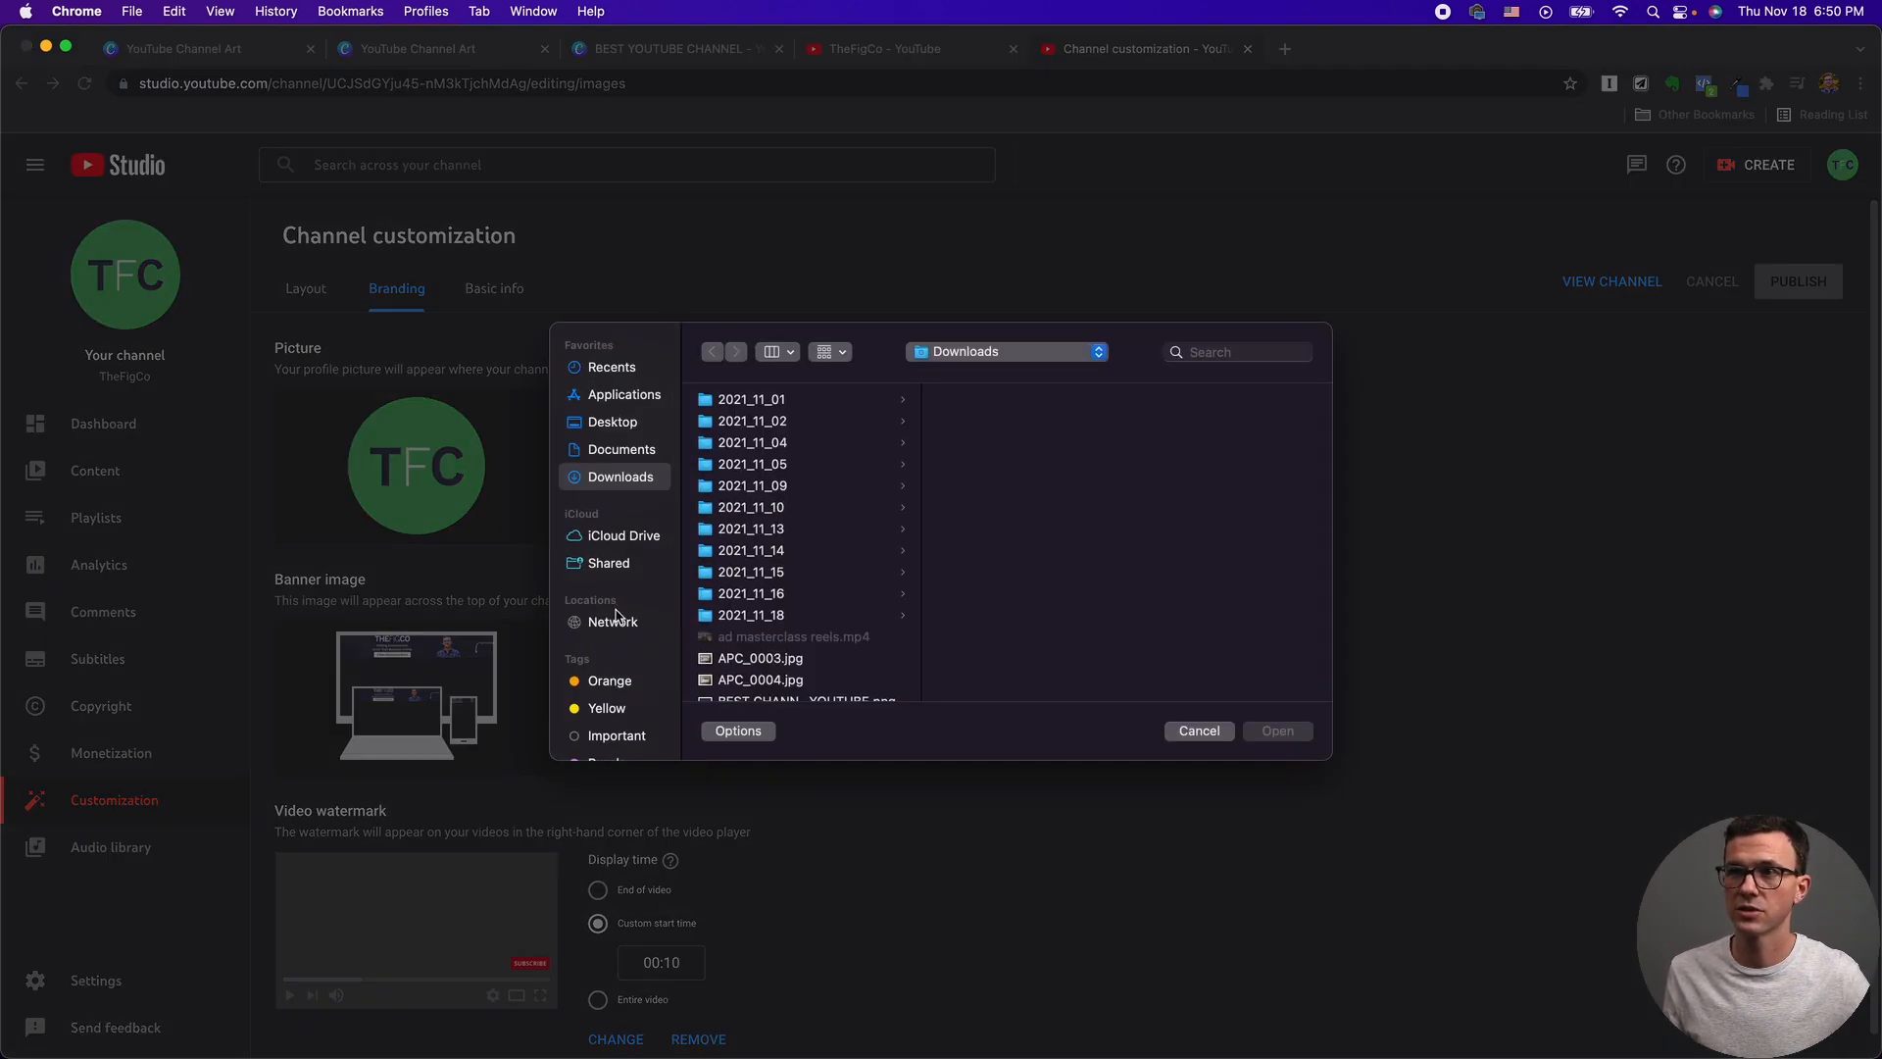
Select BEST YOUTUBE CHANNEL.png and upload it into the banner art preview.
{"action": "left_click", "coordinate": [802, 606]}
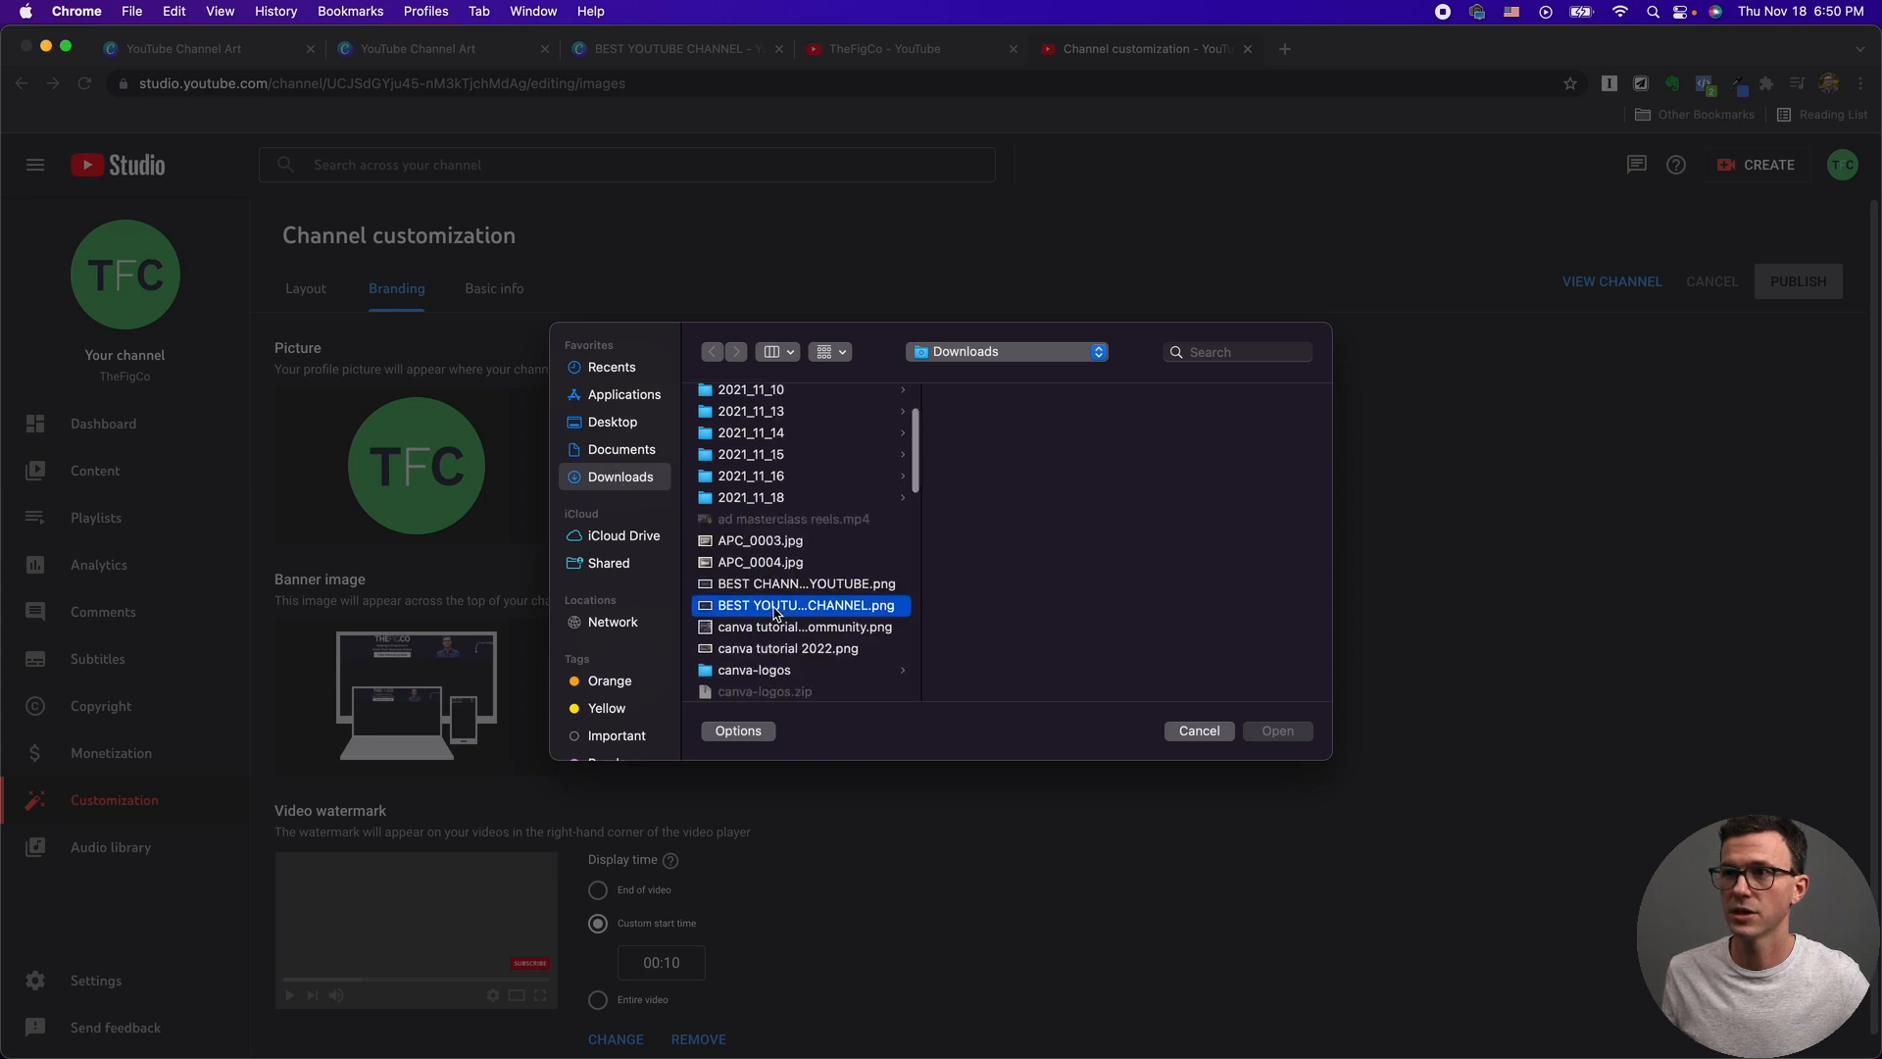
{"action": "left_click", "coordinate": [802, 605]}
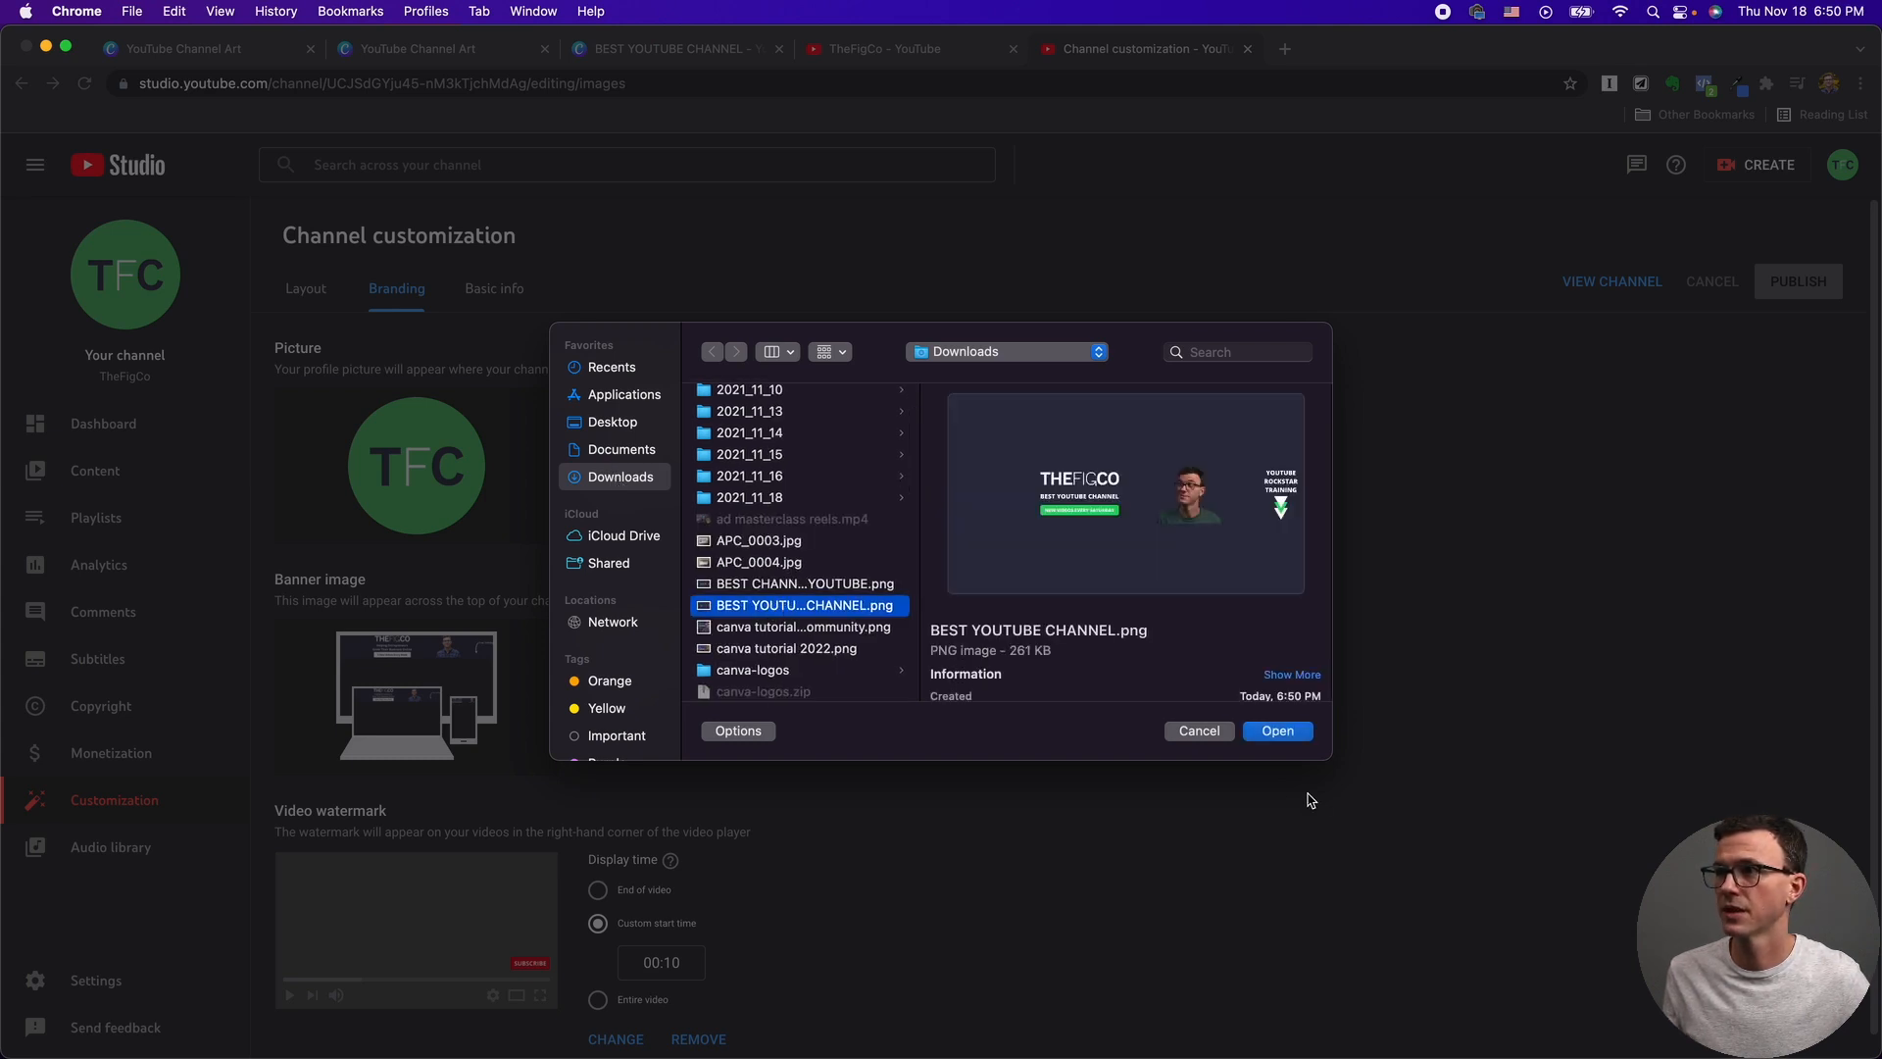
{"action": "left_click", "coordinate": [1276, 729]}
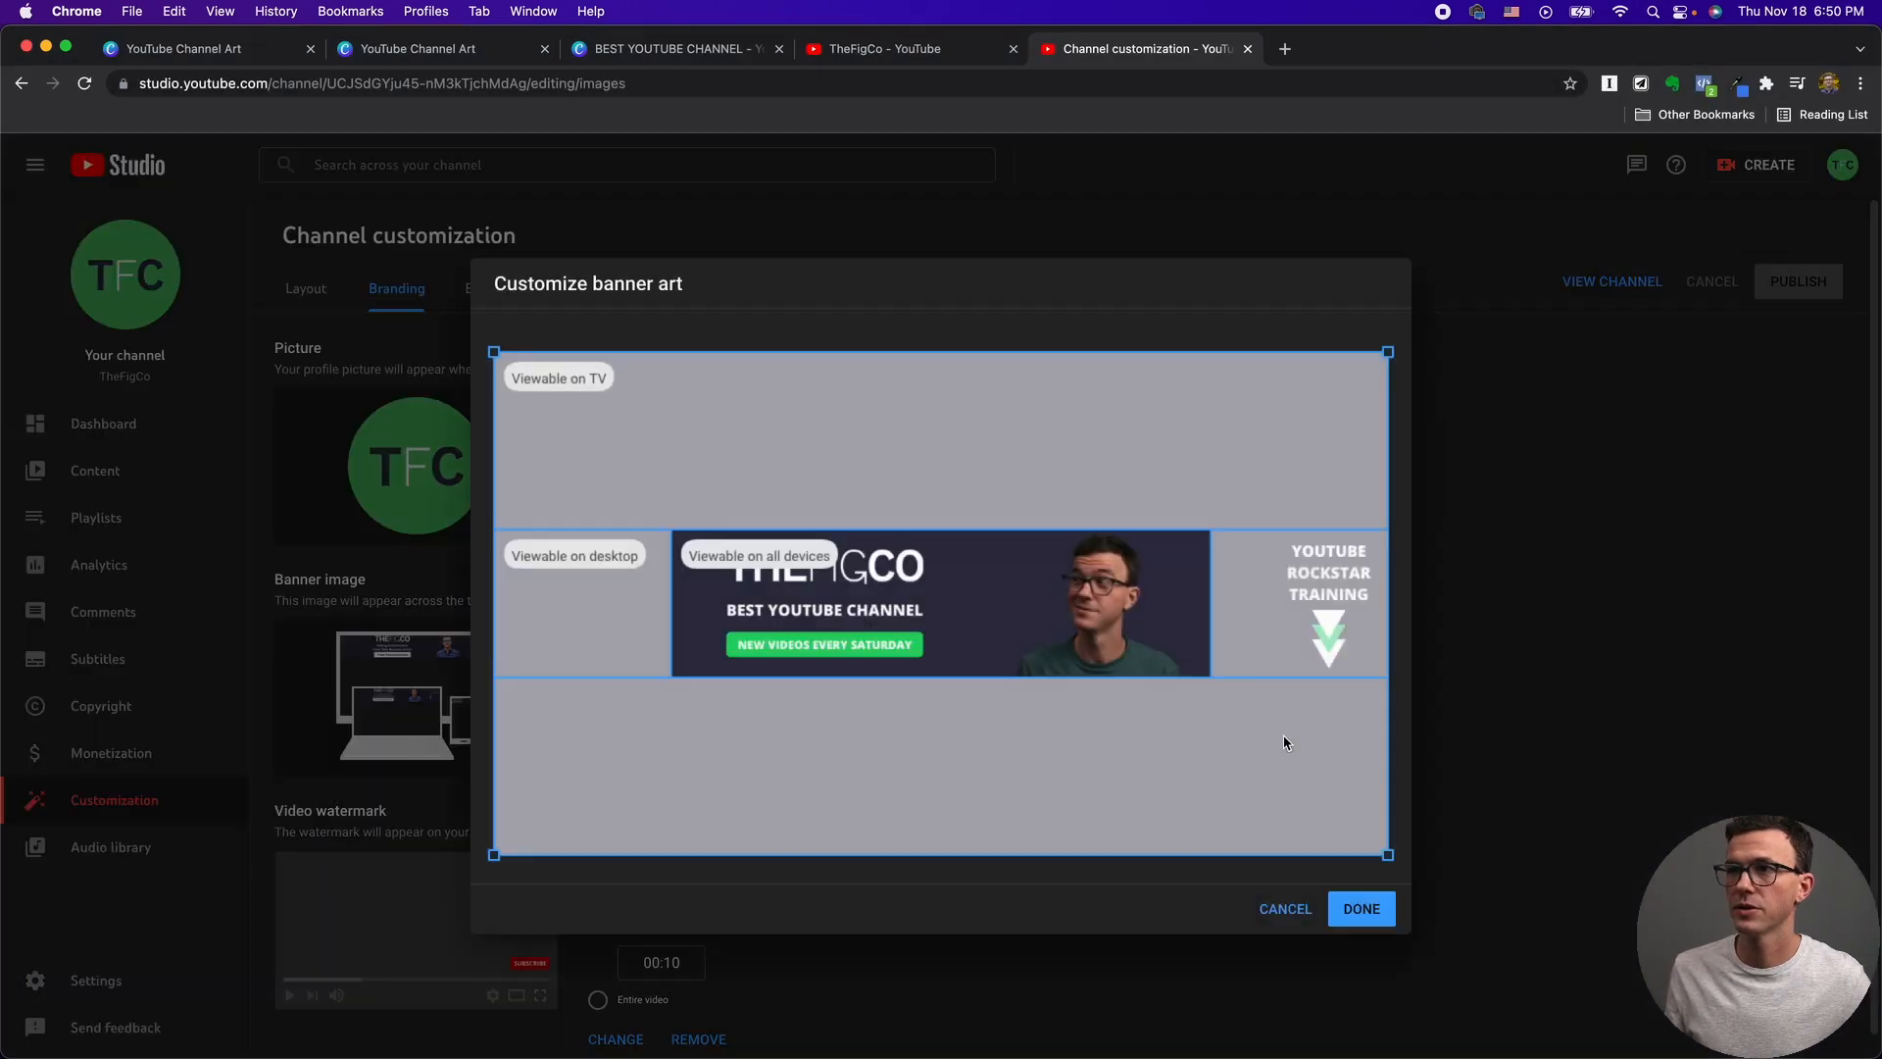
{"action": "mouse_move", "coordinate": [833, 586]}
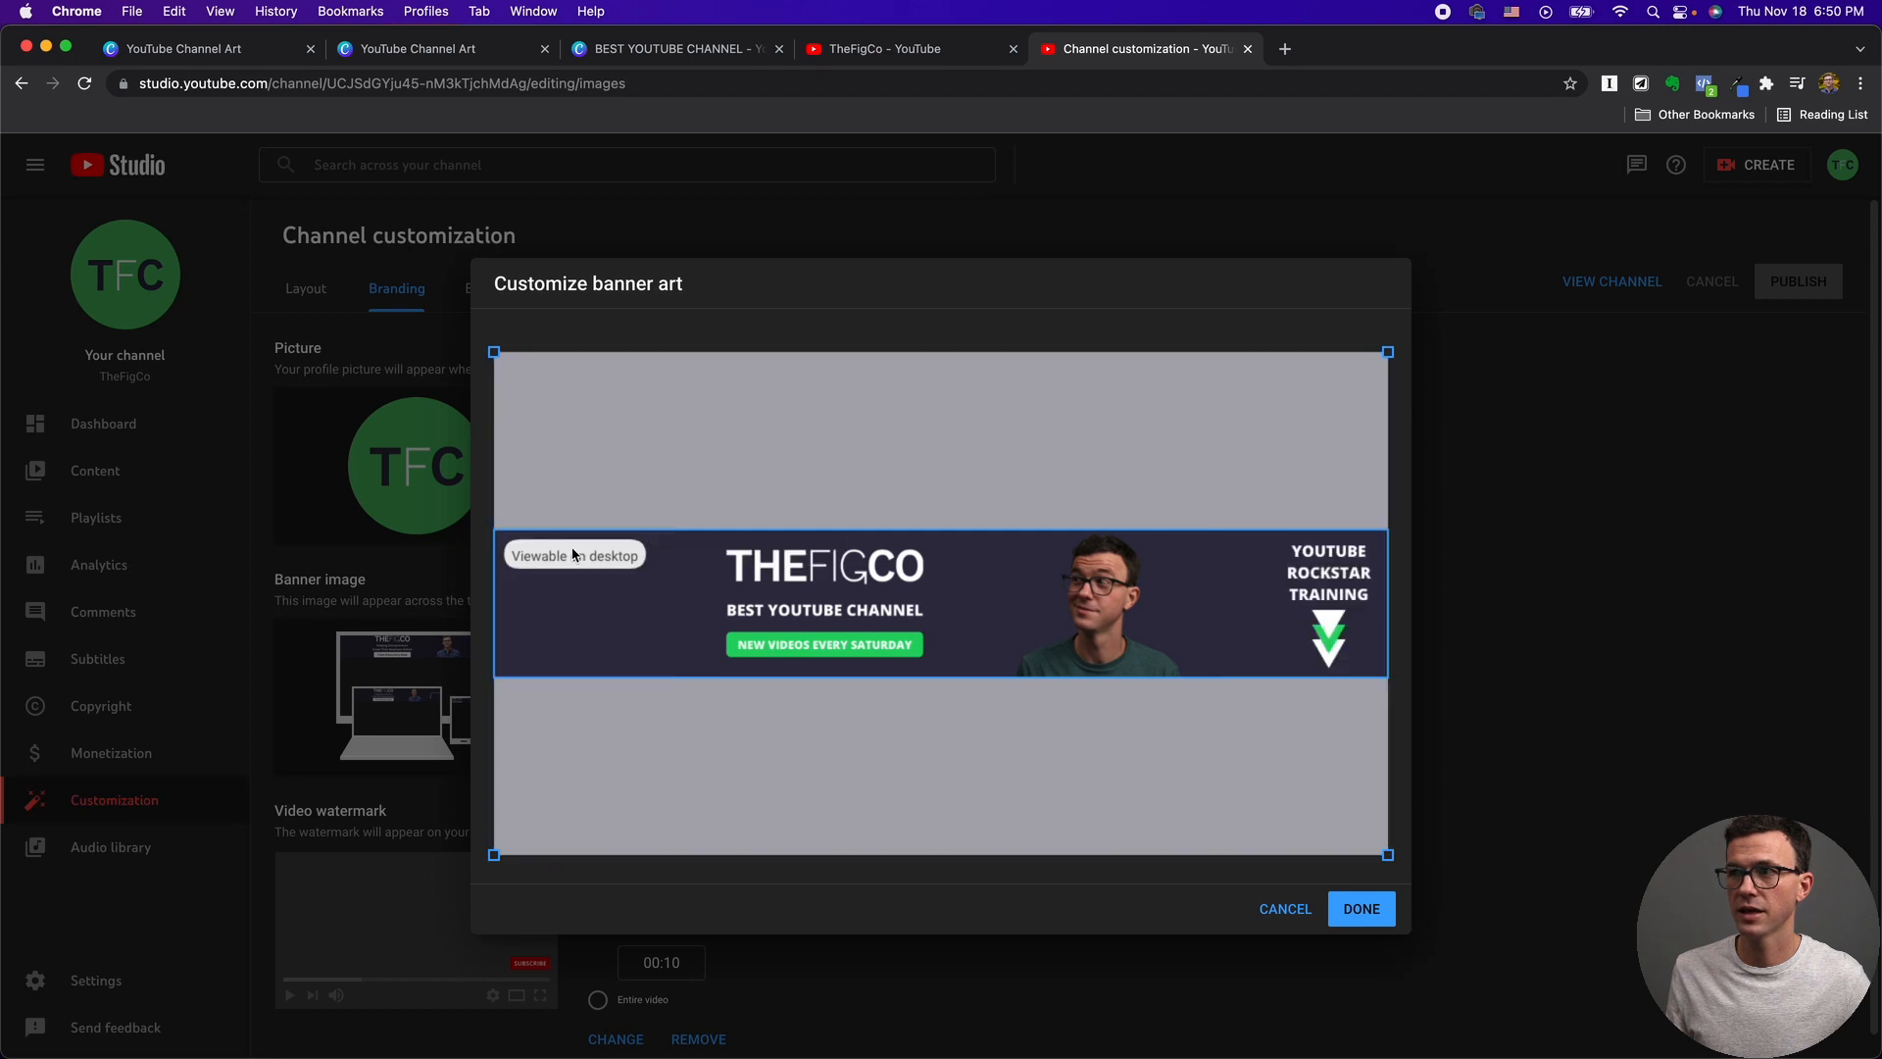
{"action": "mouse_move", "coordinate": [894, 468]}
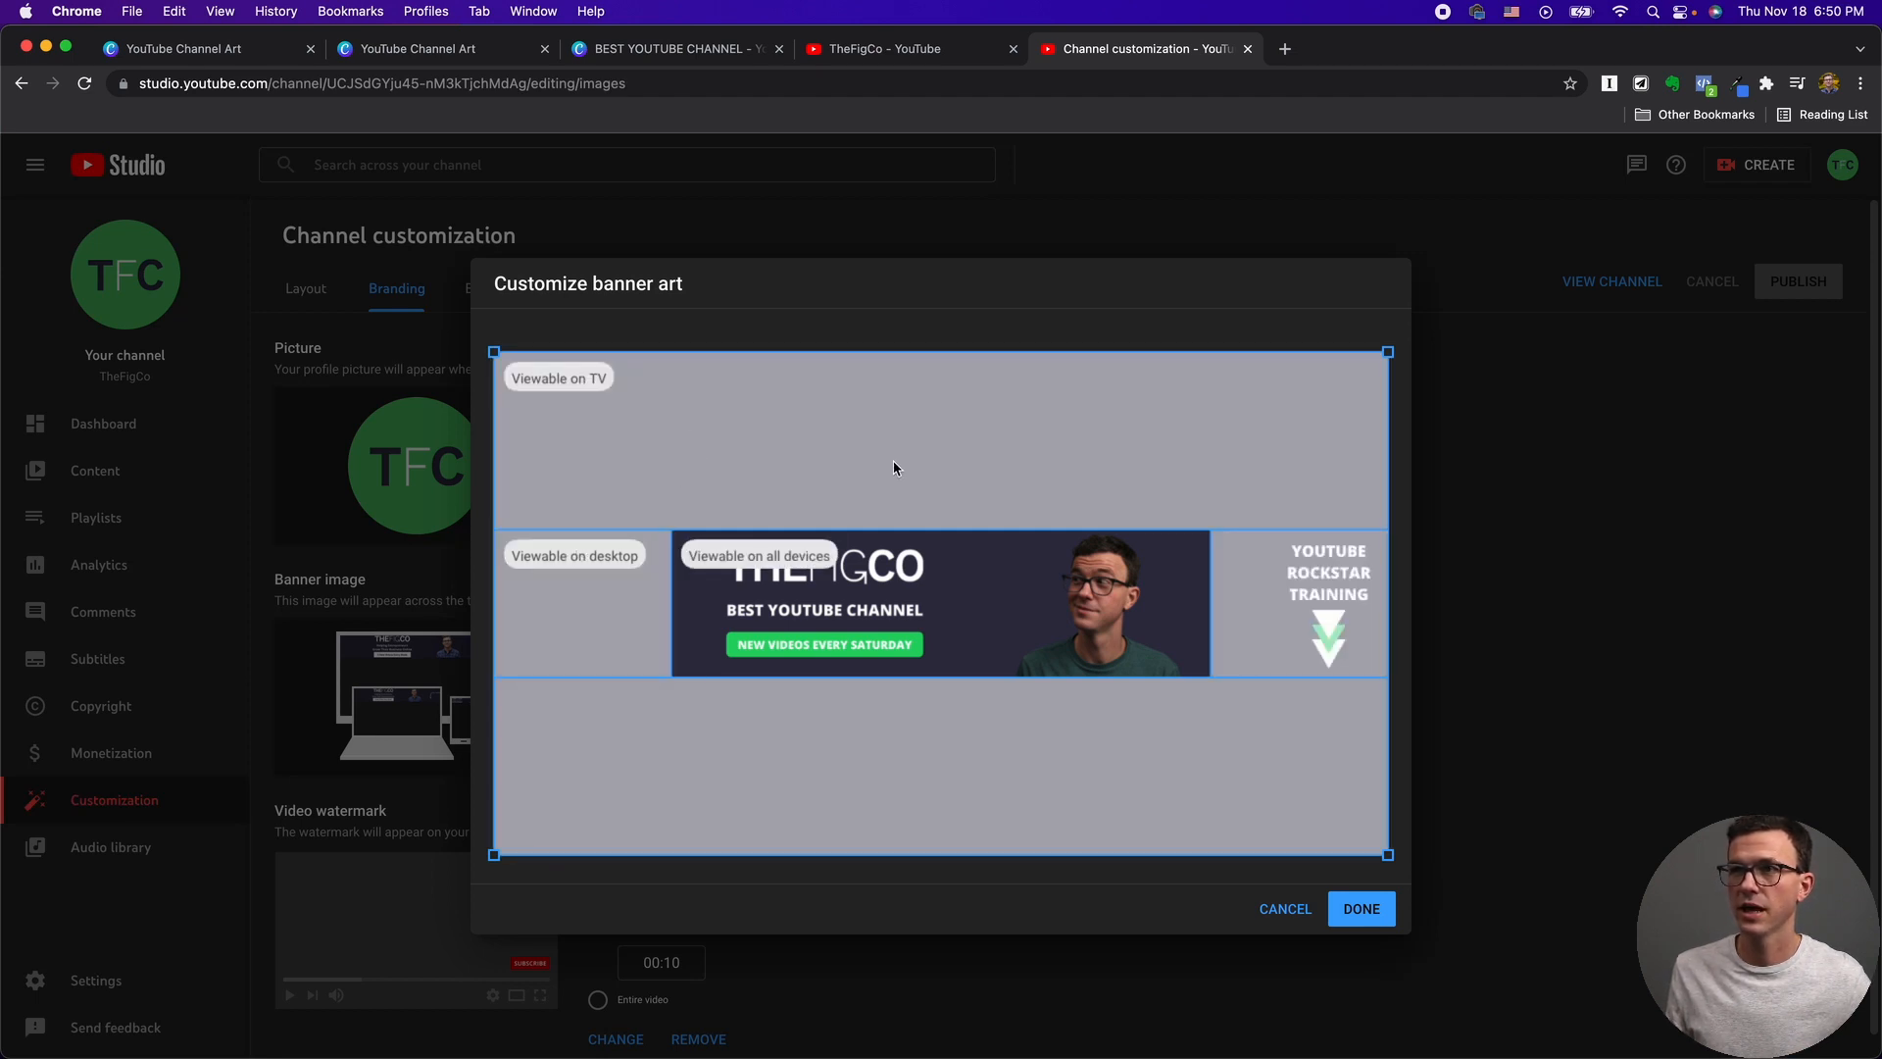
{"action": "mouse_move", "coordinate": [826, 506]}
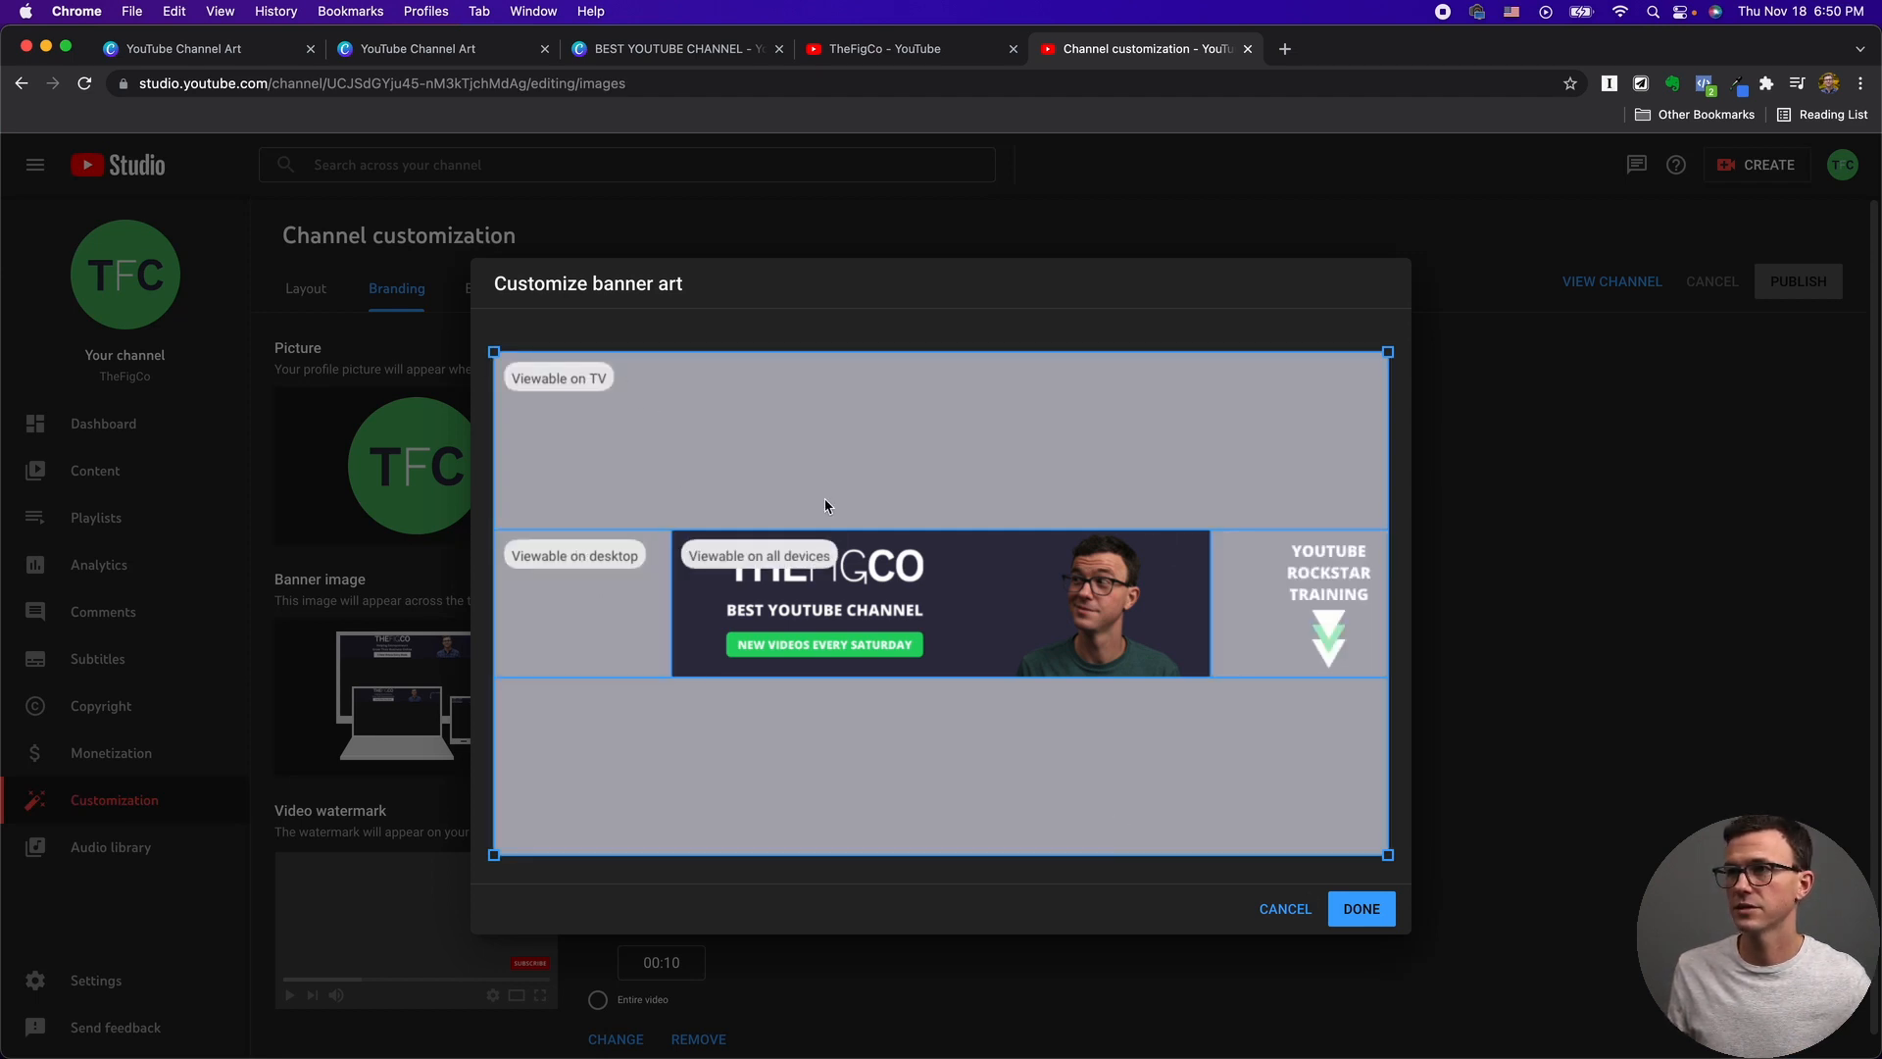
{"action": "mouse_move", "coordinate": [933, 543]}
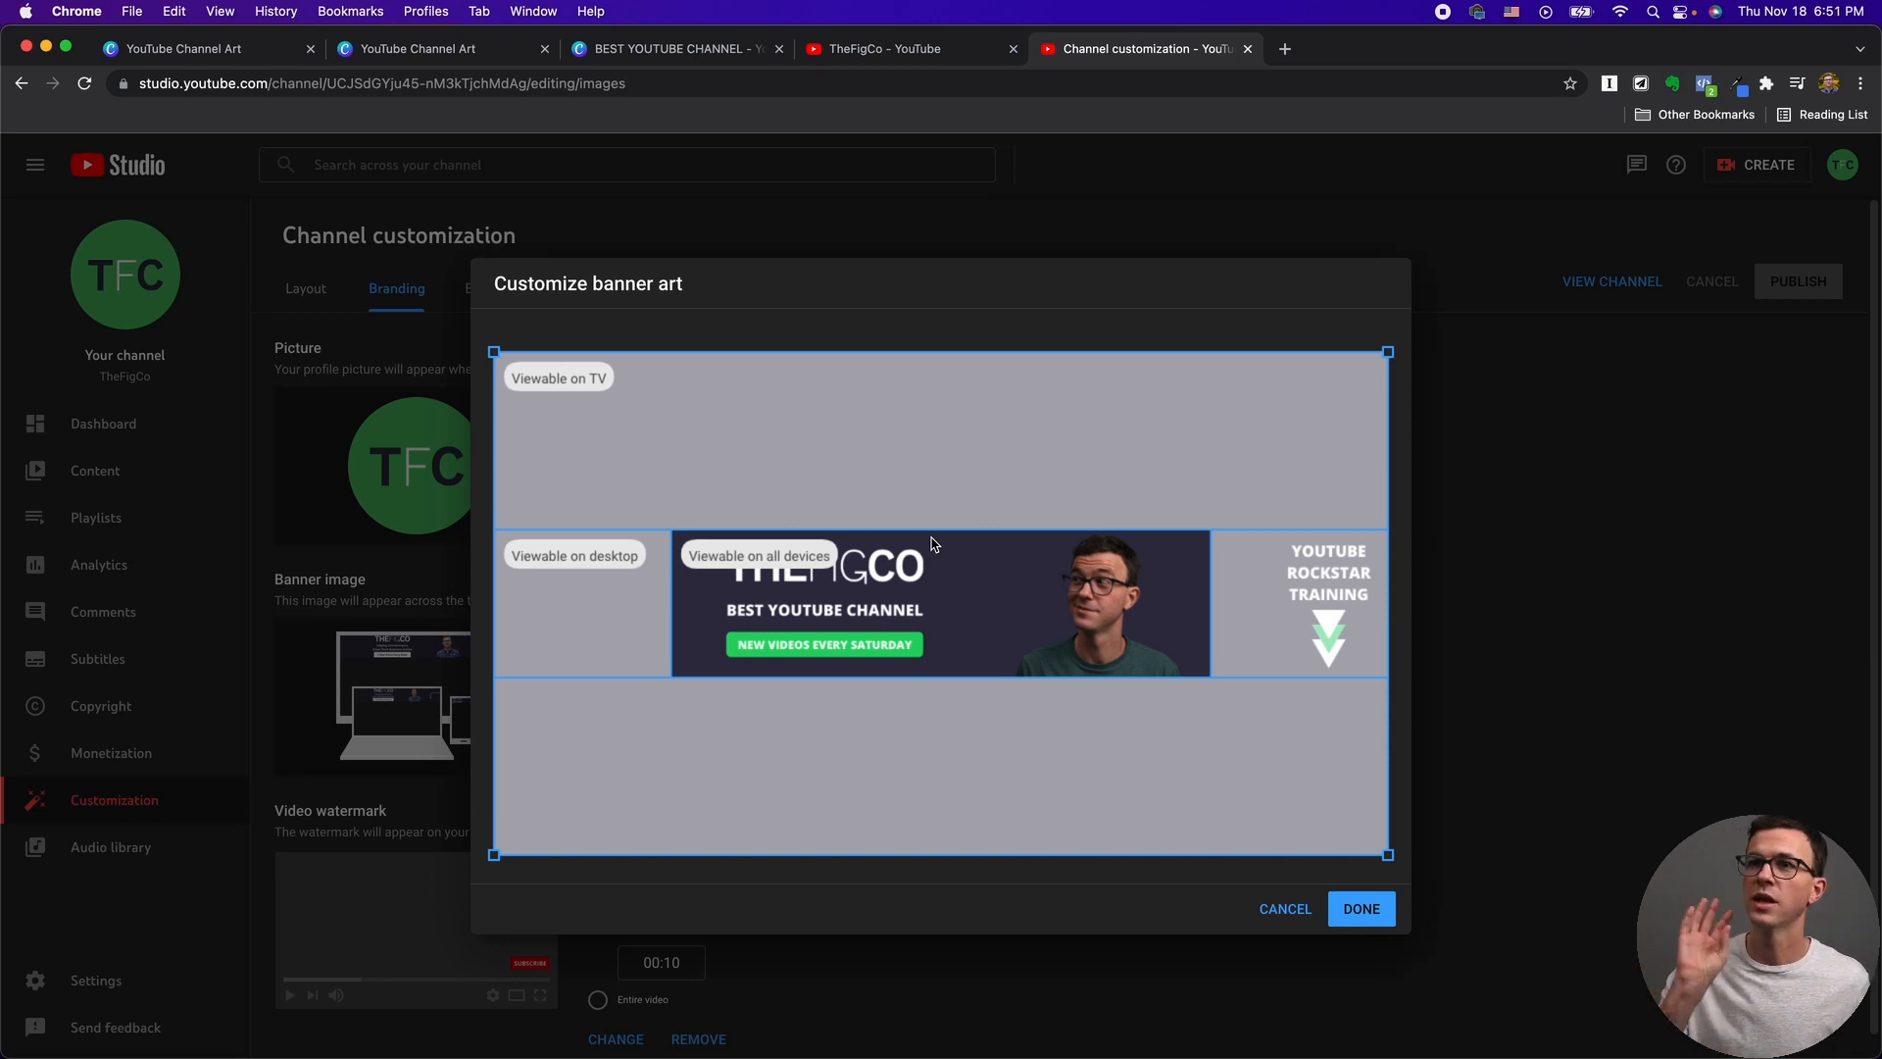
{"action": "mouse_move", "coordinate": [1325, 872]}
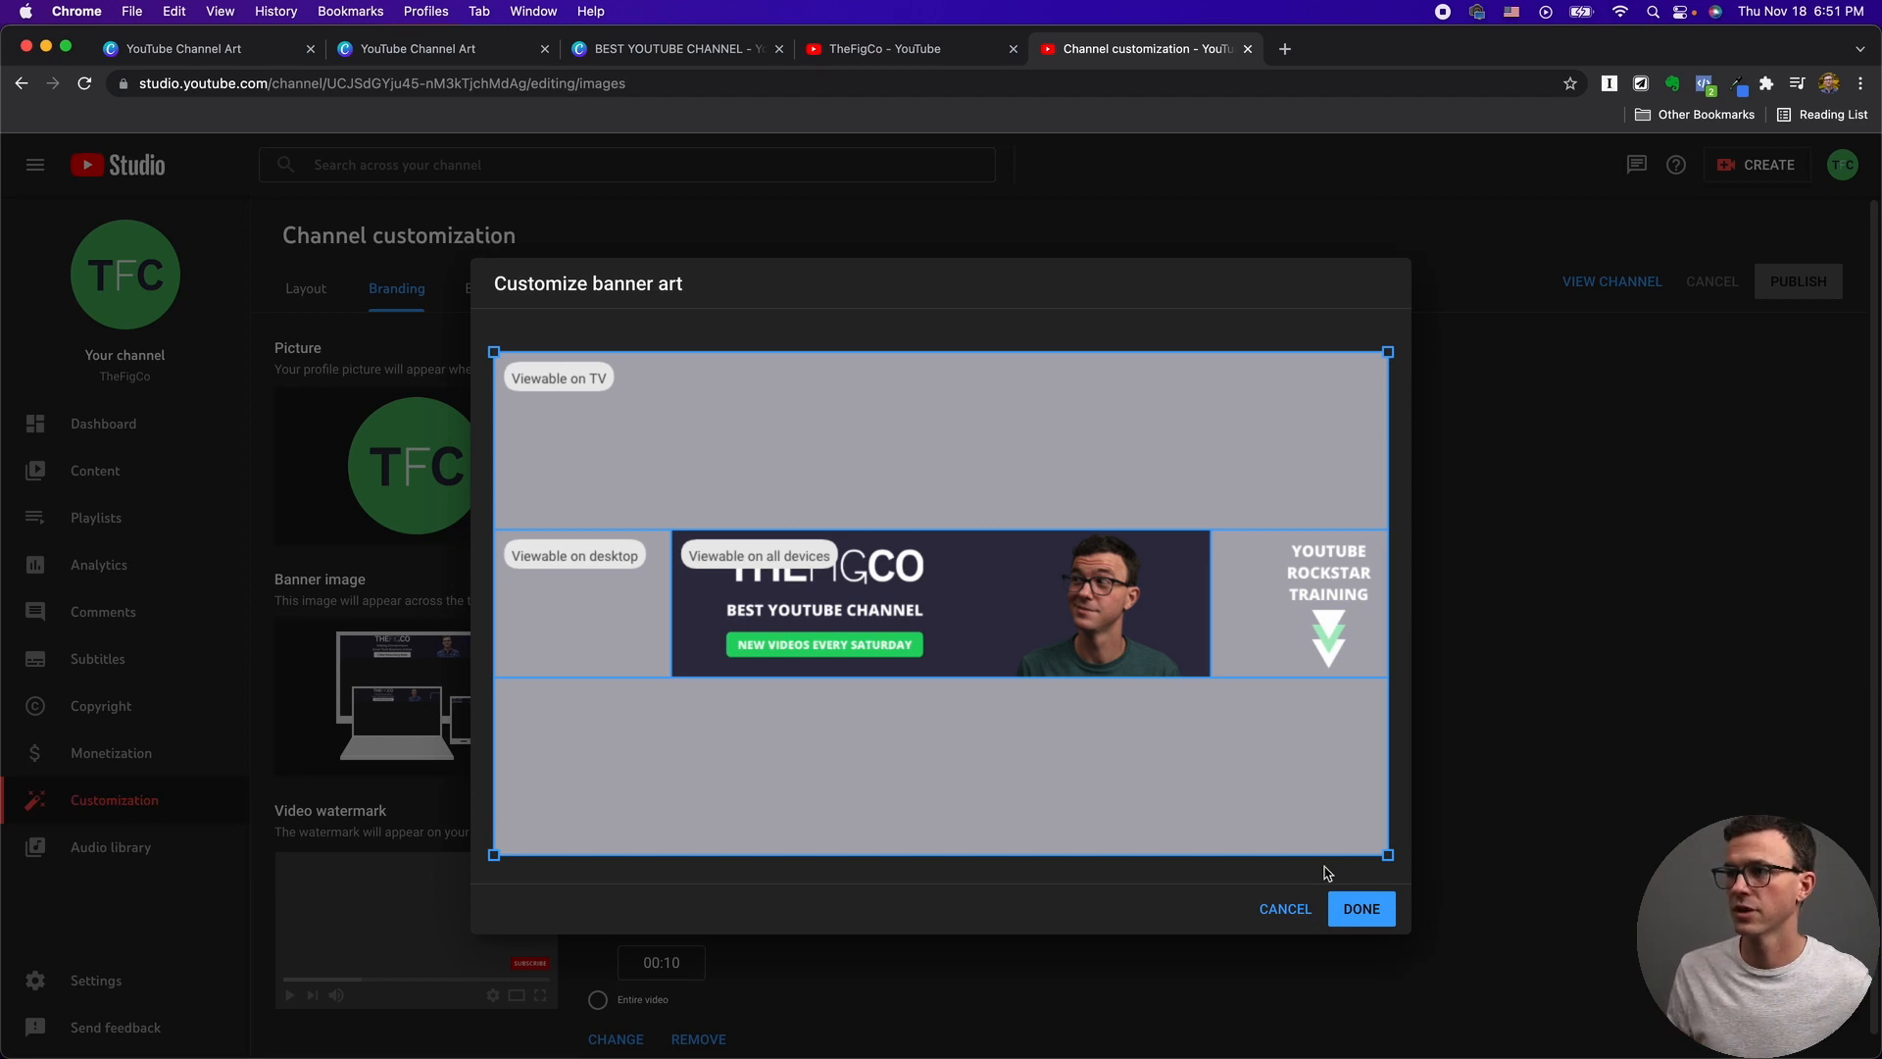